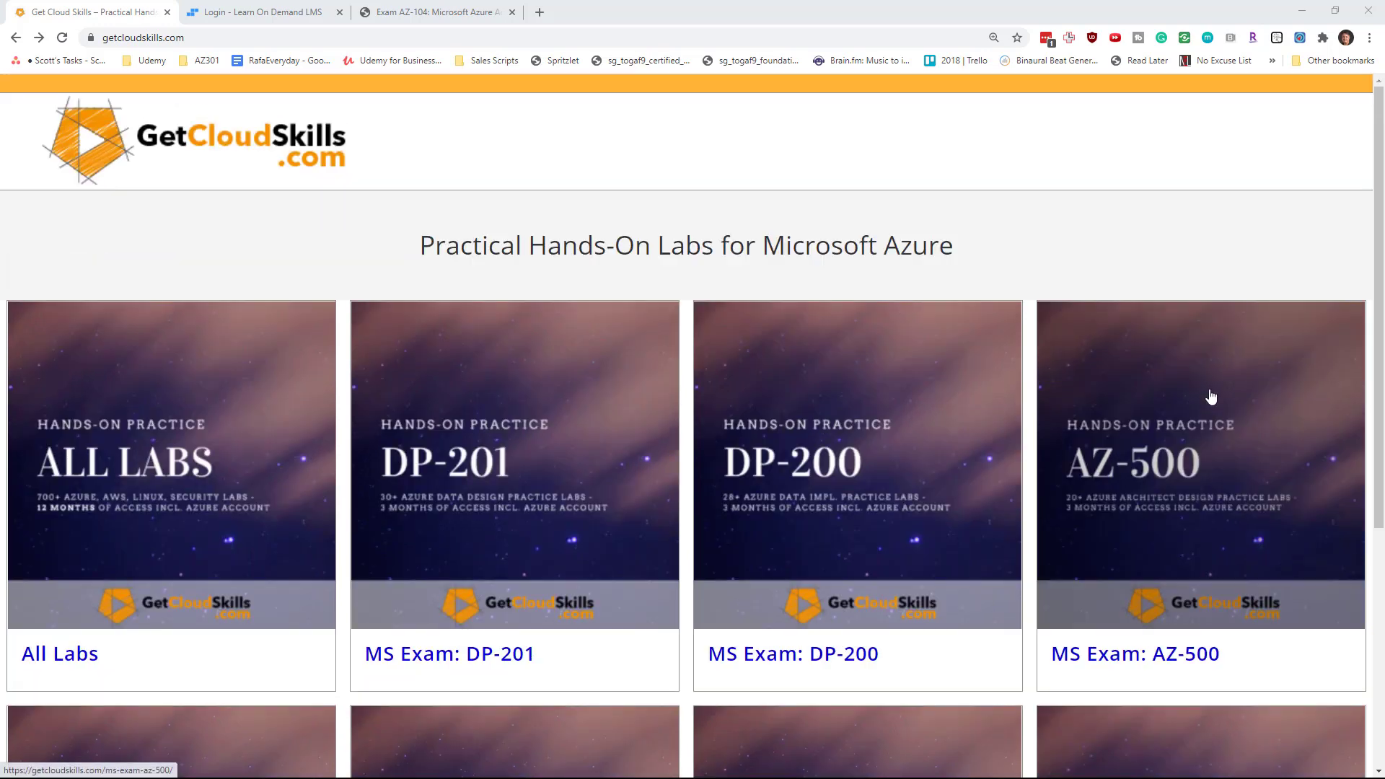
mouse_move(323, 230)
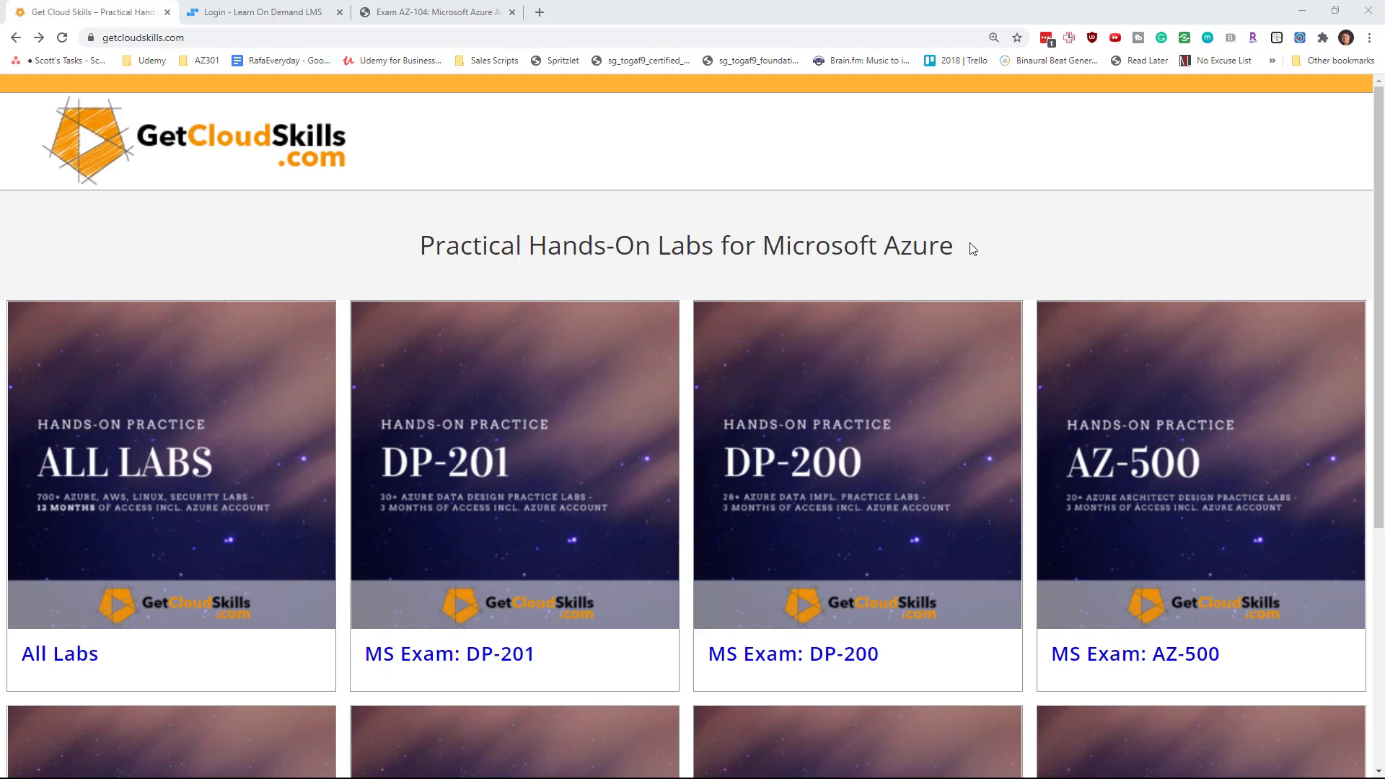
Step: Scroll the labs catalogue down to the MS Exam: AZ-104 card
scroll("down", 3)
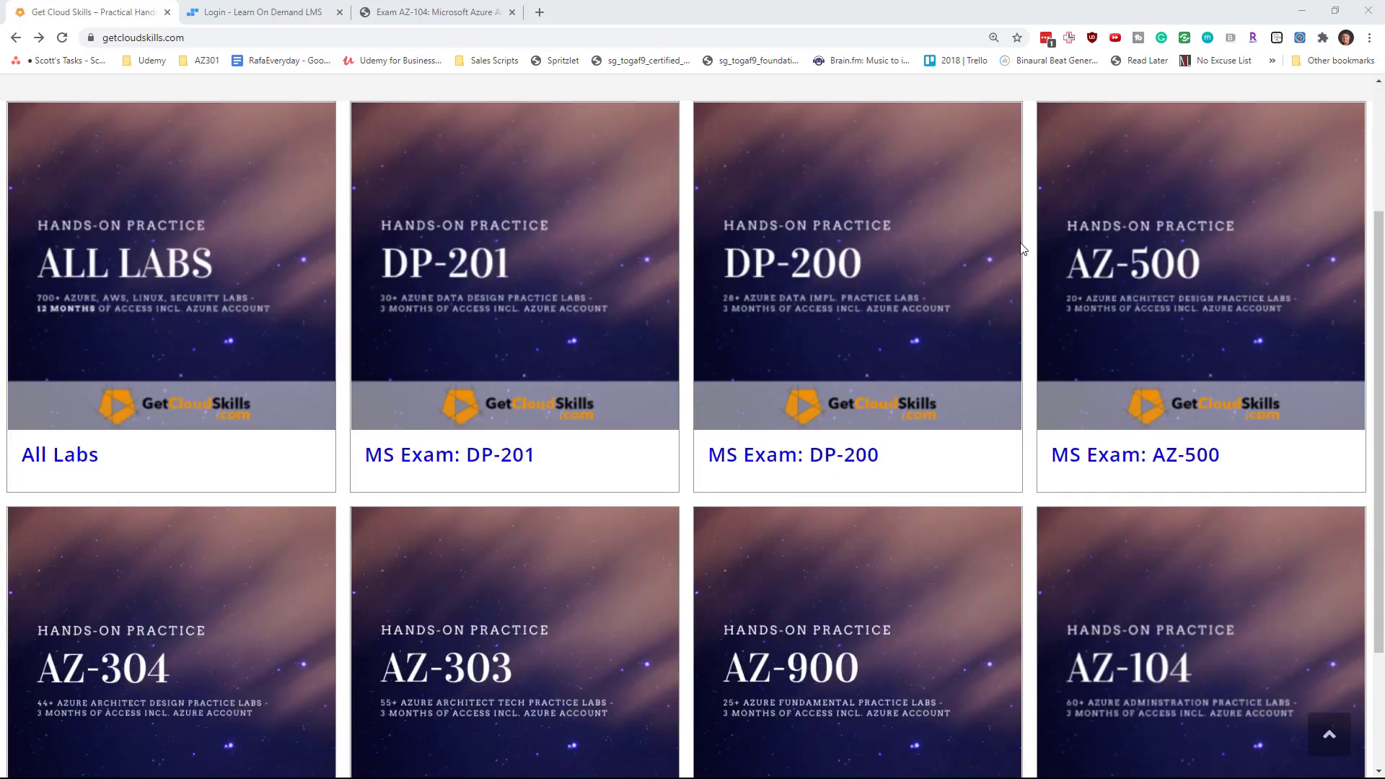
scroll("down", 3)
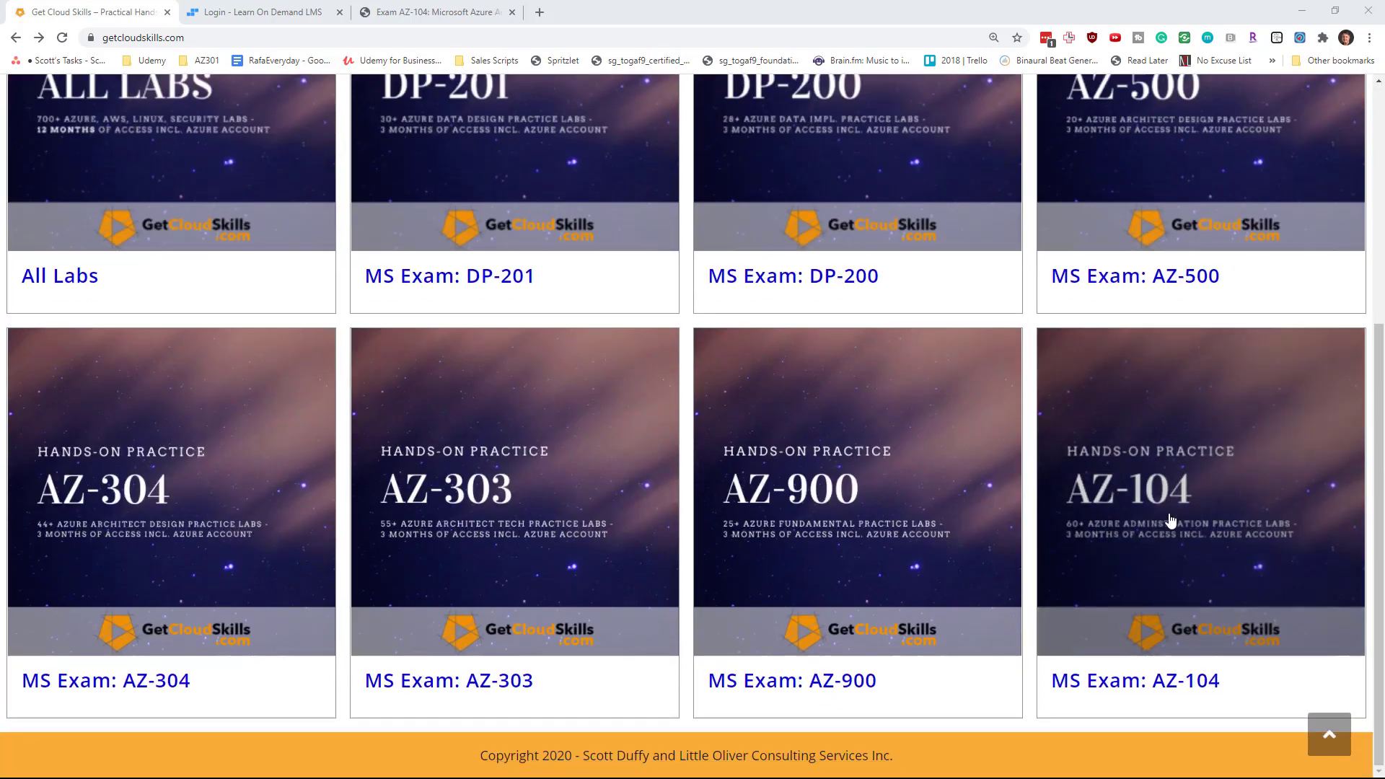
mouse_move(1167, 495)
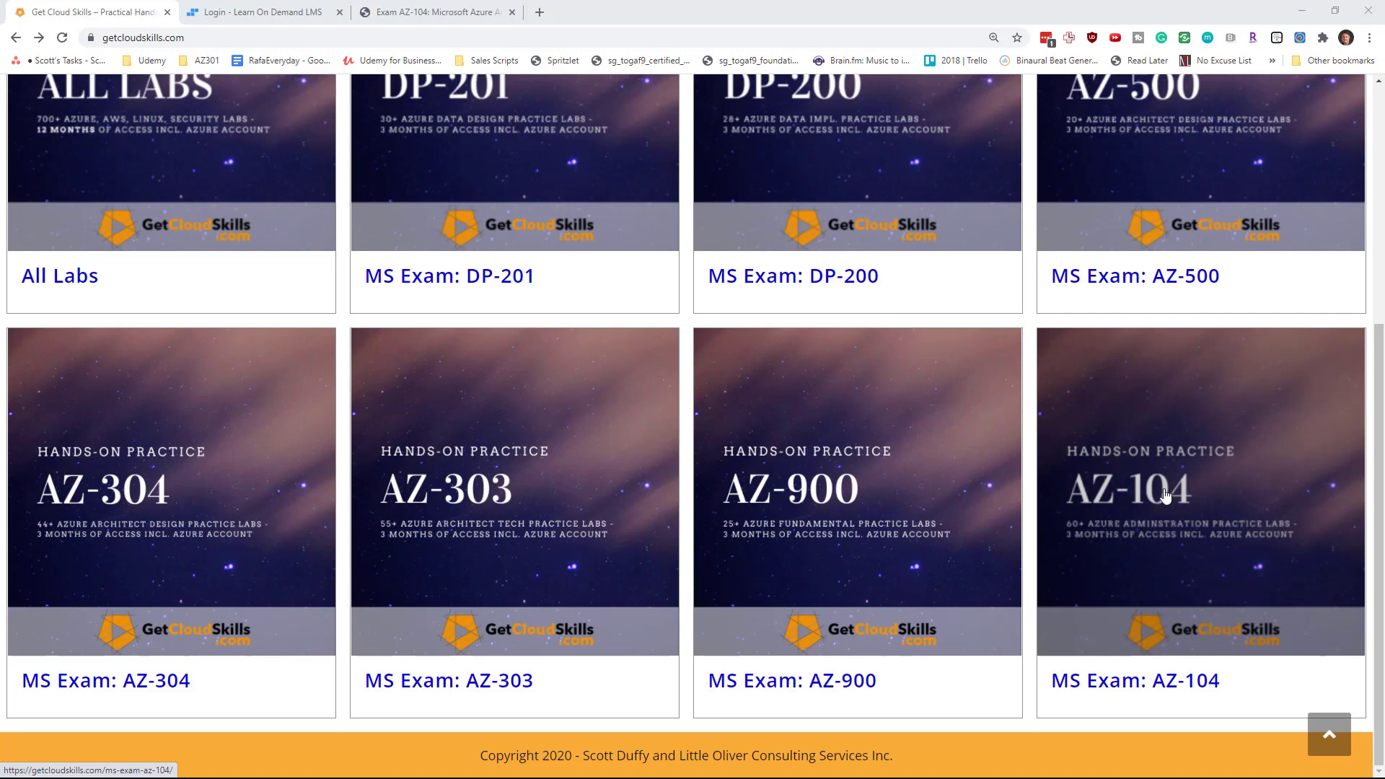
mouse_move(707, 210)
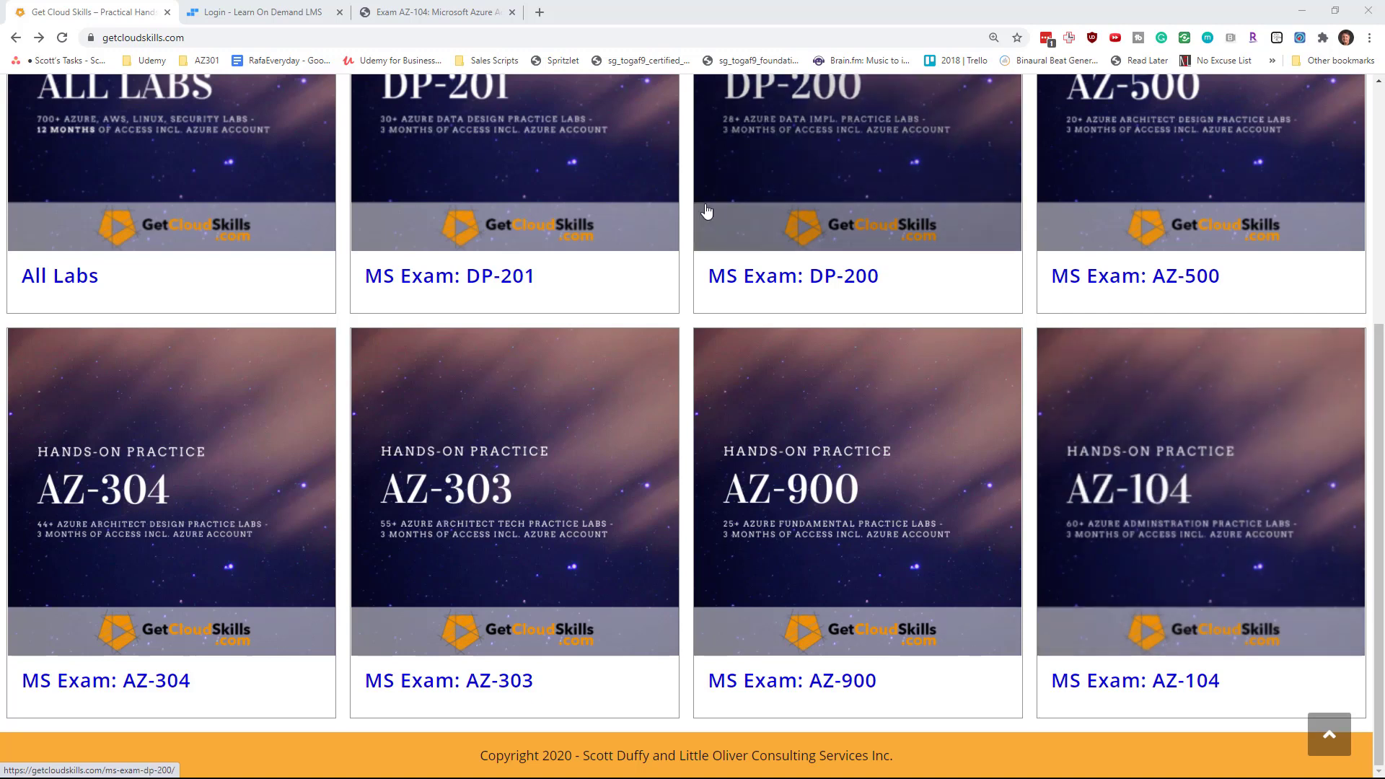
mouse_move(1121, 502)
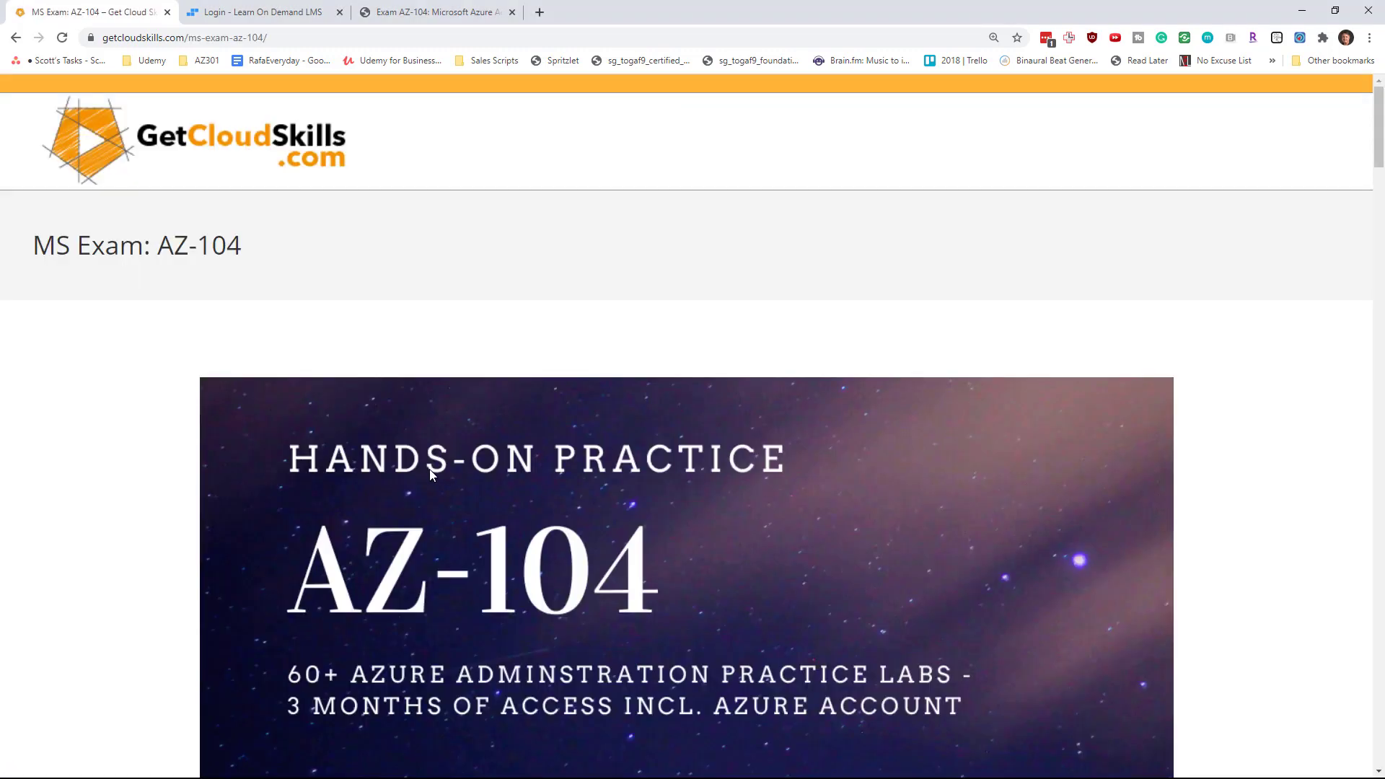
Step: Scroll through the AZ-104 practice labs page past its sample labs and offer
scroll("down", 3)
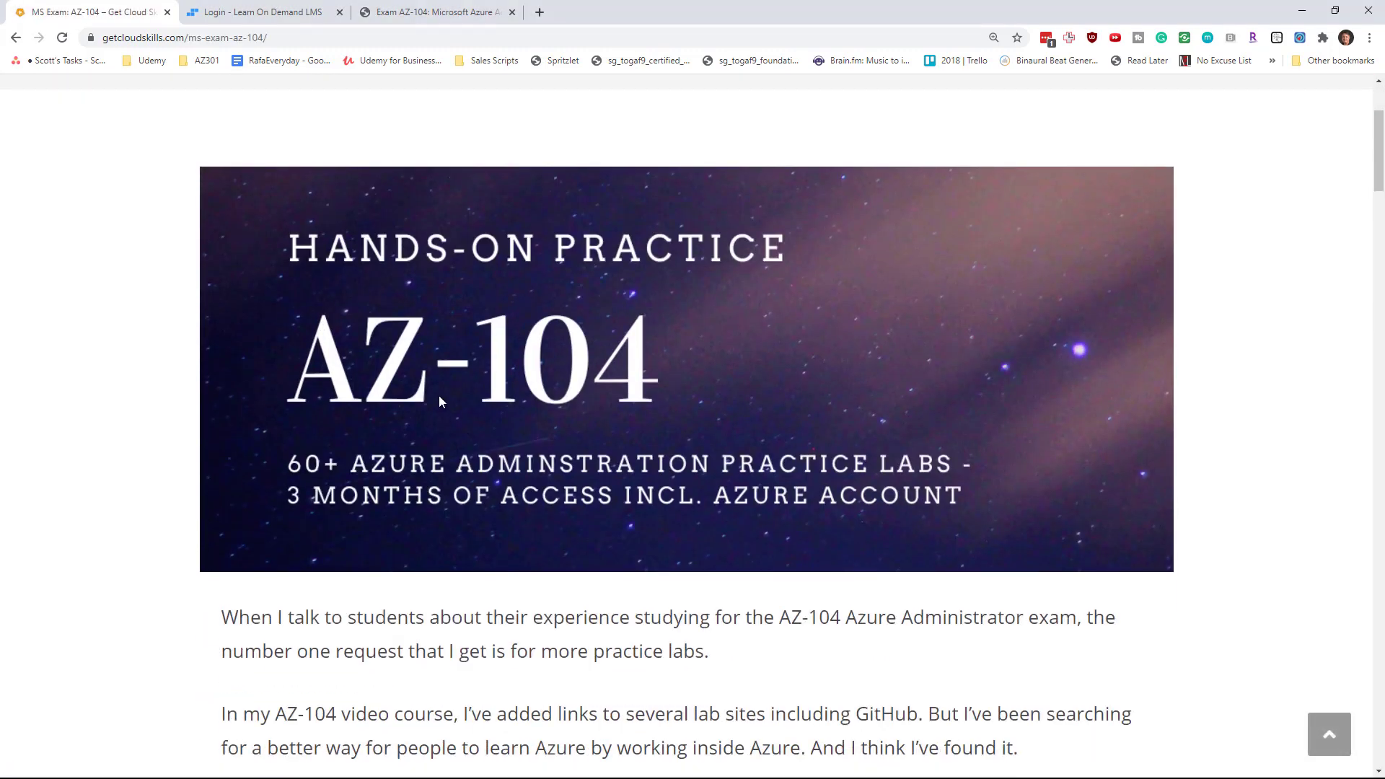
scroll("down", 3)
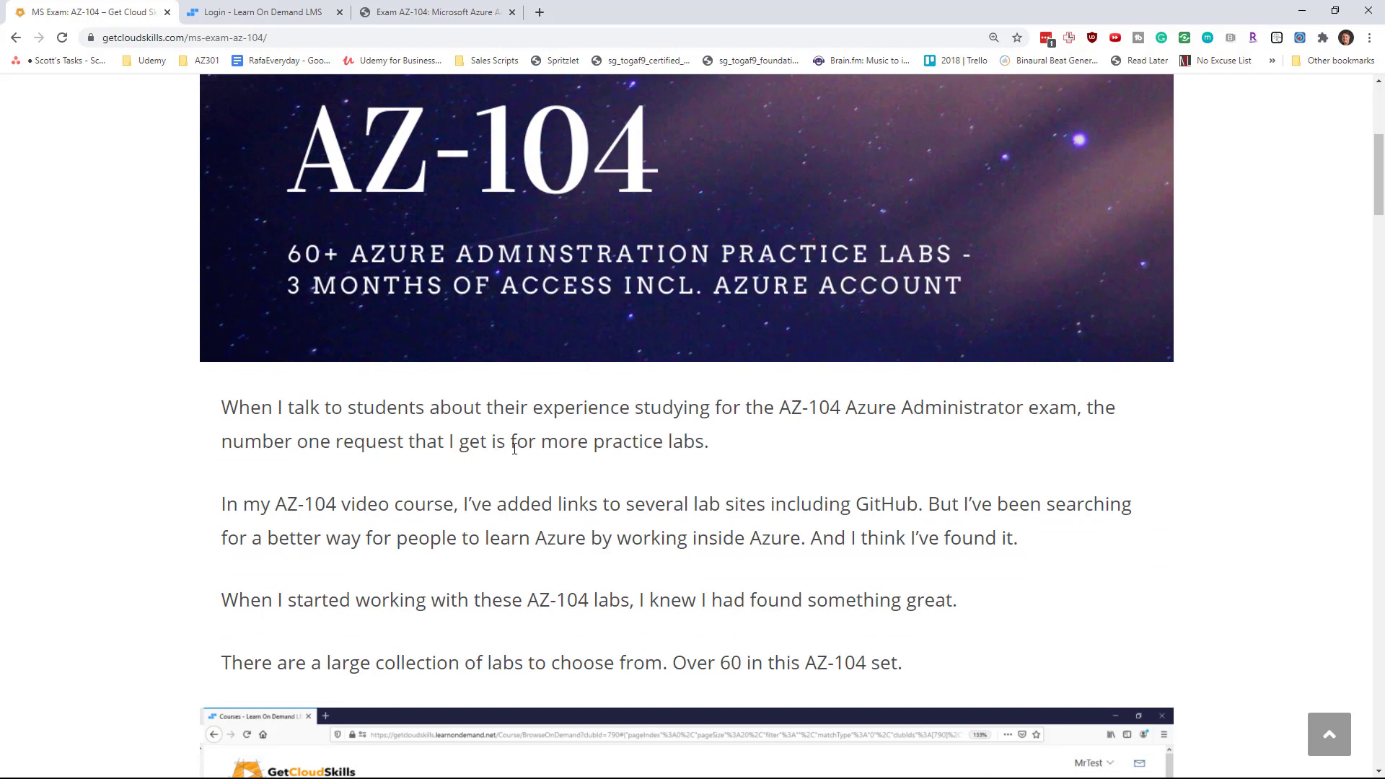
mouse_move(386, 410)
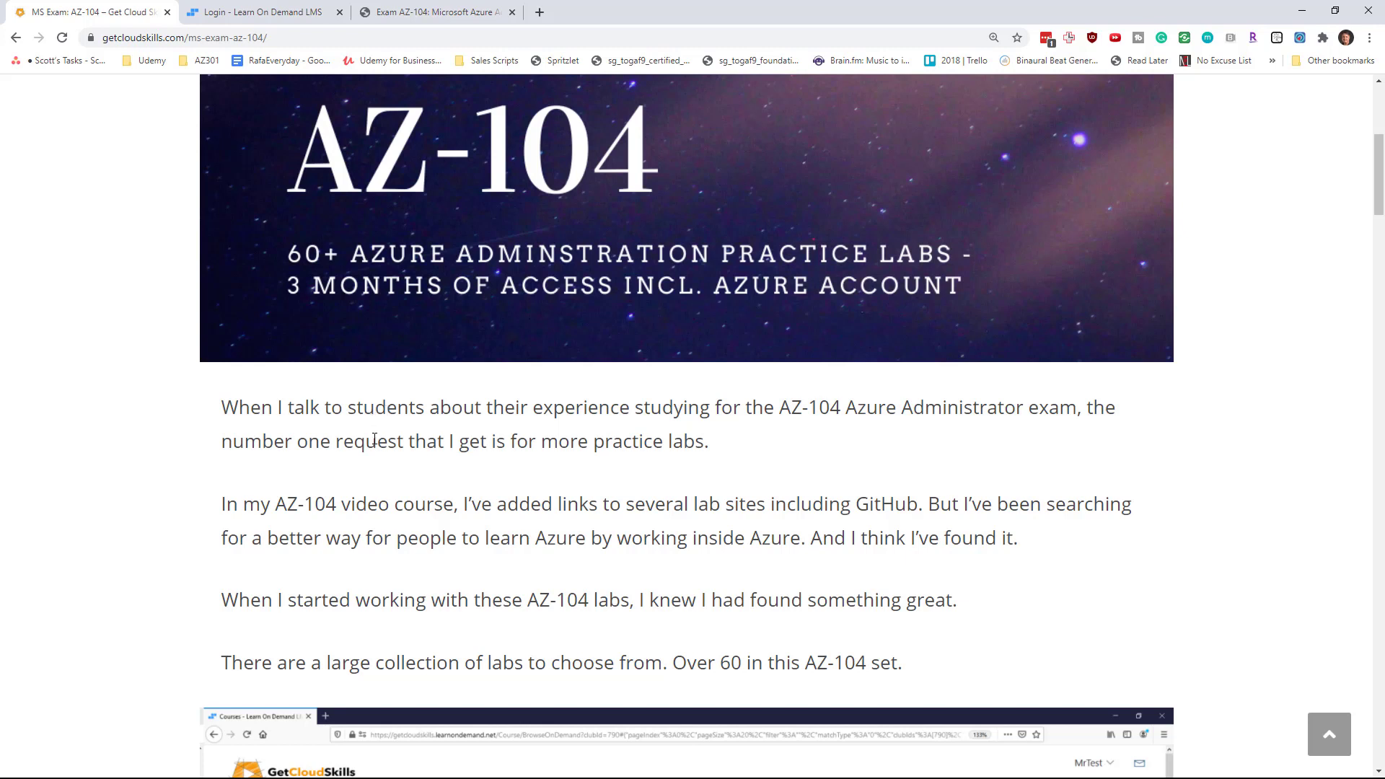
mouse_move(383, 470)
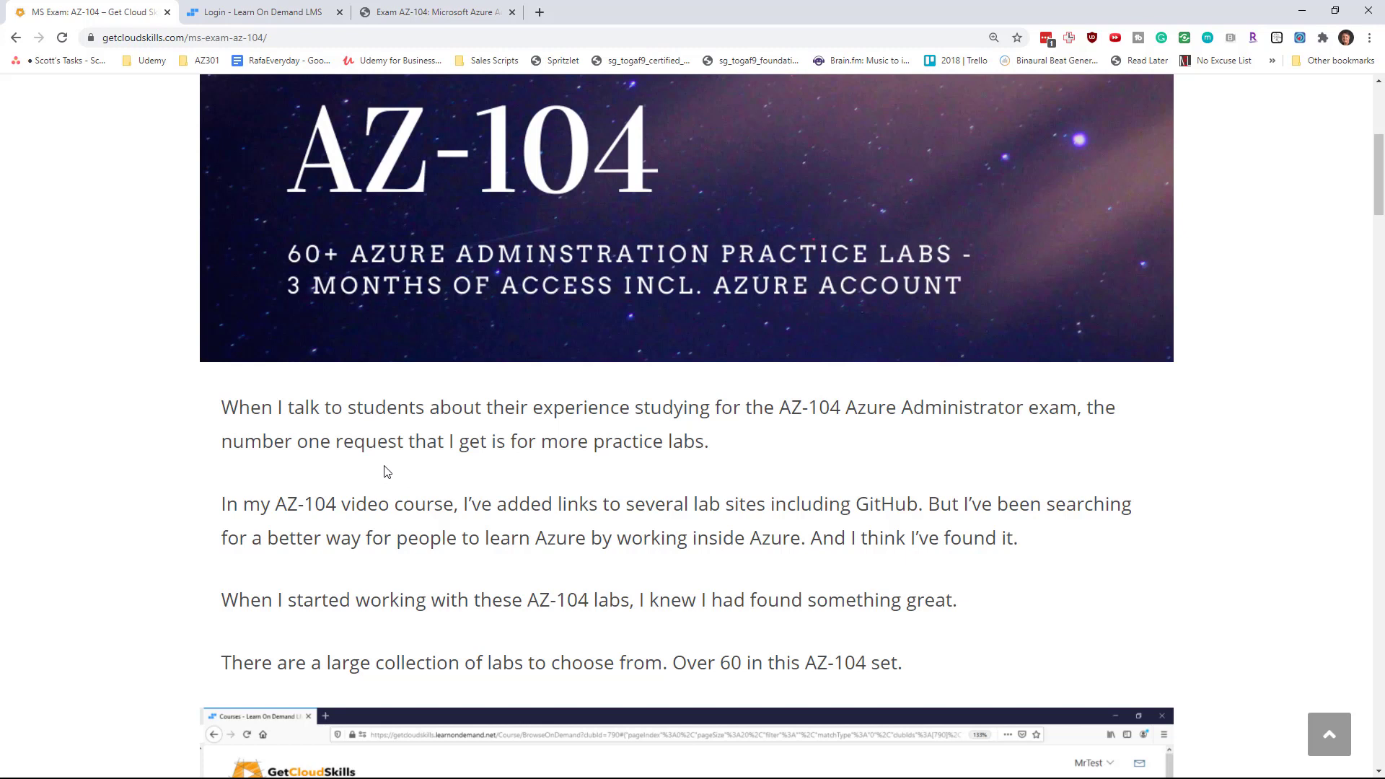
mouse_move(510, 481)
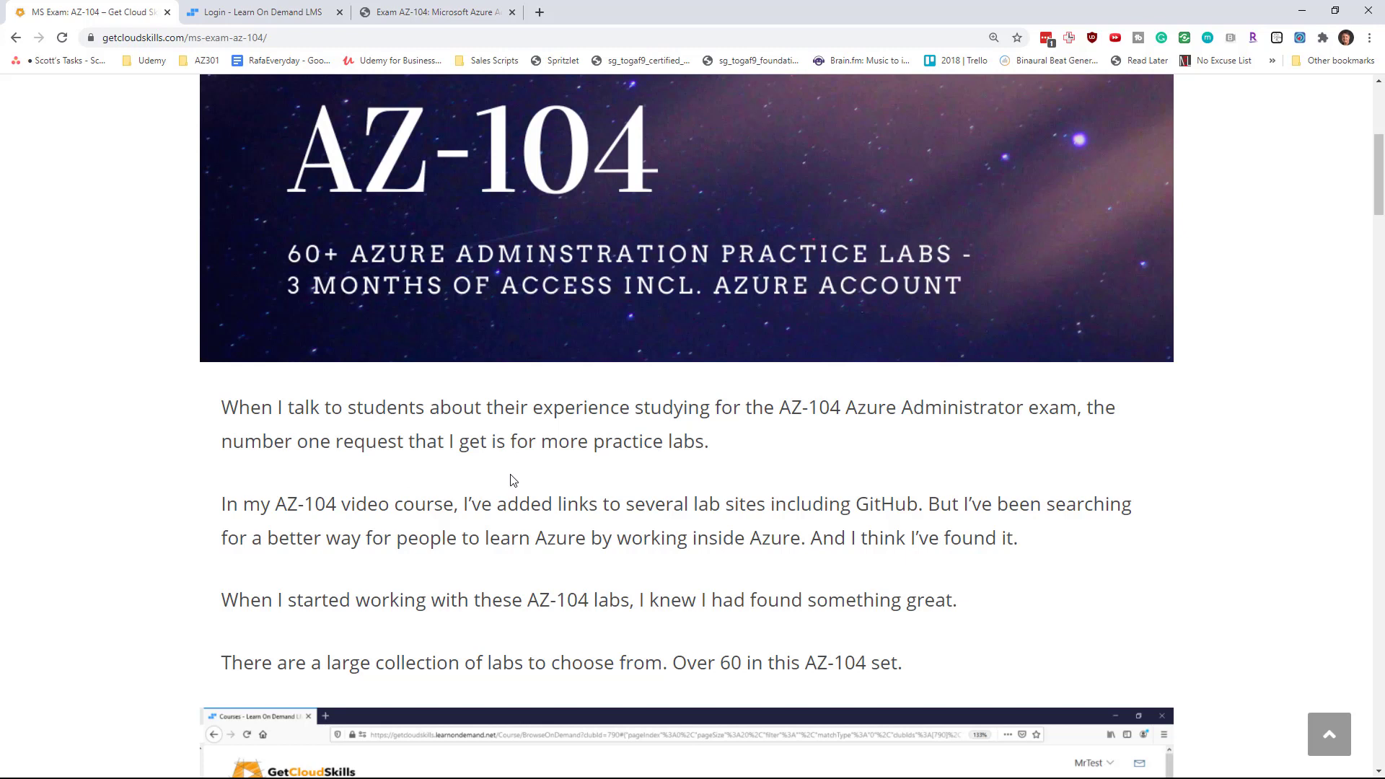
mouse_move(759, 509)
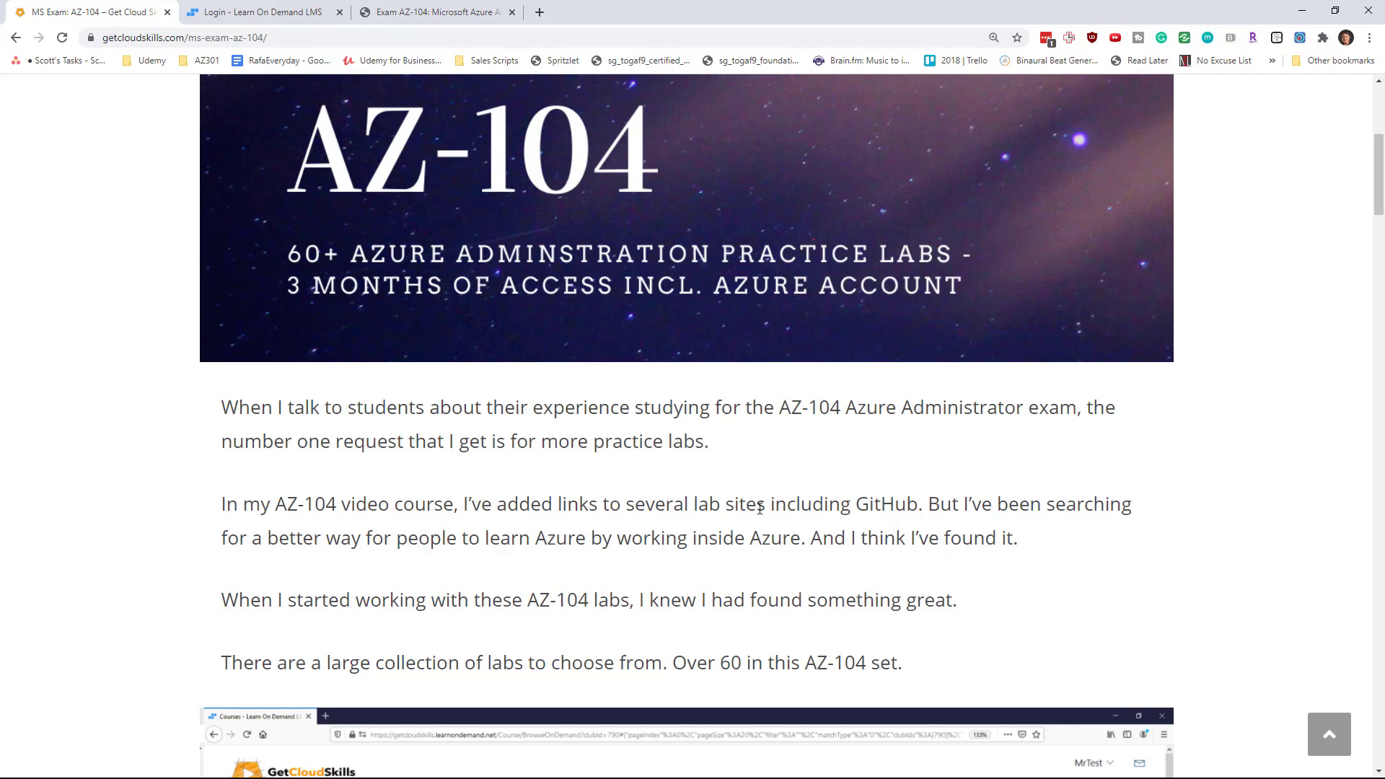
scroll("down", 3)
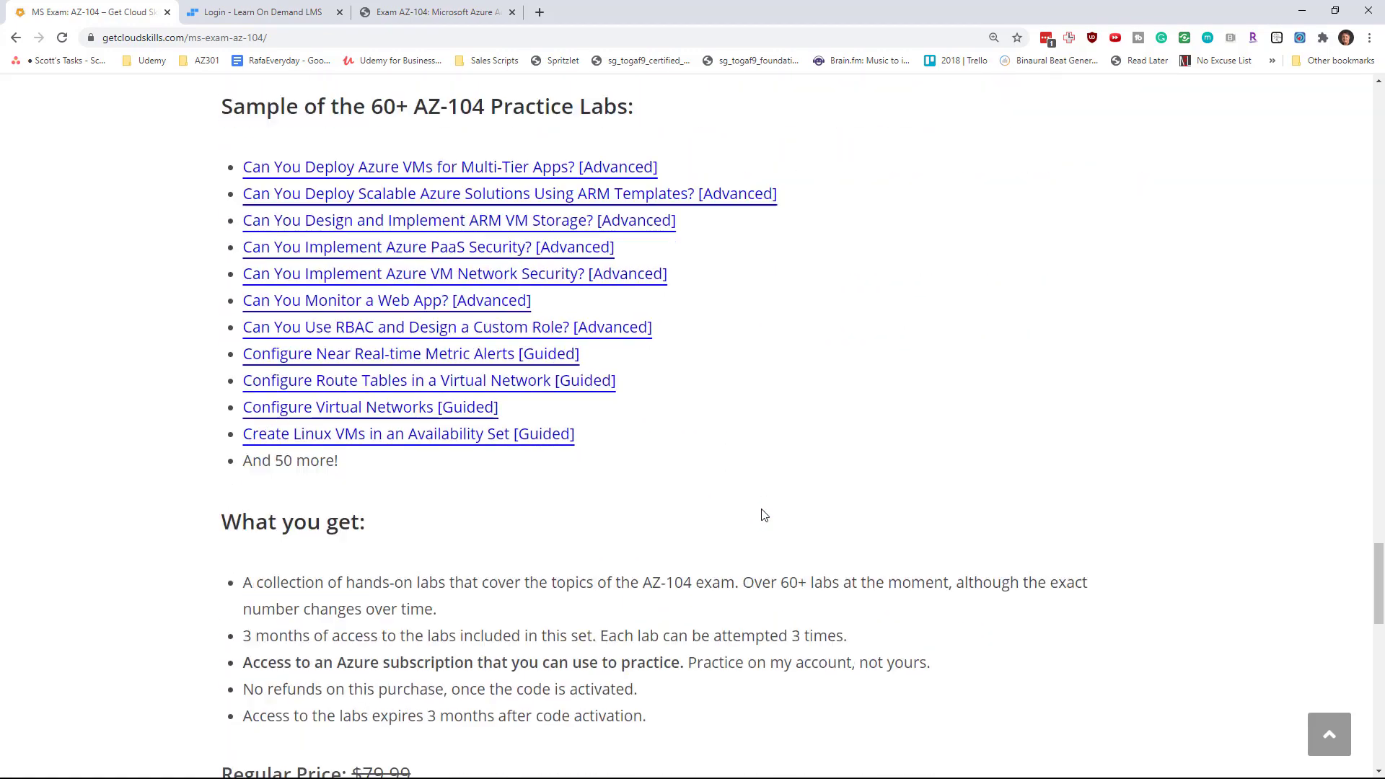
scroll("down", 3)
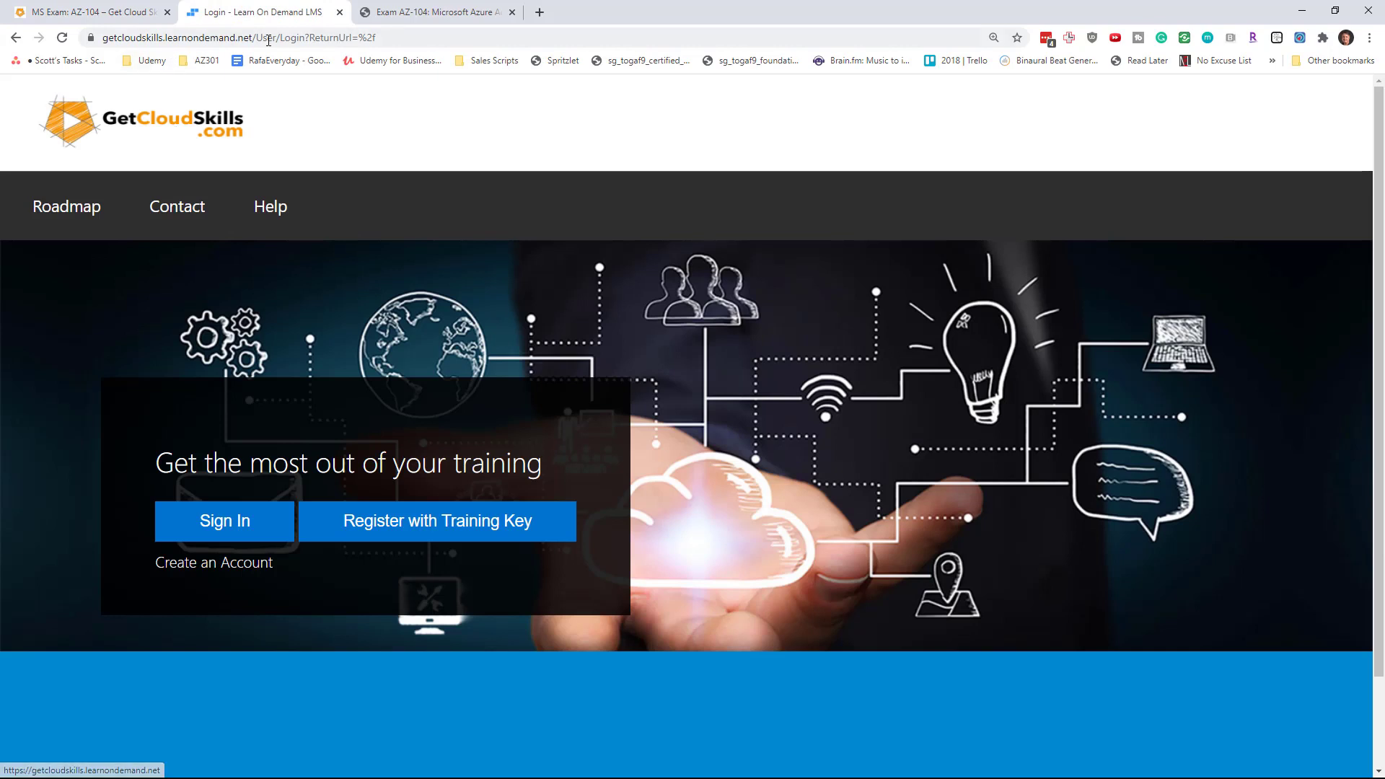
mouse_move(468, 520)
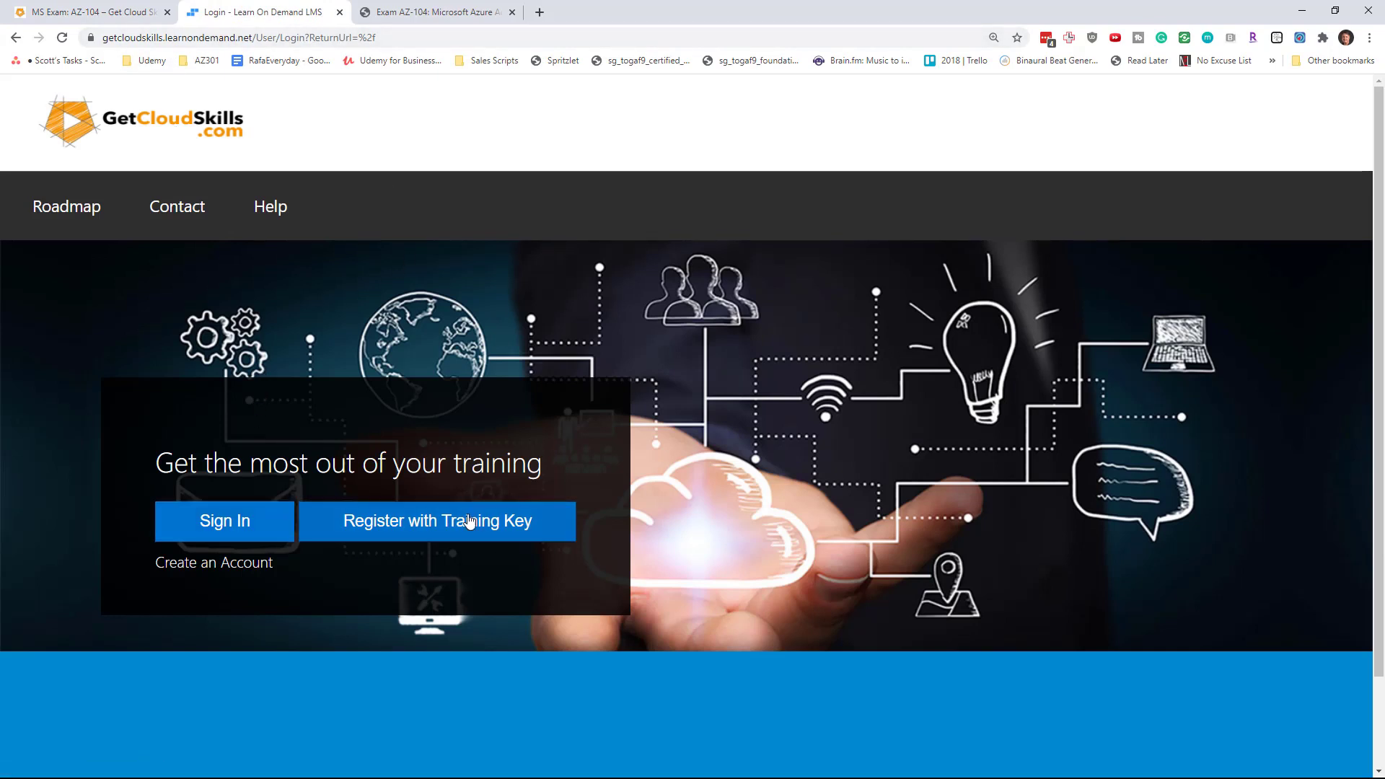
mouse_move(456, 489)
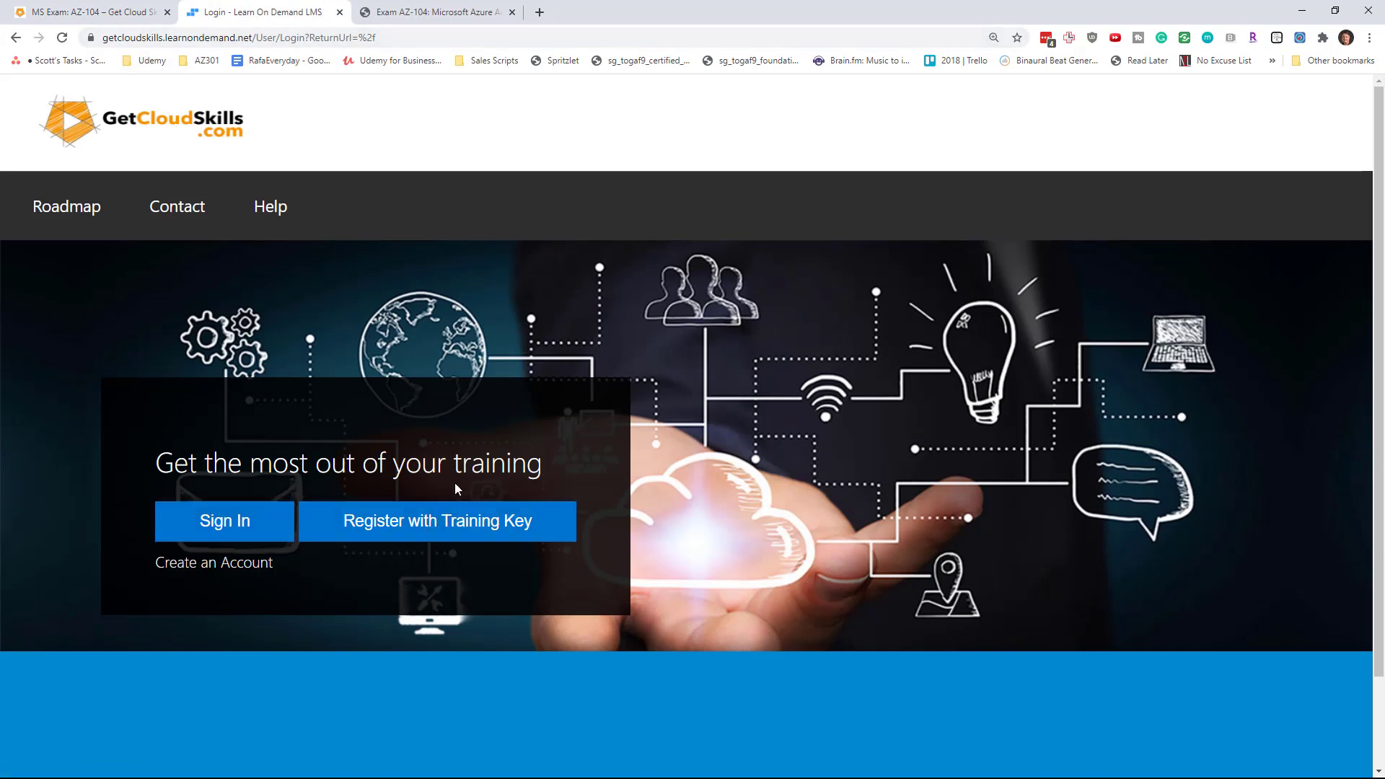
mouse_move(465, 506)
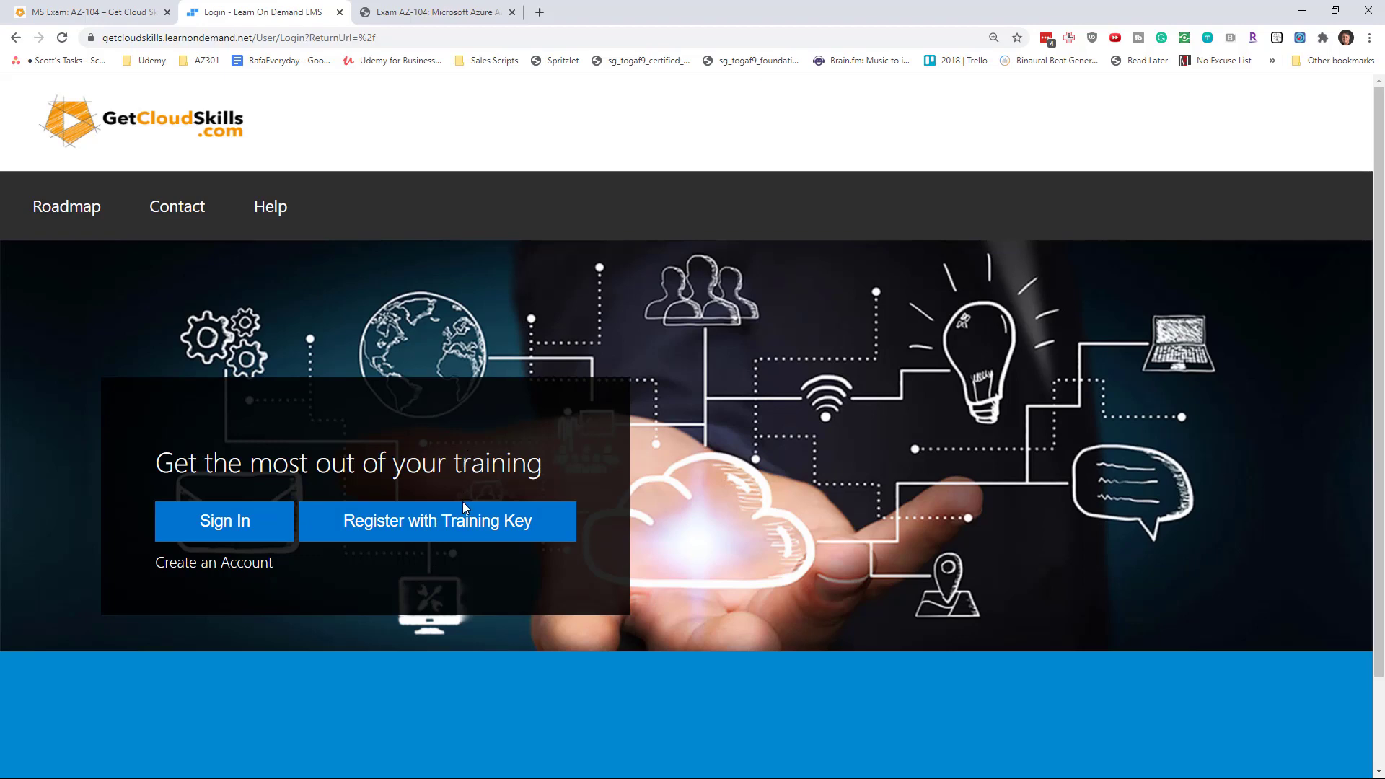
mouse_move(224, 520)
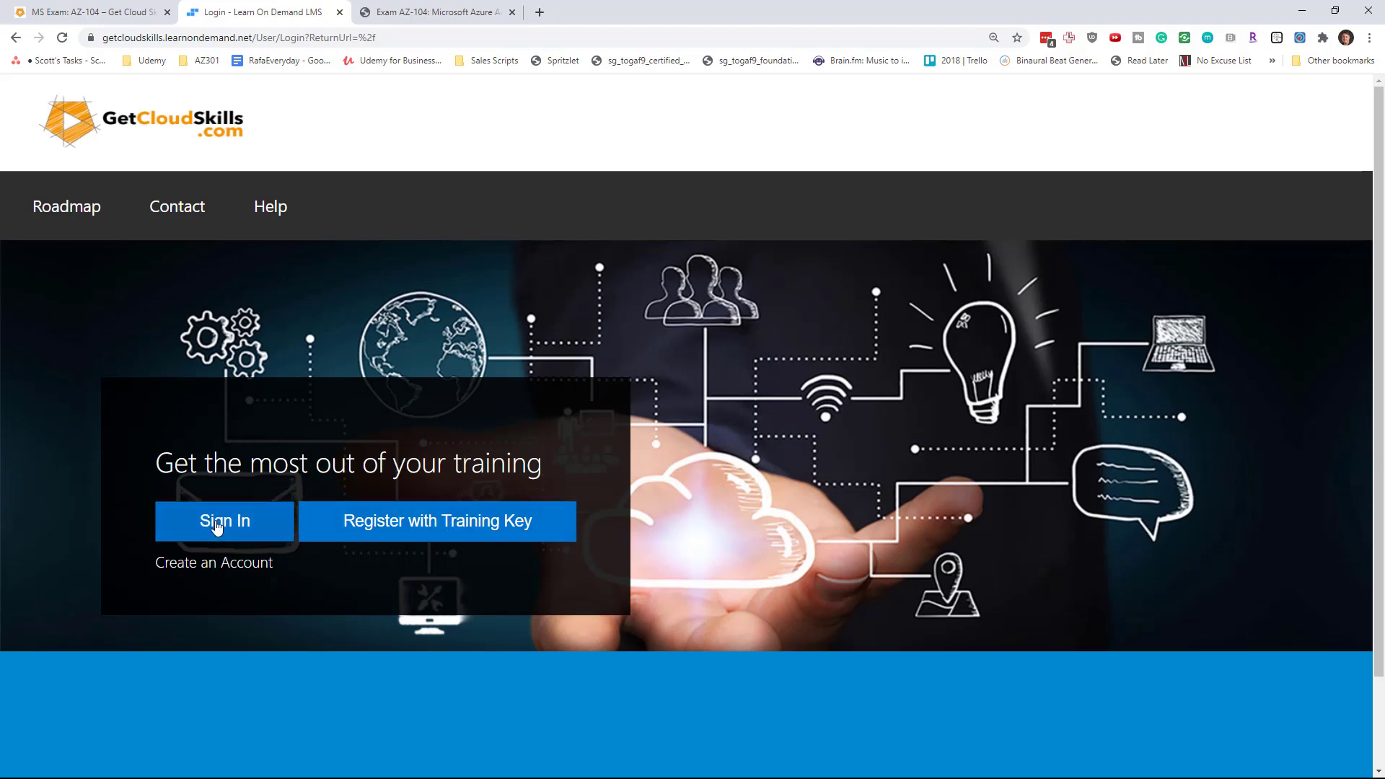
Step: Sign in to the Learn On Demand training account and reach Current Training
left_click(224, 520)
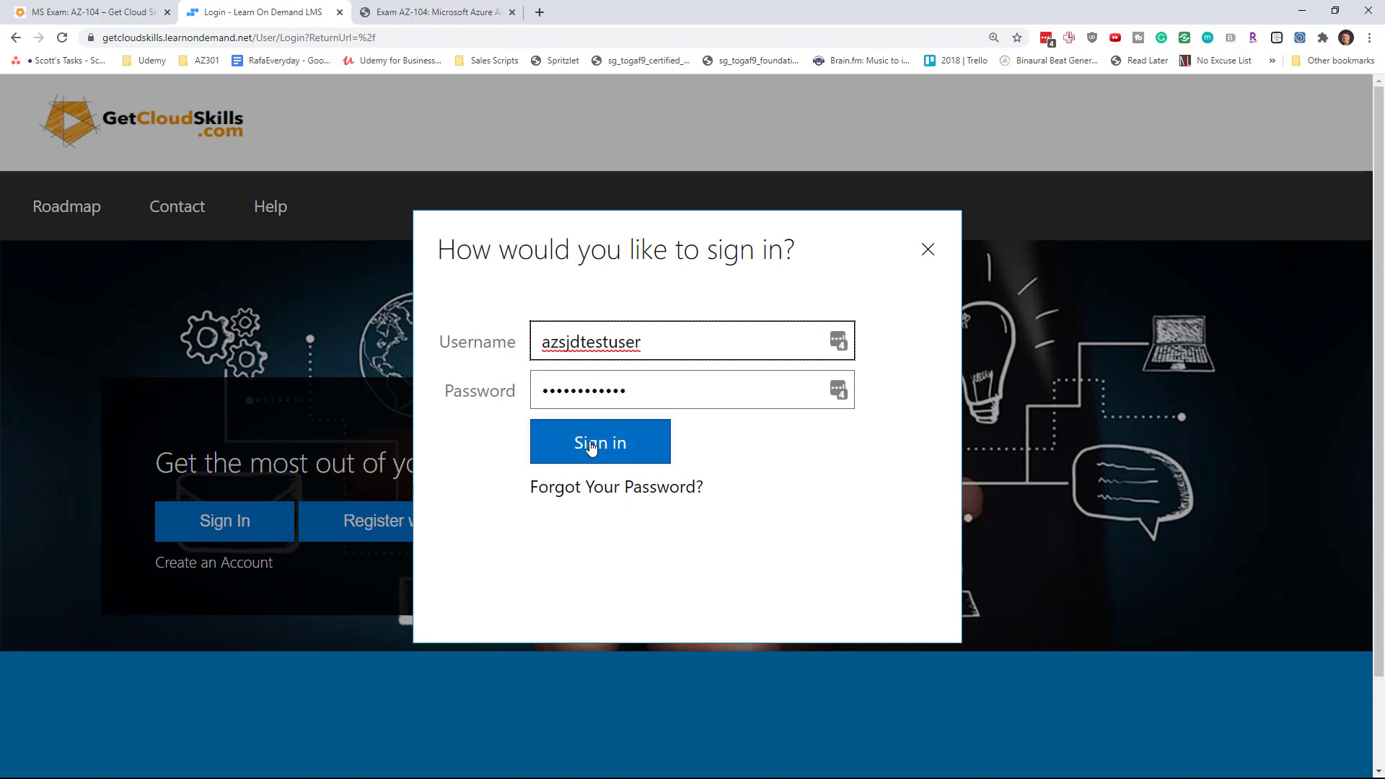
left_click(600, 441)
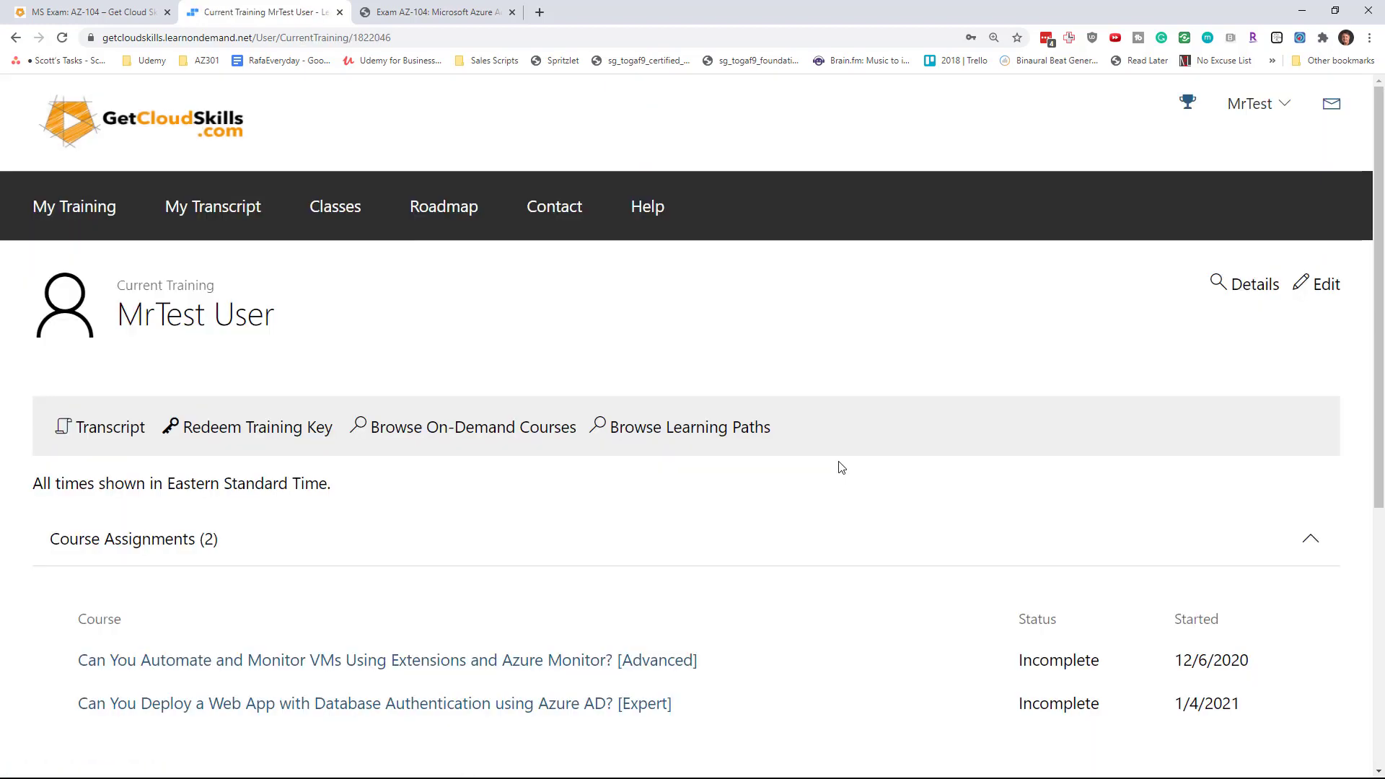
scroll("down", 3)
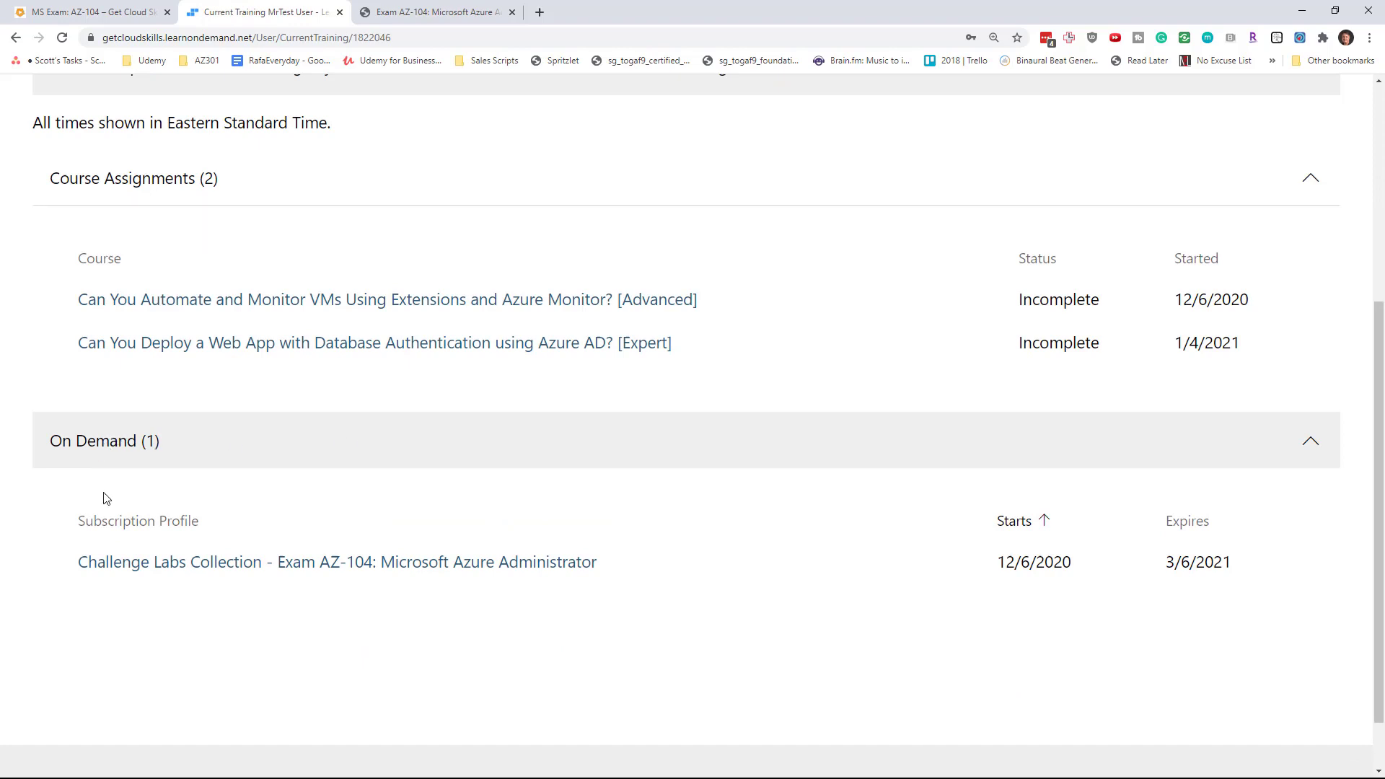
mouse_move(318, 574)
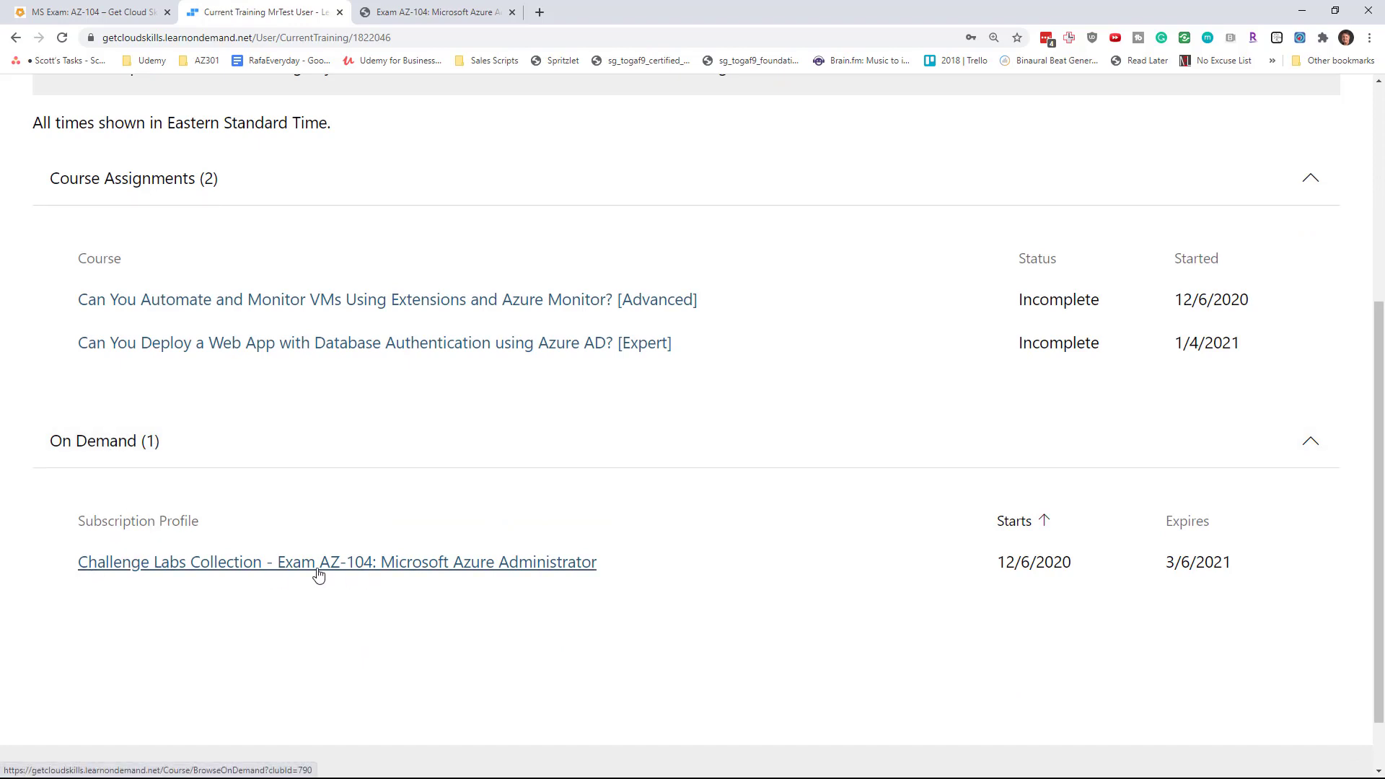
mouse_move(357, 572)
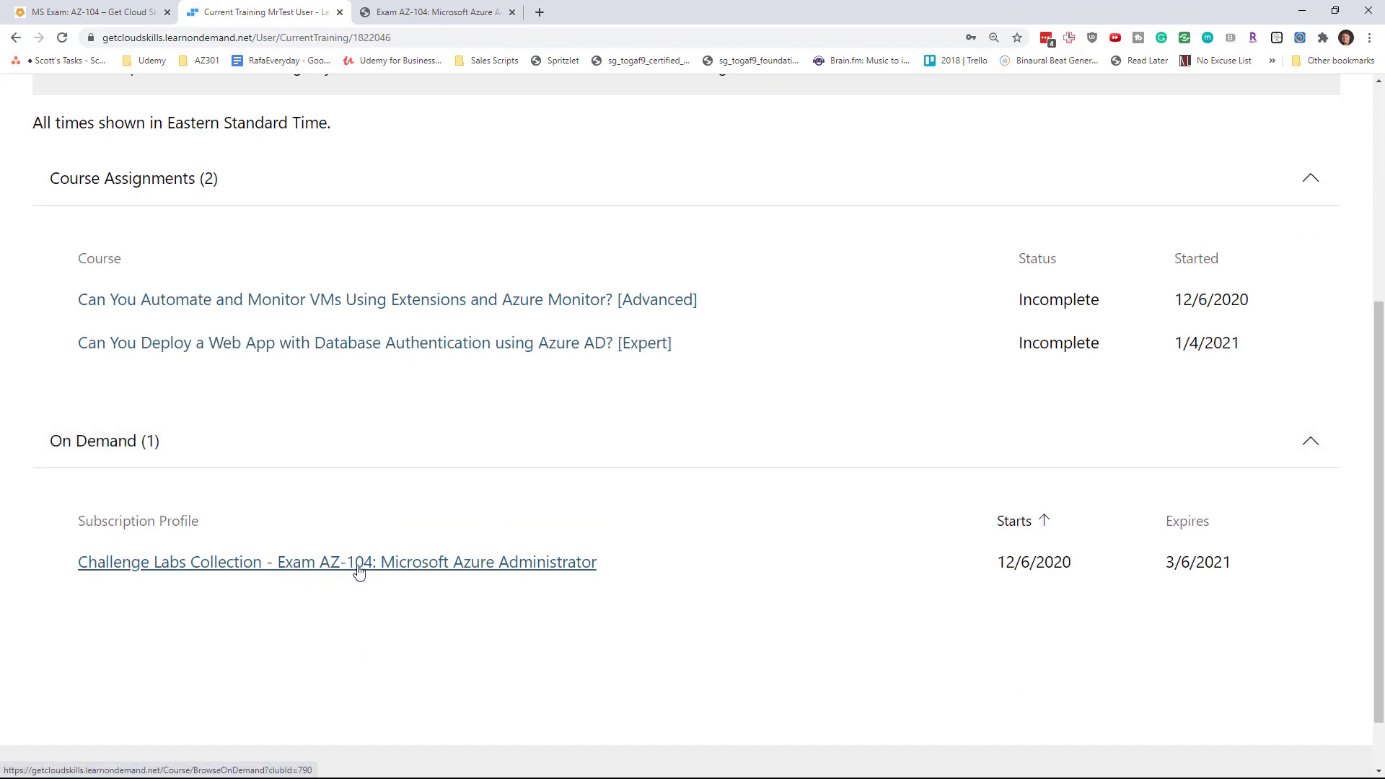
mouse_move(608, 579)
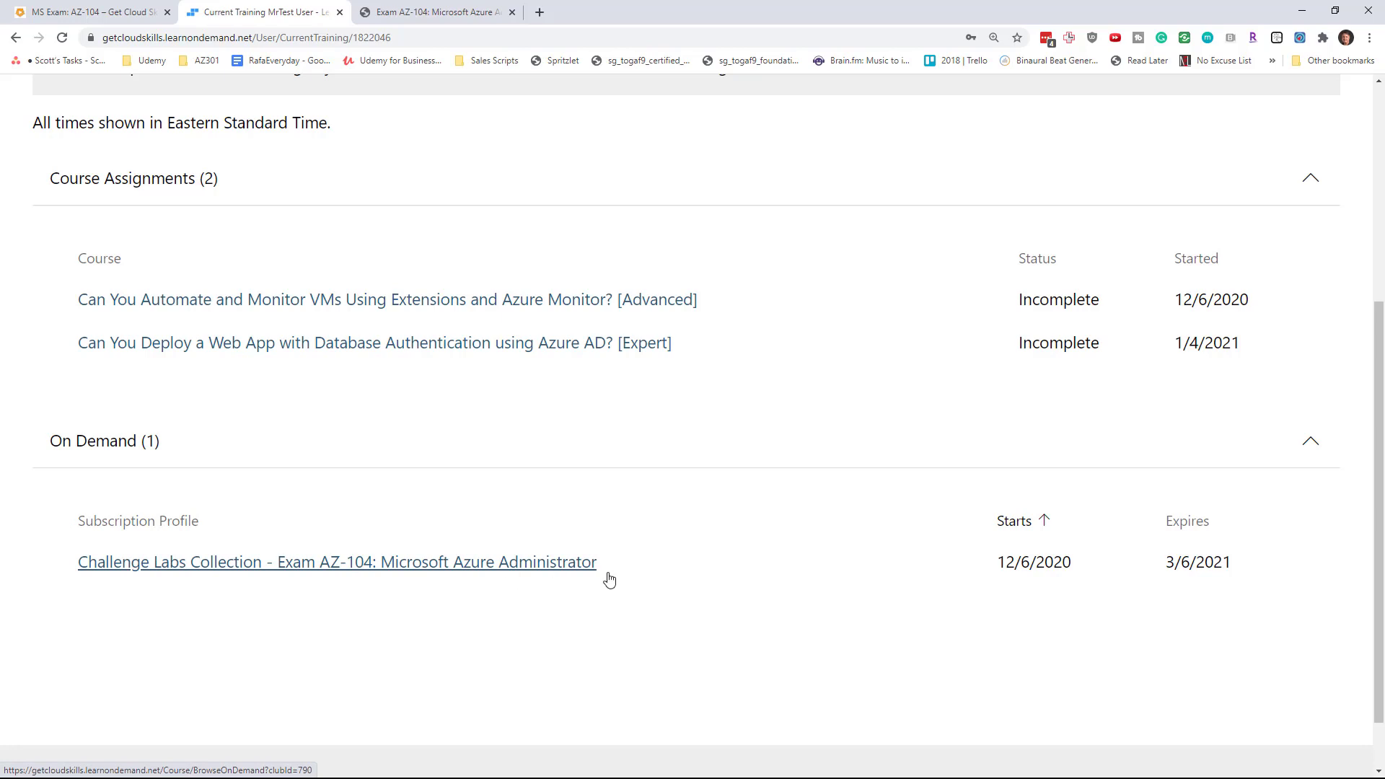
mouse_move(1010, 567)
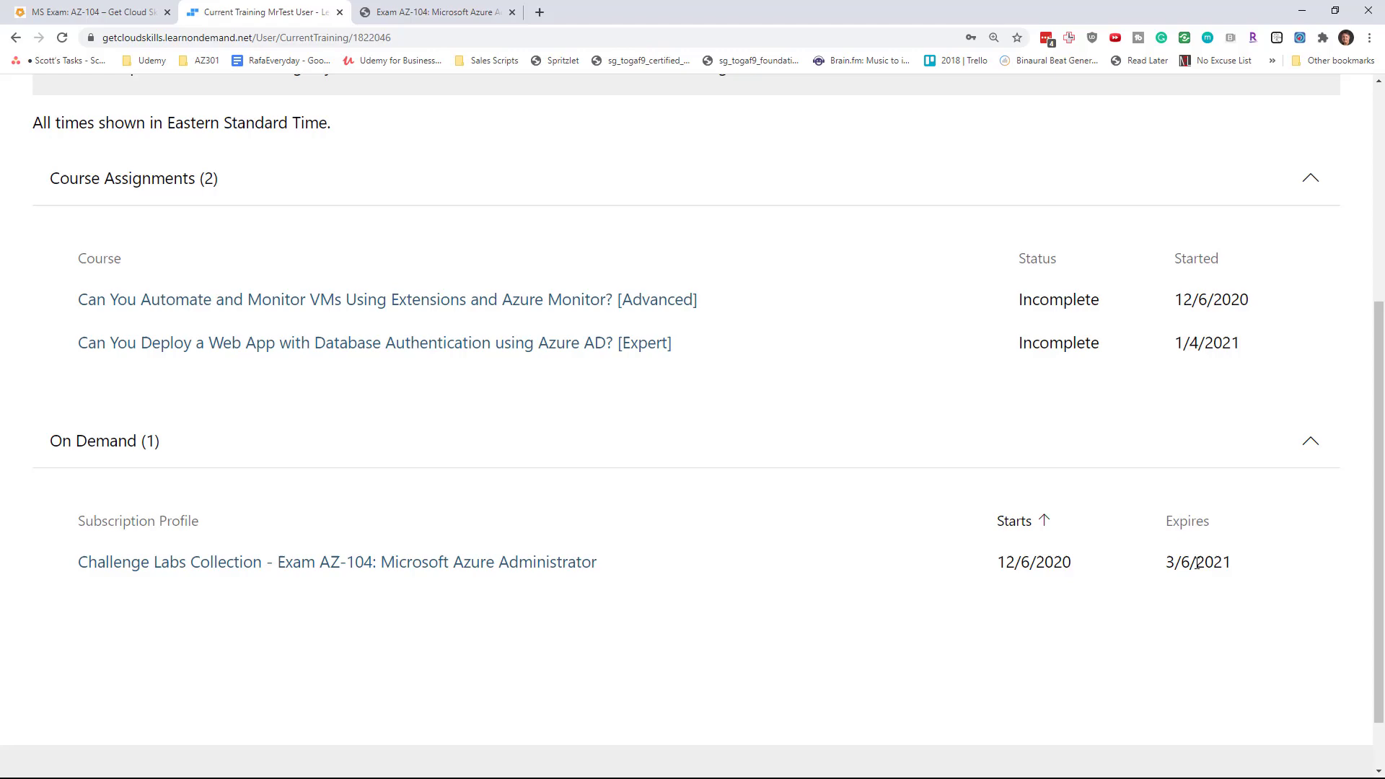
mouse_move(378, 570)
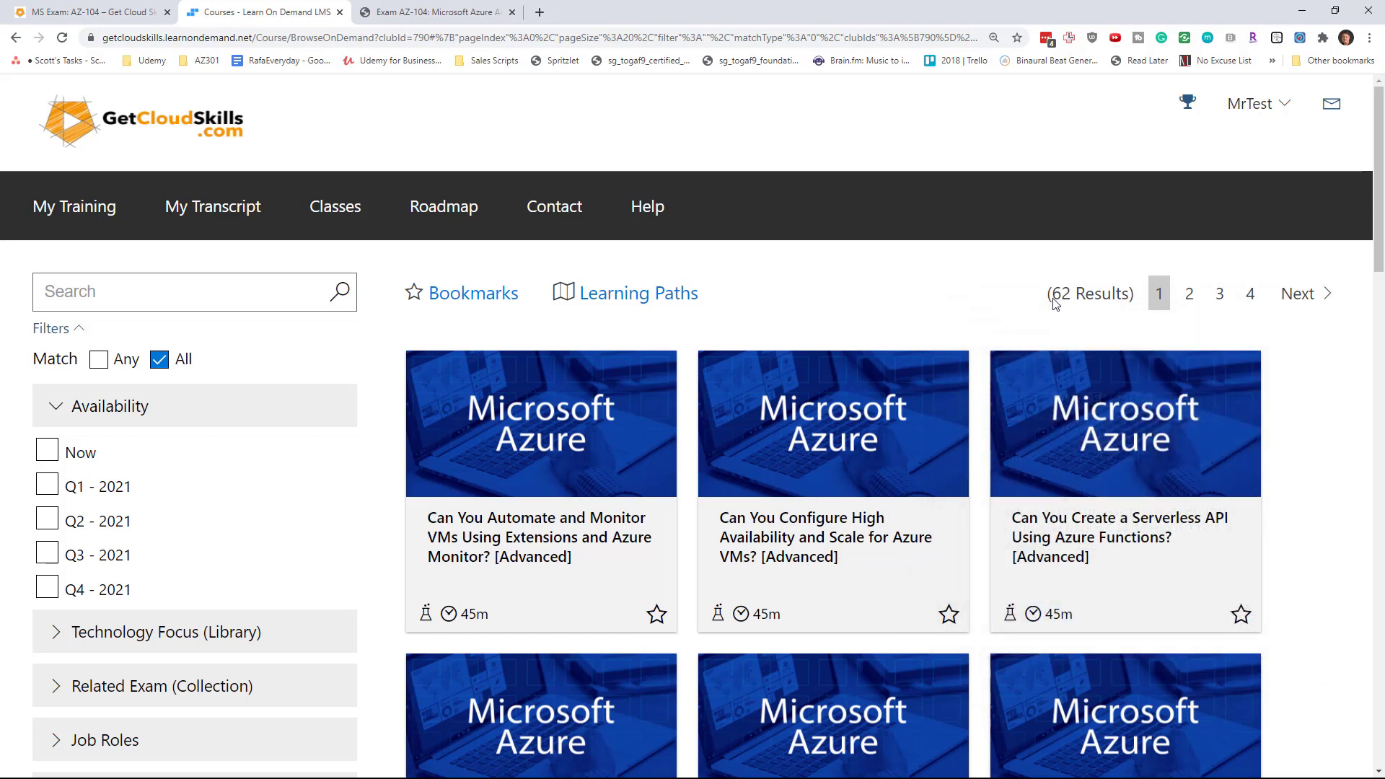
mouse_move(1069, 296)
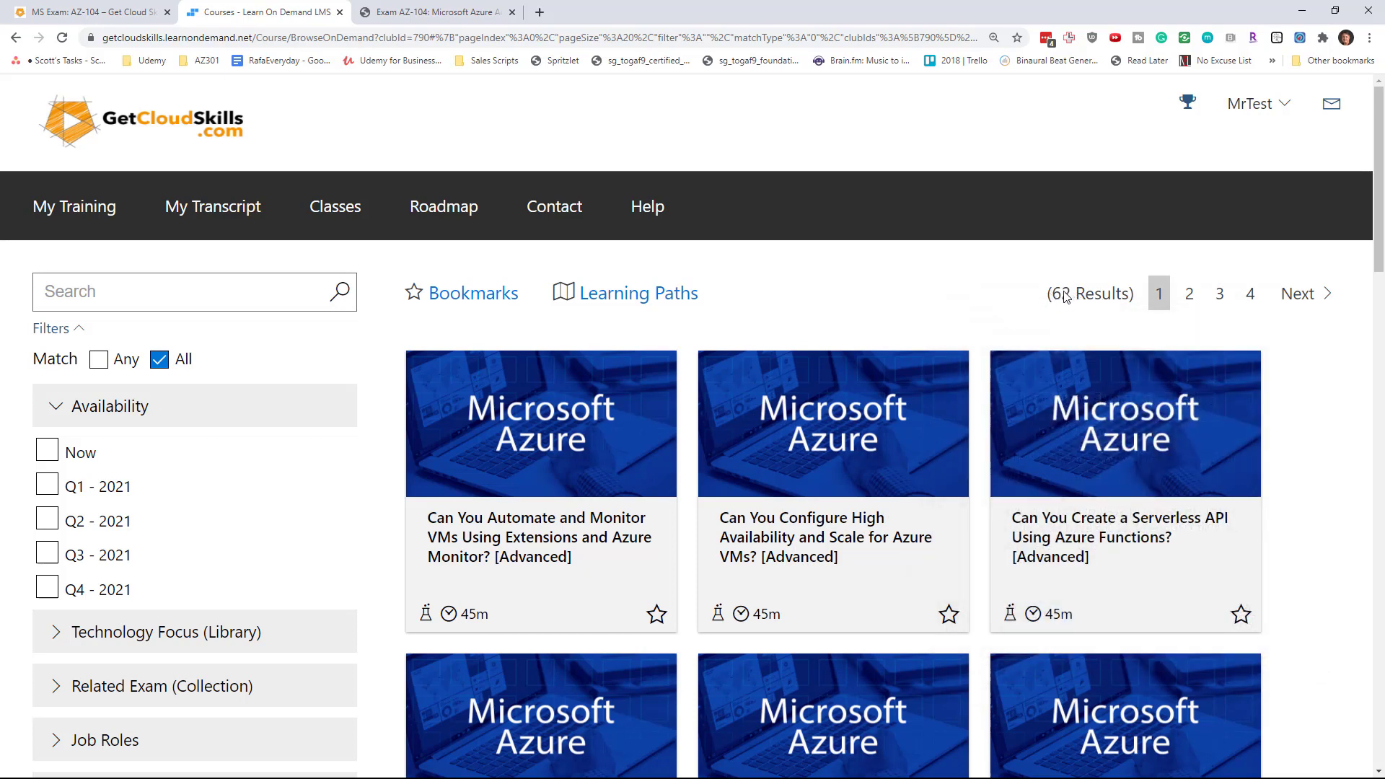
mouse_move(1068, 302)
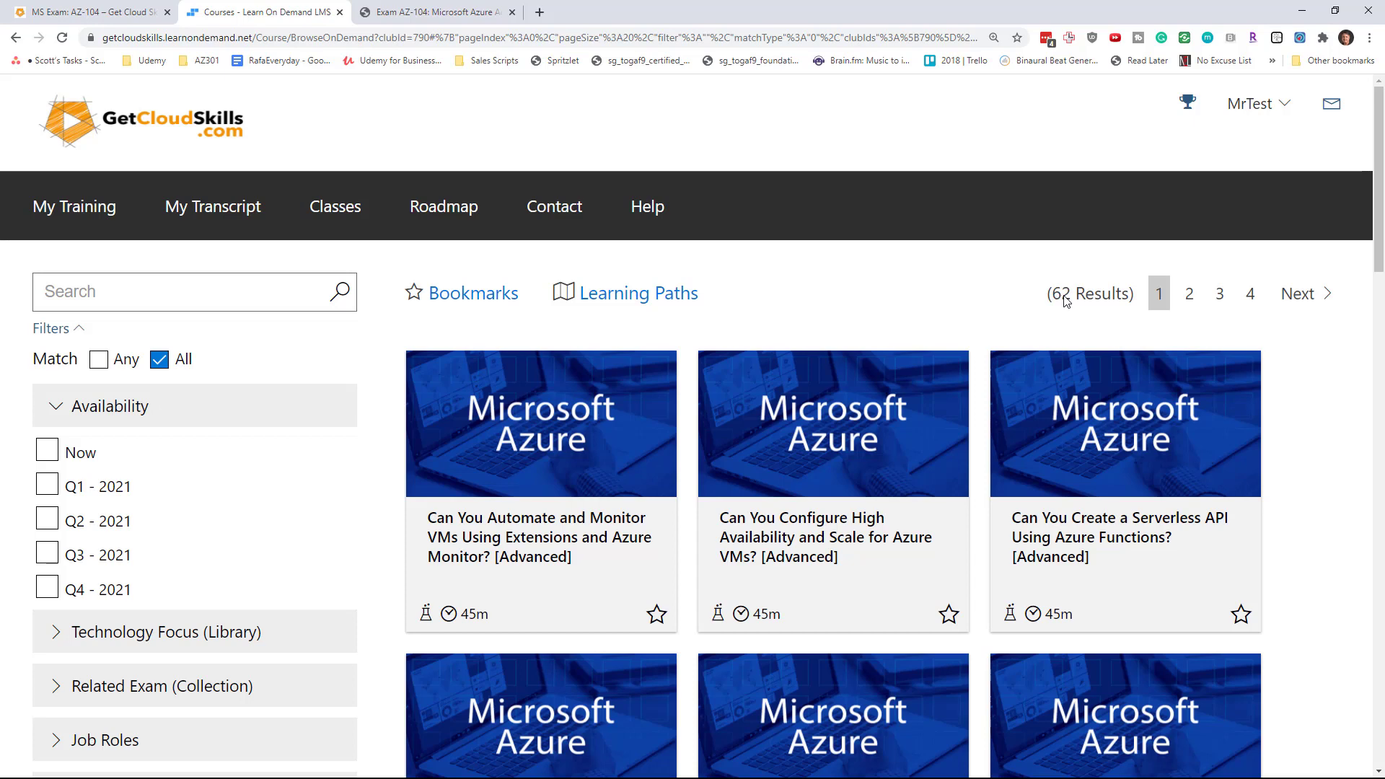
mouse_move(983, 319)
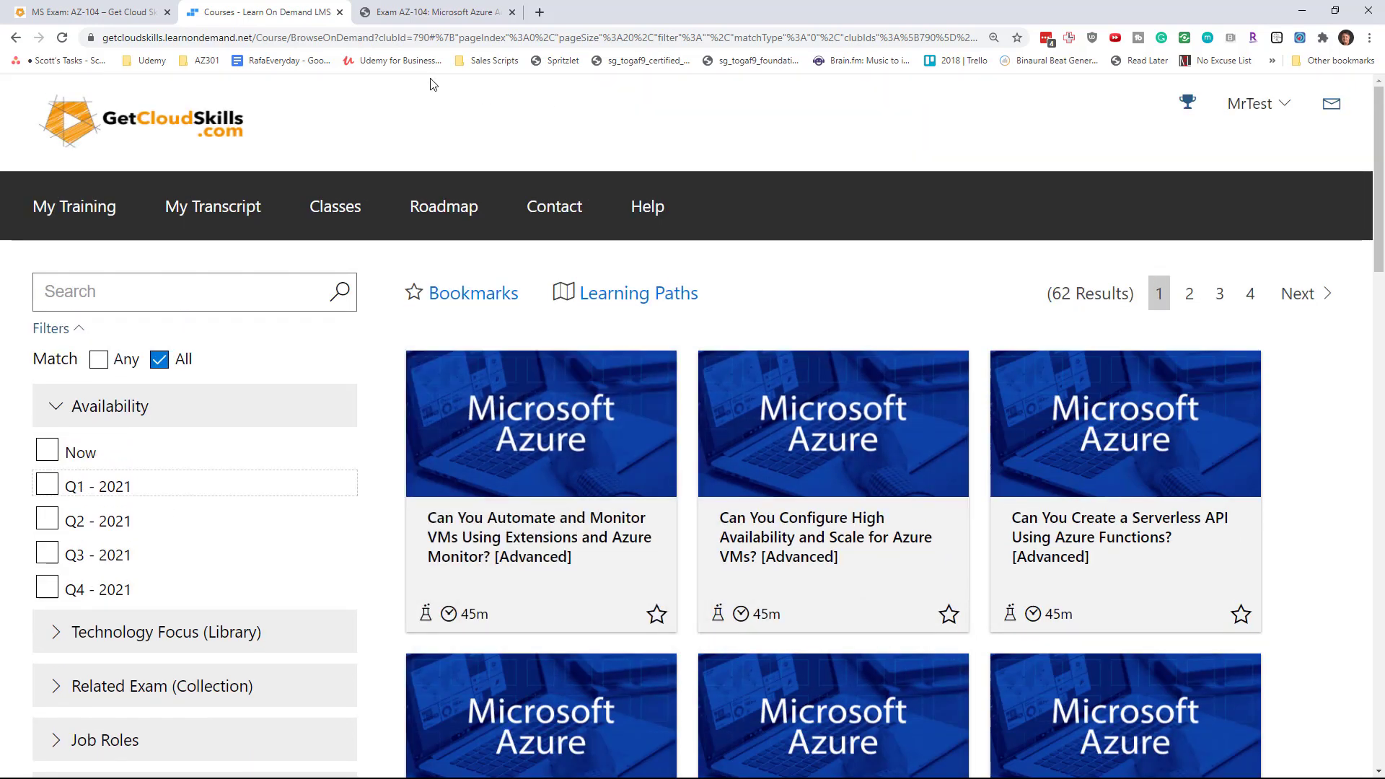
left_click(433, 12)
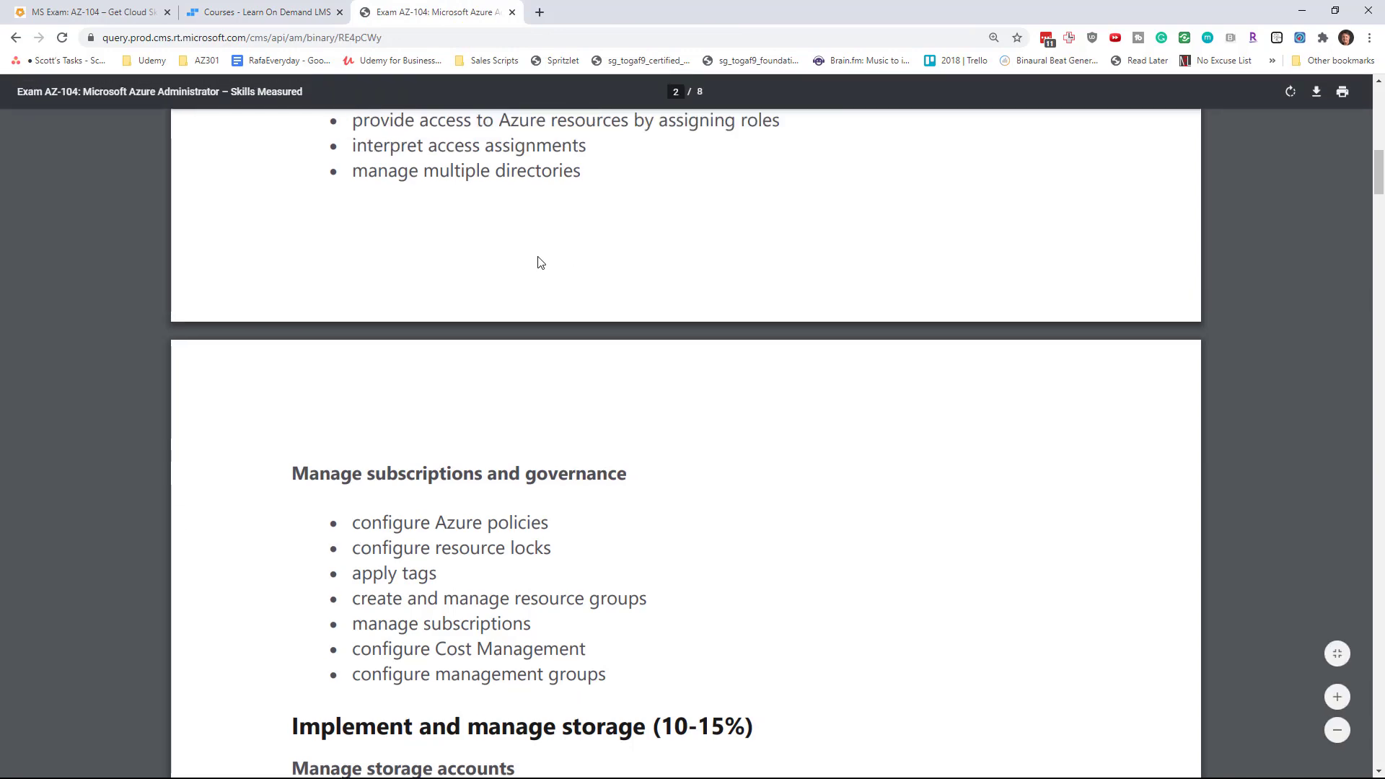
scroll("up", 3)
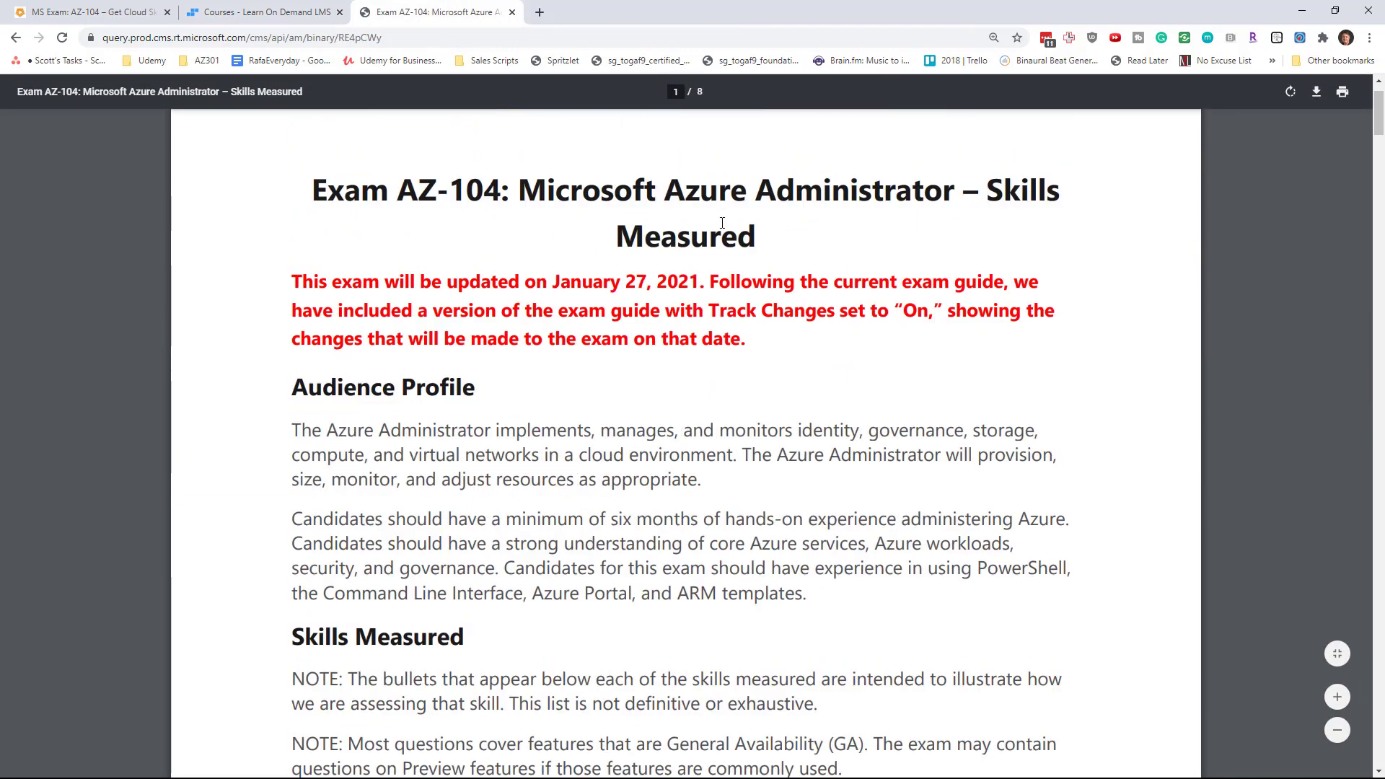
scroll("down", 3)
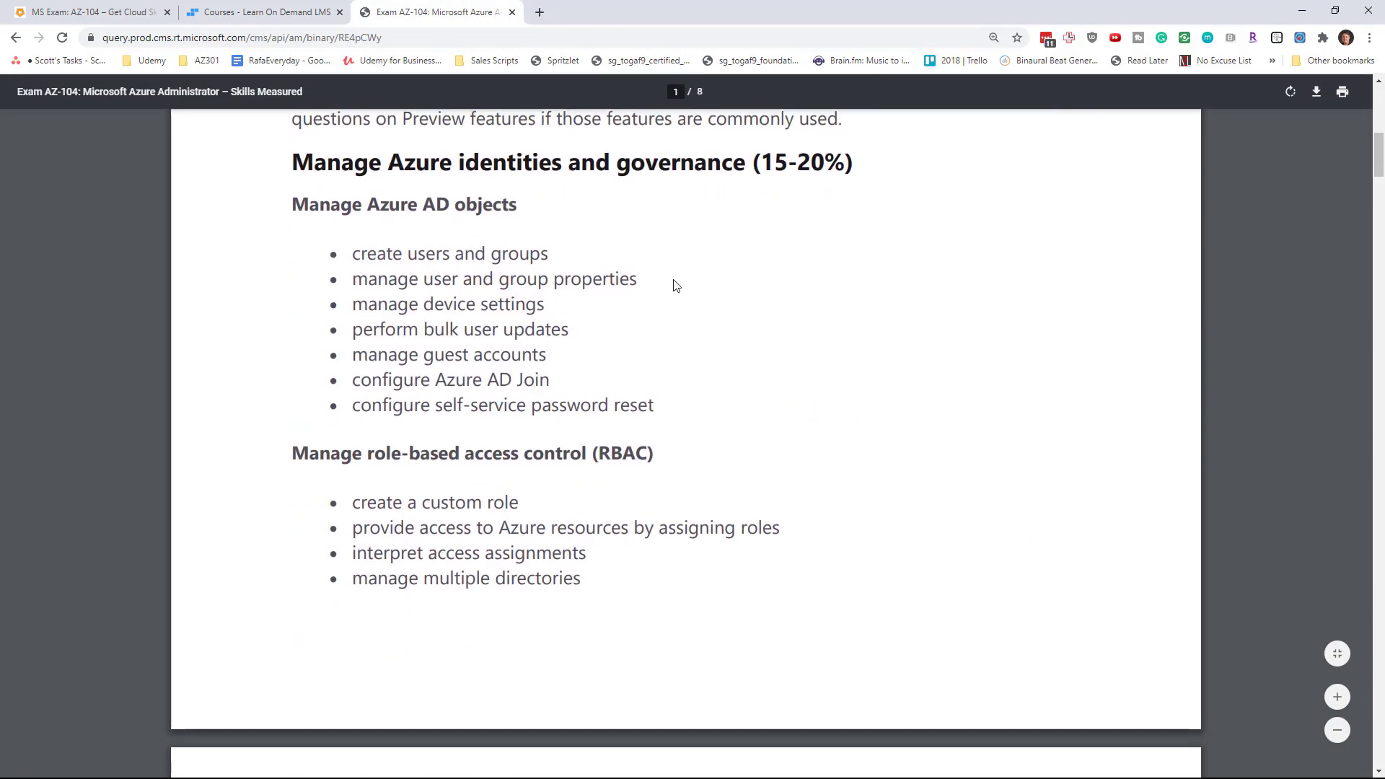
scroll("down", 3)
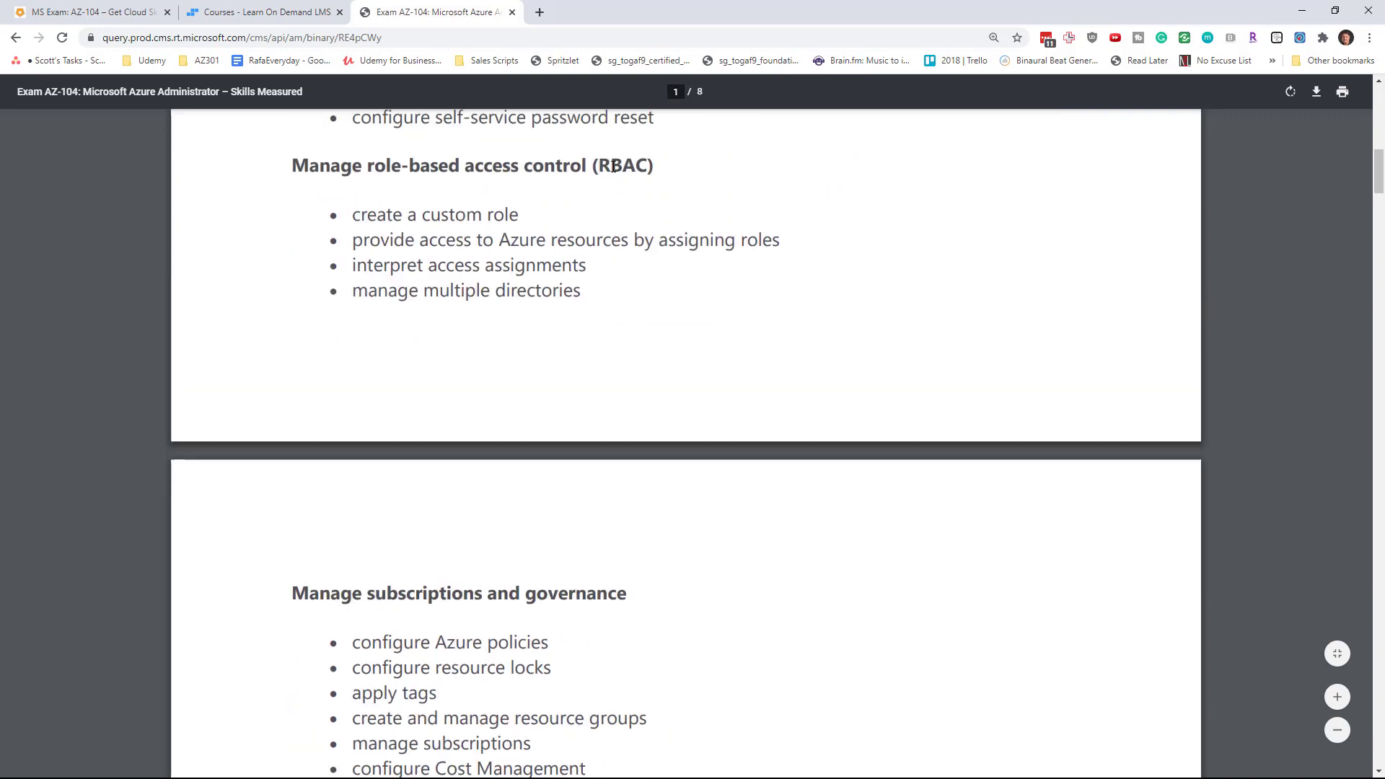
scroll("up", 3)
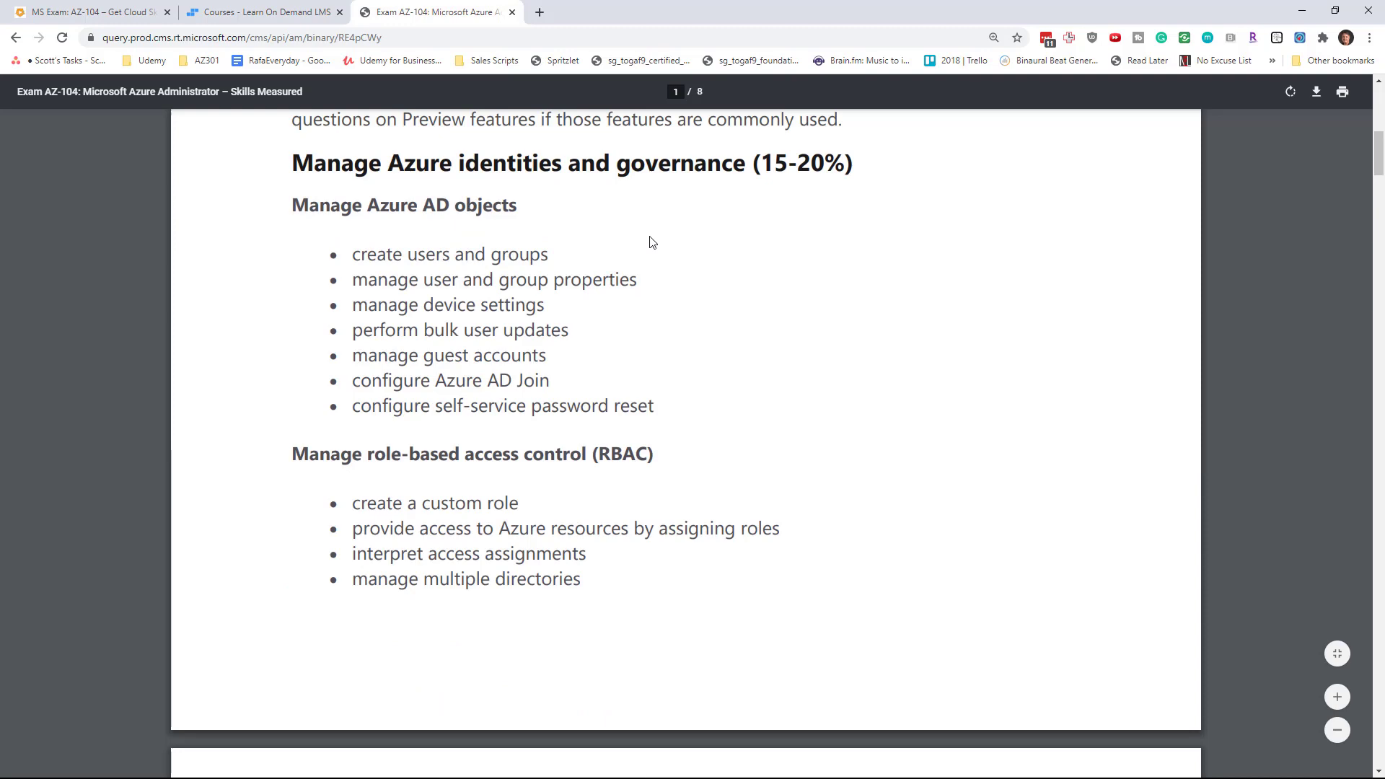
scroll("down", 3)
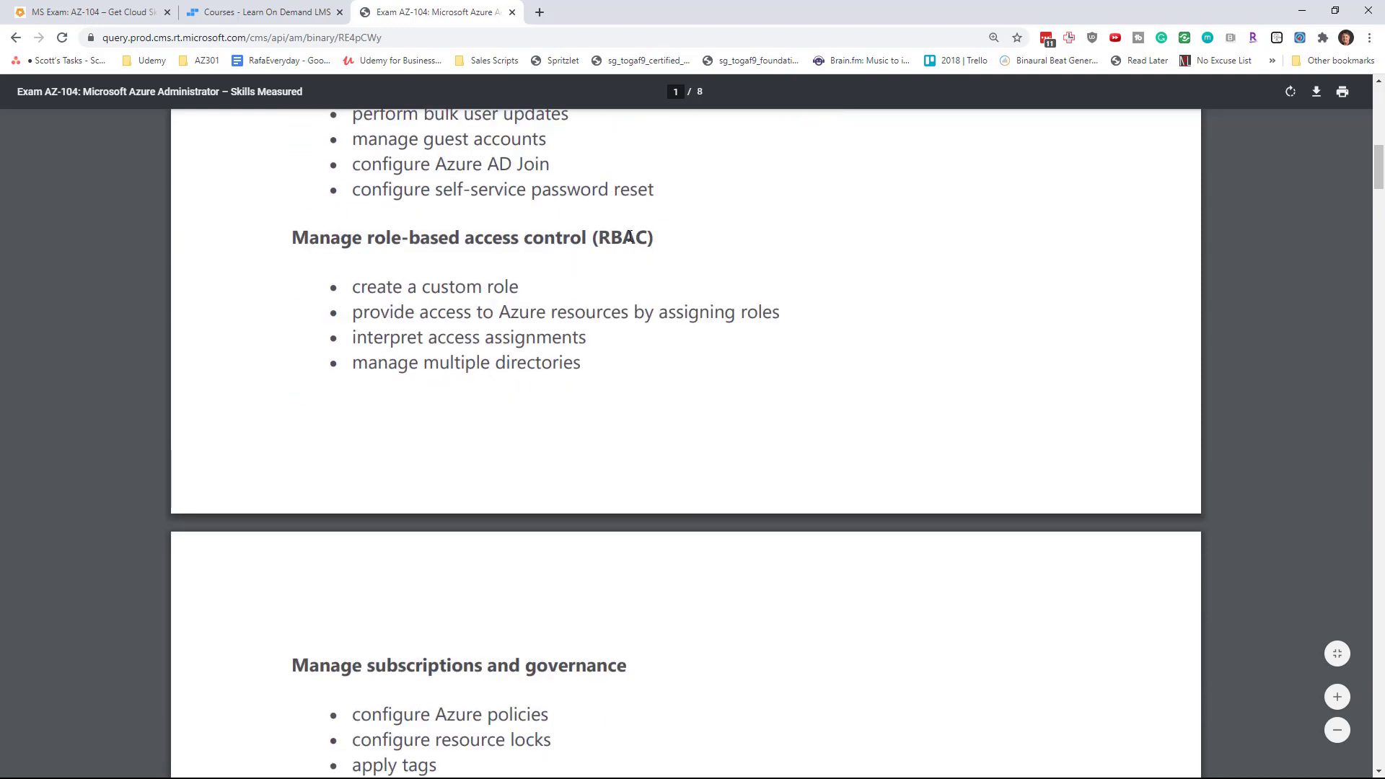
double_click(621, 236)
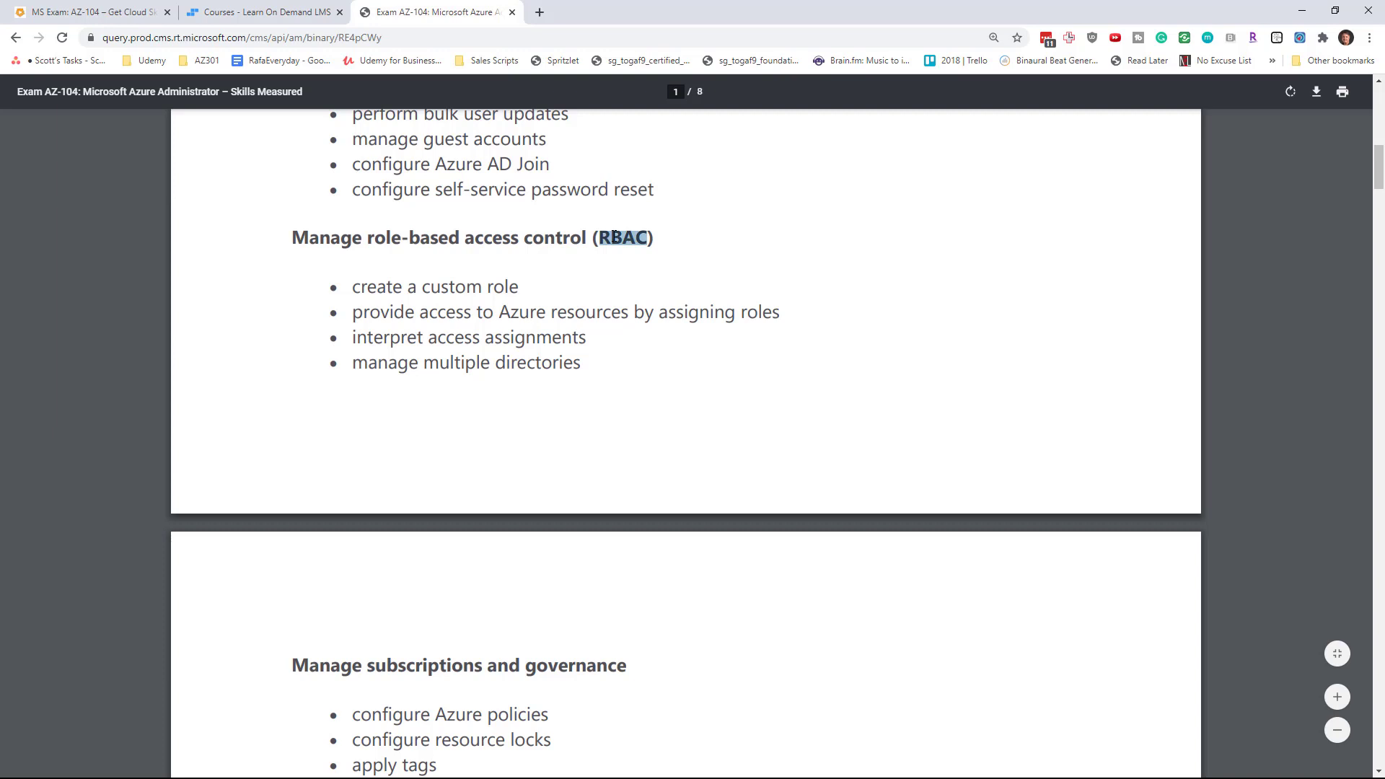
left_click(263, 12)
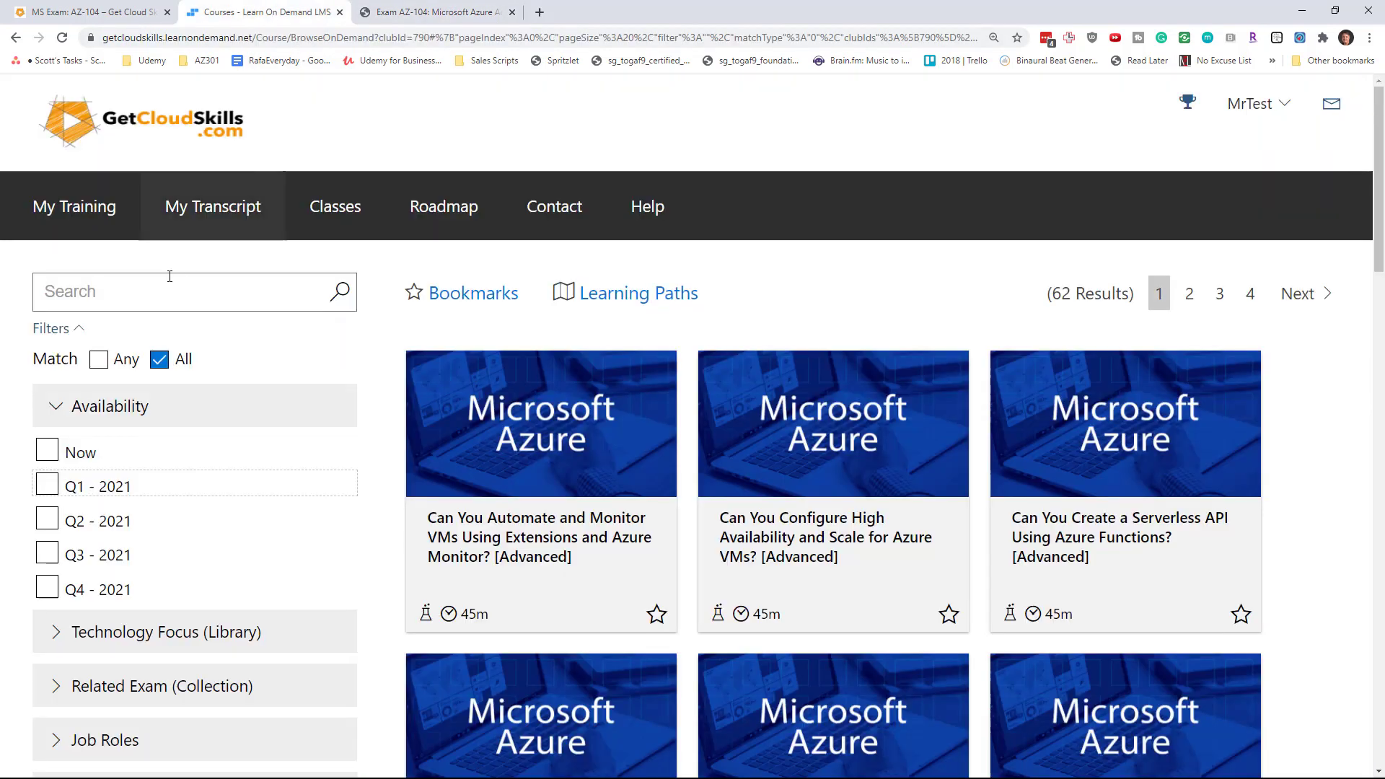
Step: Search the catalog for 'rbac', then scroll the exam skills guide PDF
type("rb")
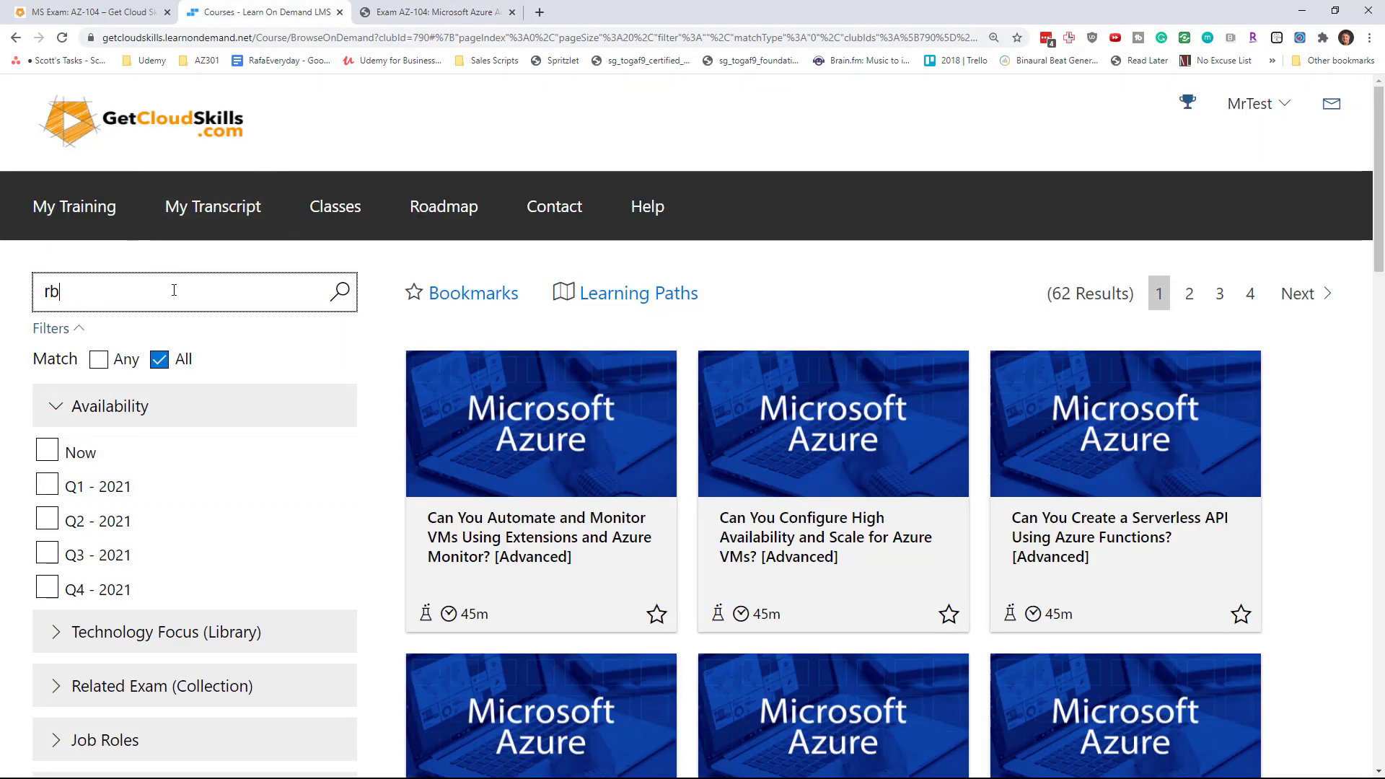
type("ac")
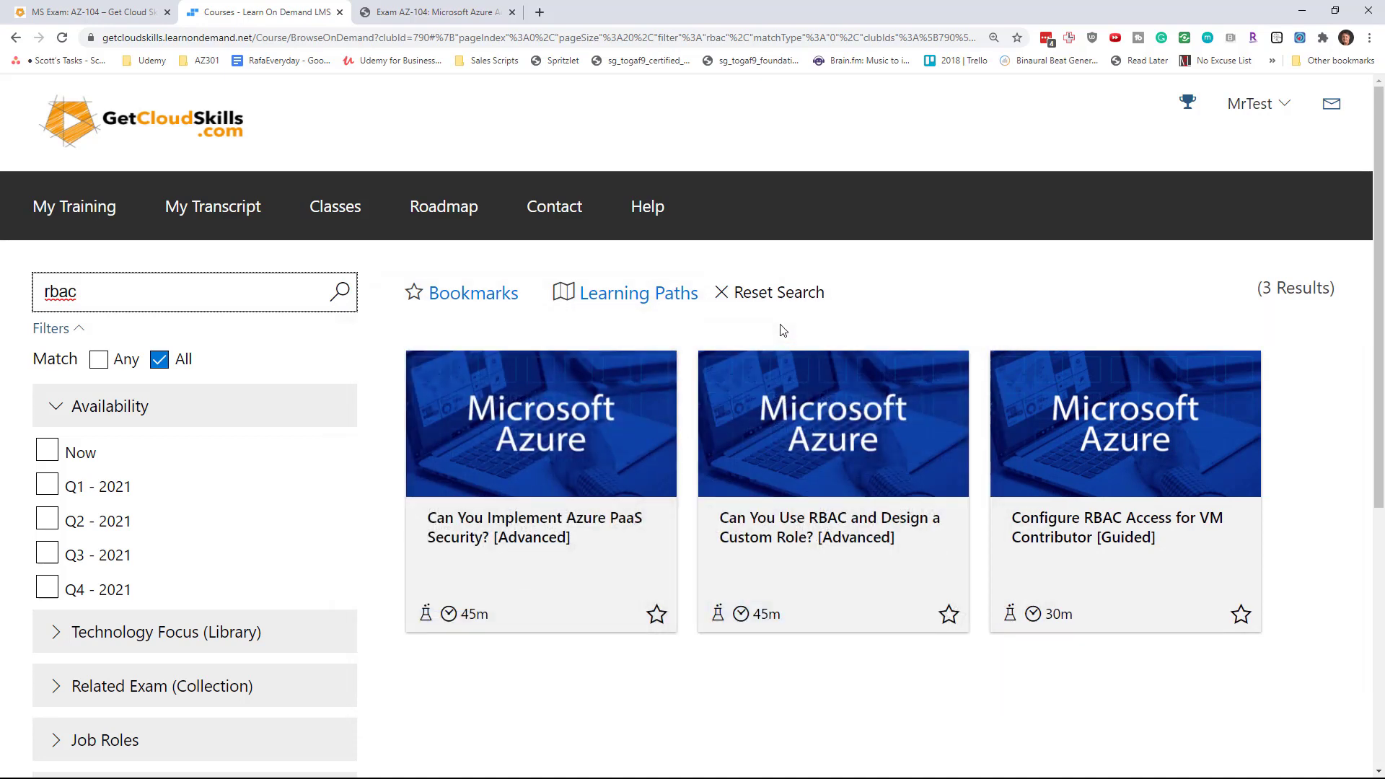
left_click(432, 12)
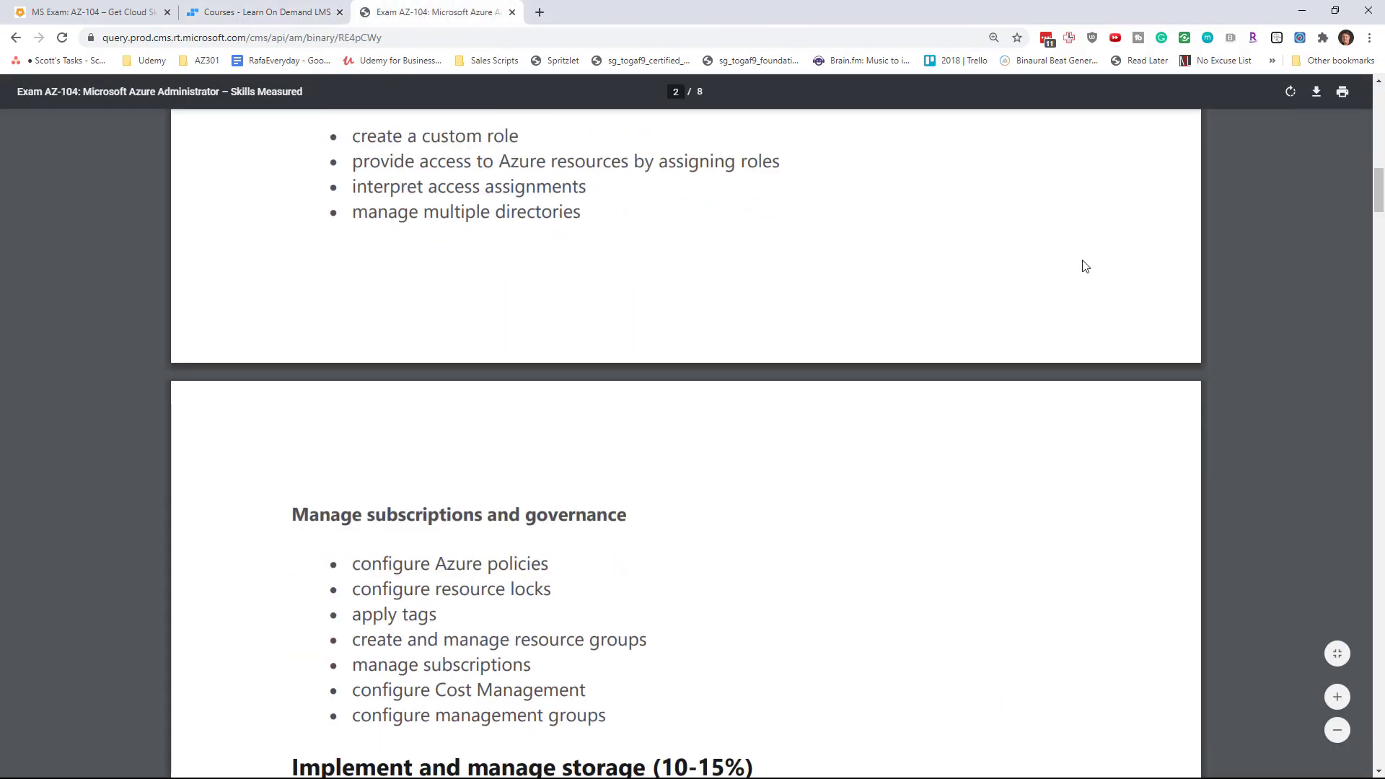
scroll("down", 3)
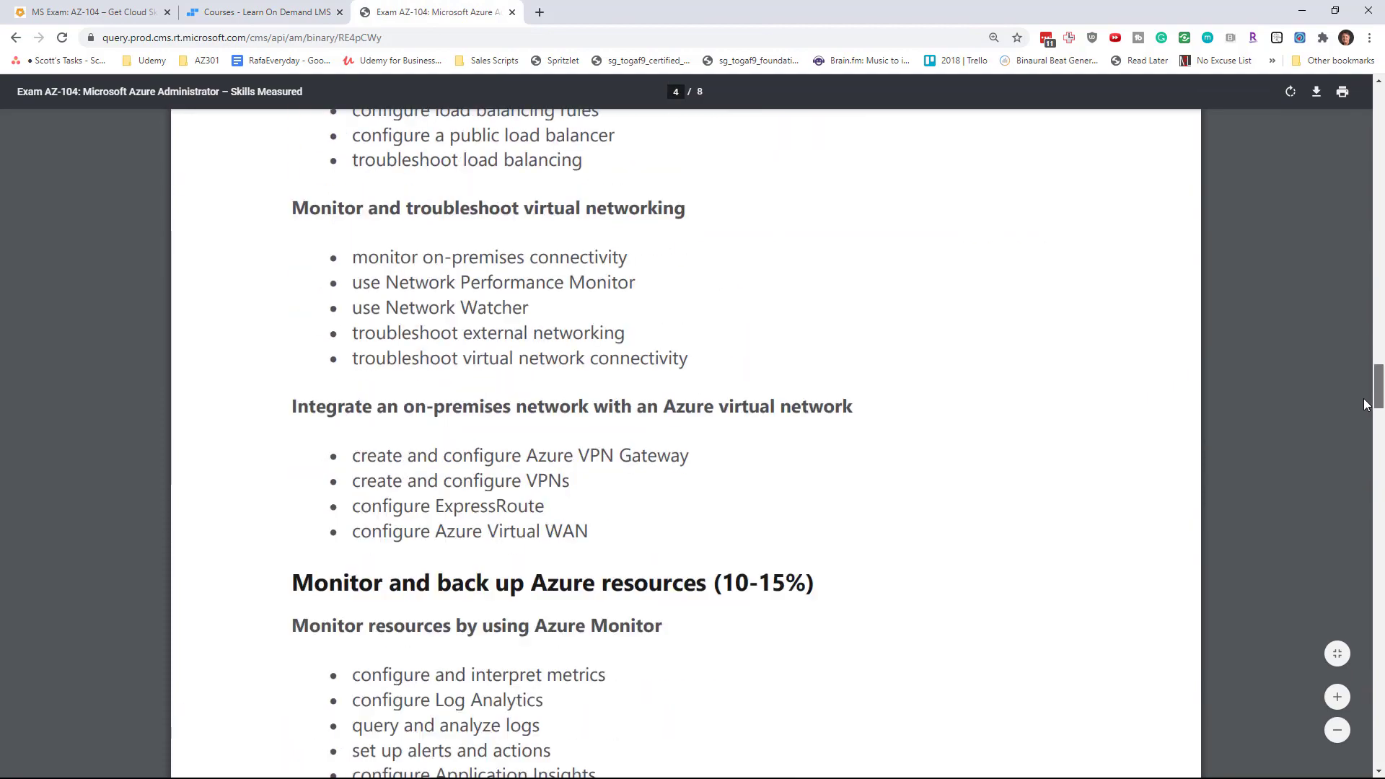
scroll("down", 3)
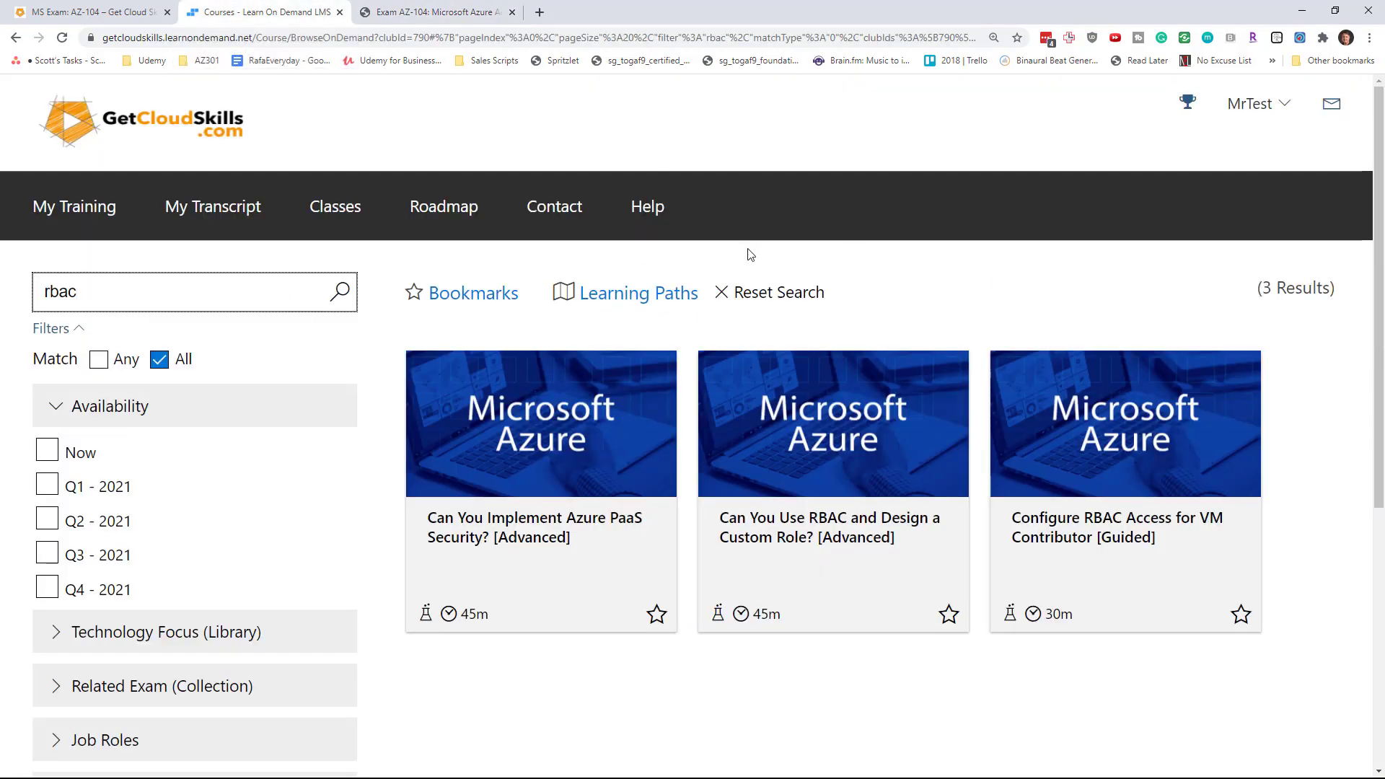
mouse_move(412, 338)
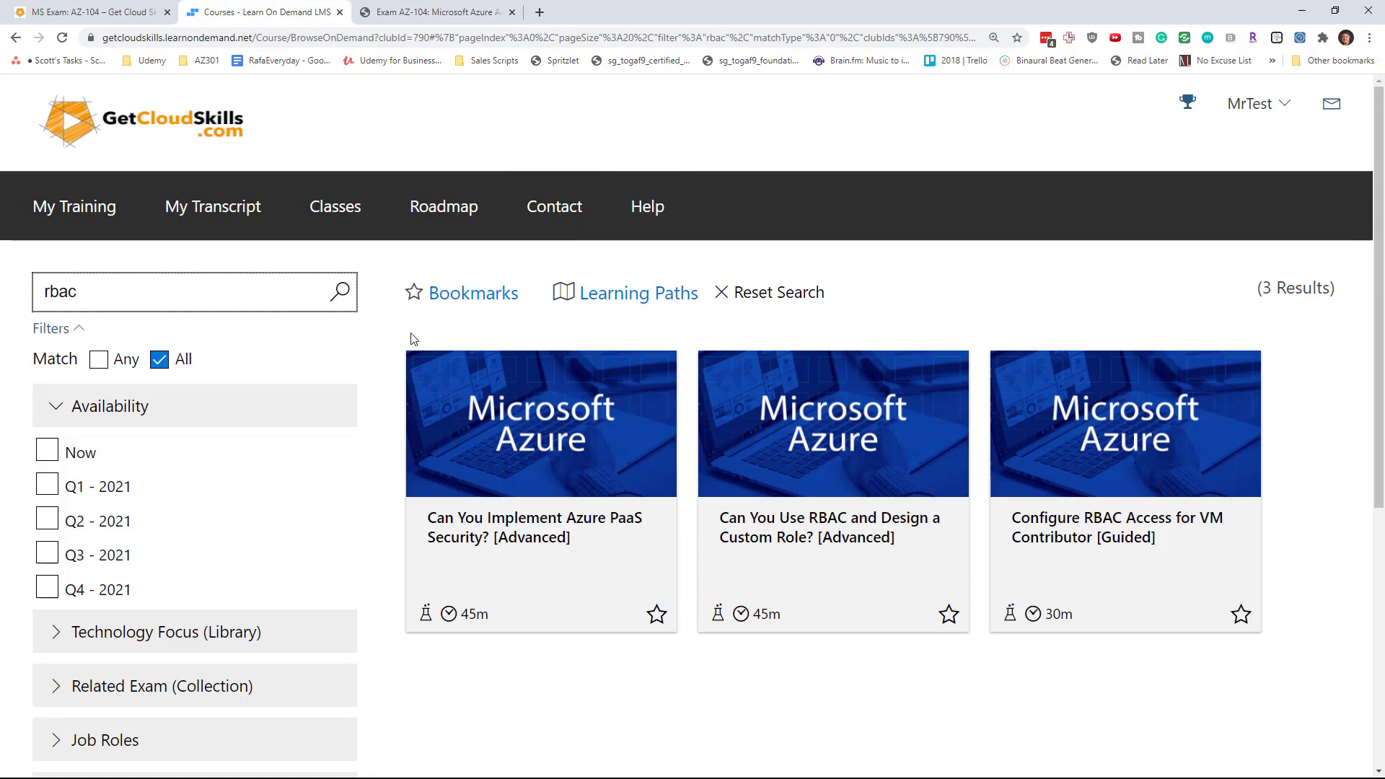
scroll("down", 3)
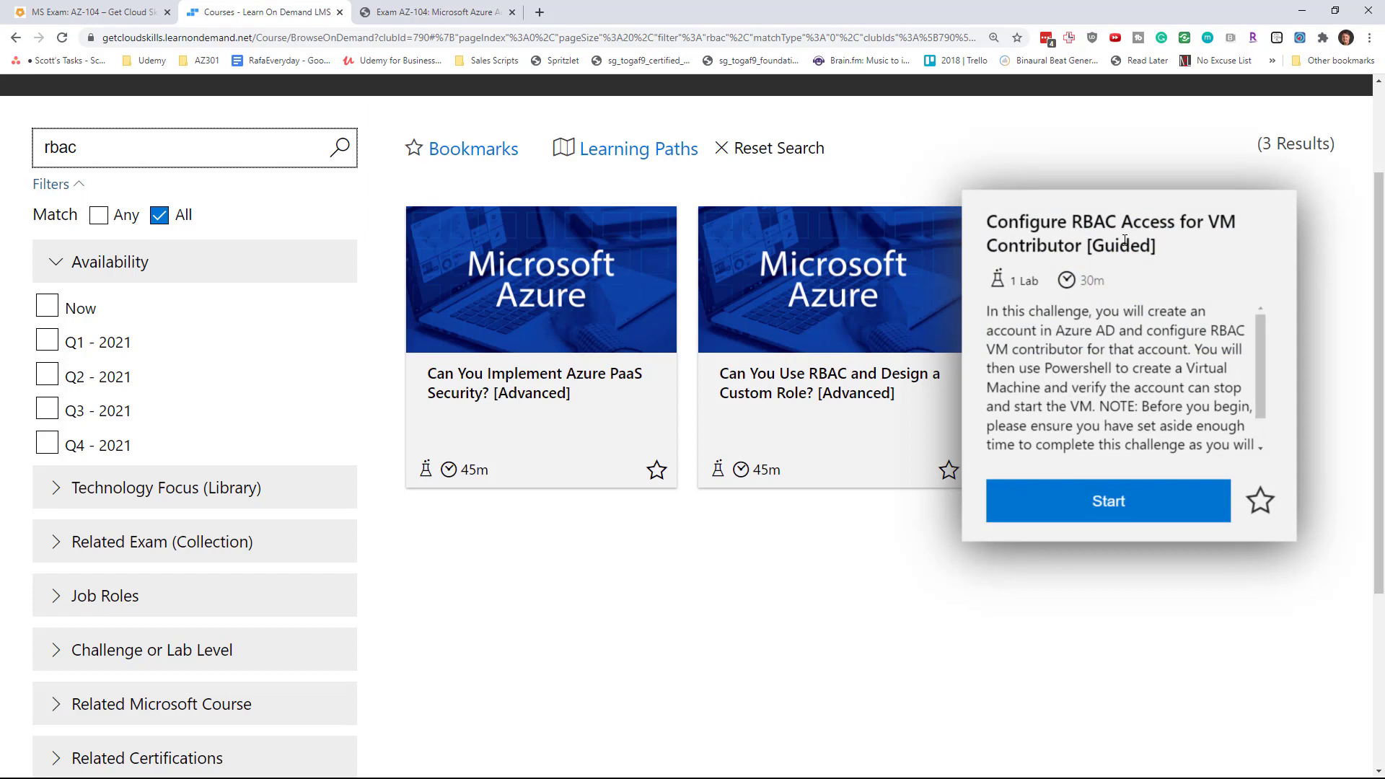
mouse_move(1077, 278)
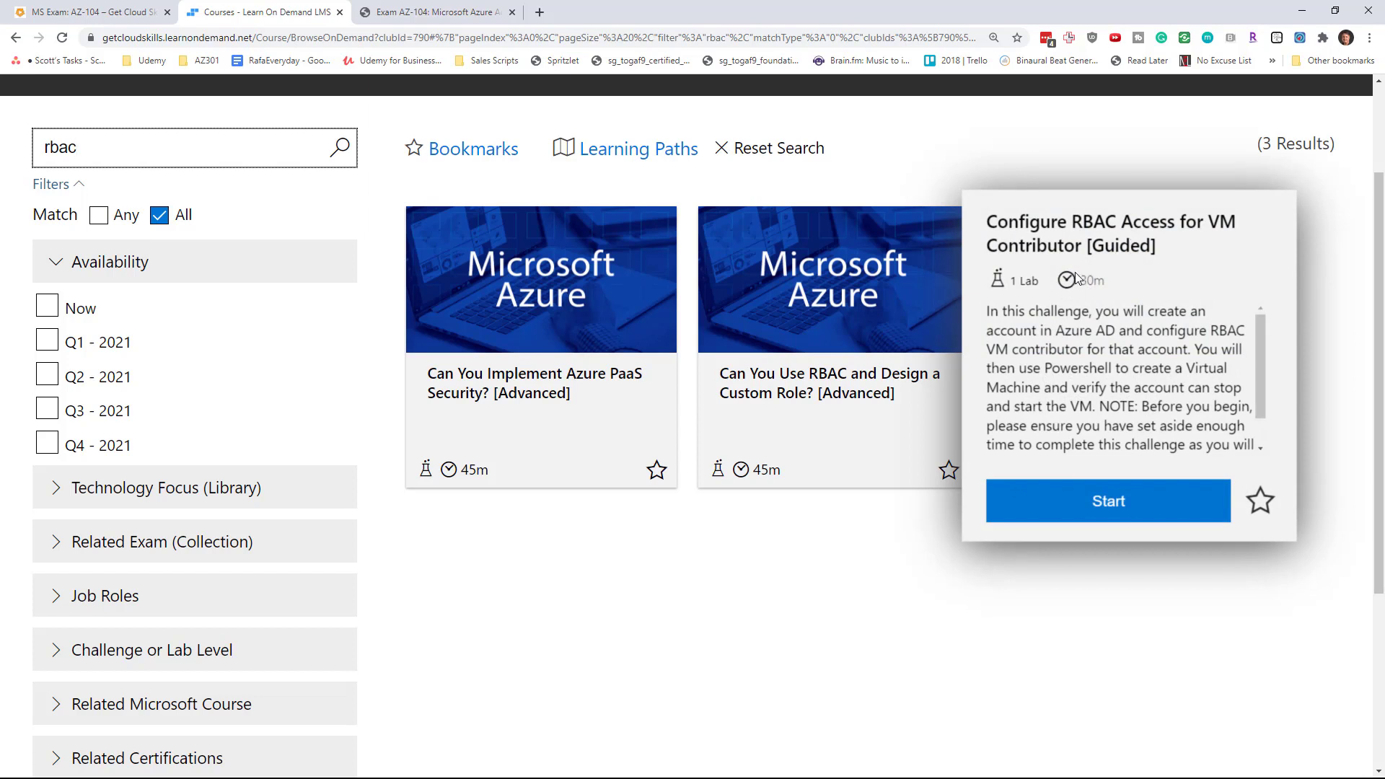
mouse_move(1079, 279)
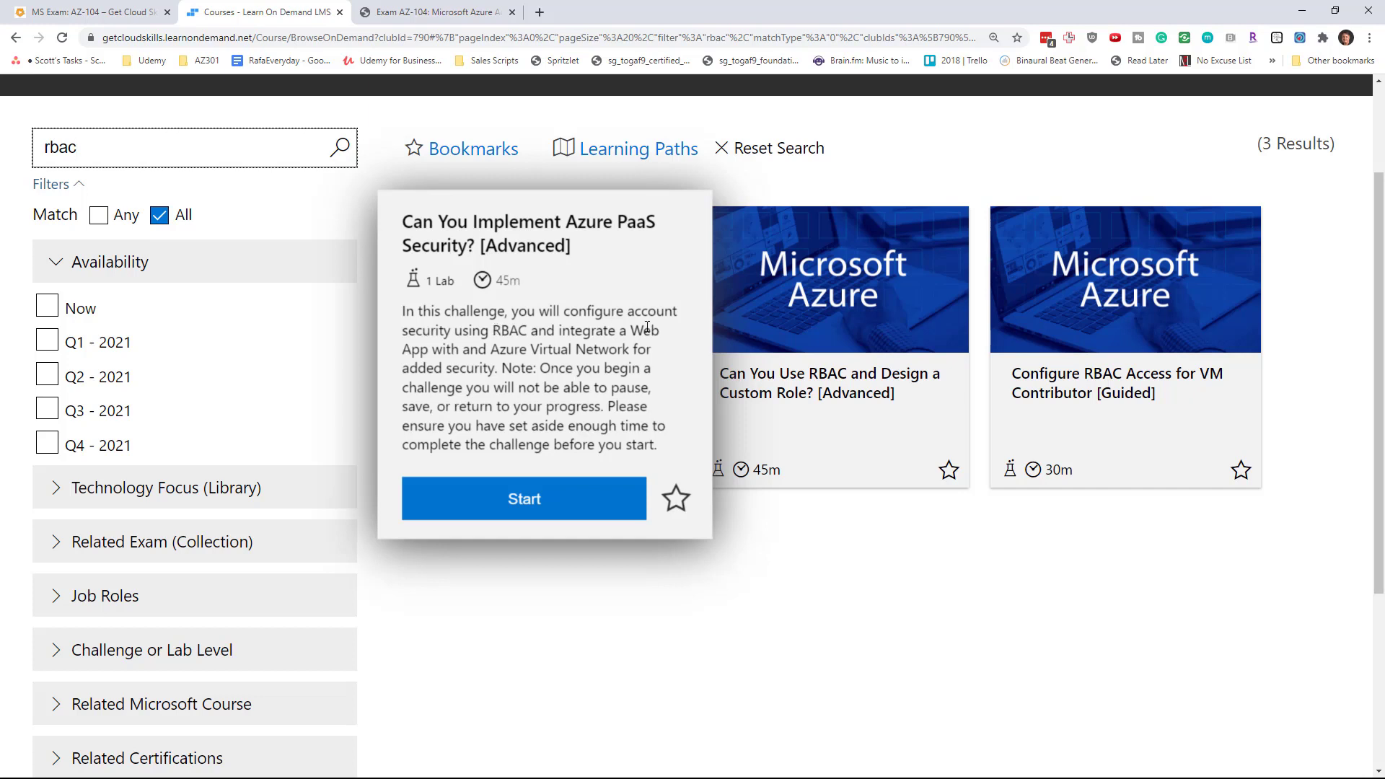
mouse_move(527, 369)
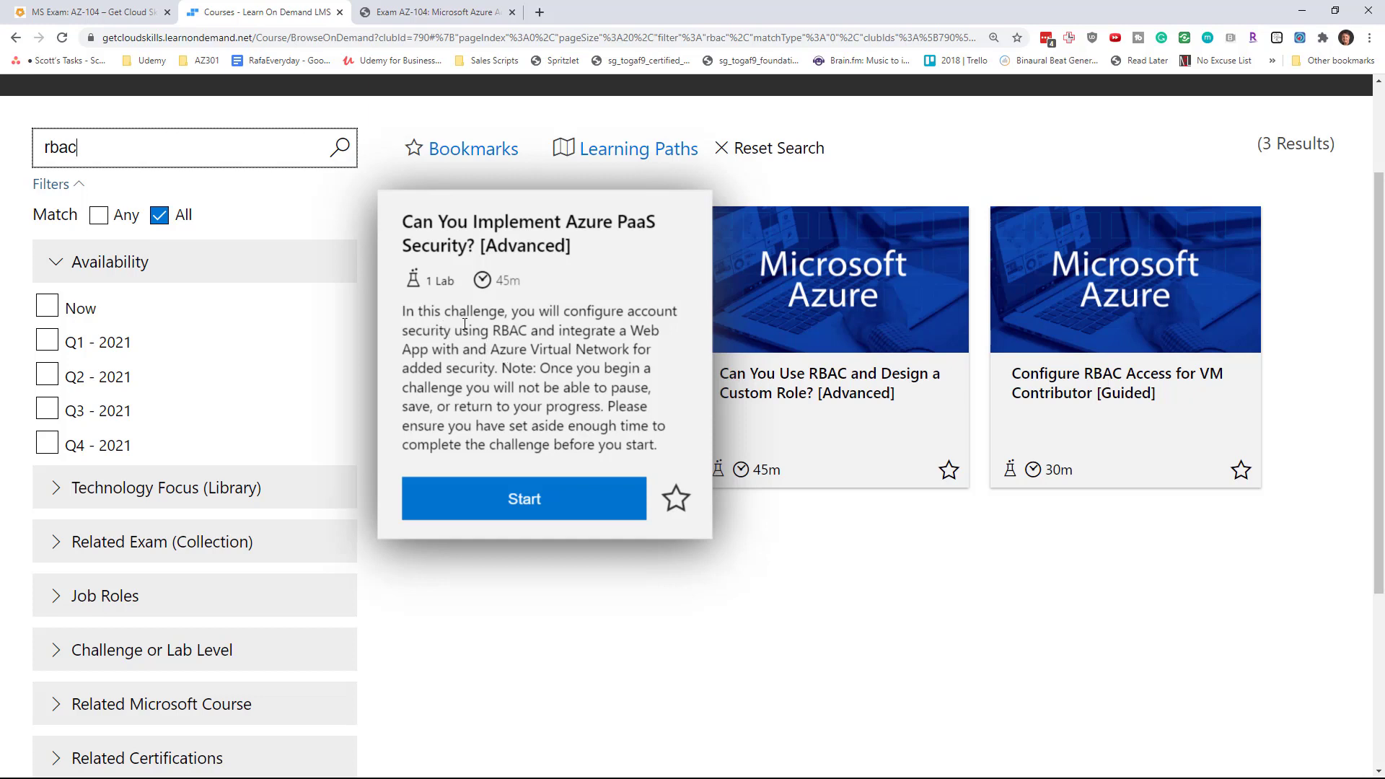
mouse_move(502, 330)
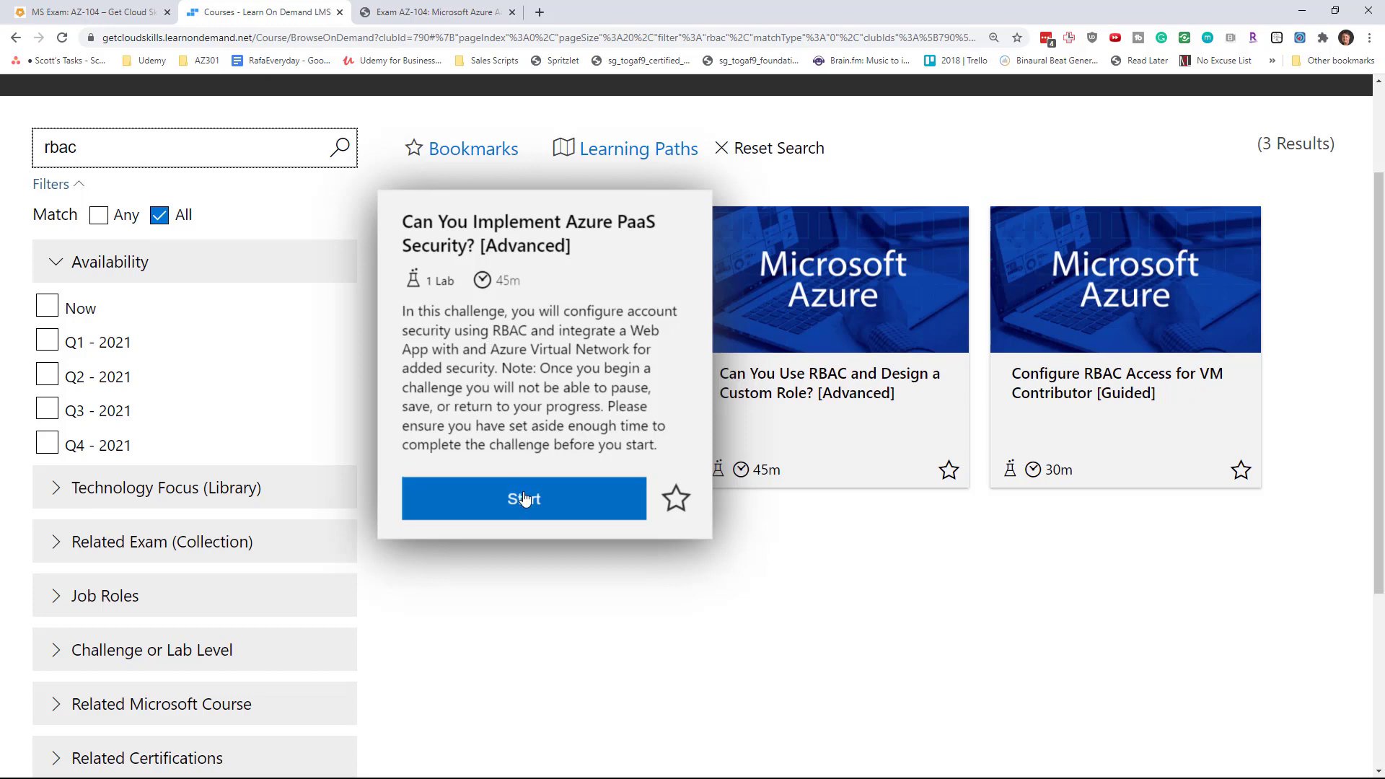
Step: Open the 'Can You Implement Azure PaaS Security? [Advanced]' course page and scroll it
left_click(523, 499)
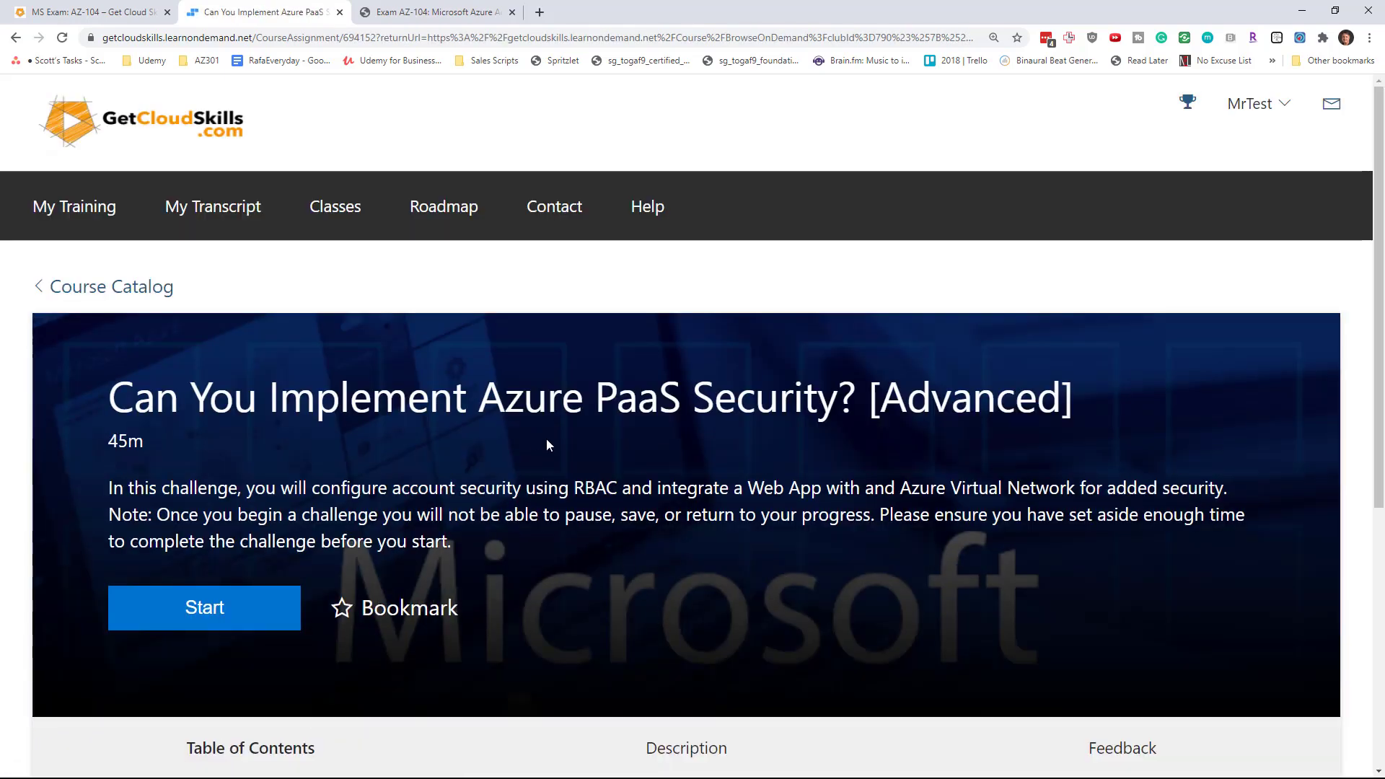
scroll("down", 3)
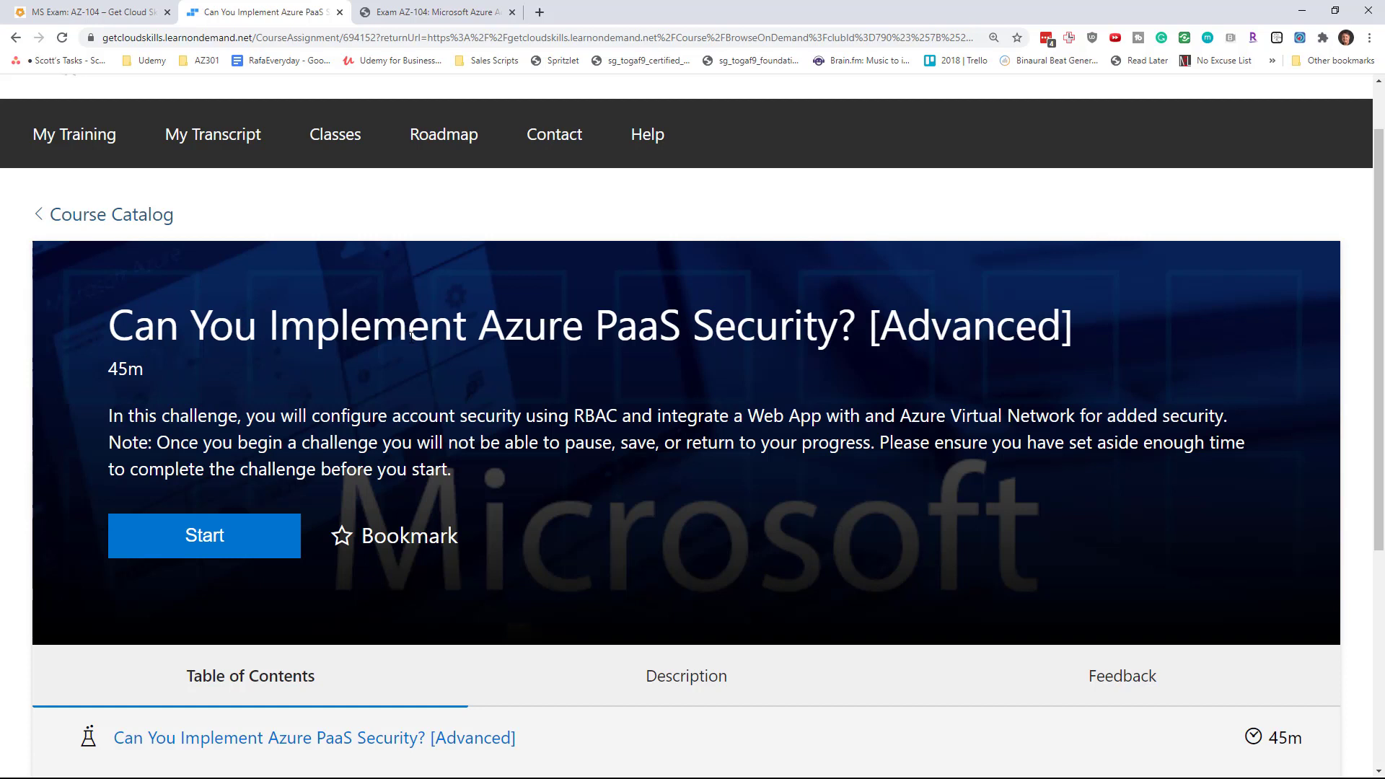
mouse_move(554, 374)
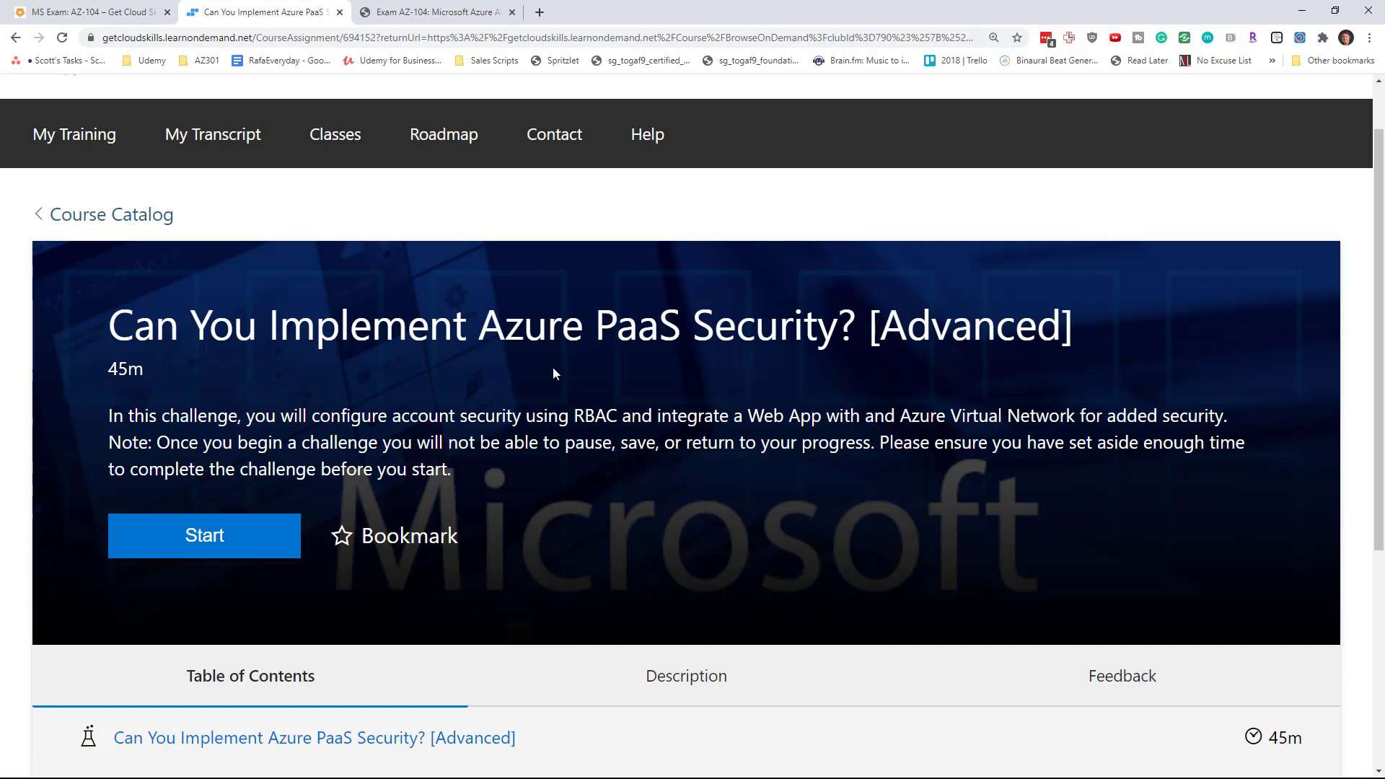
mouse_move(685, 378)
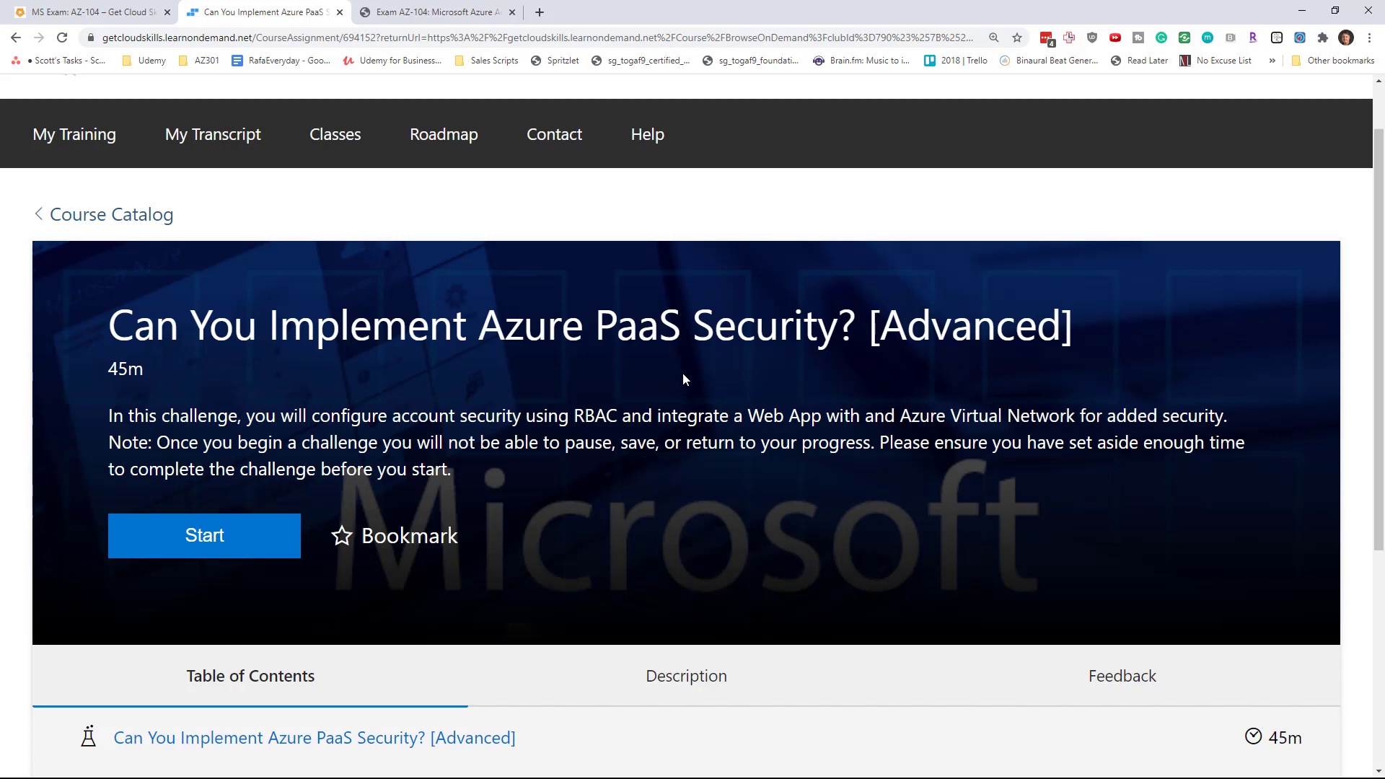
mouse_move(634, 357)
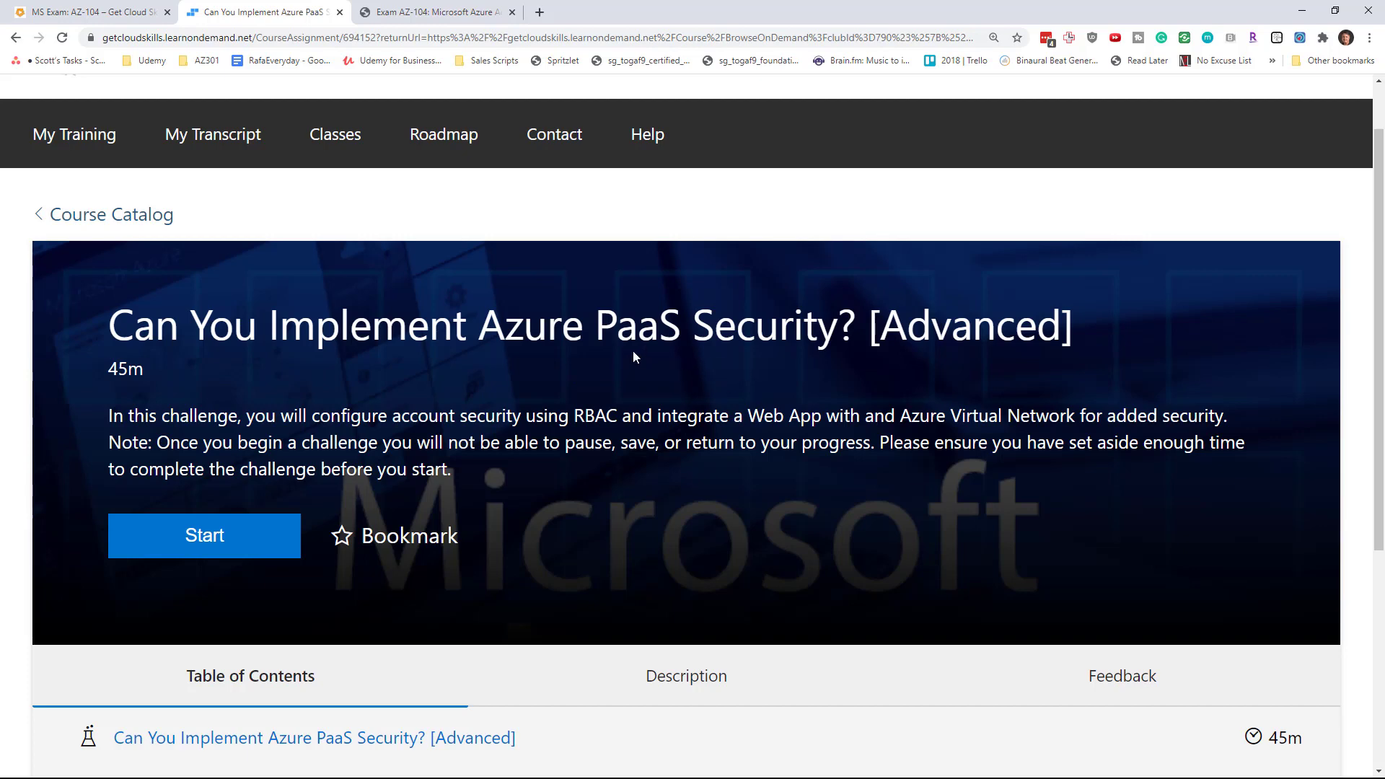
scroll("down", 3)
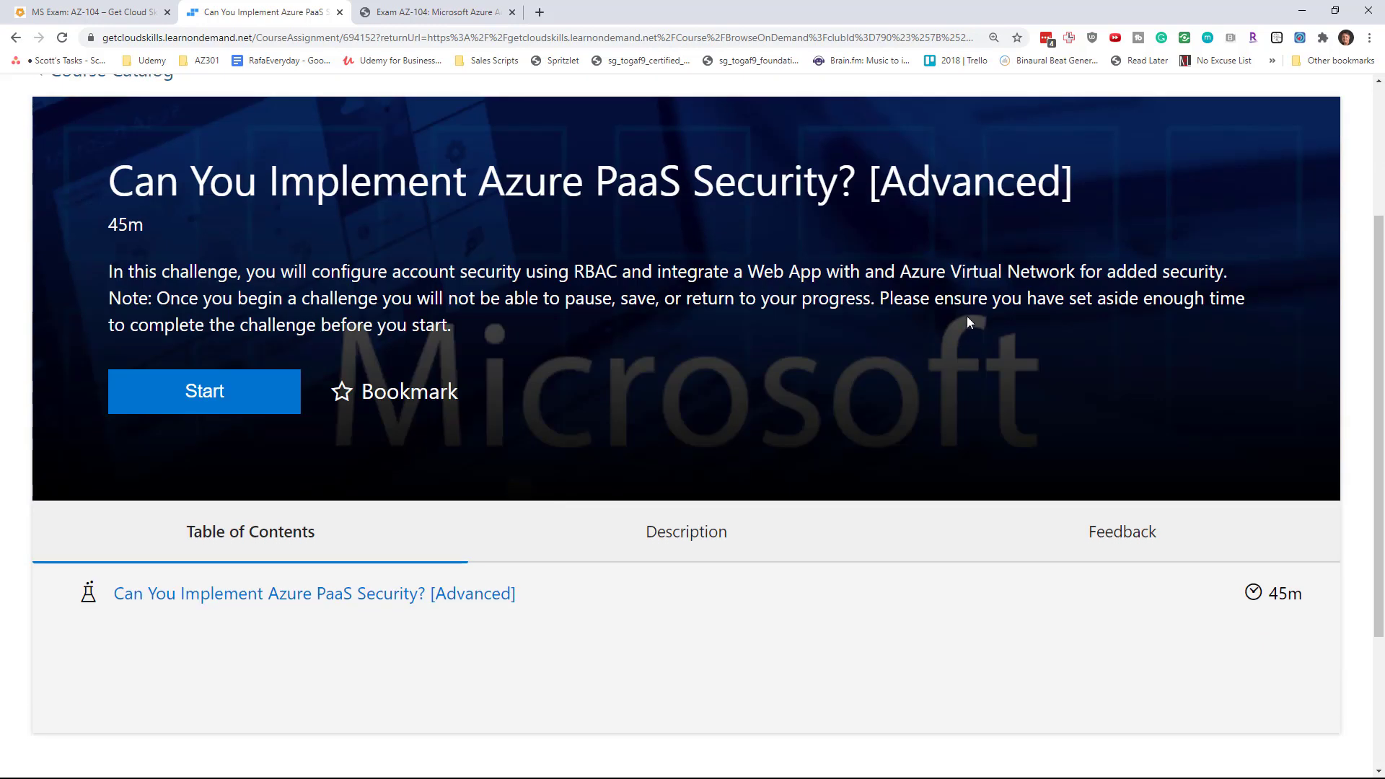
mouse_move(1279, 600)
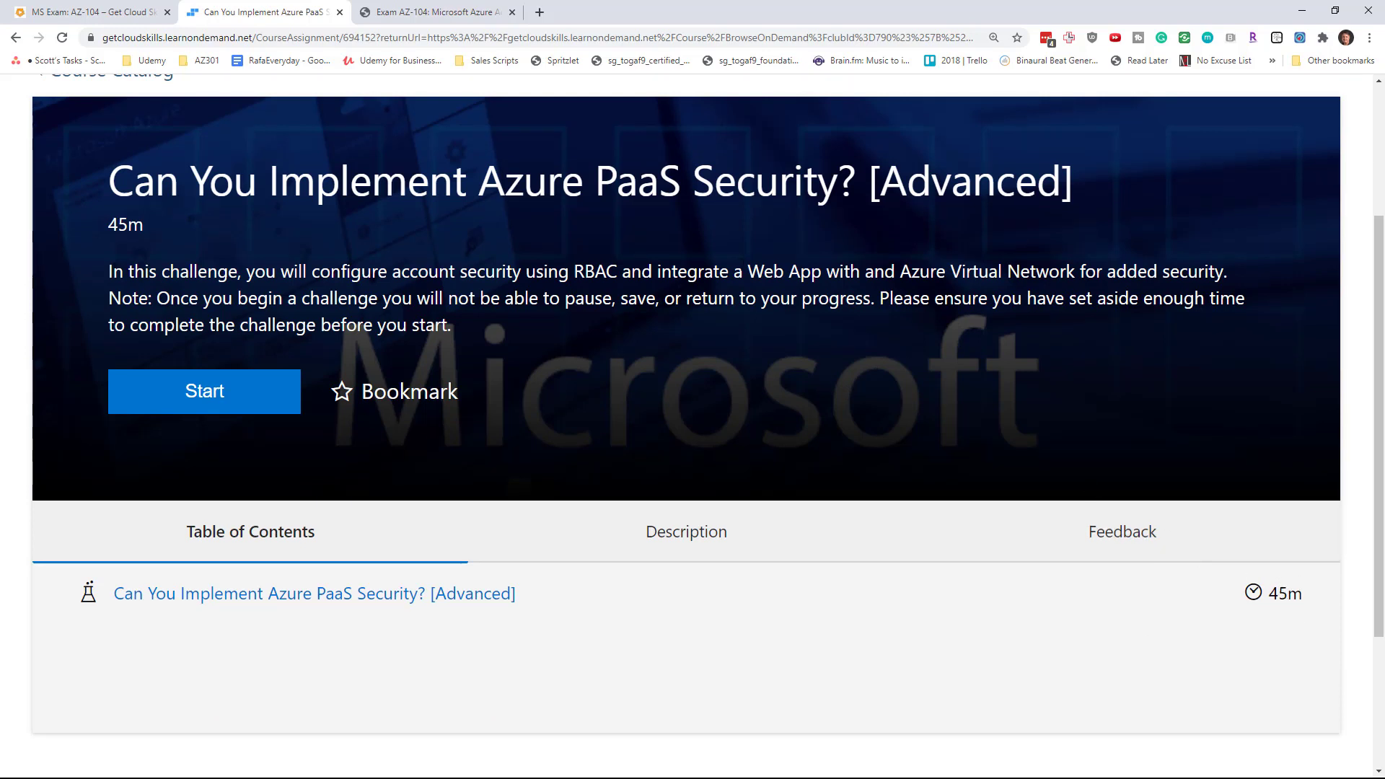
mouse_move(658, 391)
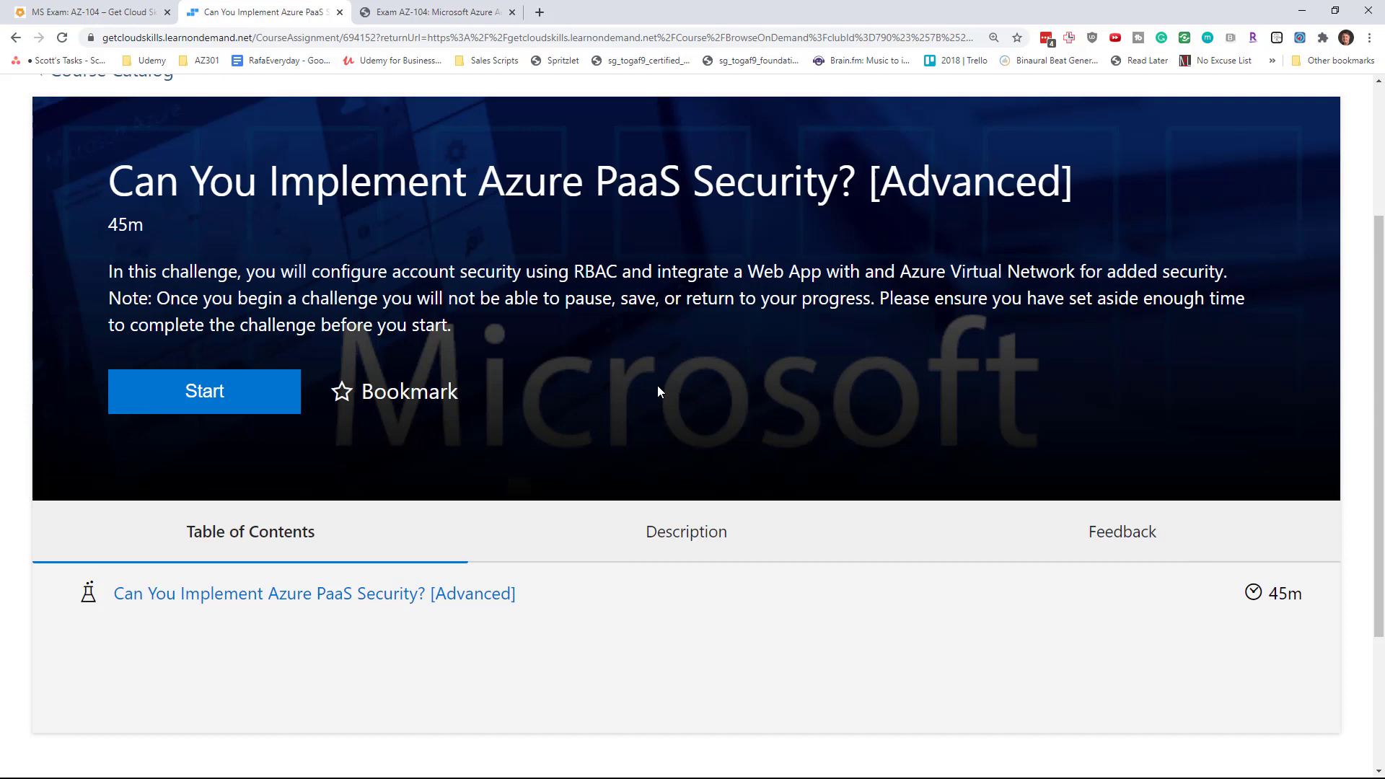
mouse_move(1217, 589)
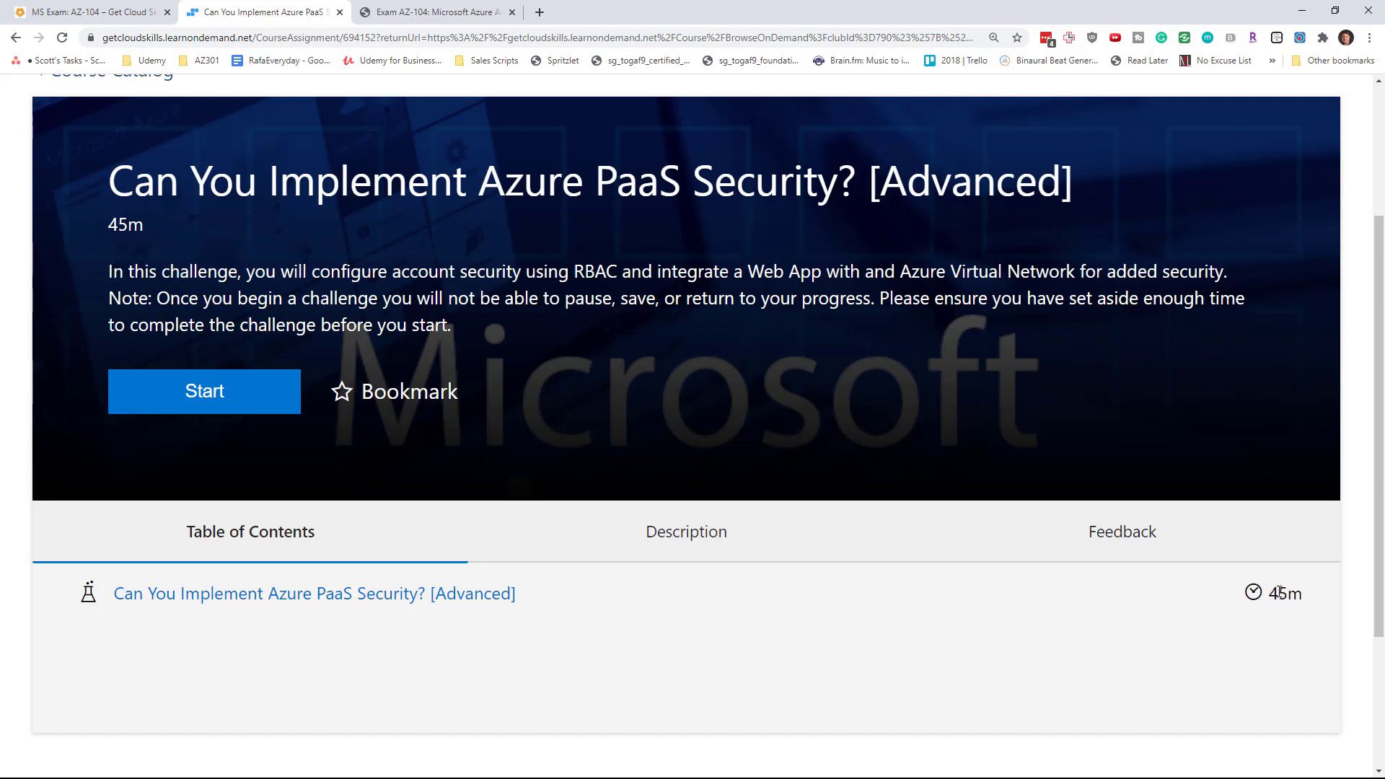
mouse_move(209, 375)
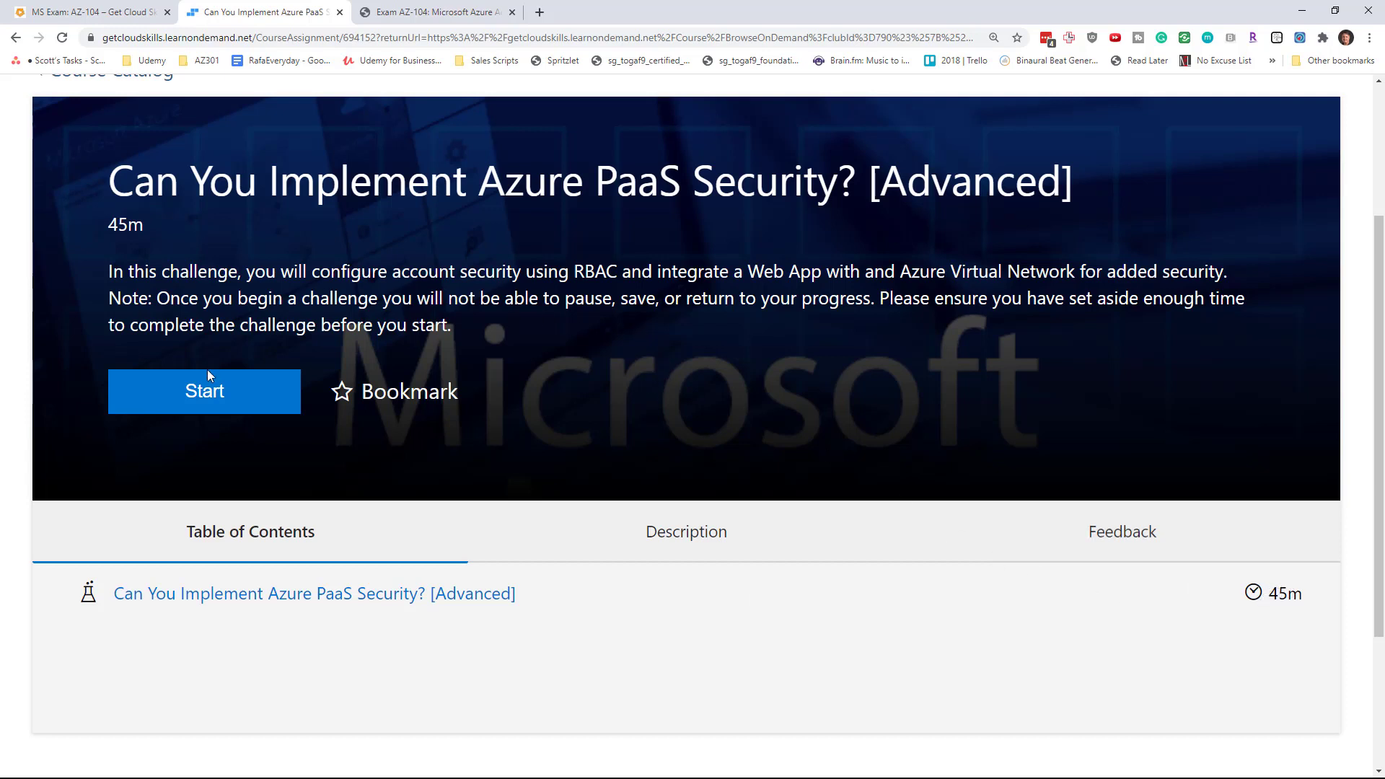
Step: Start the challenge, agree to the license, and get started with the lab setup
left_click(205, 391)
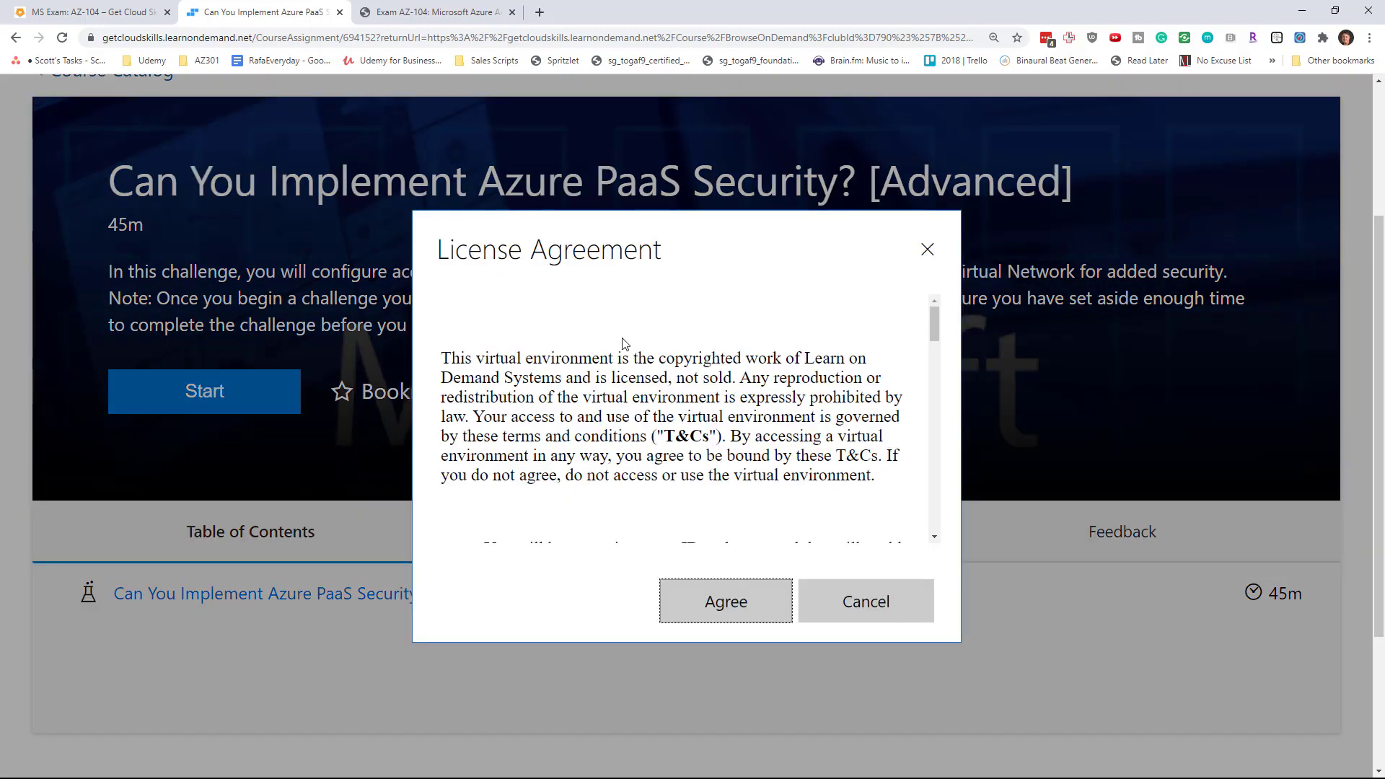
left_click(724, 600)
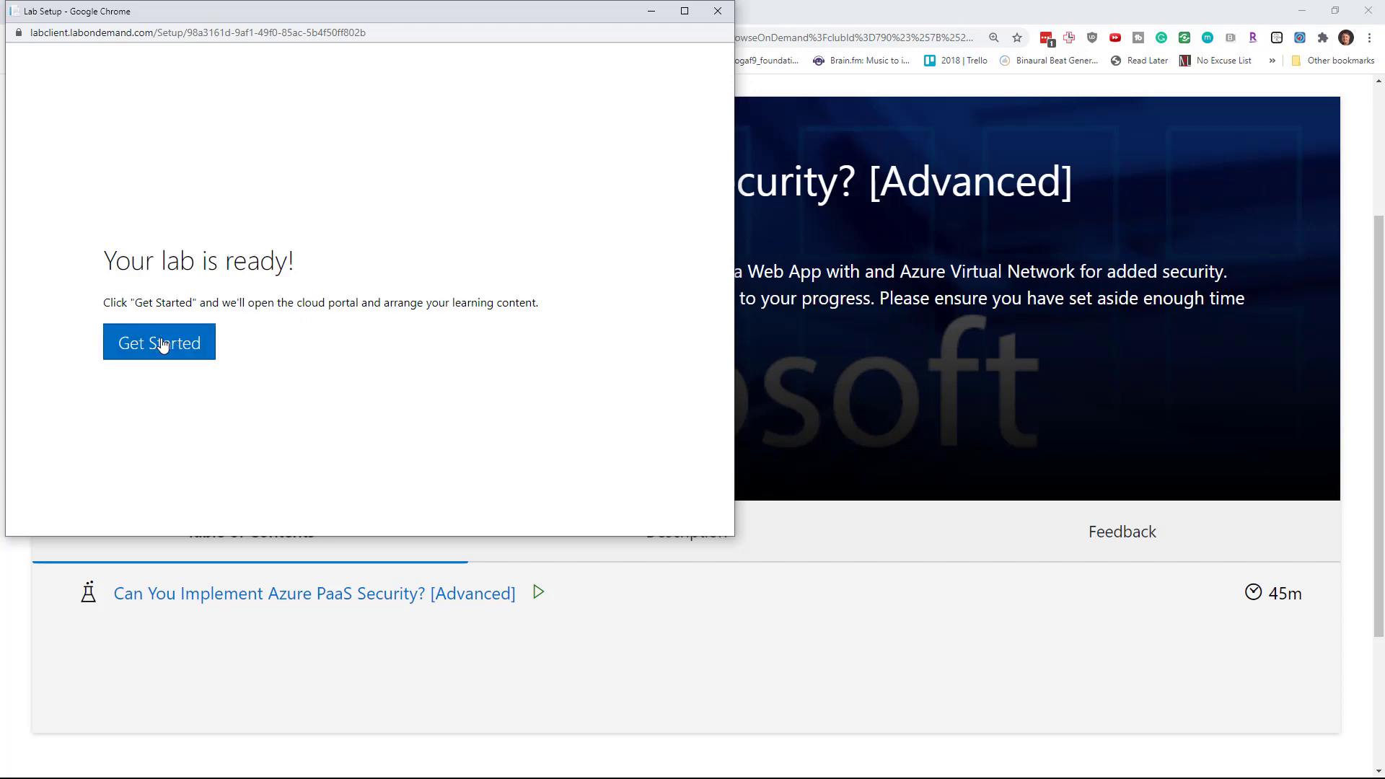
left_click(159, 342)
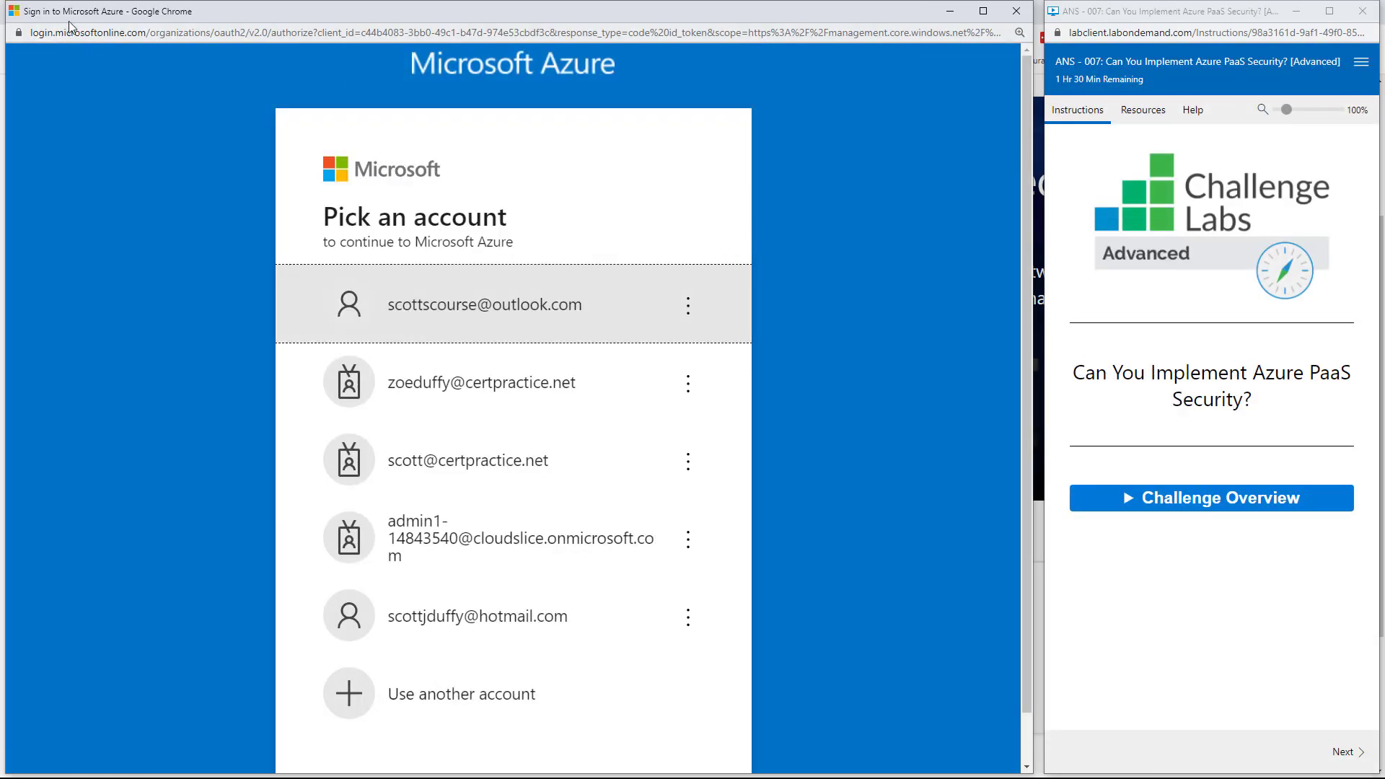
mouse_move(847, 104)
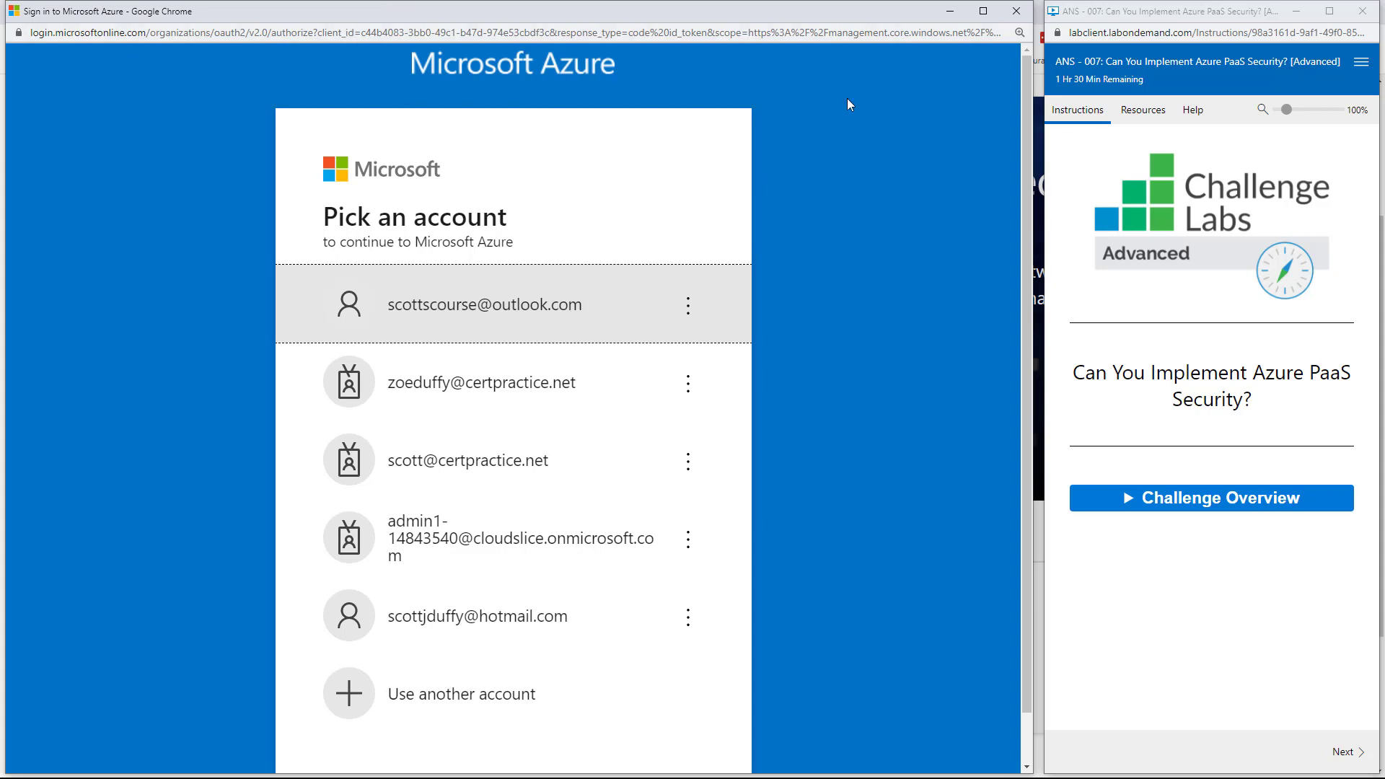
mouse_move(1240, 397)
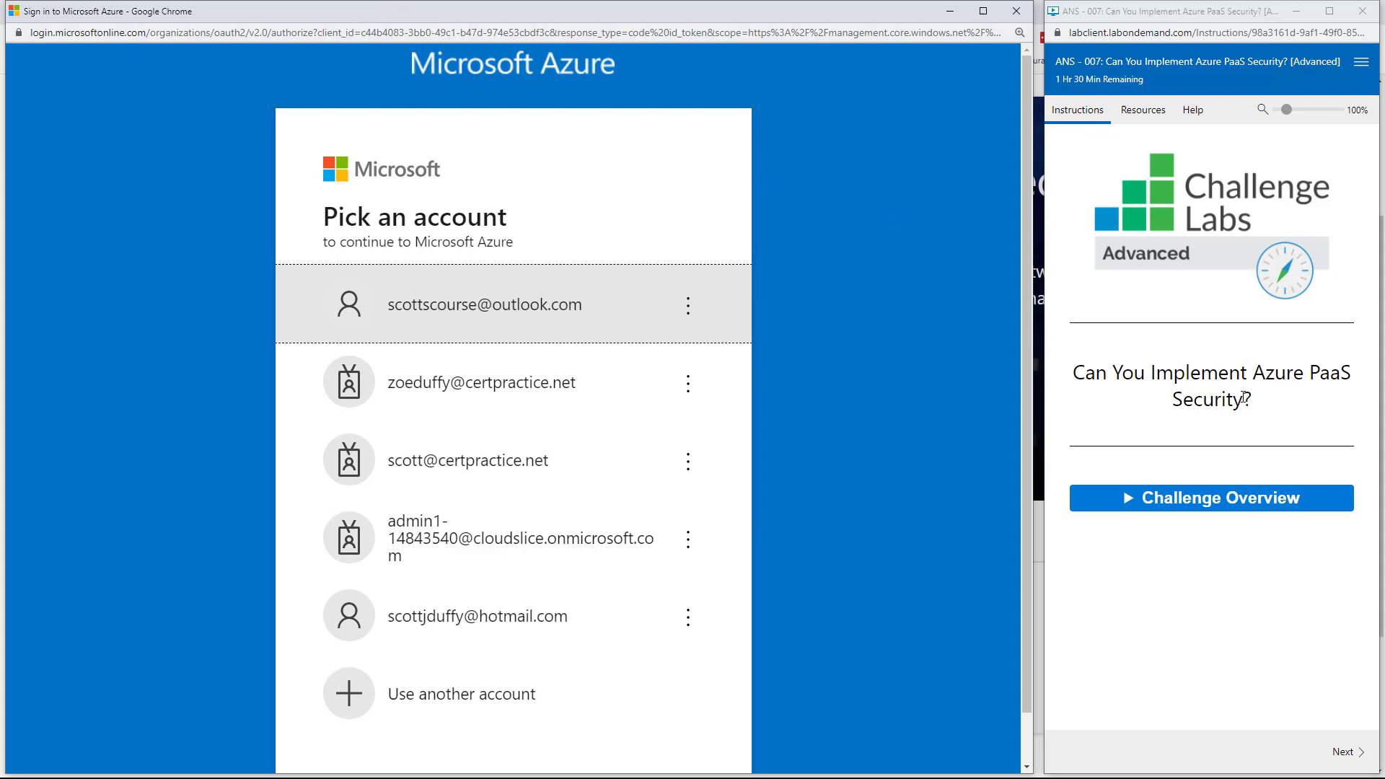
mouse_move(1181, 389)
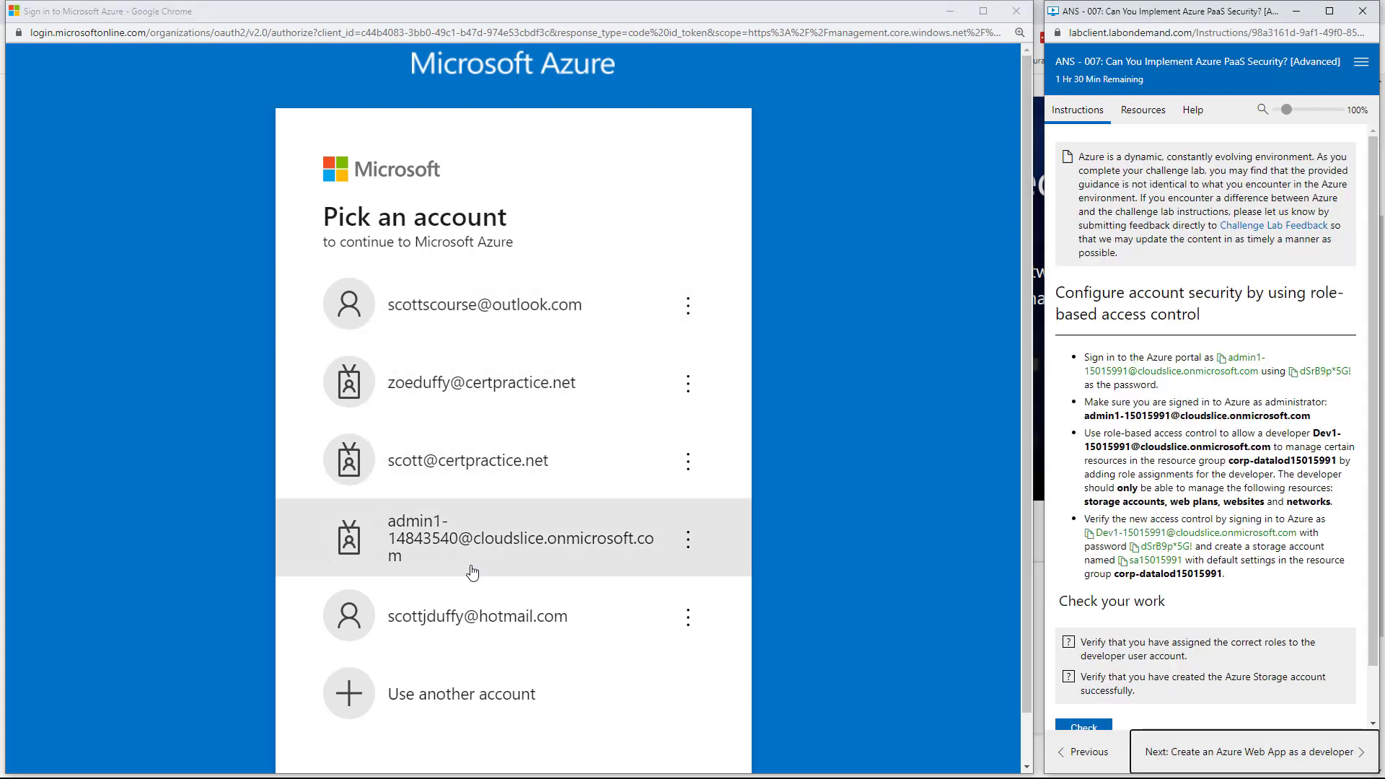
mouse_move(491, 521)
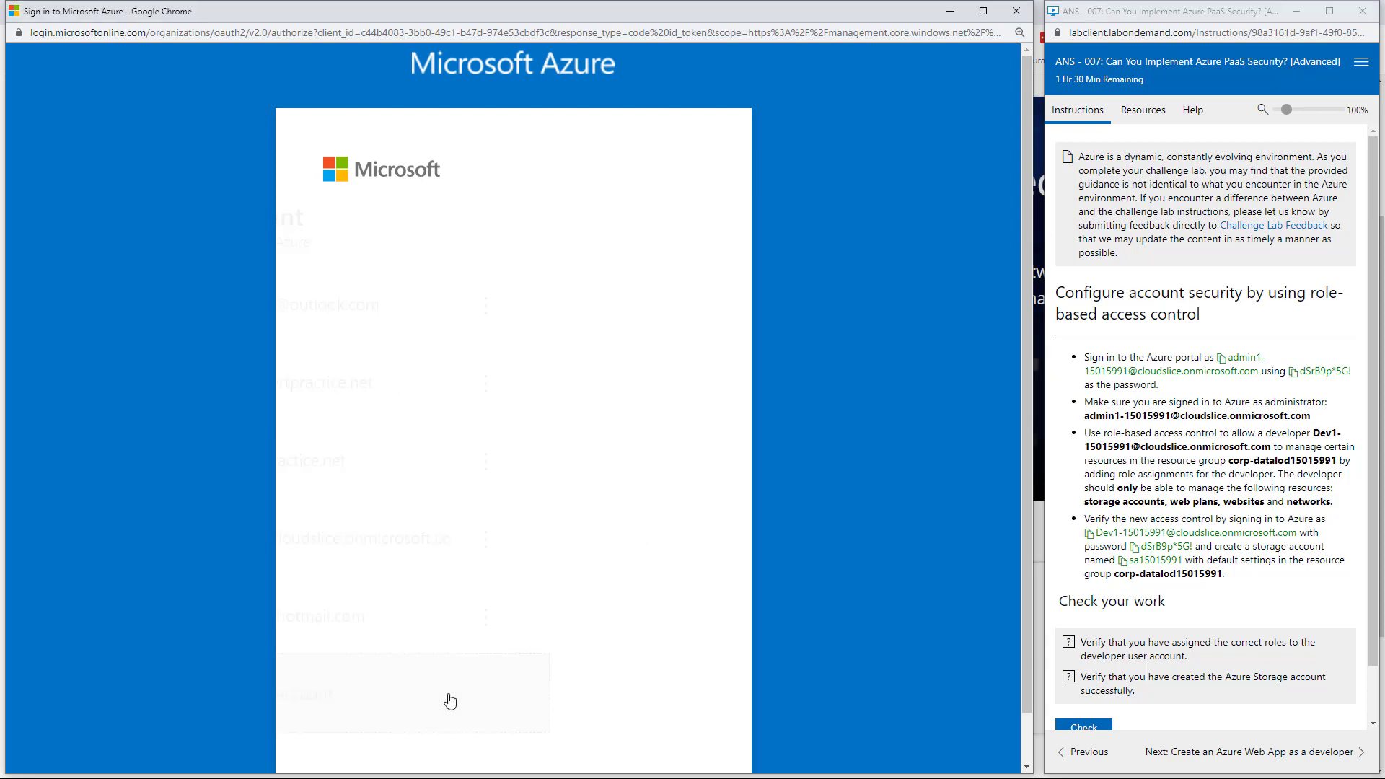
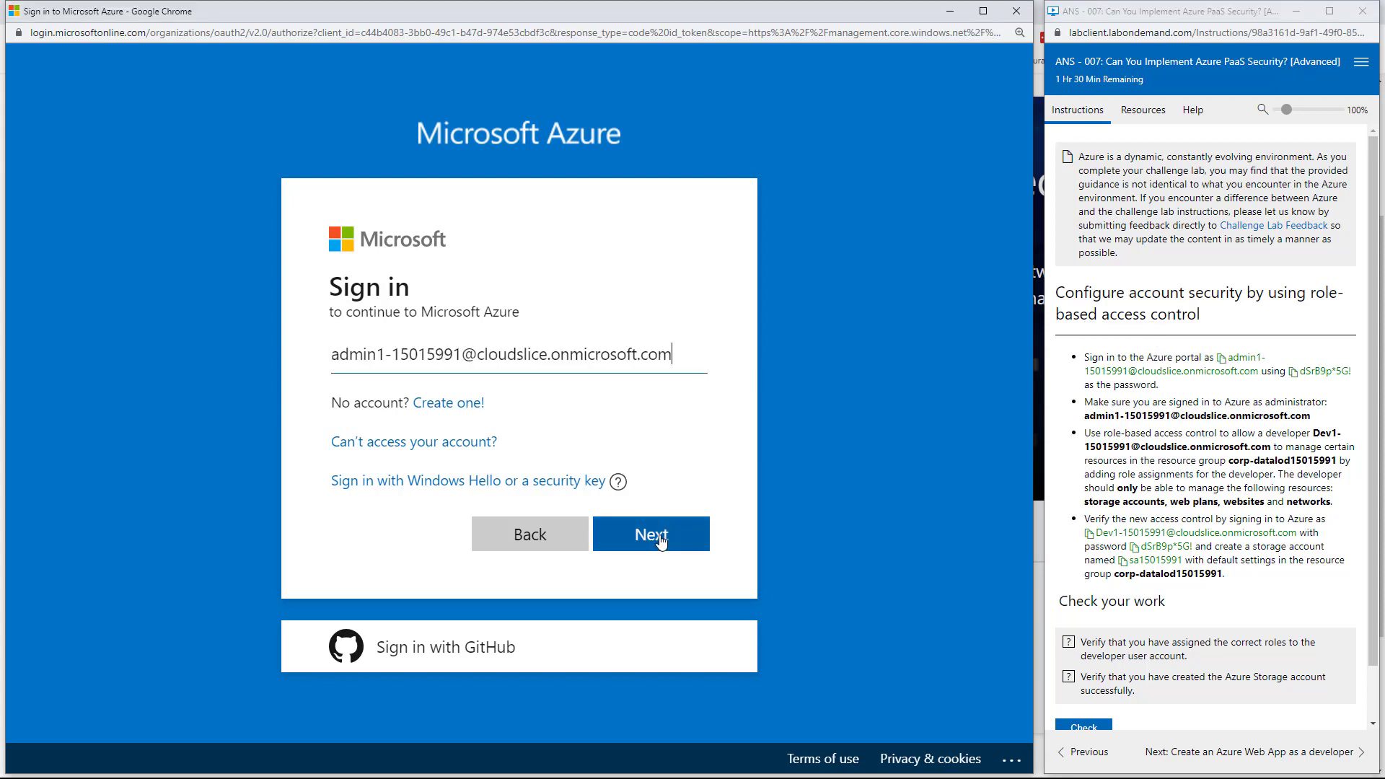
left_click(650, 534)
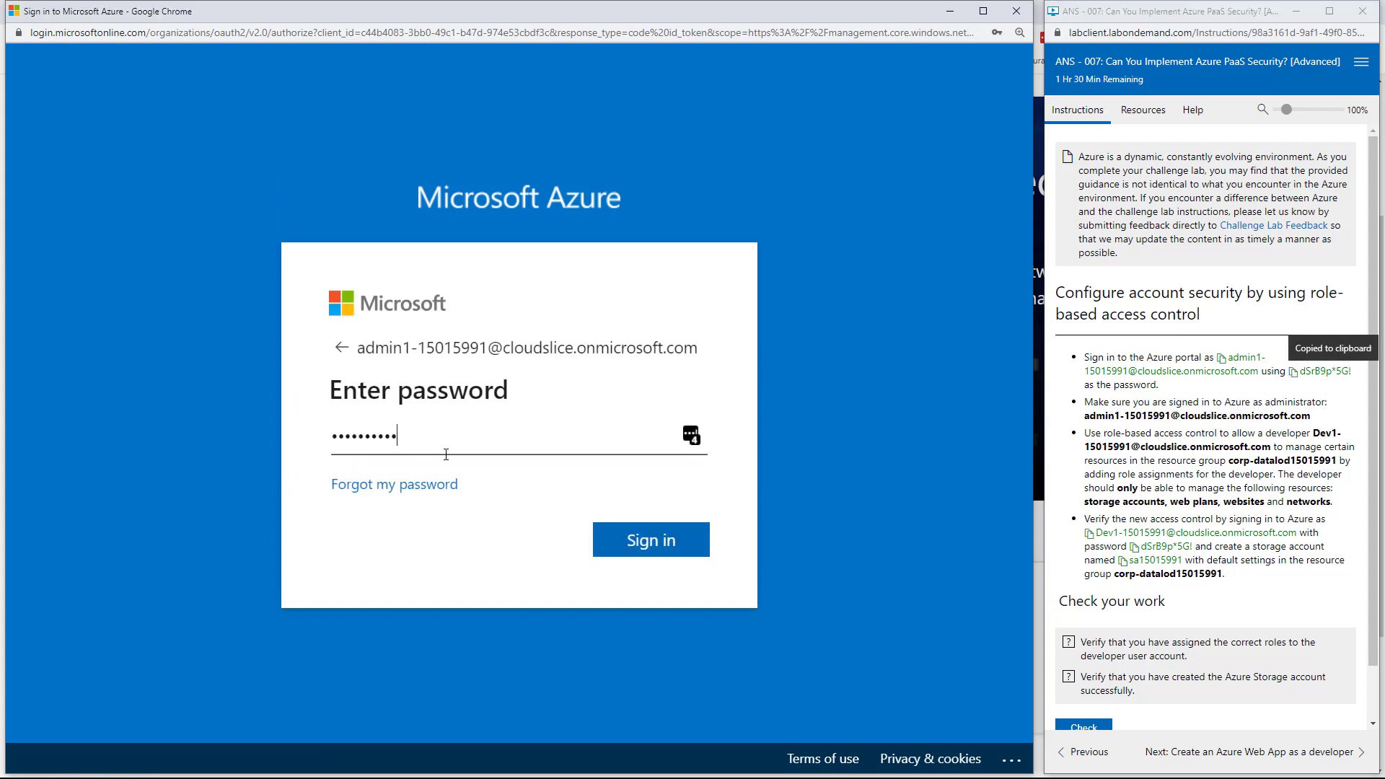
left_click(650, 540)
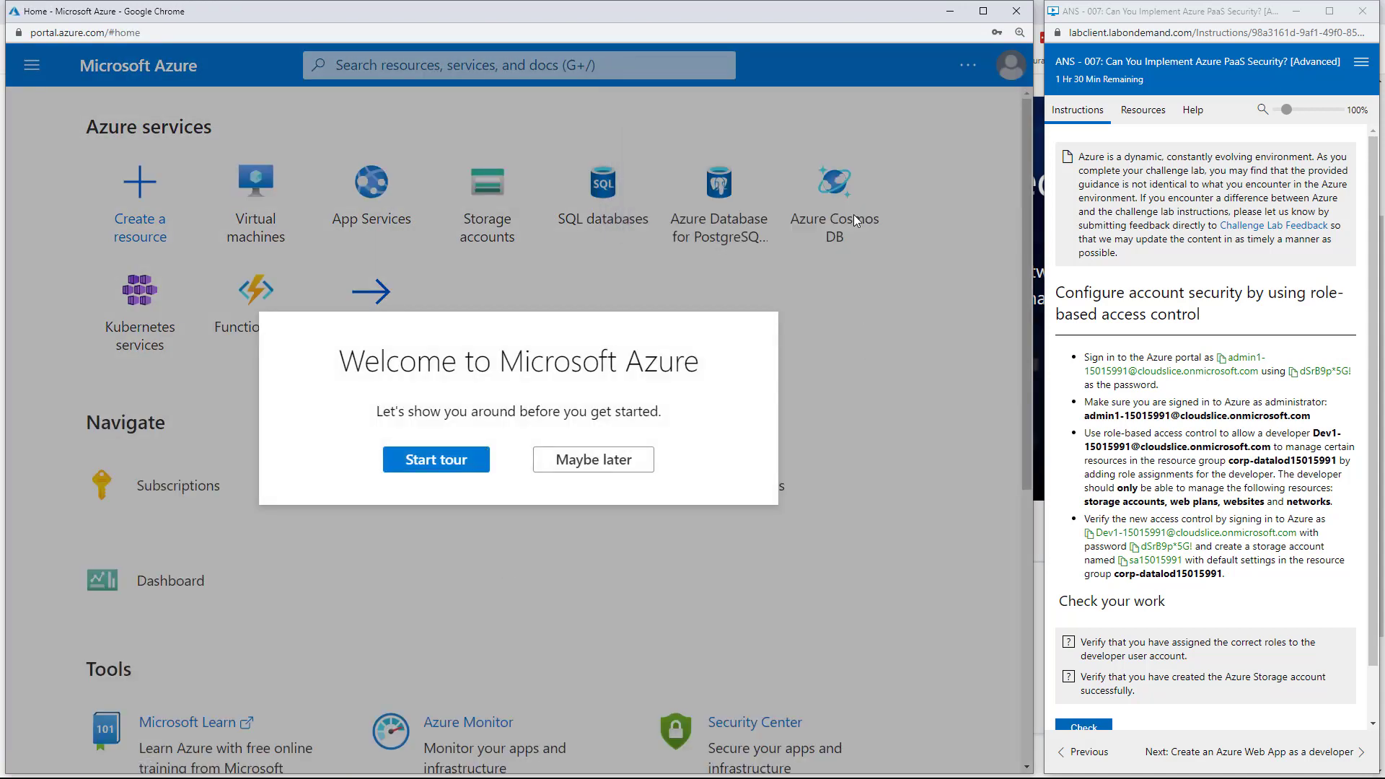
Step: Choose 'Maybe later' on the Welcome to Microsoft Azure dialog
left_click(593, 459)
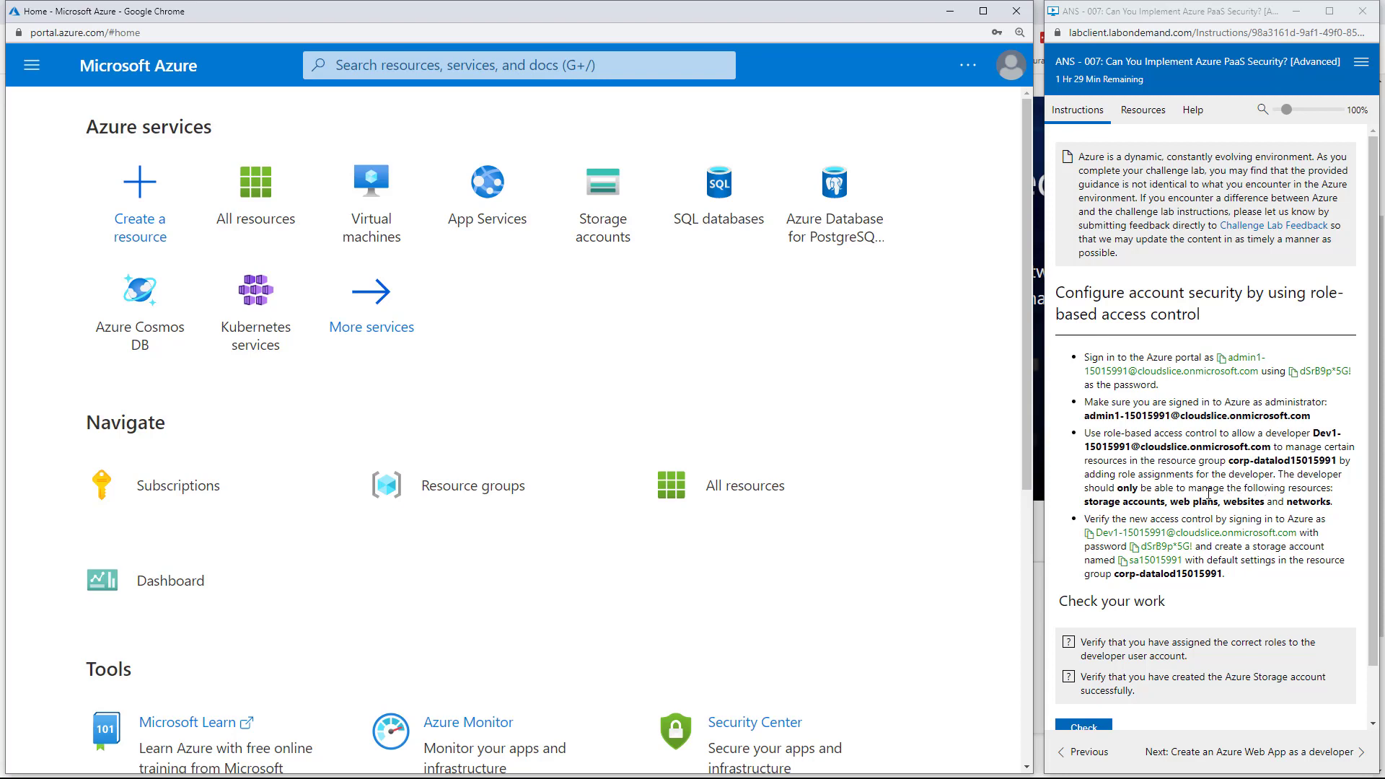
mouse_move(1086, 432)
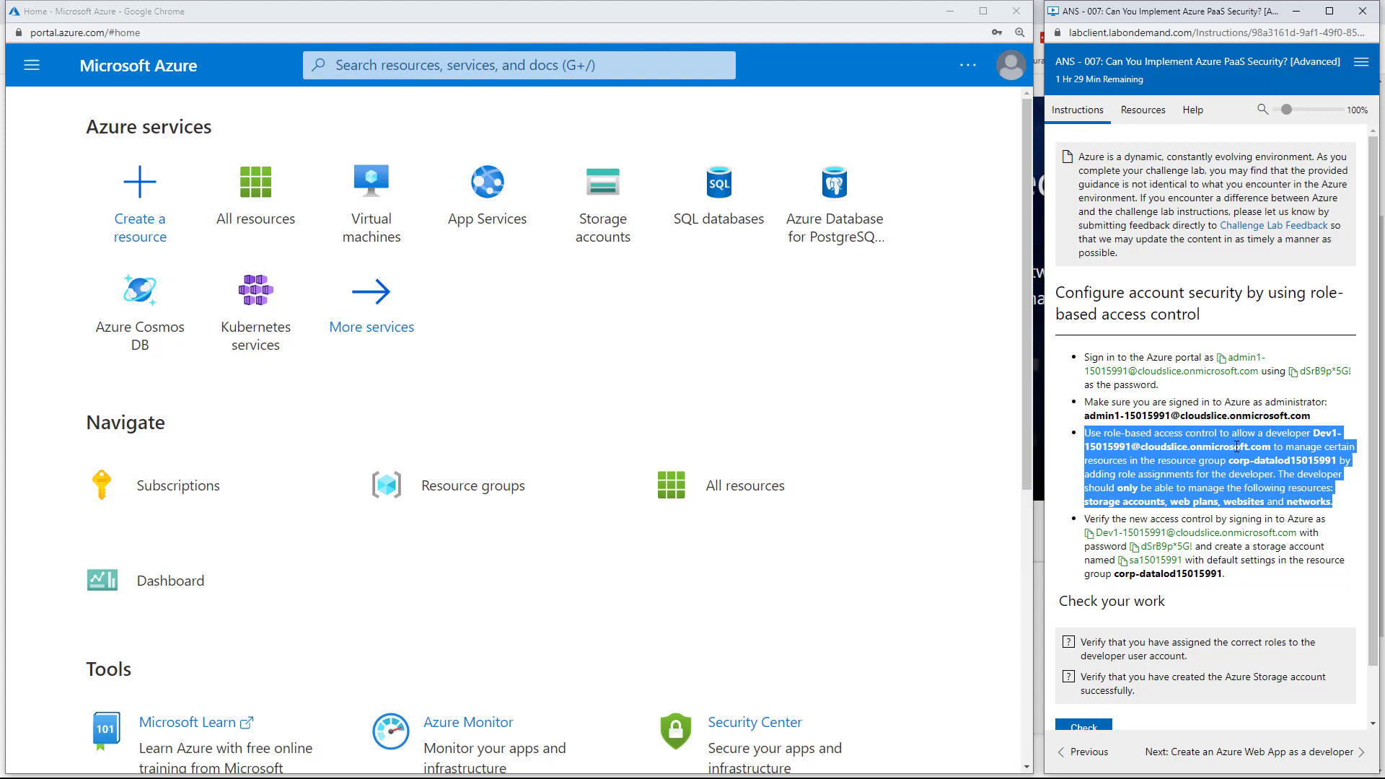
mouse_move(591, 398)
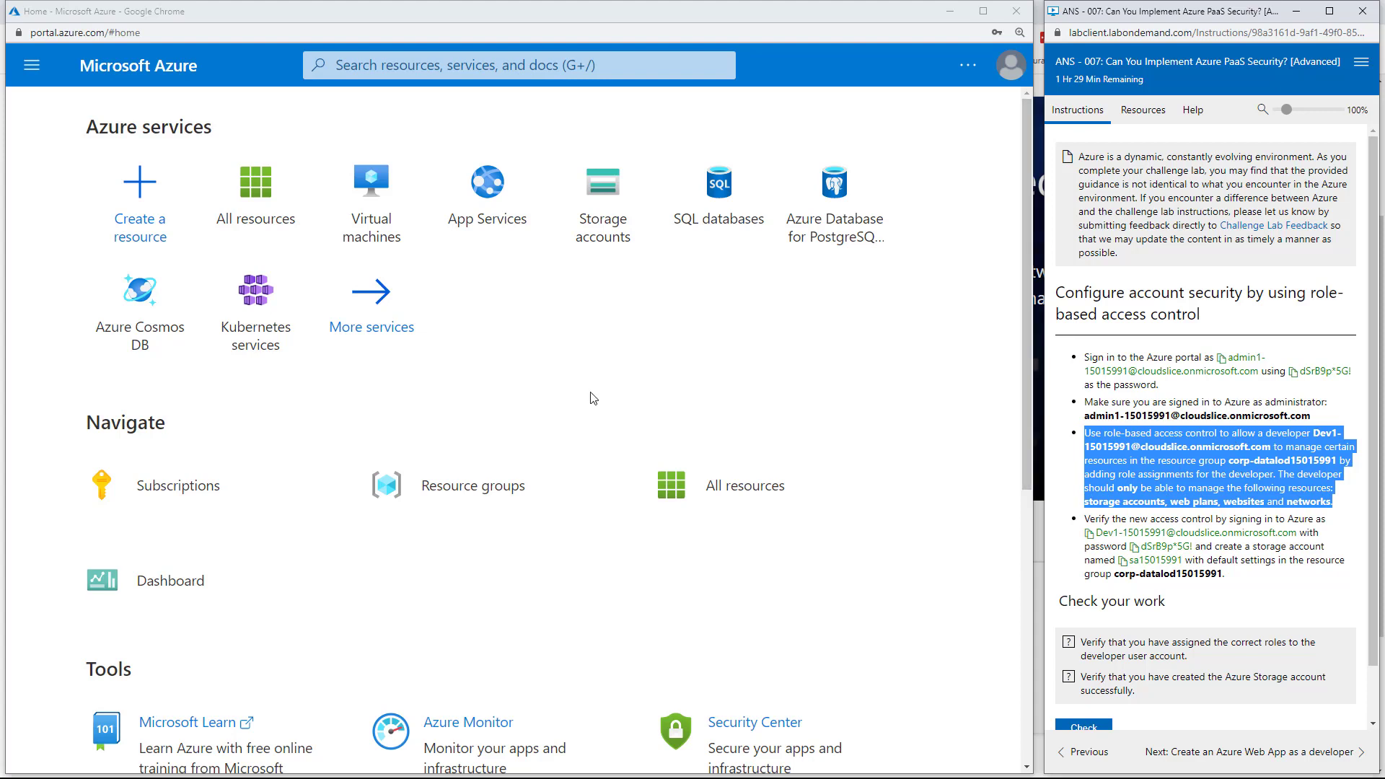
mouse_move(630, 410)
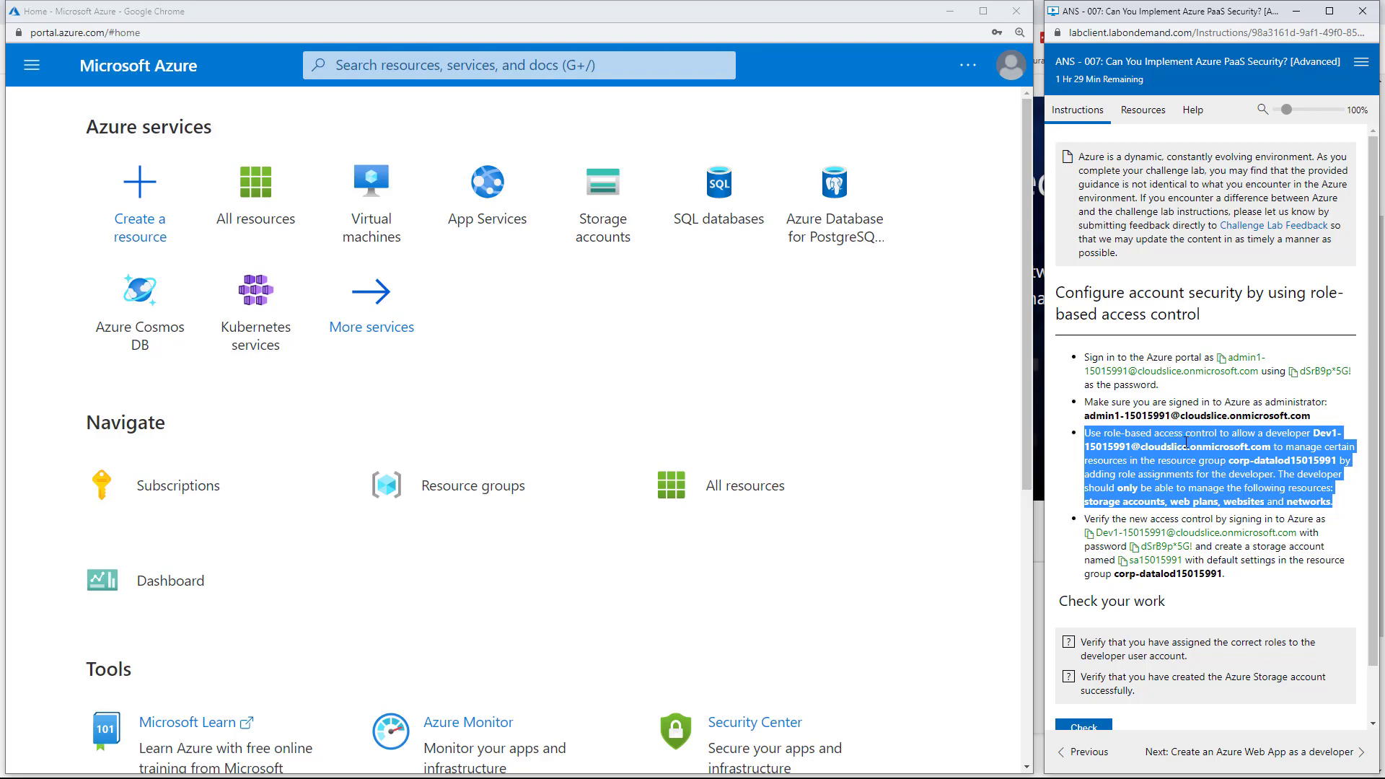
Step: Open Access control (IAM) for corp-datalod15015991 and start a new role assignment
left_click(31, 64)
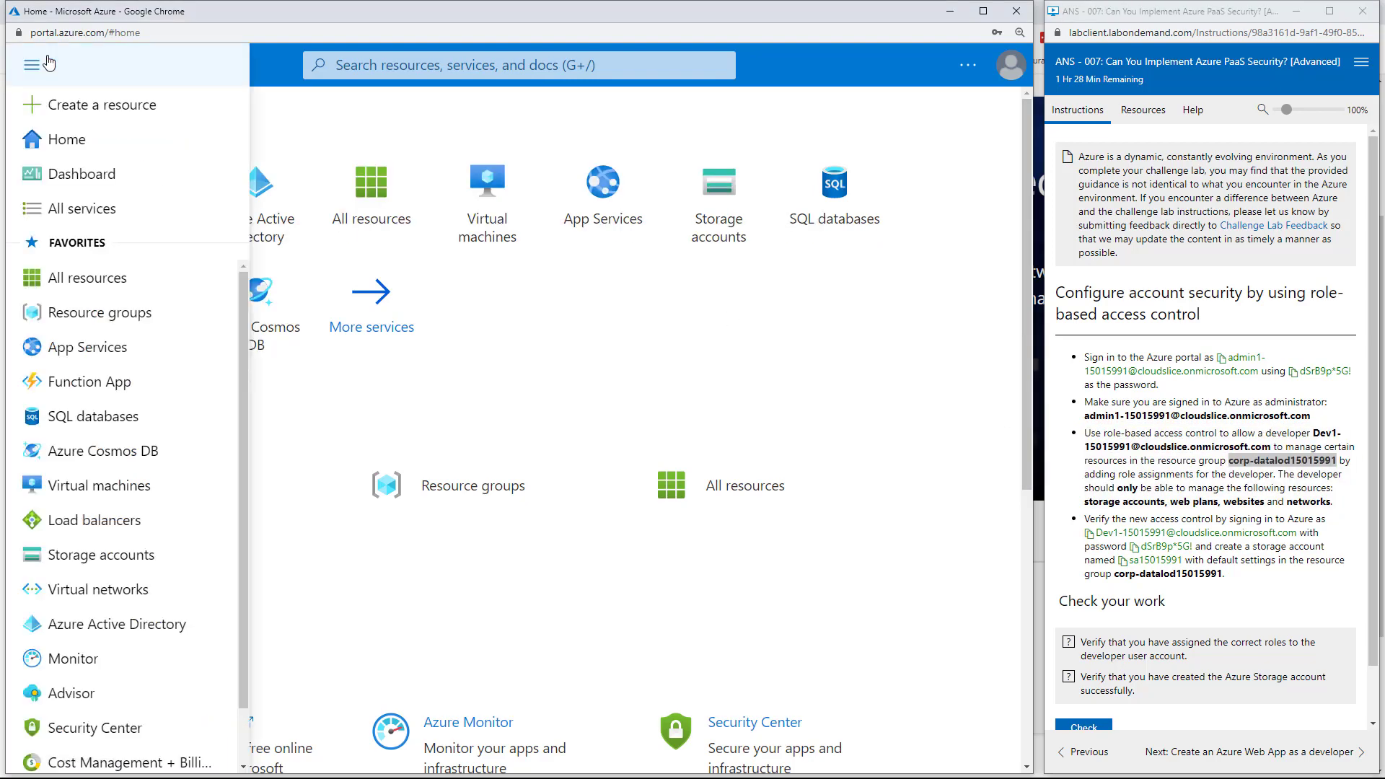
left_click(99, 312)
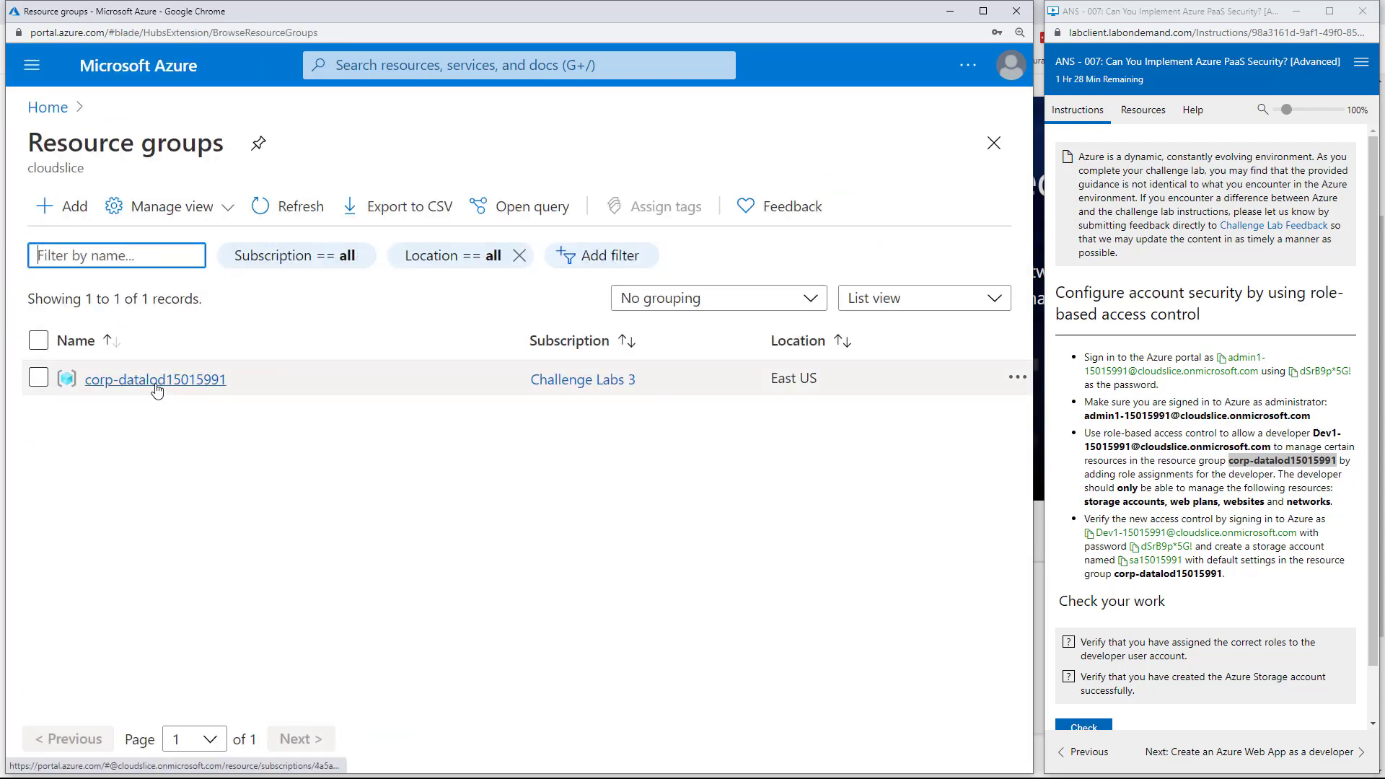
left_click(155, 379)
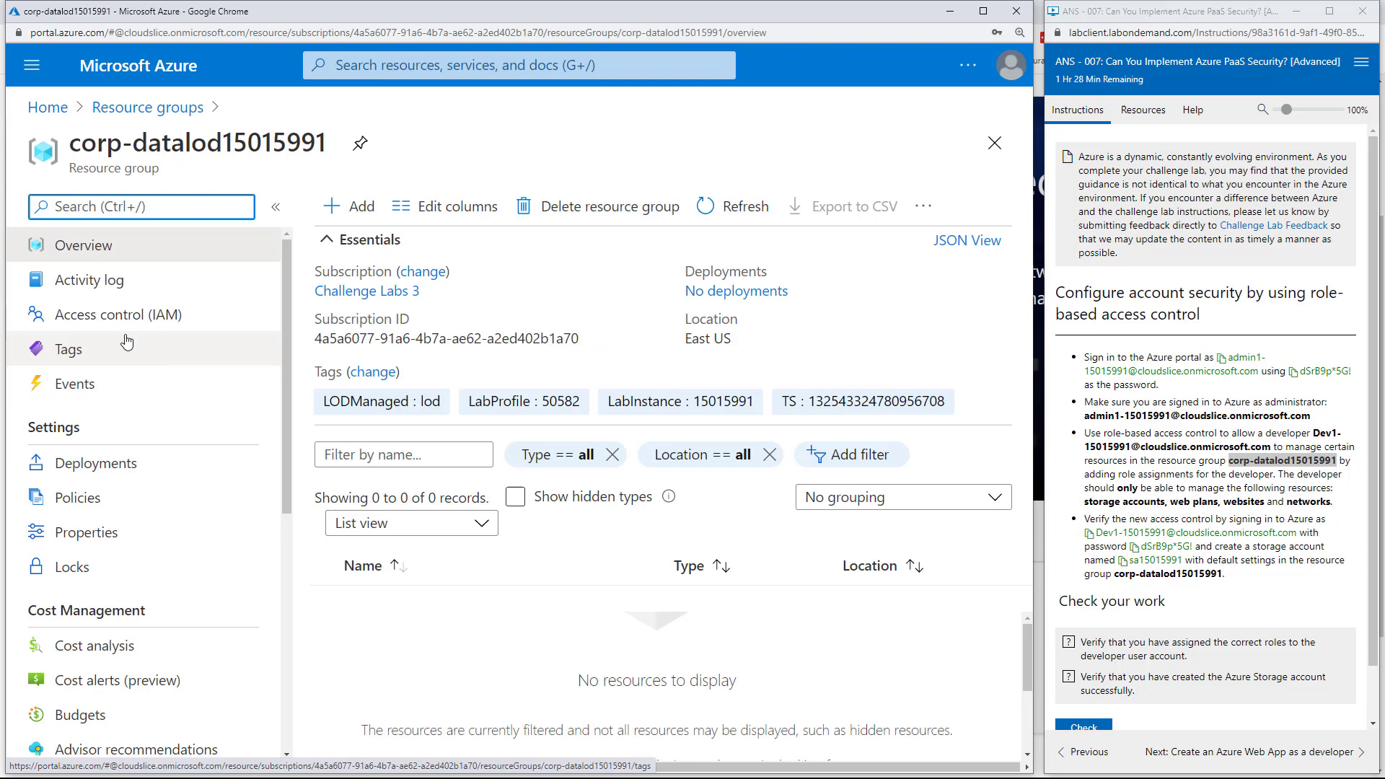
left_click(117, 314)
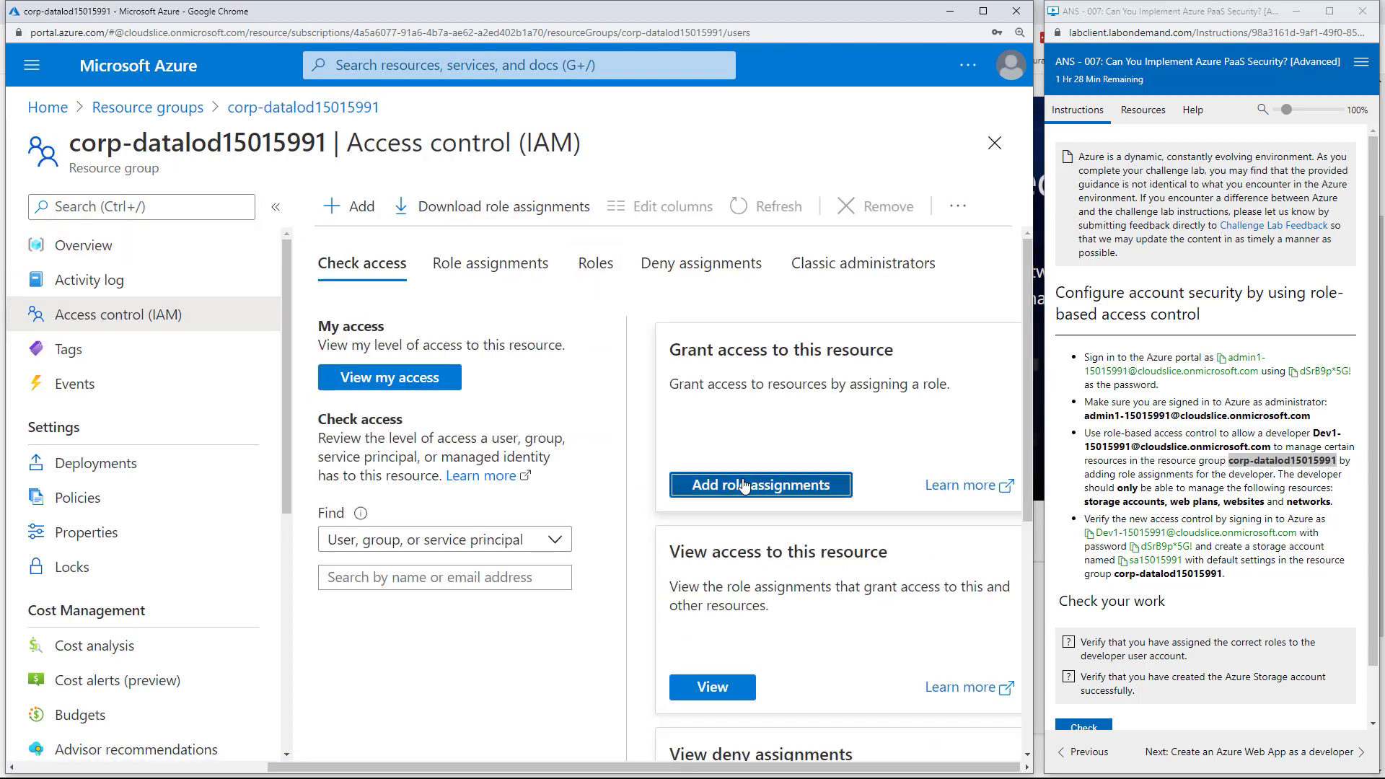
left_click(758, 484)
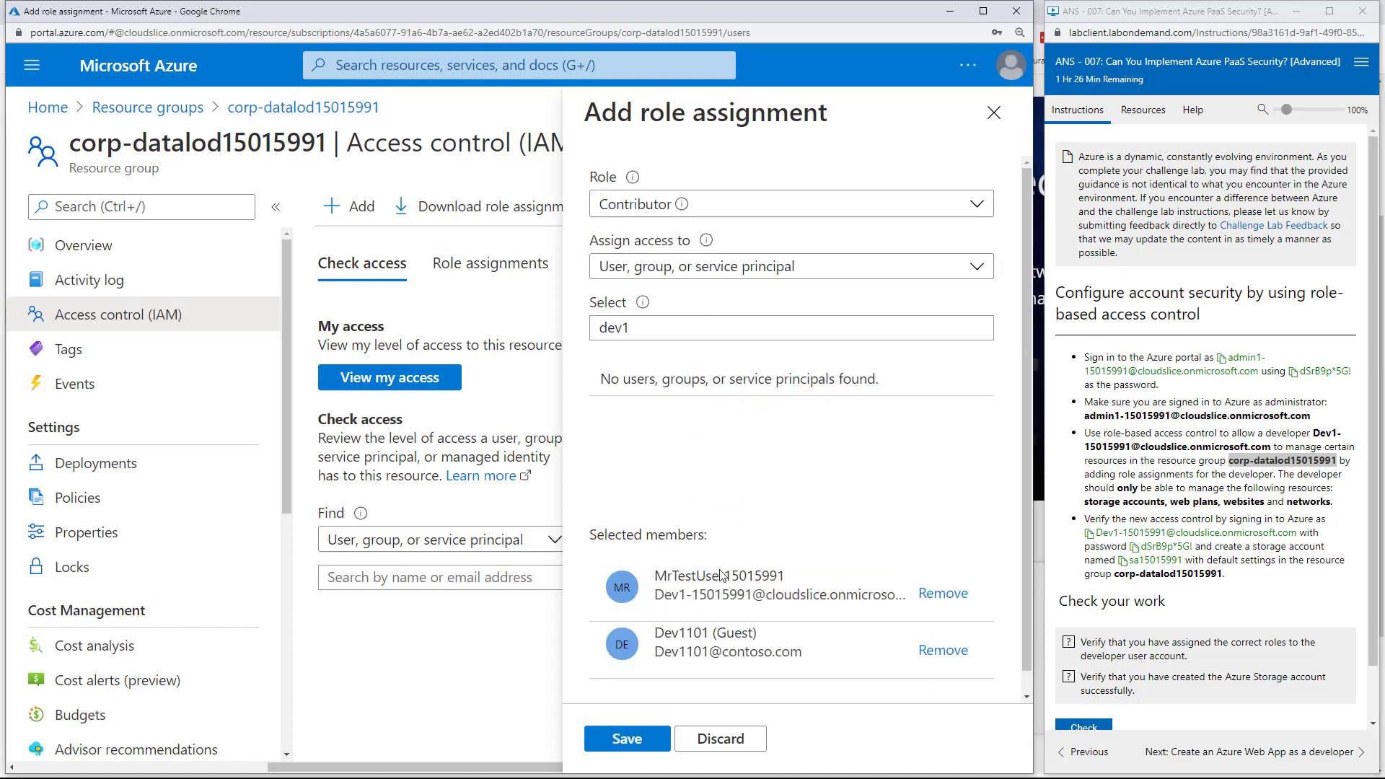
Step: Assign the Storage Account Contributor role to the developer and save it
left_click(943, 649)
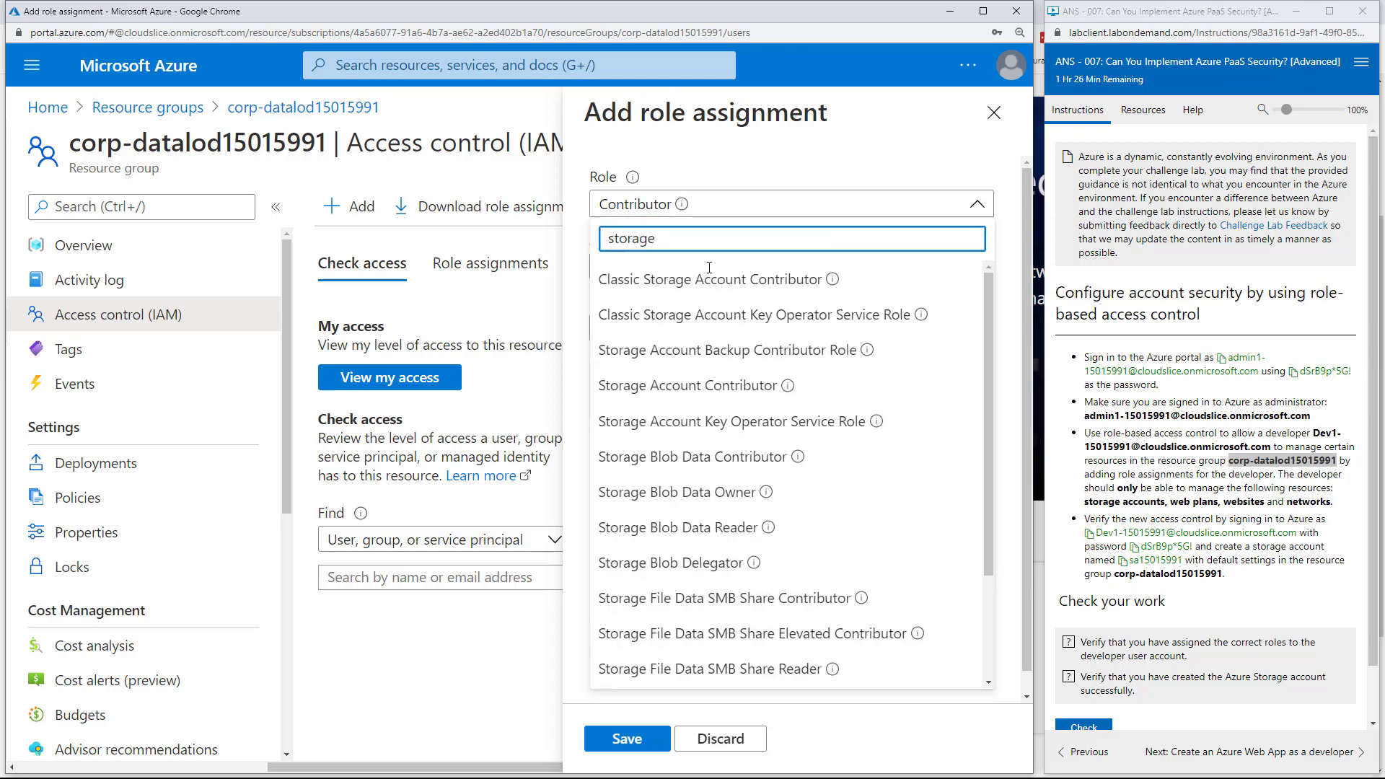
left_click(691, 385)
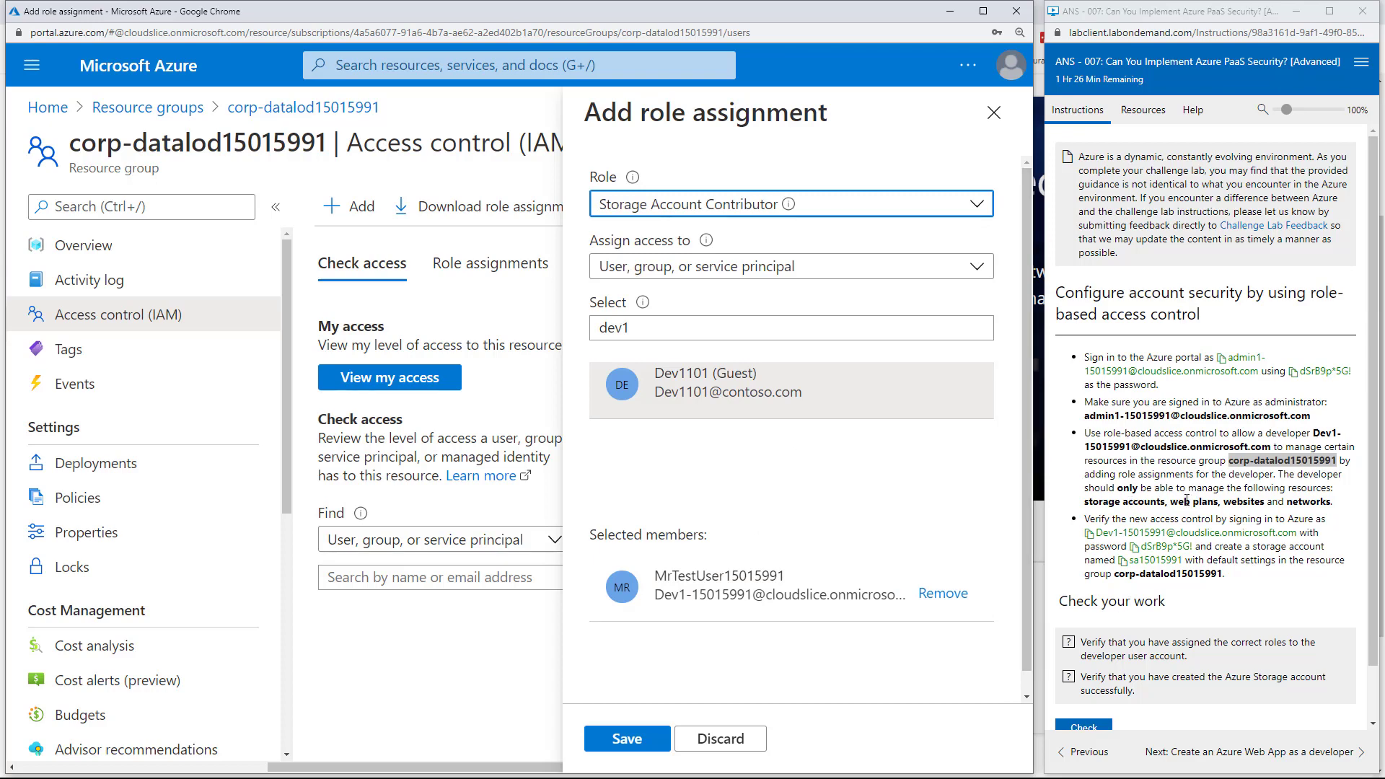
left_click(626, 738)
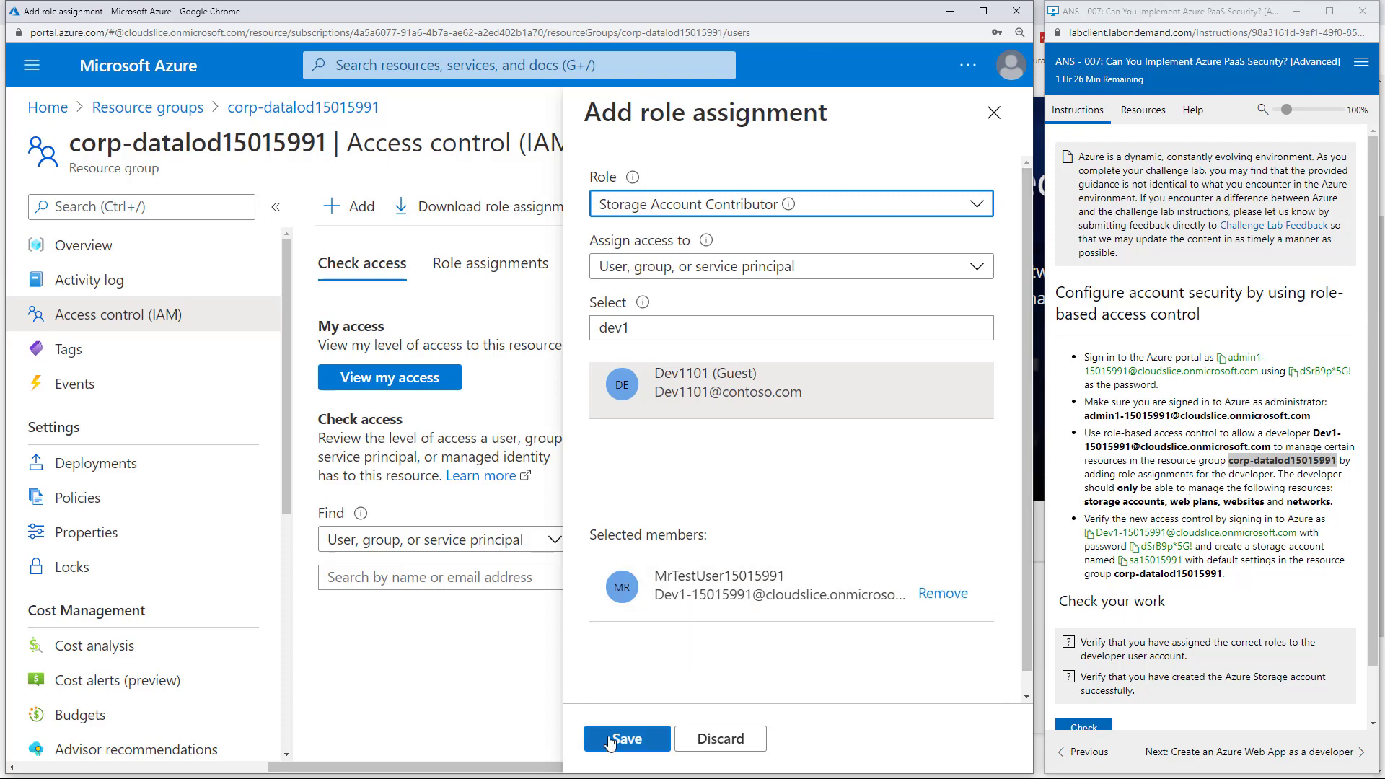
left_click(625, 738)
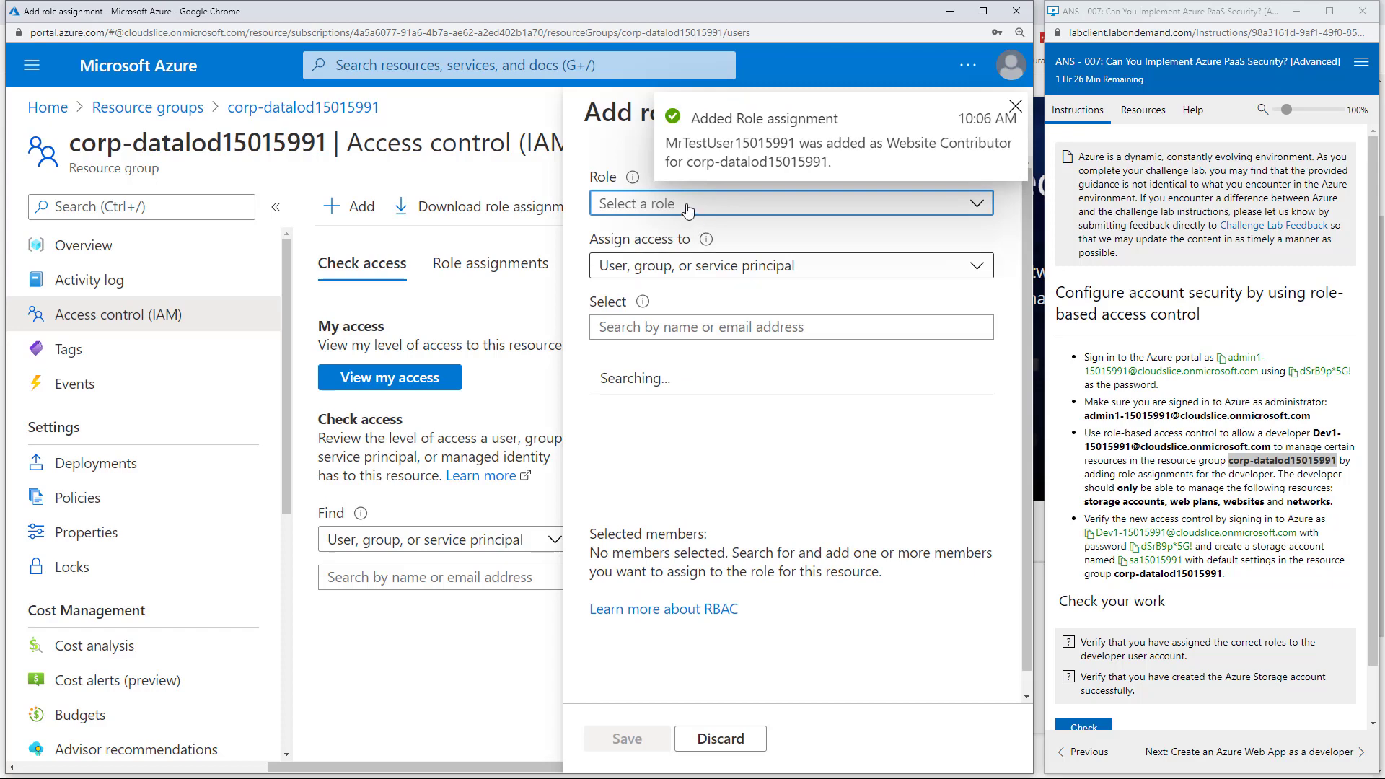
Step: Assign the Network Contributor role to Dev1 and save it
type("net")
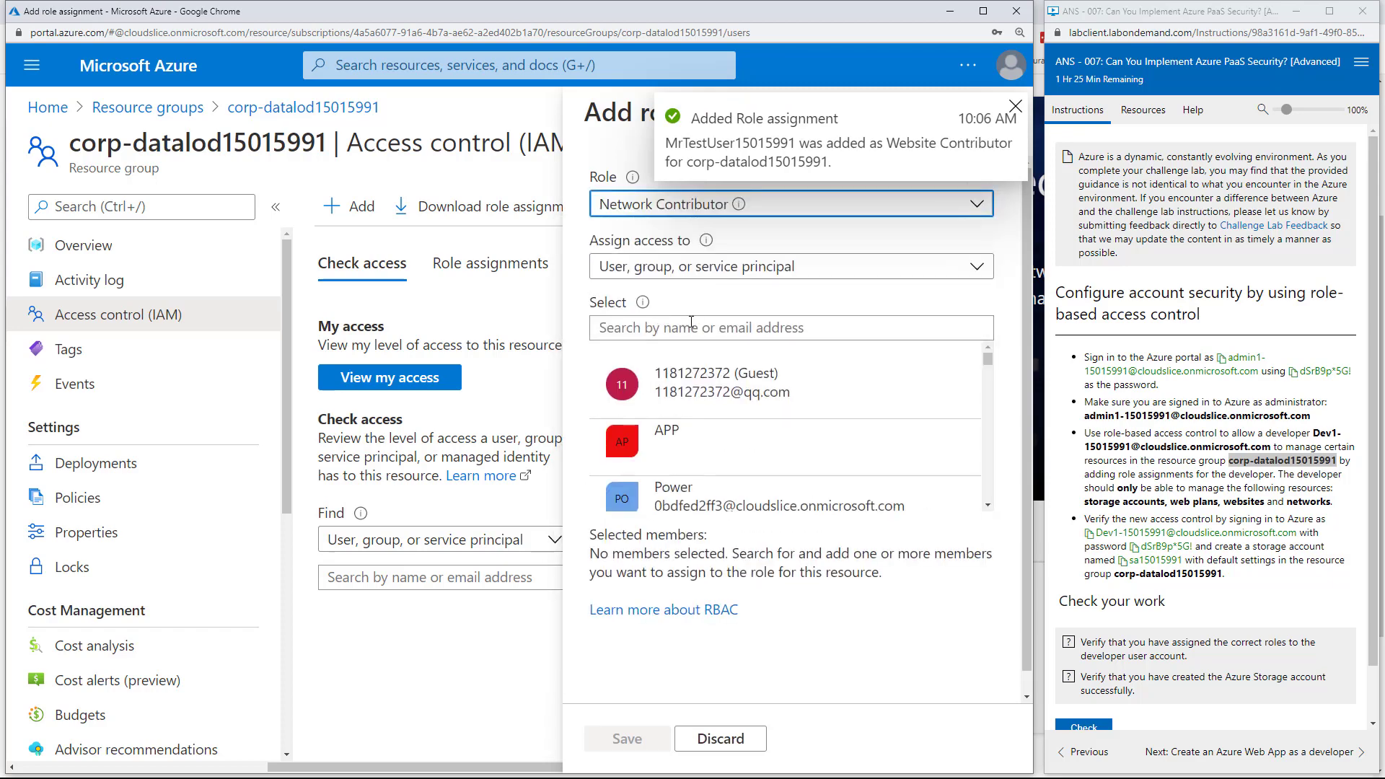
type("dev1")
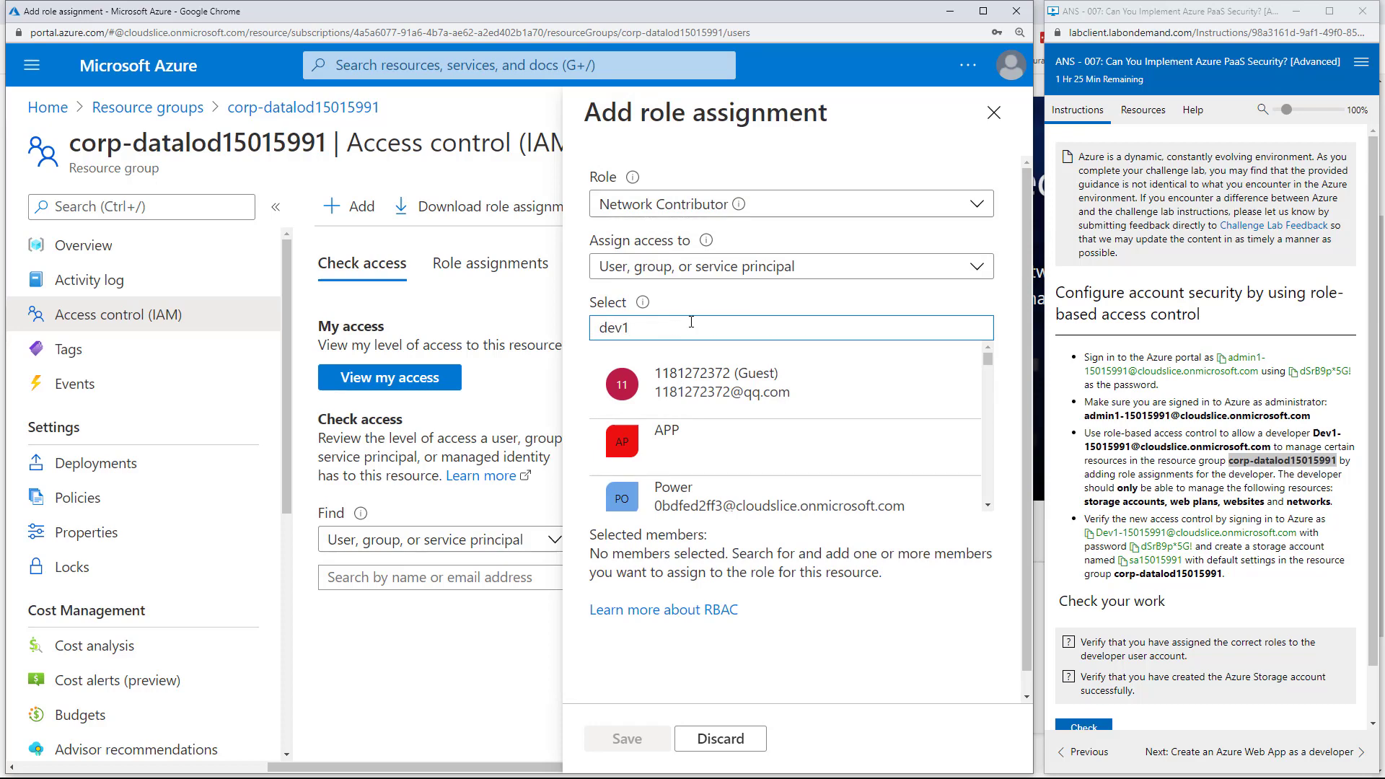
left_click(750, 385)
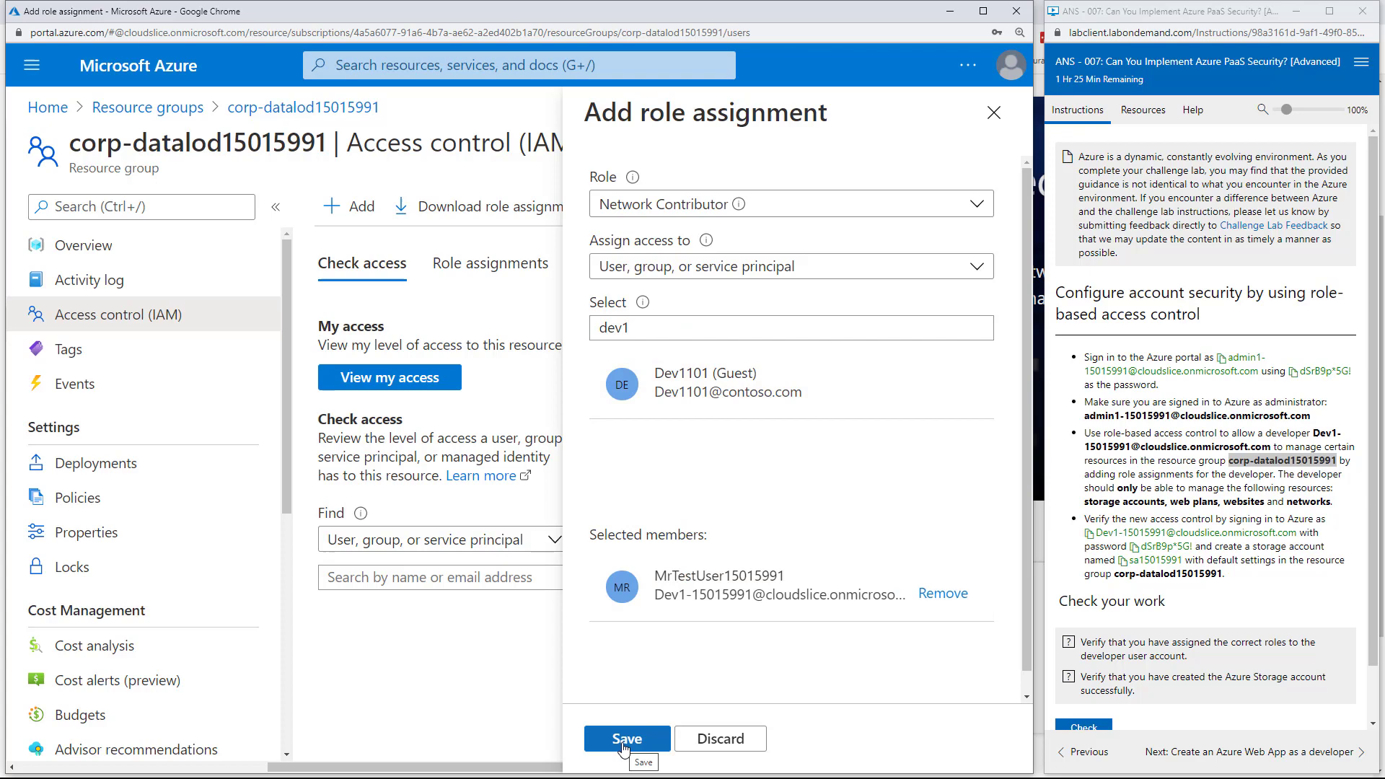
left_click(625, 738)
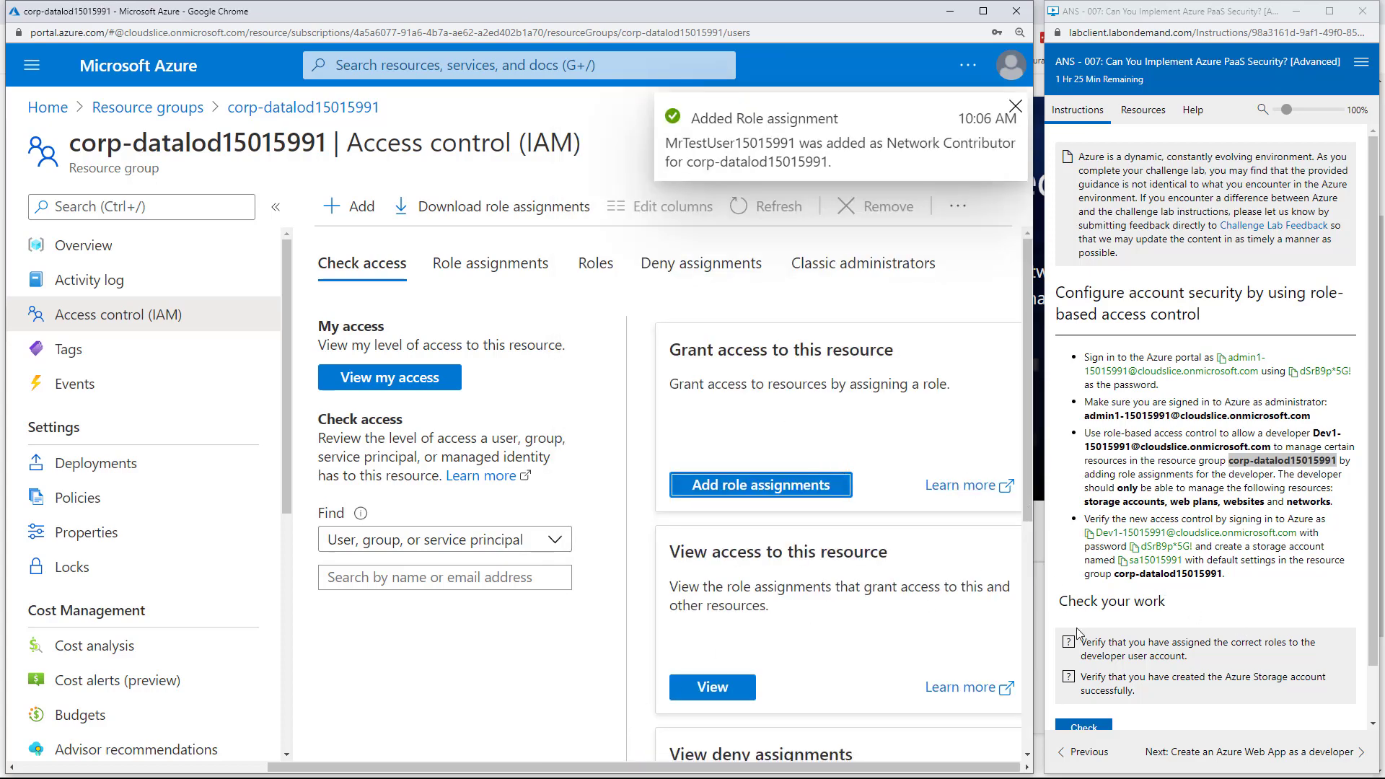
scroll("down", 3)
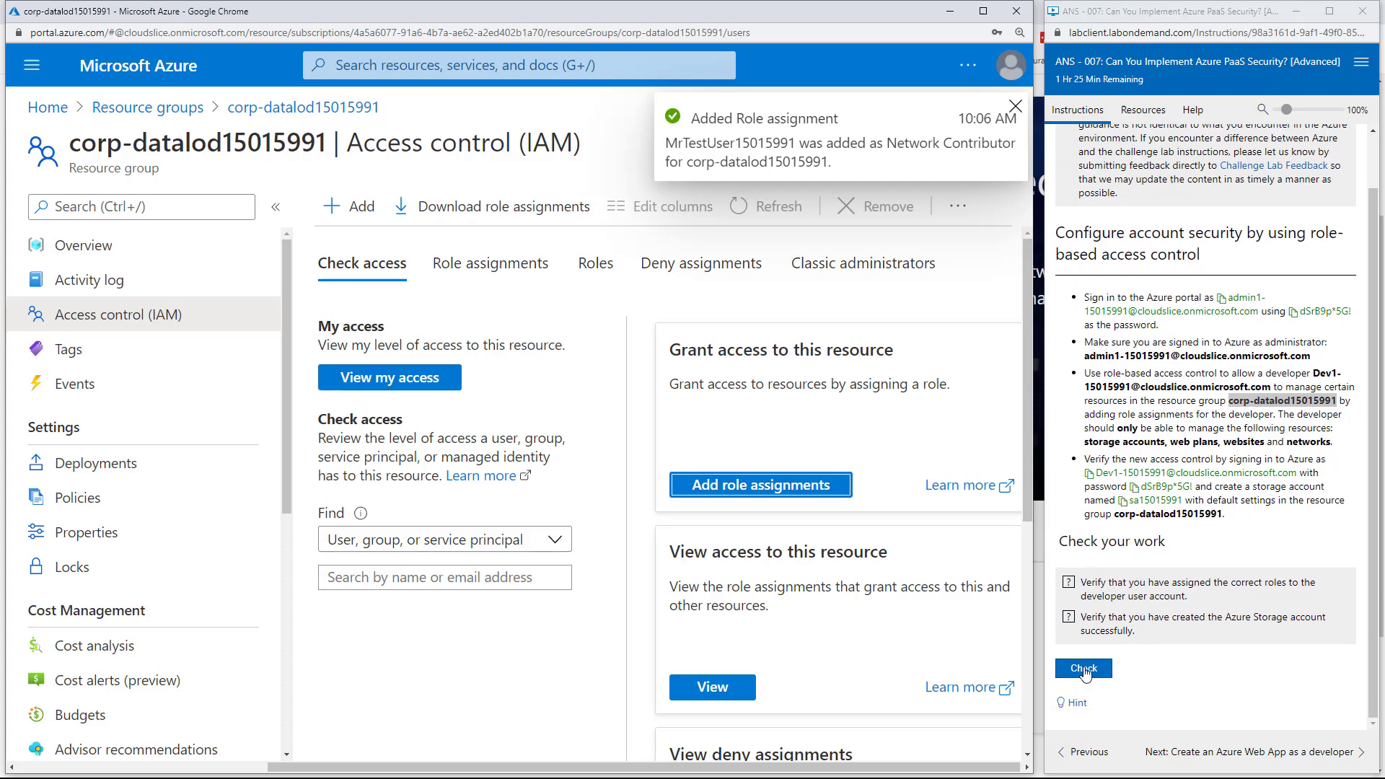
Step: Run the role-assignment check, then re-run verification after the sa15015991 storage account deploys
left_click(1014, 106)
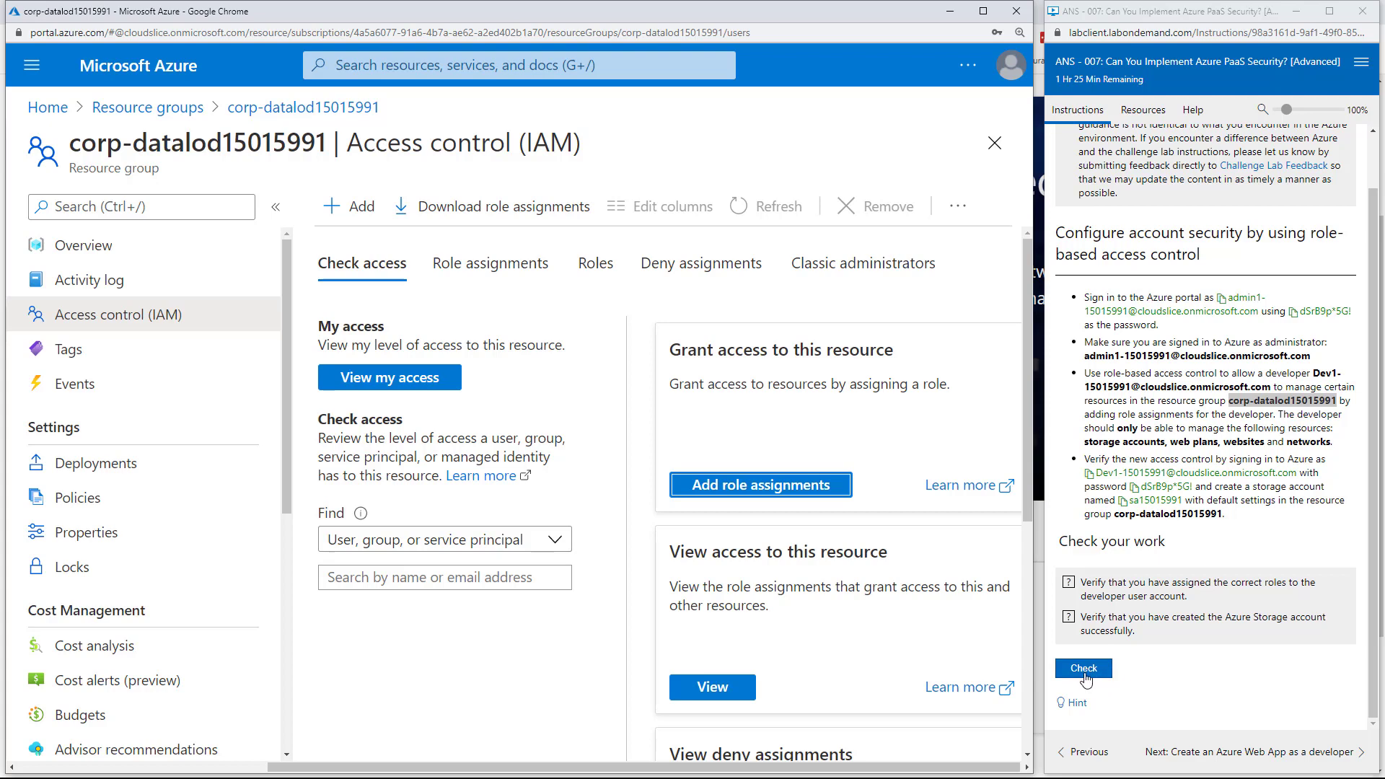
left_click(1082, 668)
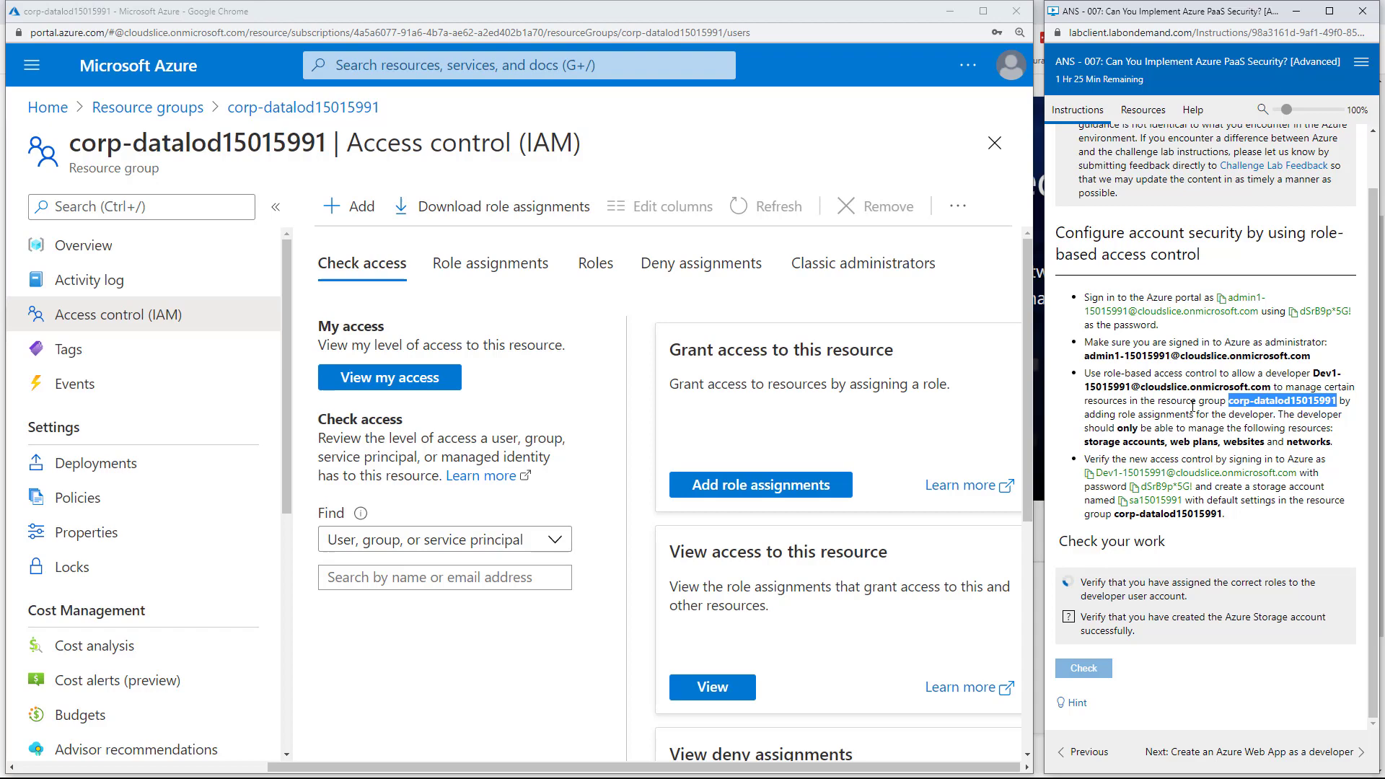
left_click(1082, 666)
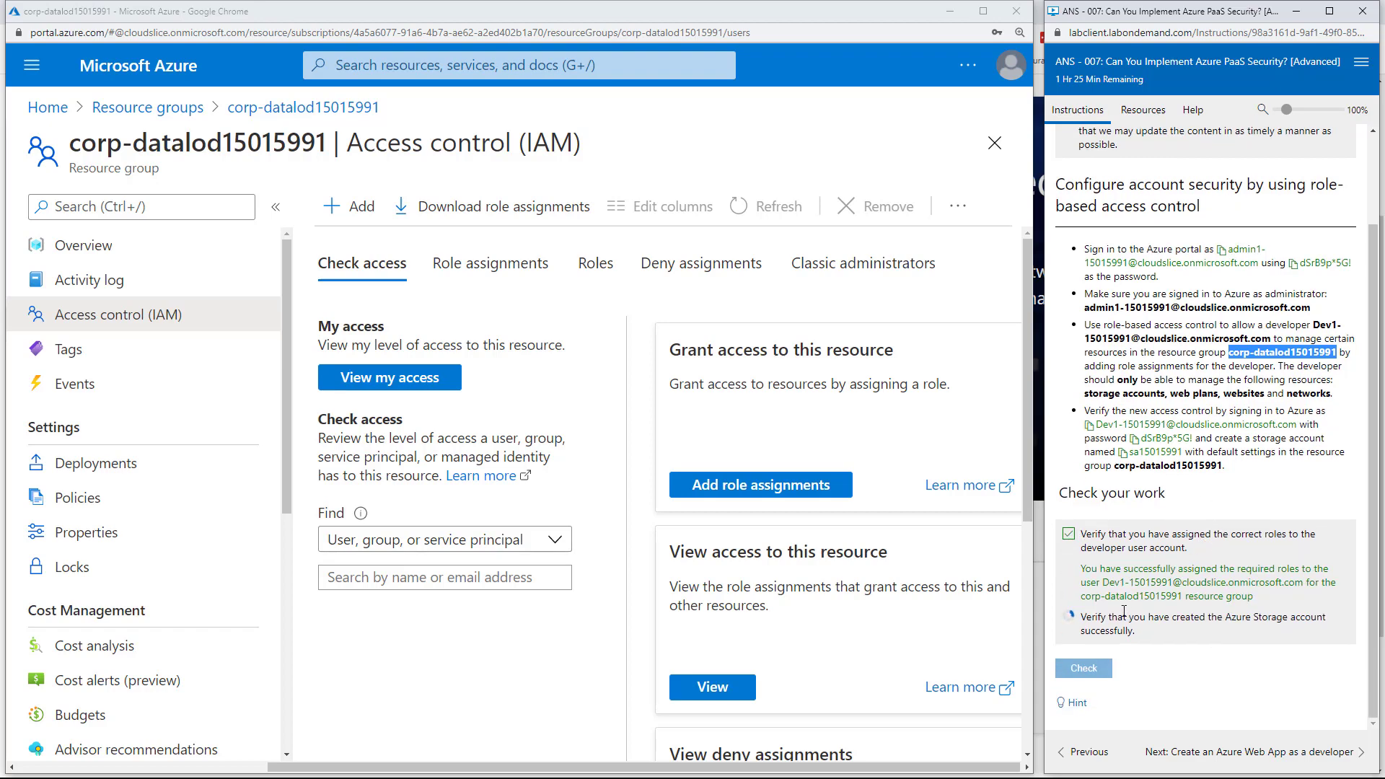
left_click(1081, 667)
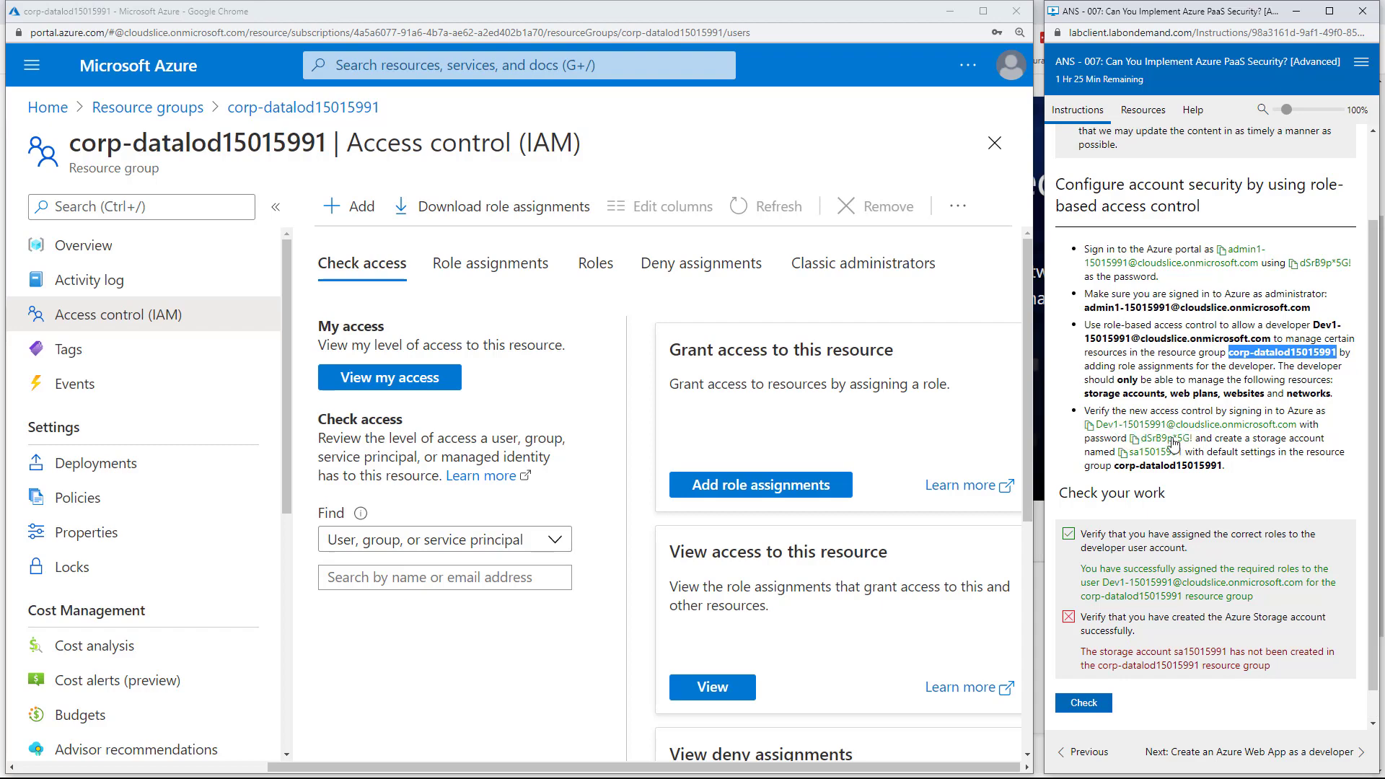
mouse_move(1113, 648)
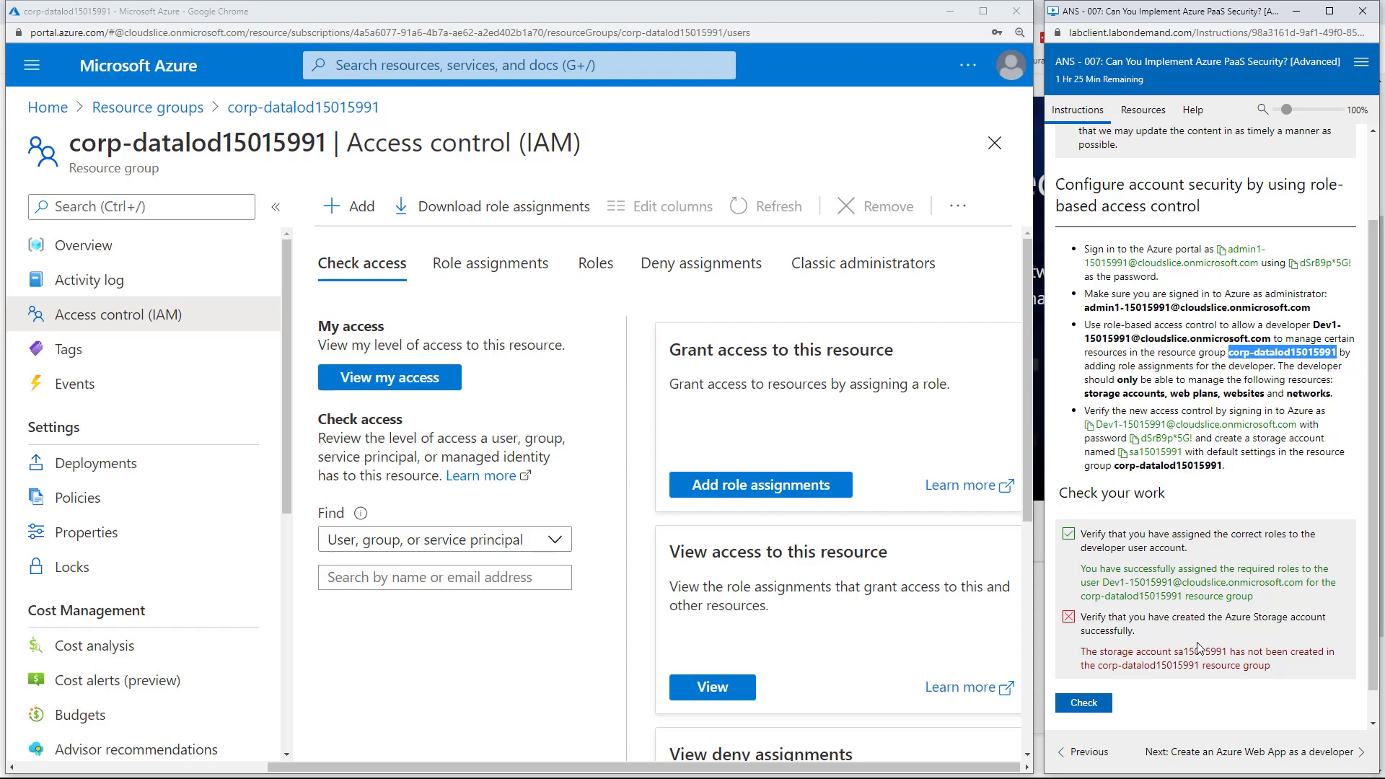
left_click(1082, 702)
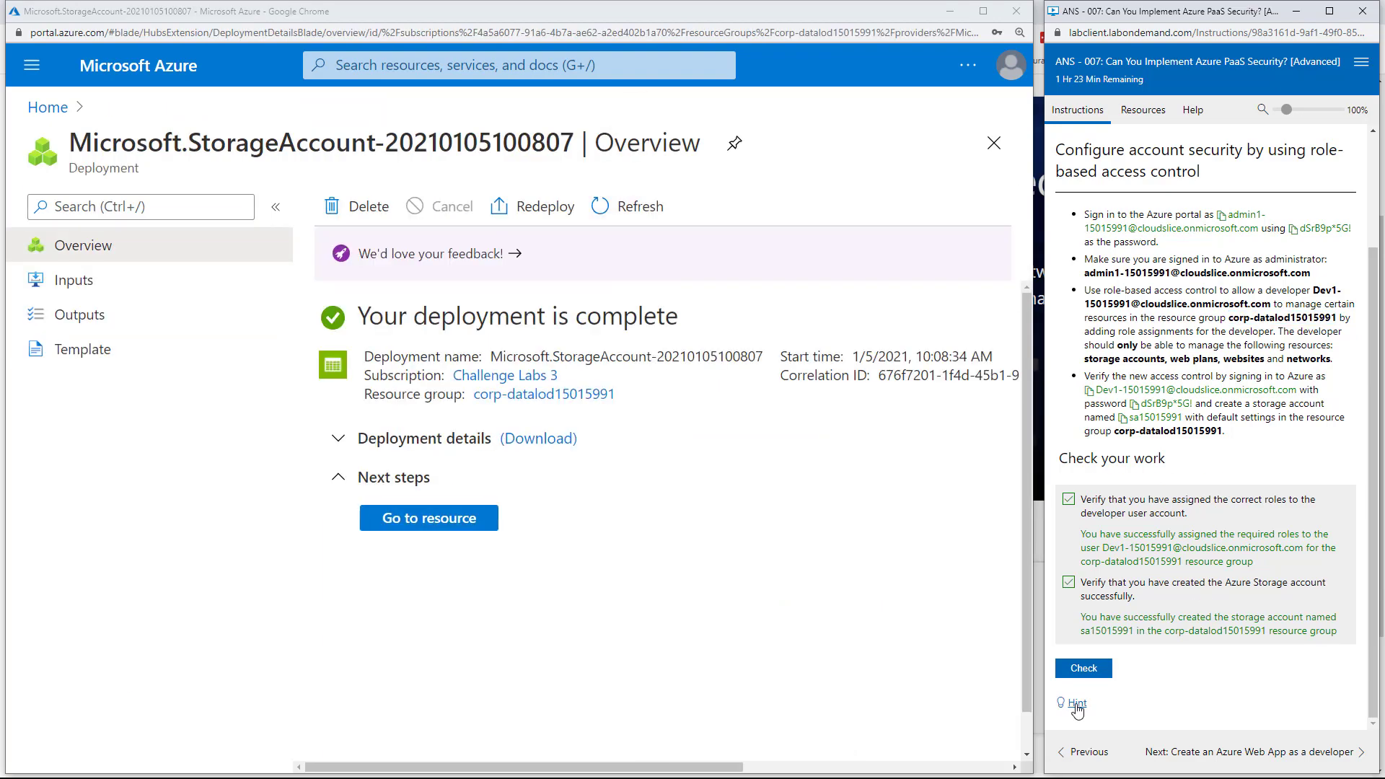
mouse_move(1112, 689)
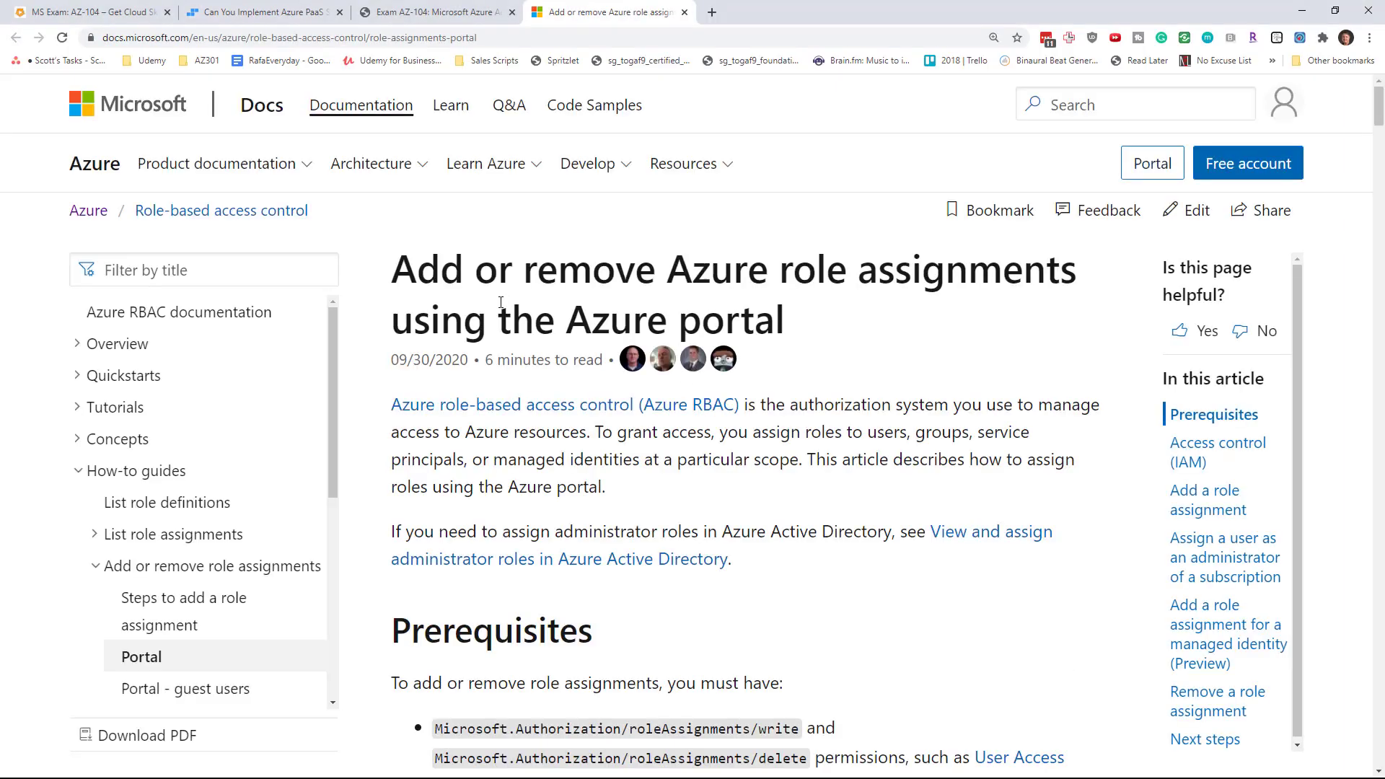
Step: Read the Azure role assignments article through the add-role-assignment steps, then close its tab
scroll("down", 3)
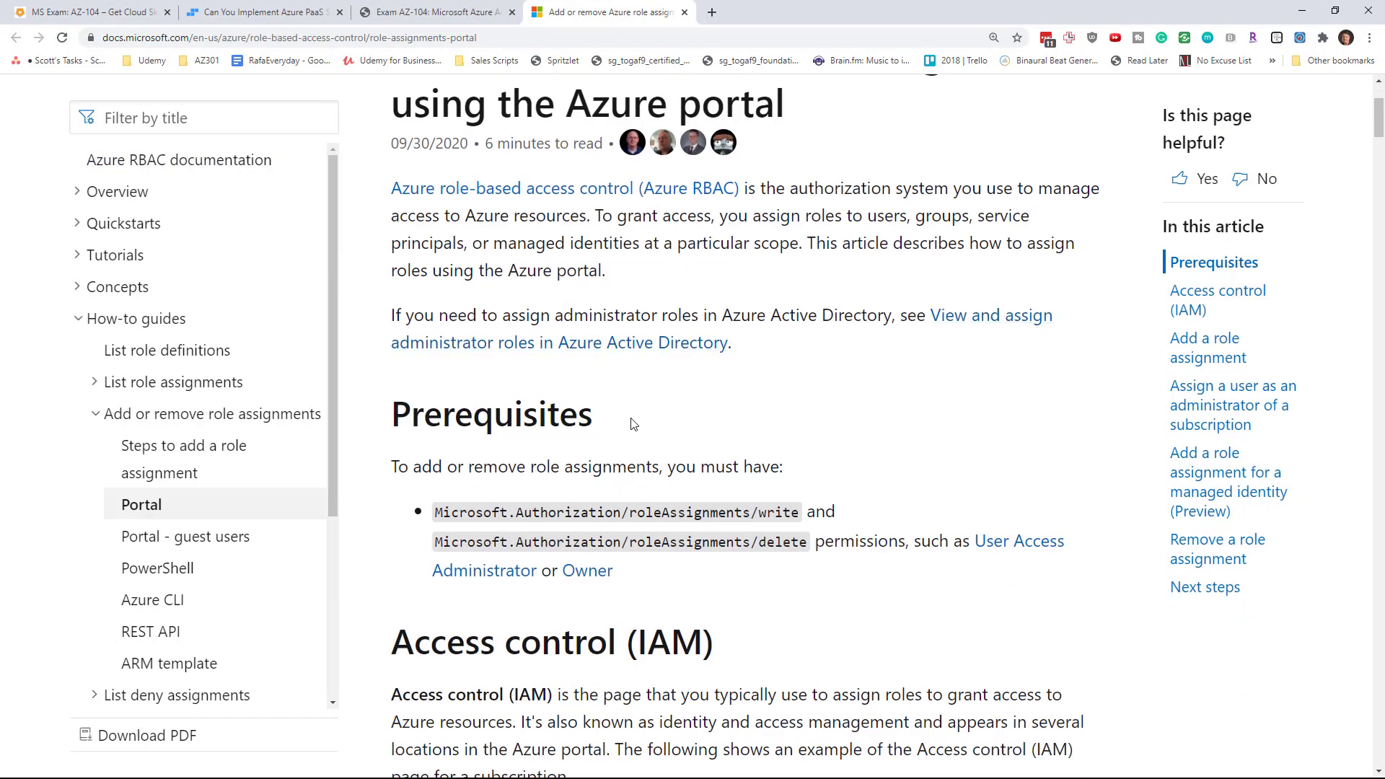
scroll("down", 3)
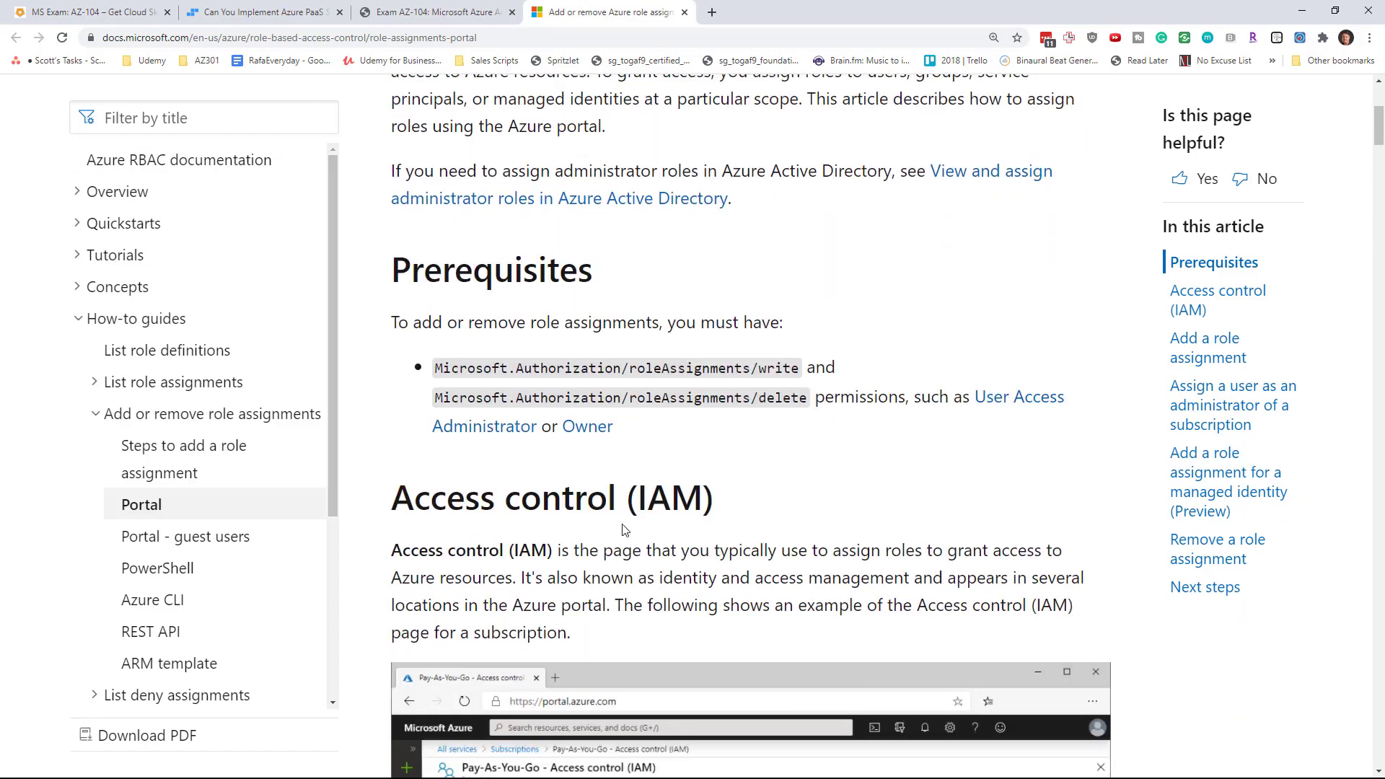
scroll("down", 3)
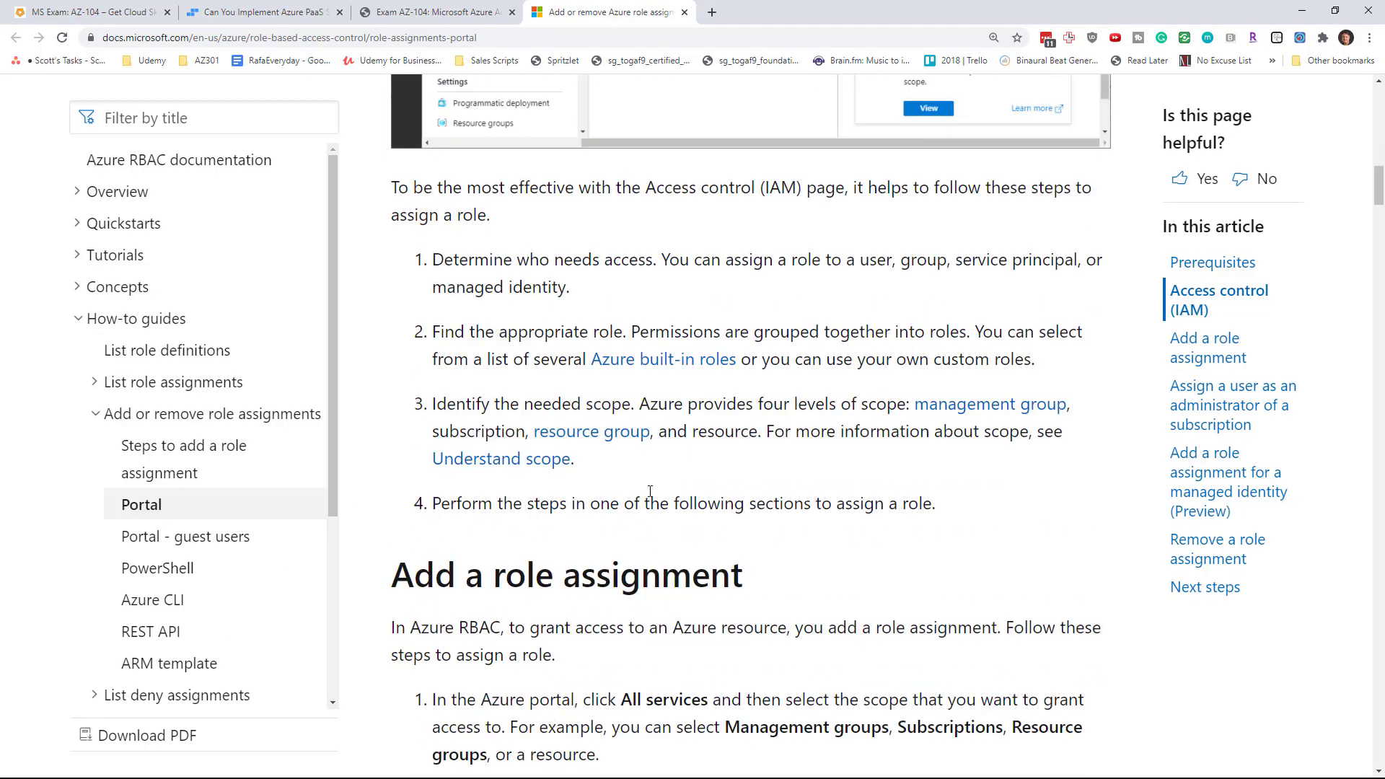
scroll("down", 3)
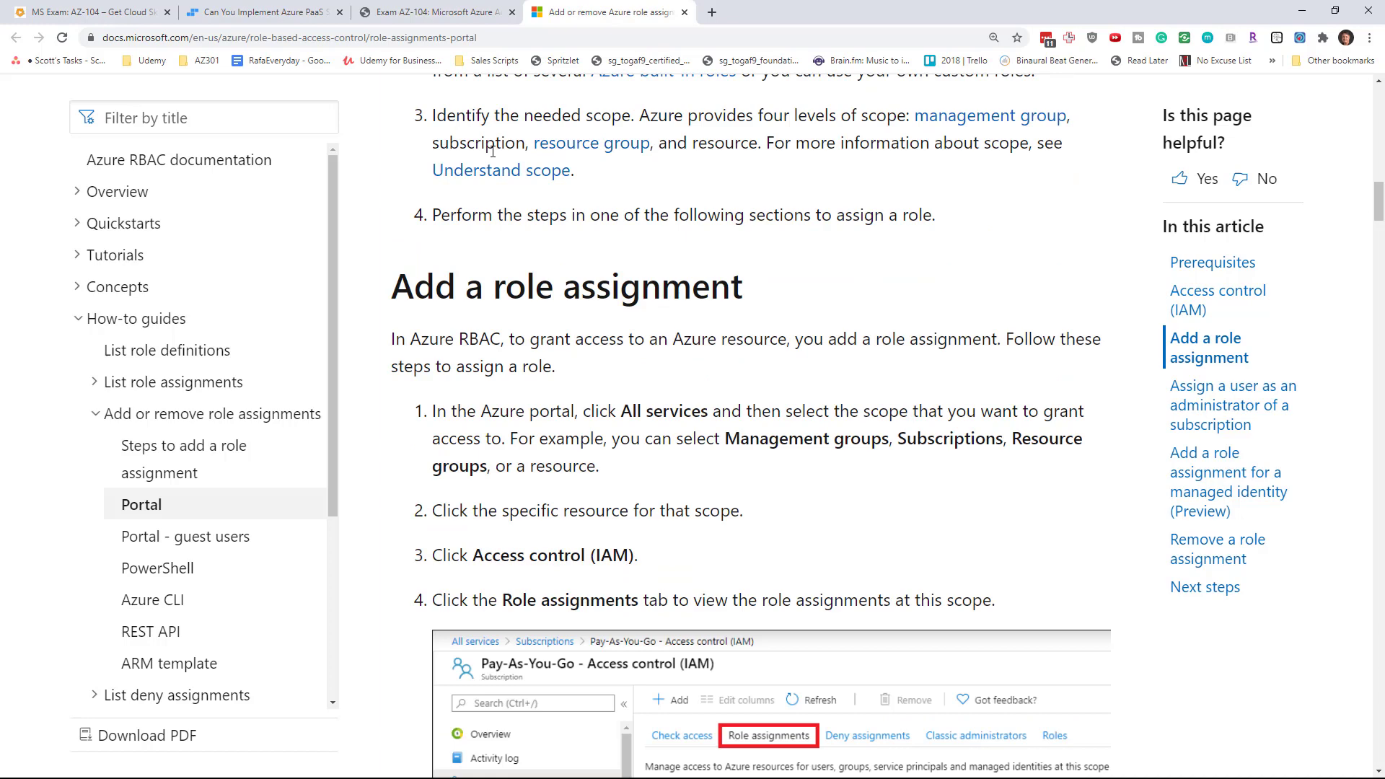
scroll("down", 3)
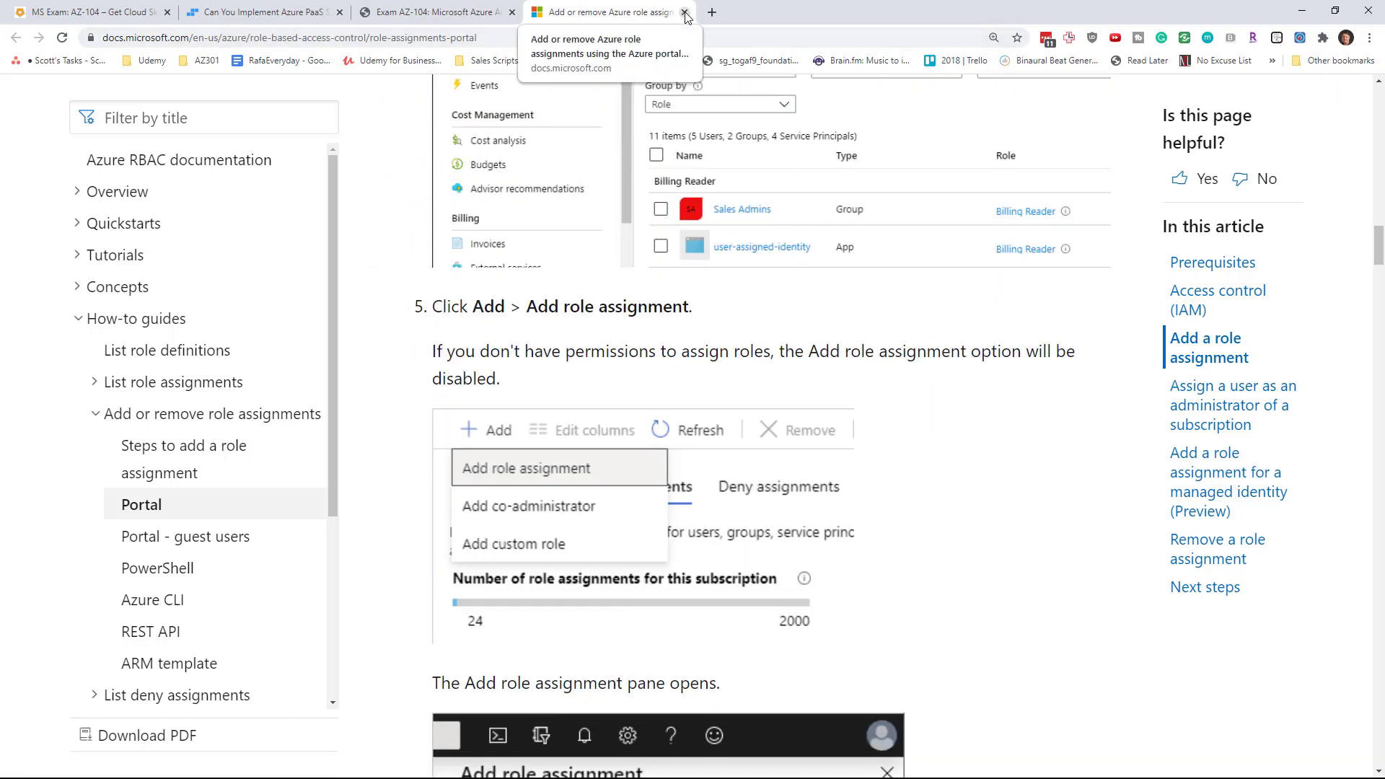
left_click(685, 11)
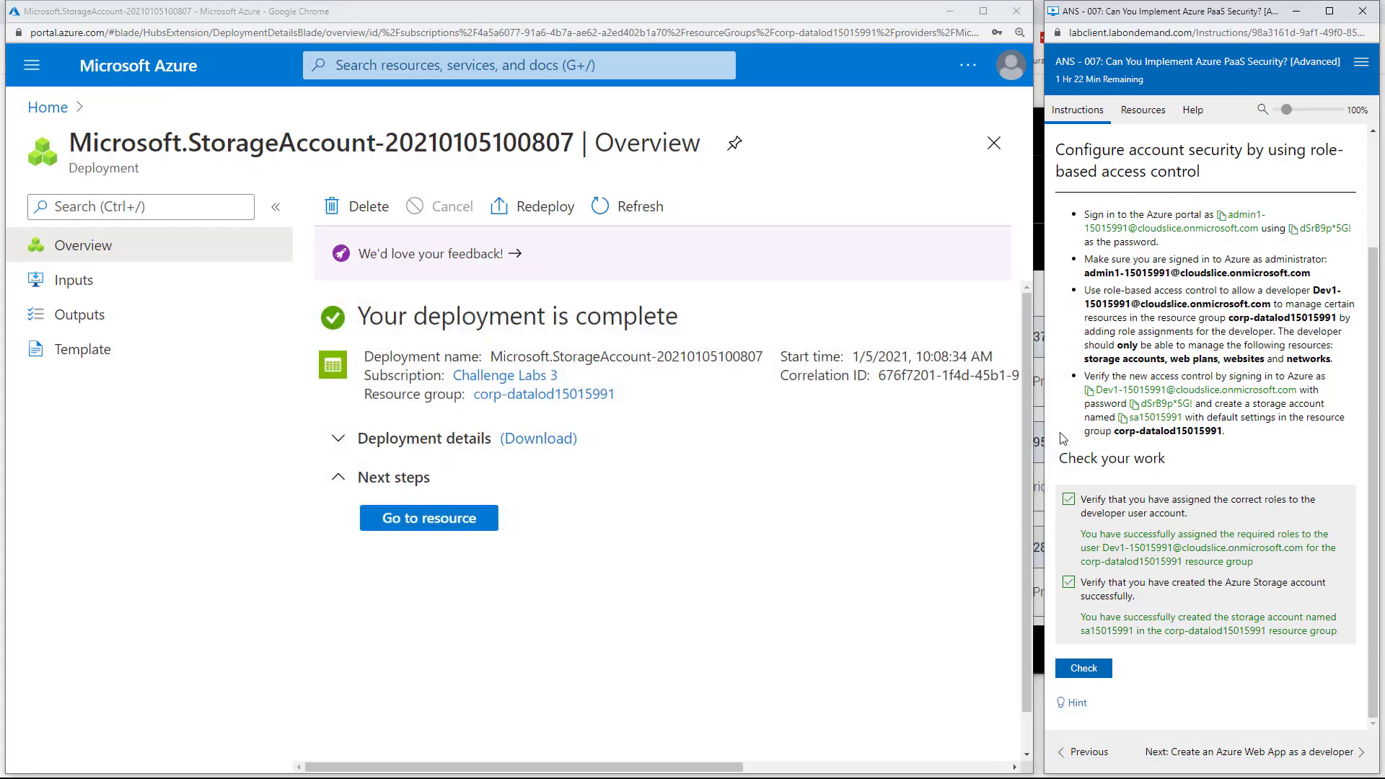
mouse_move(1365, 68)
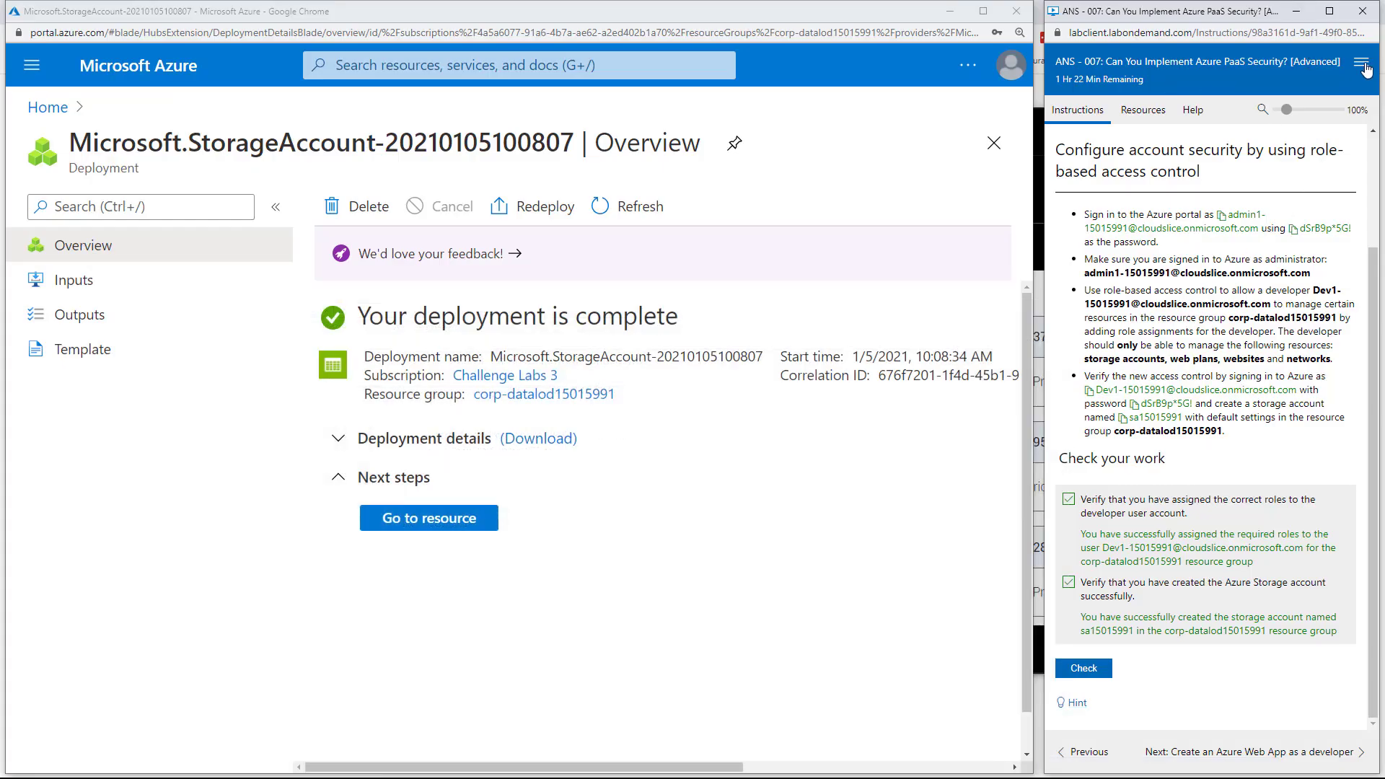
mouse_move(1364, 68)
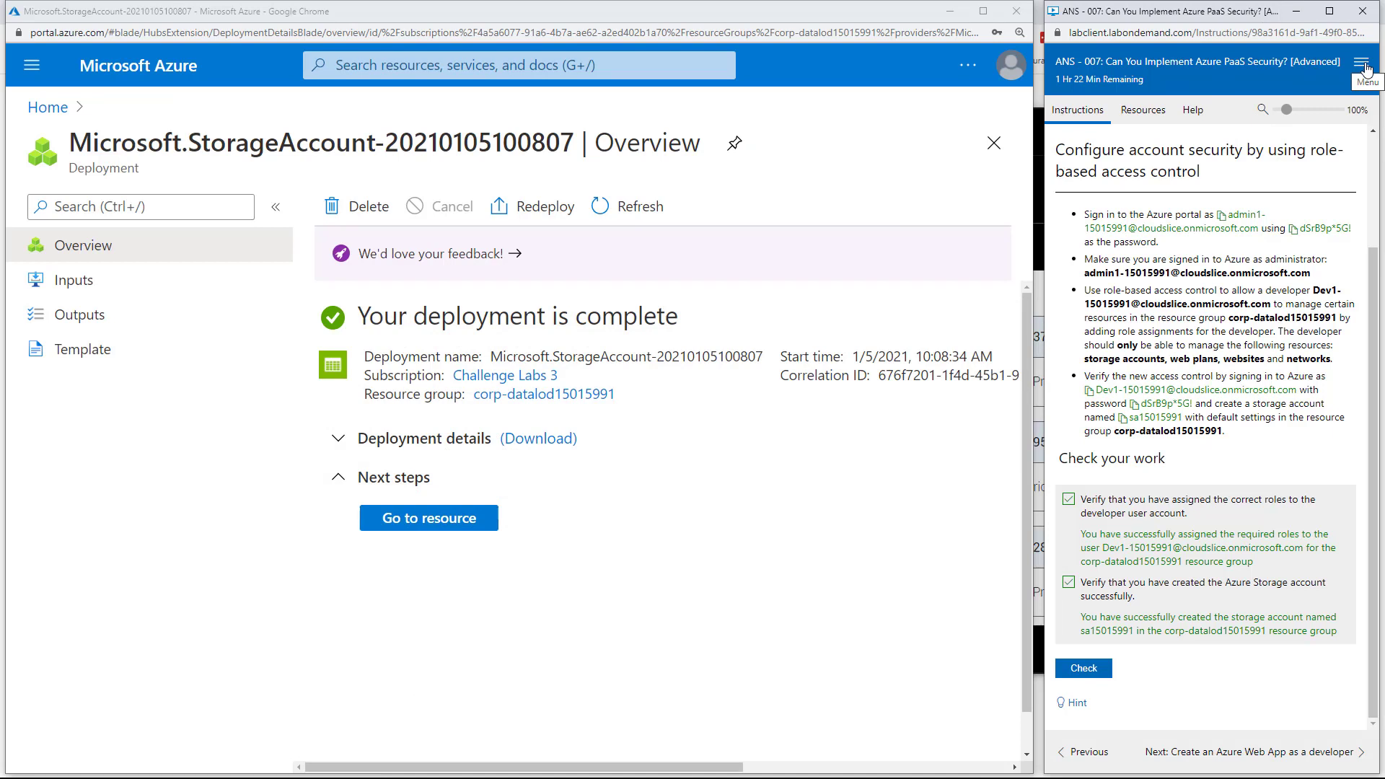
Step: End the PaaS Security lab via 'End my lab and mark it as complete' and confirm, returning to the catalog
left_click(1364, 66)
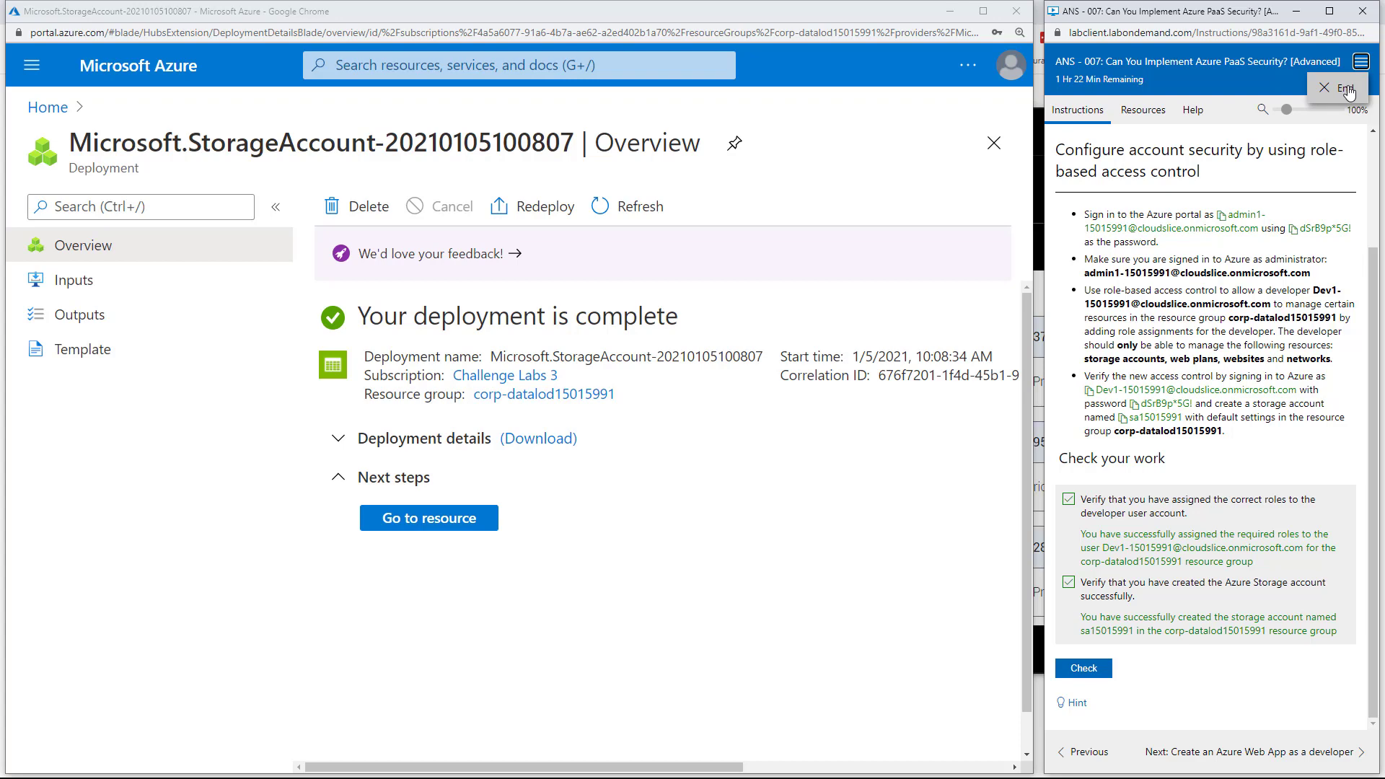
left_click(1335, 86)
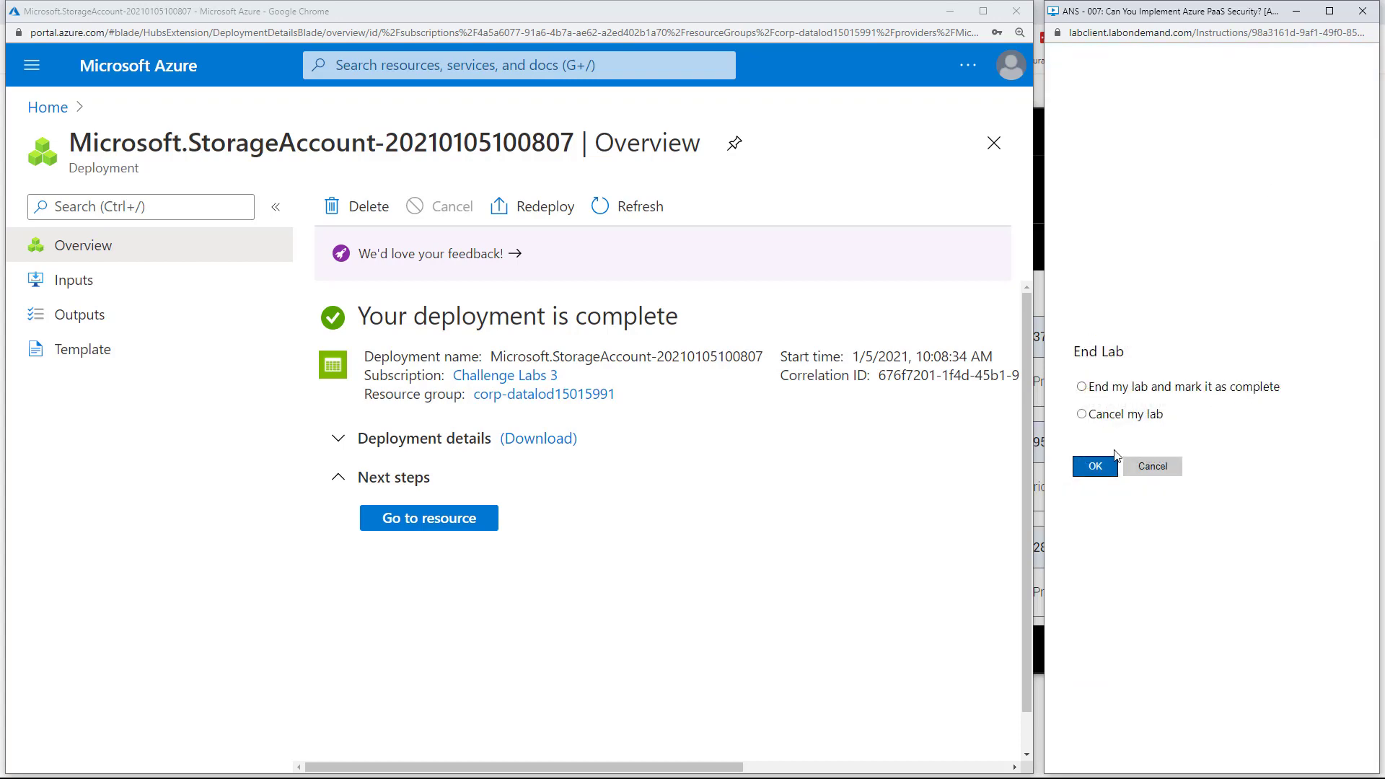
left_click(1081, 386)
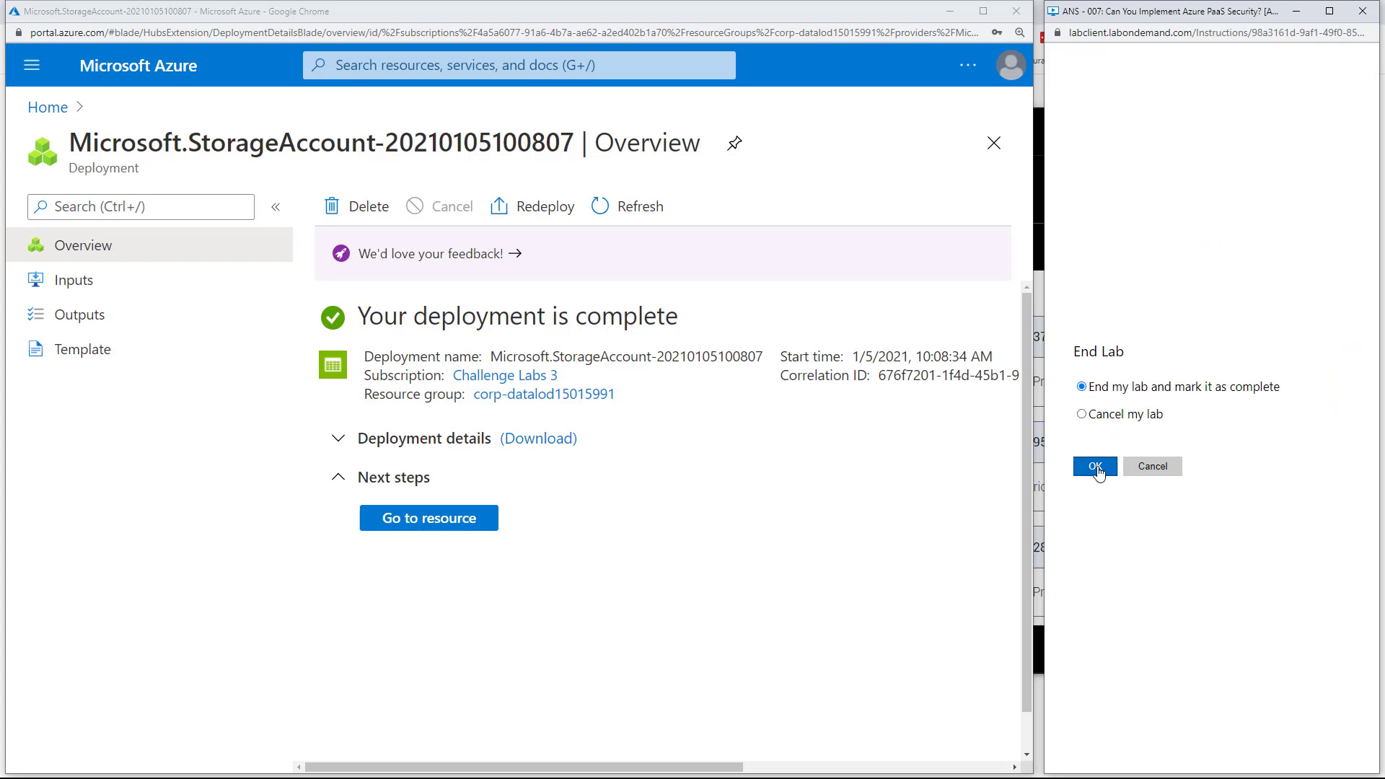
left_click(1094, 465)
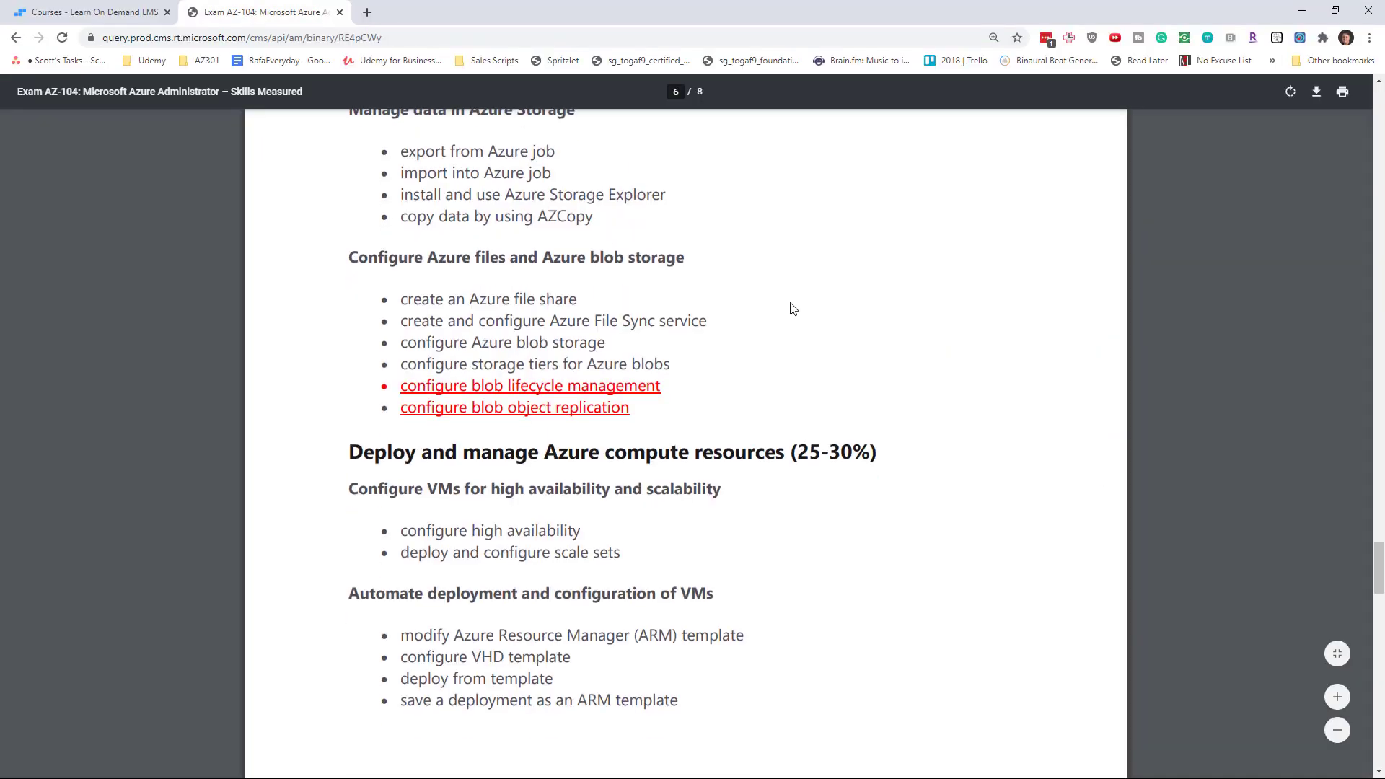
scroll("up", 3)
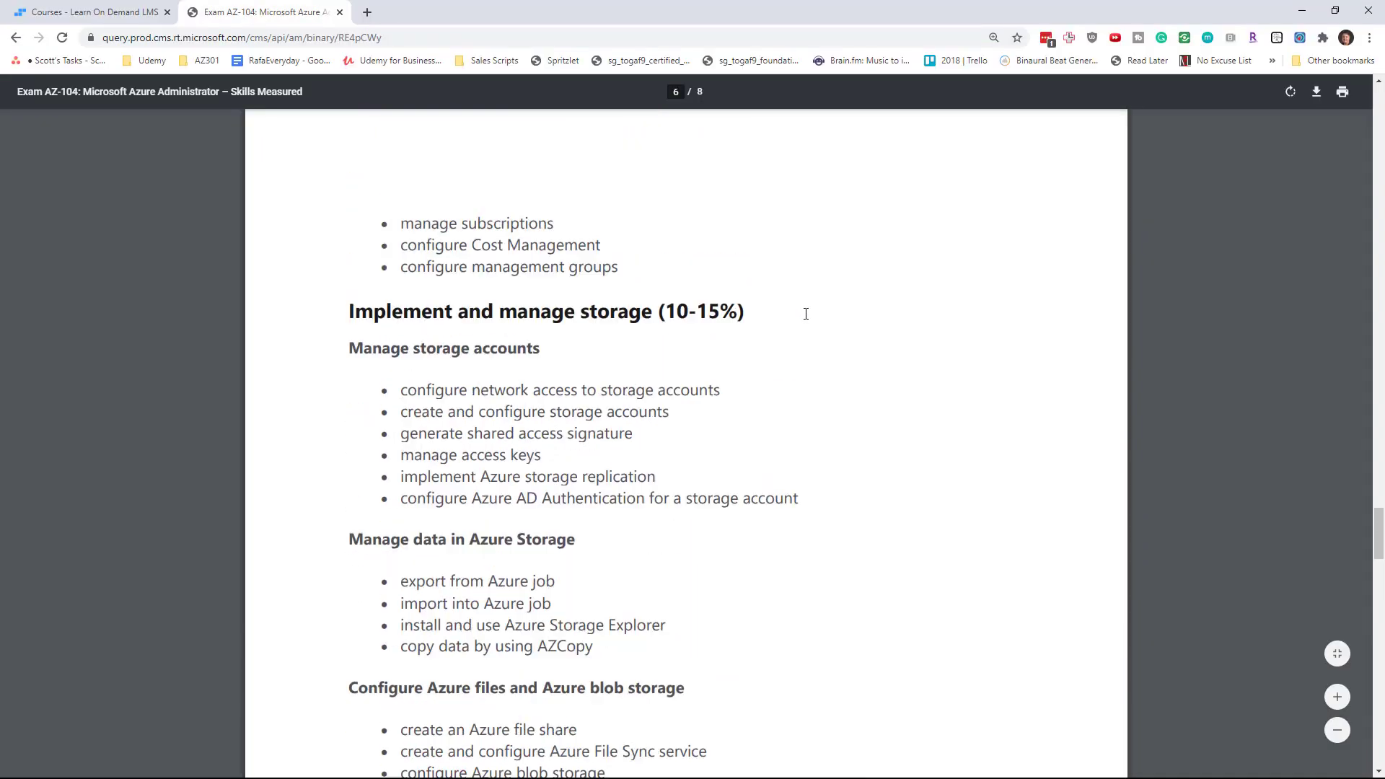
scroll("up", 3)
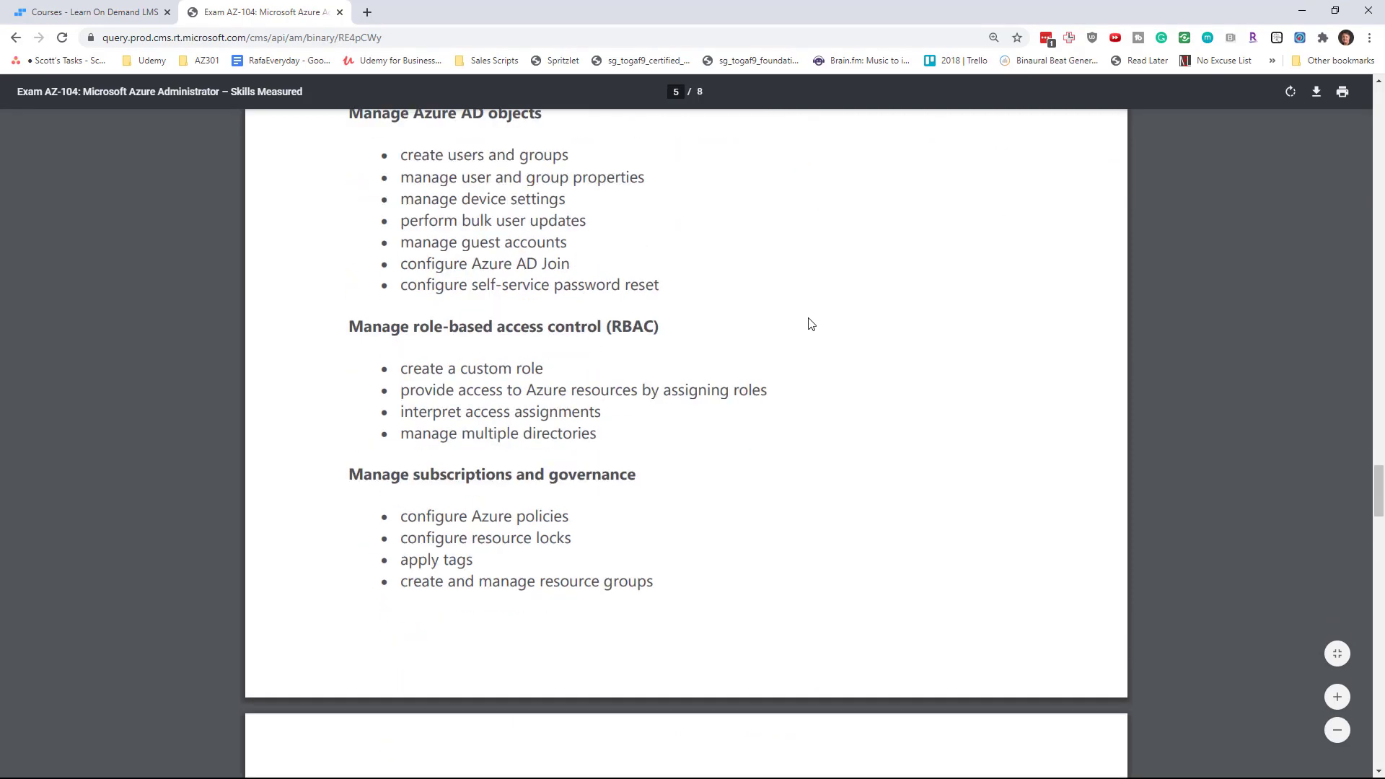
scroll("down", 3)
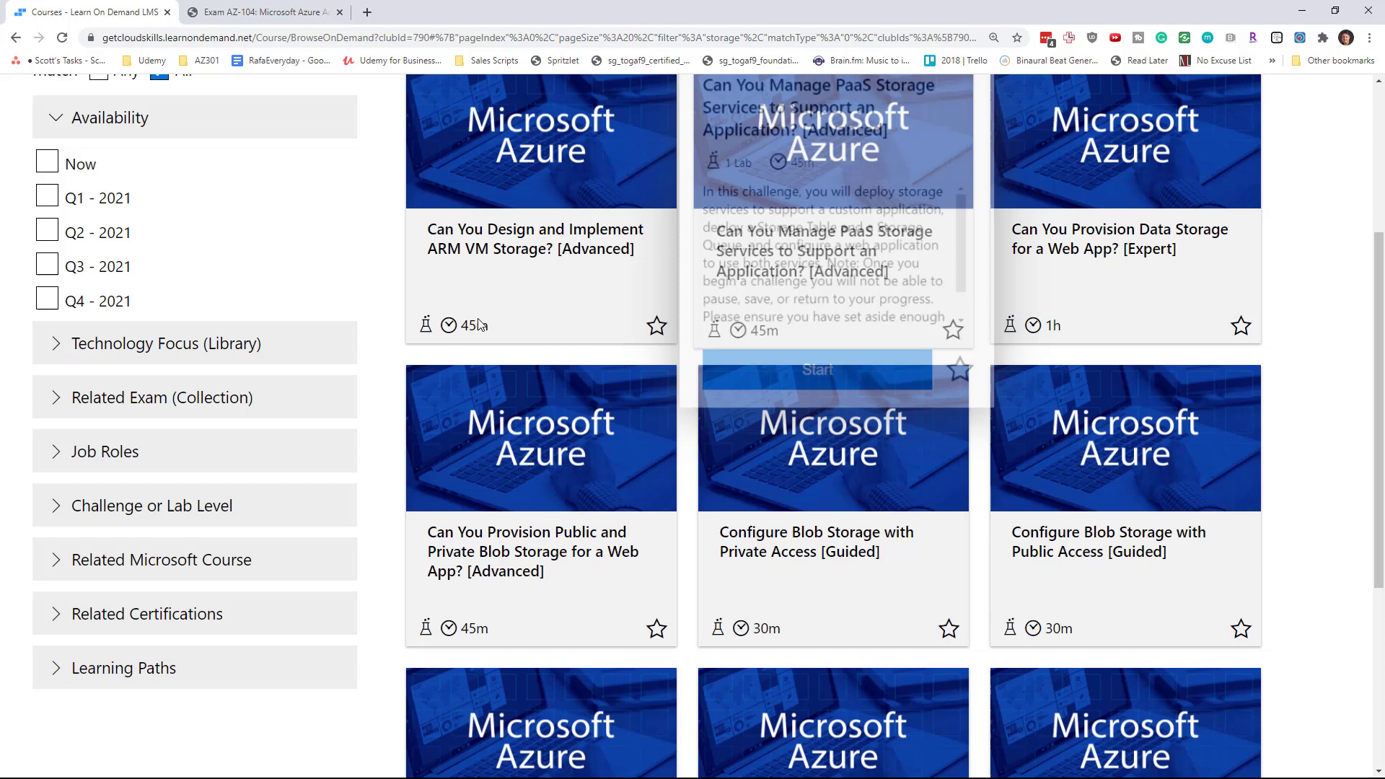
Step: Browse the AZ-104 skills document tab and return to the lab catalog
scroll("up", 3)
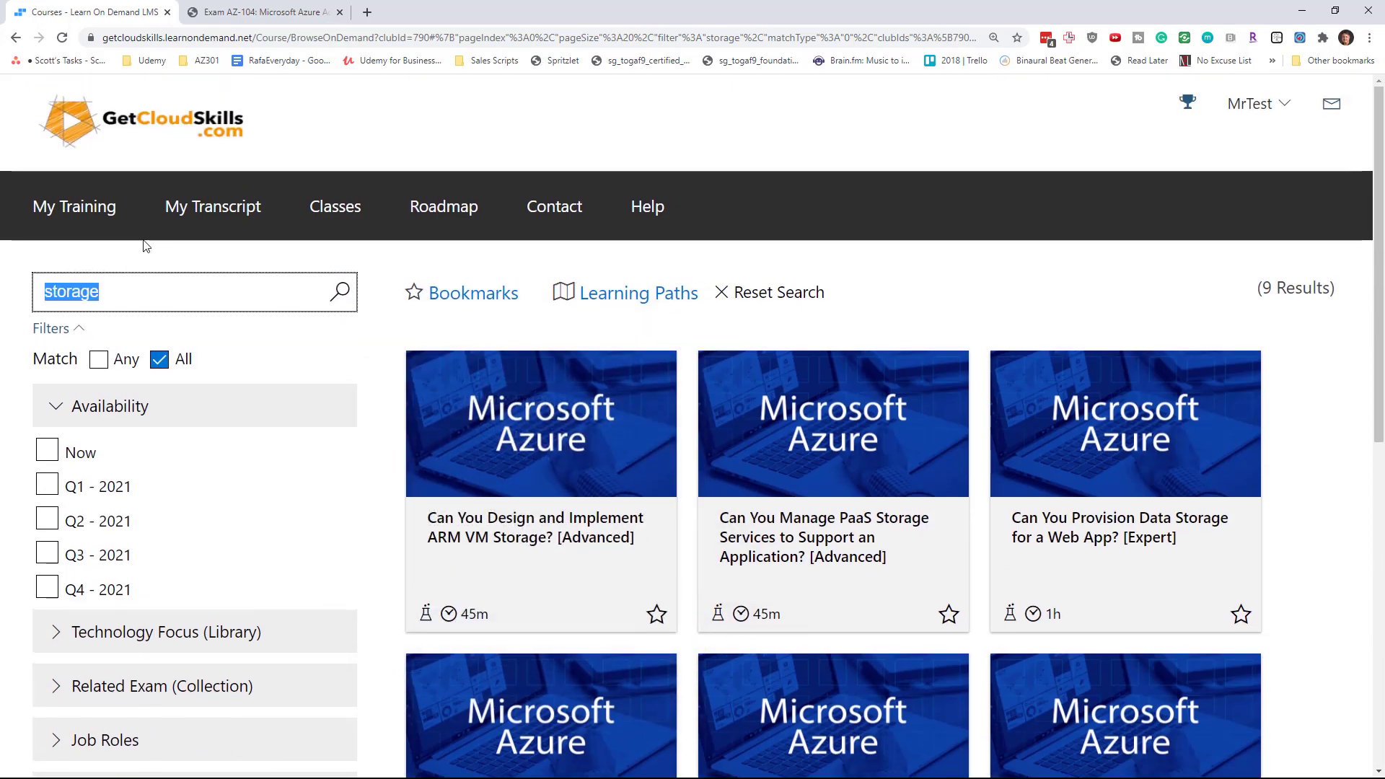
left_click(261, 11)
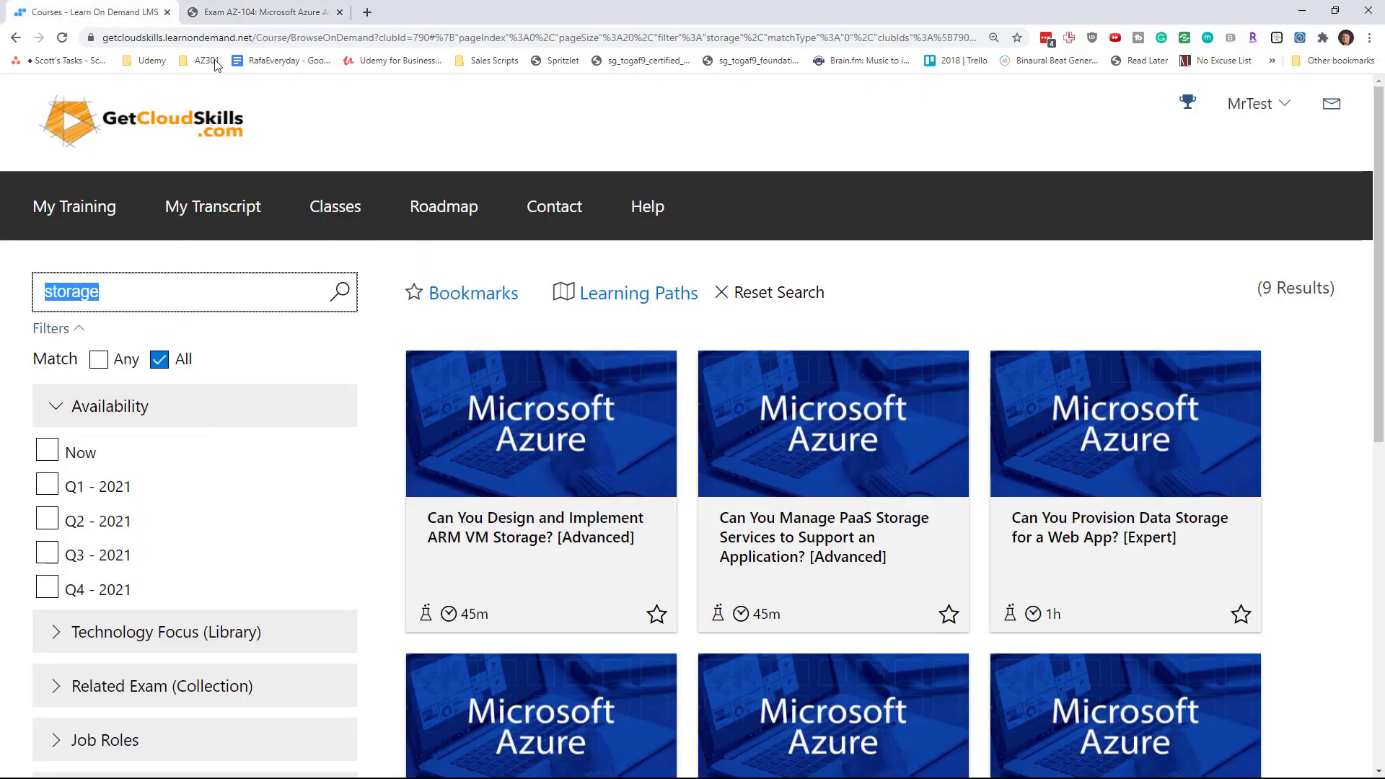
scroll("down", 3)
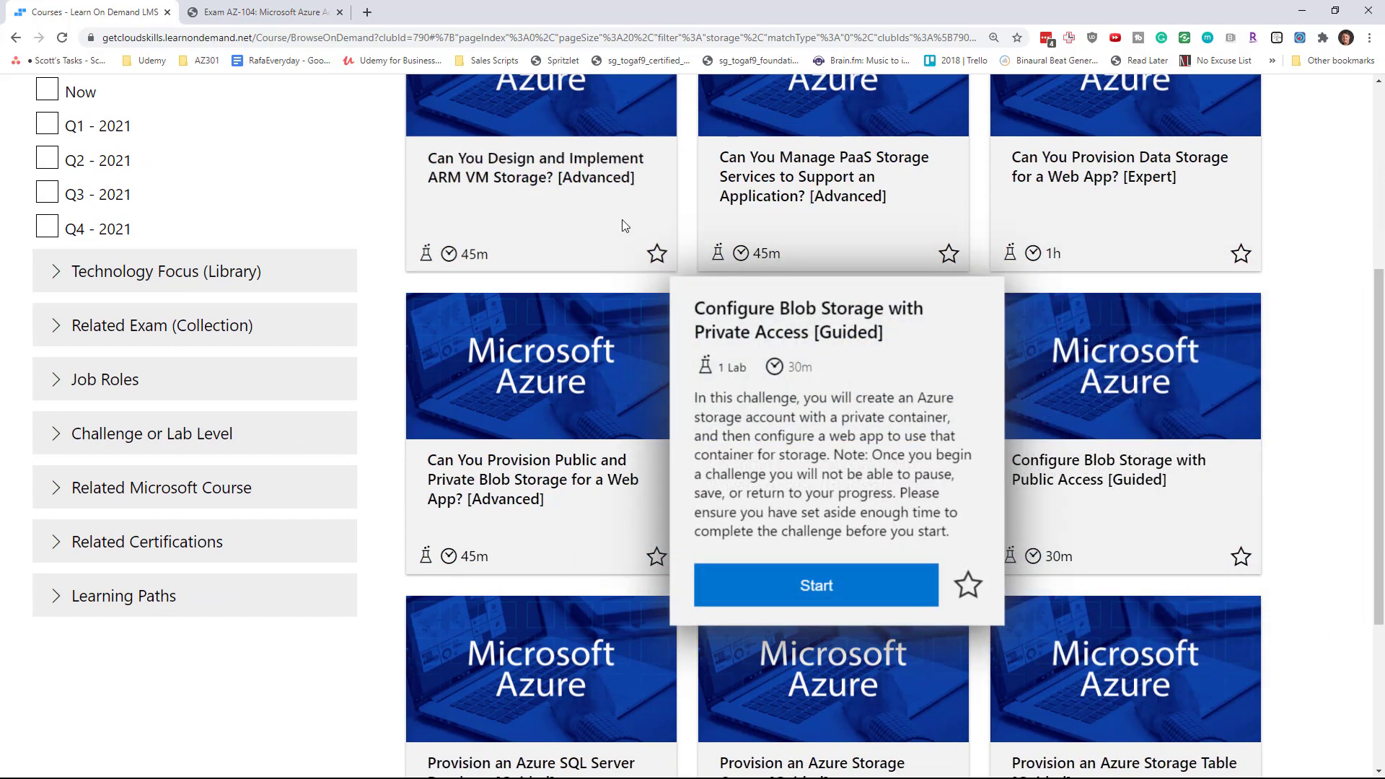
scroll("up", 3)
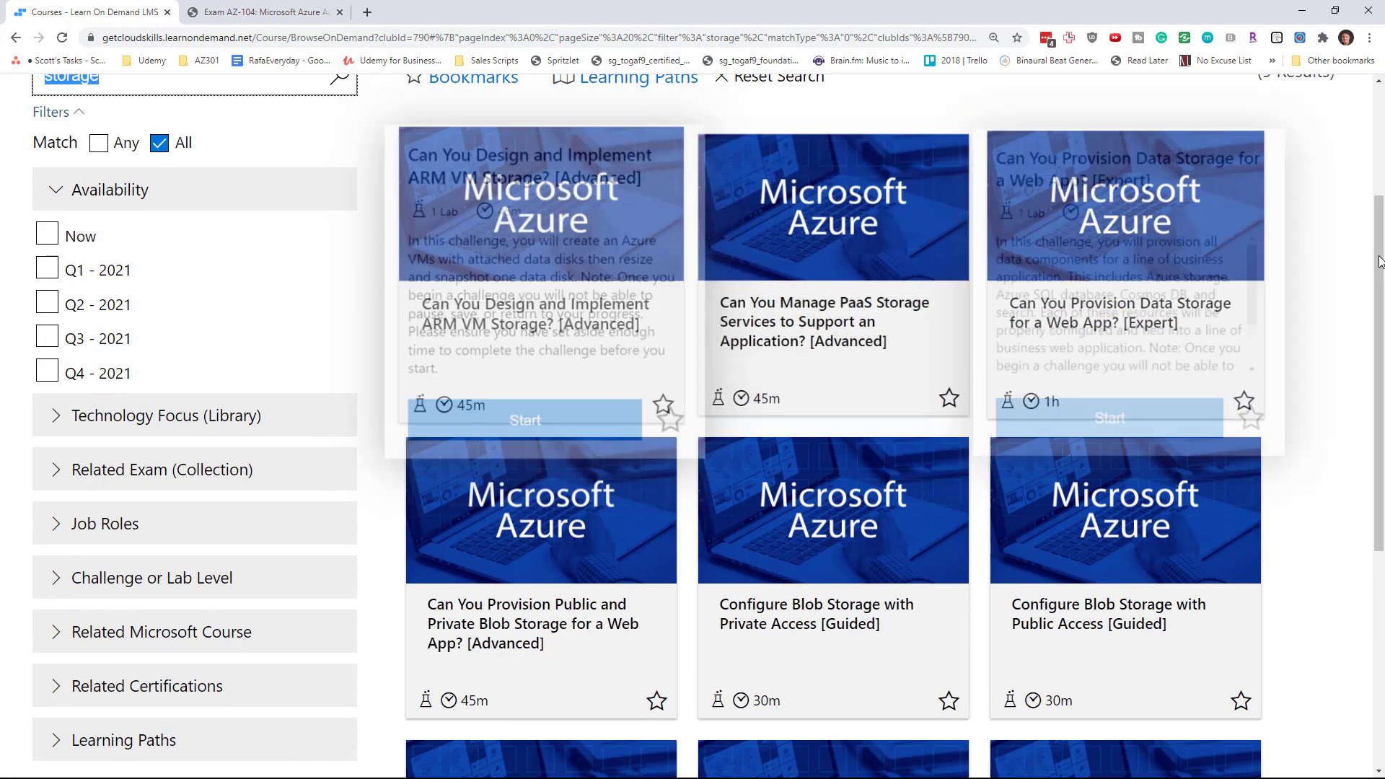
scroll("down", 3)
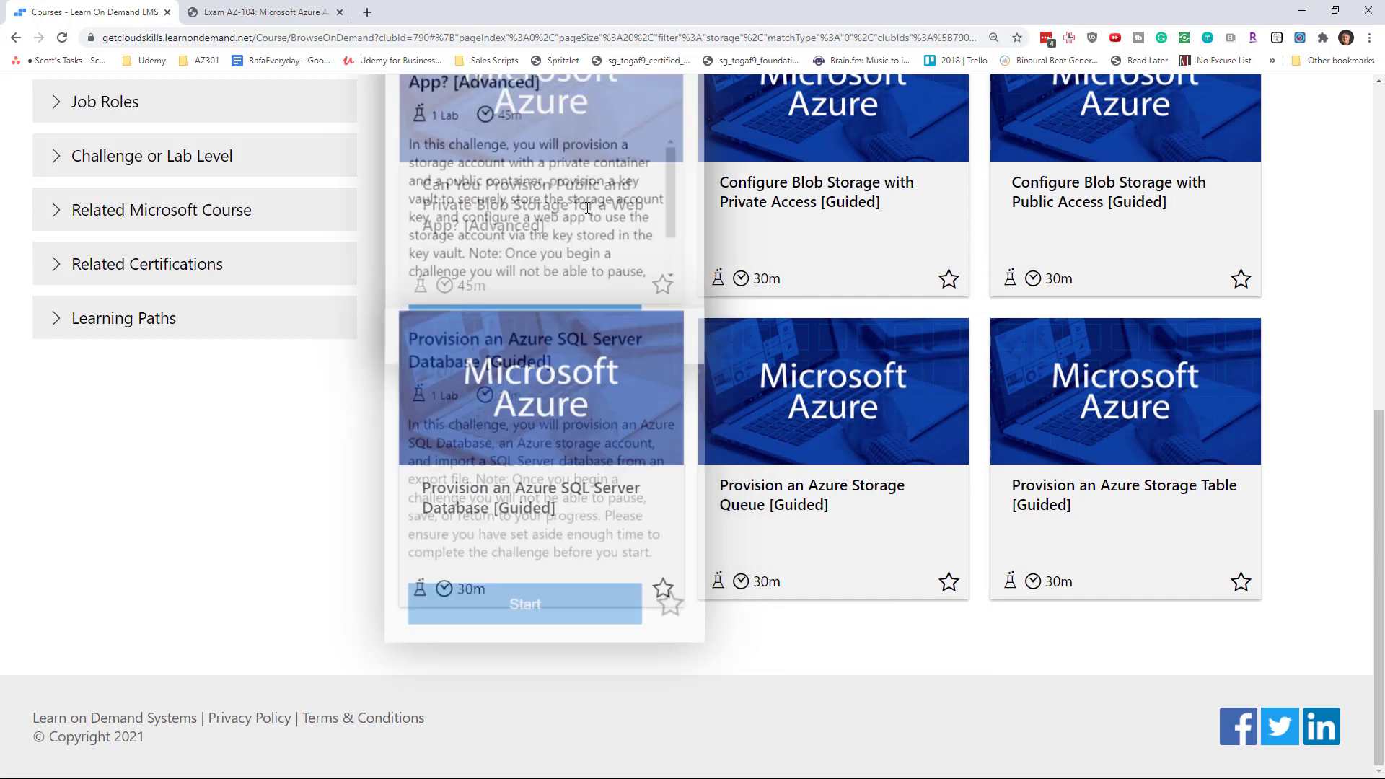
scroll("up", 3)
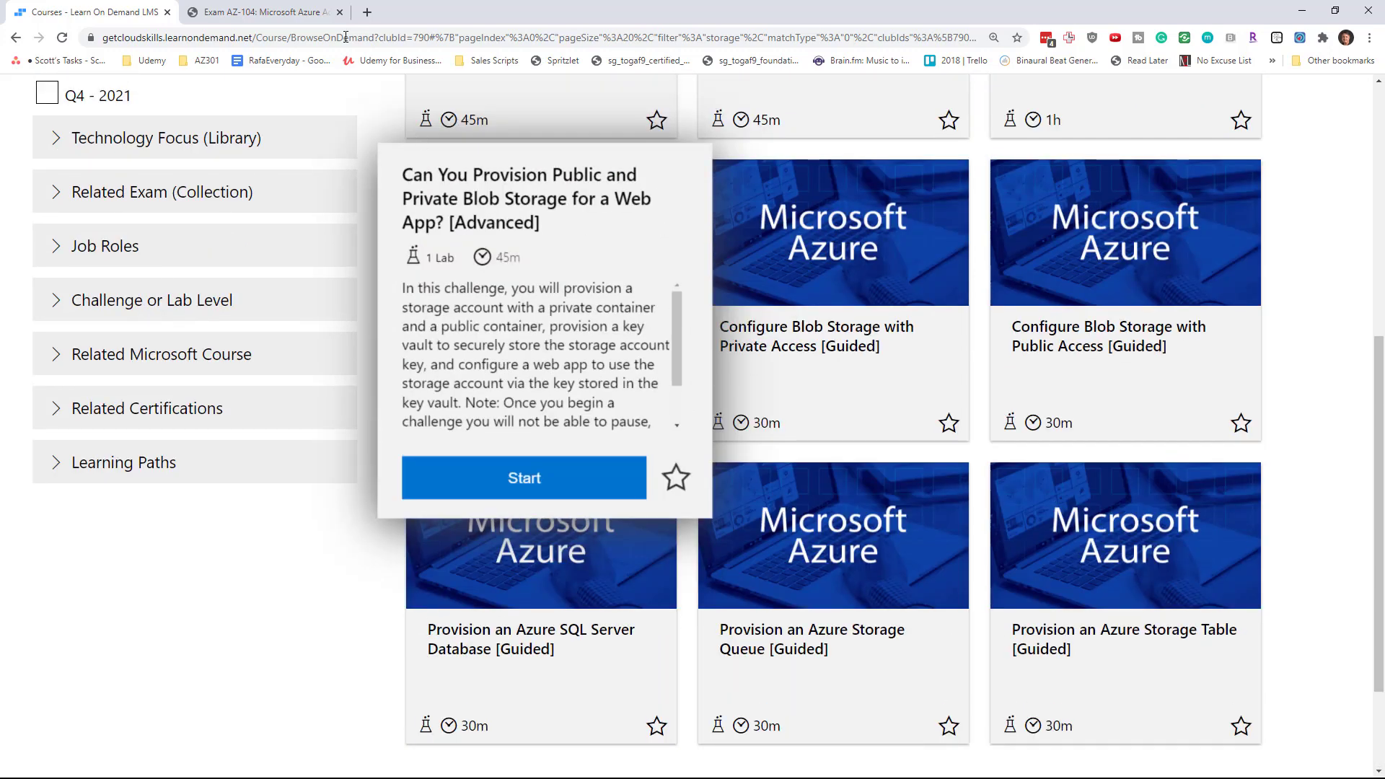
left_click(260, 11)
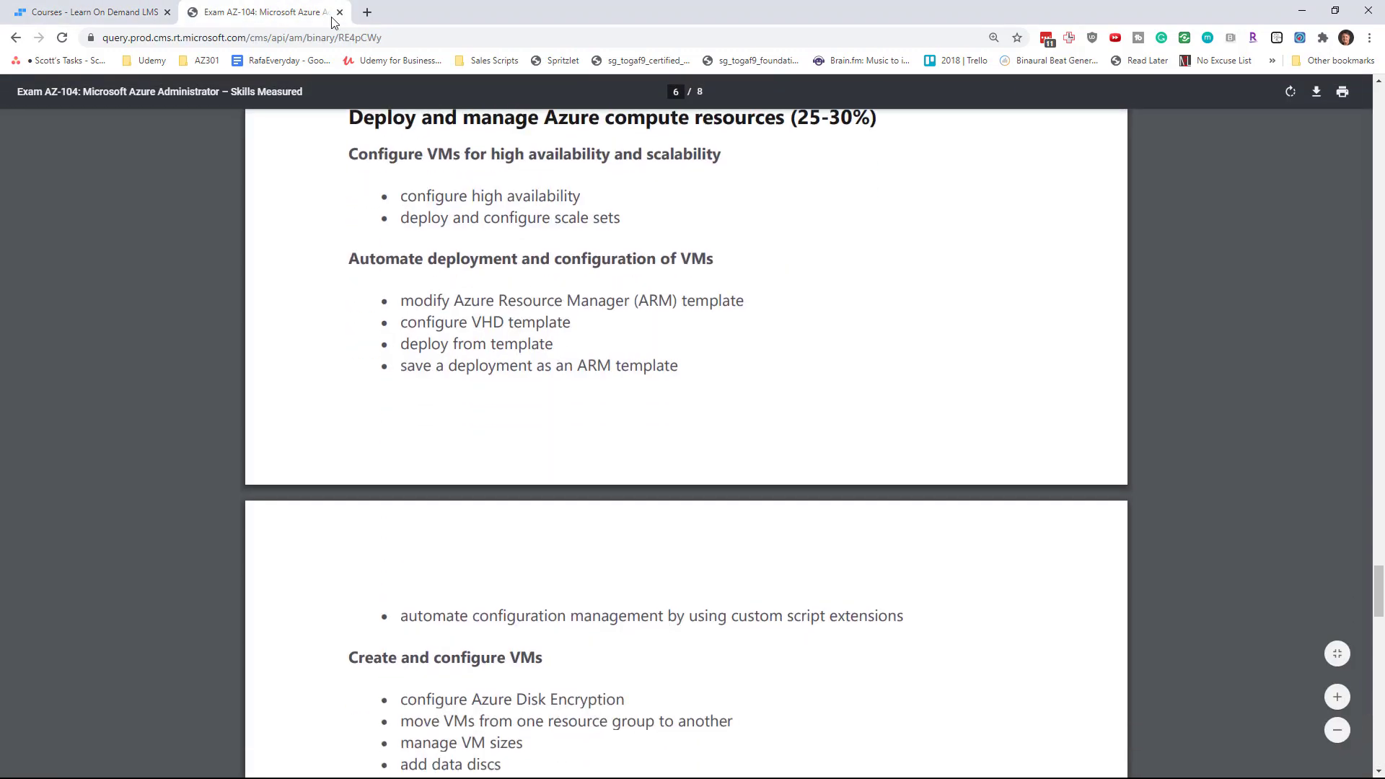
Step: Search the catalog for vm to see the 24 VM labs, then Reset Search for all 62 labs
left_click(88, 11)
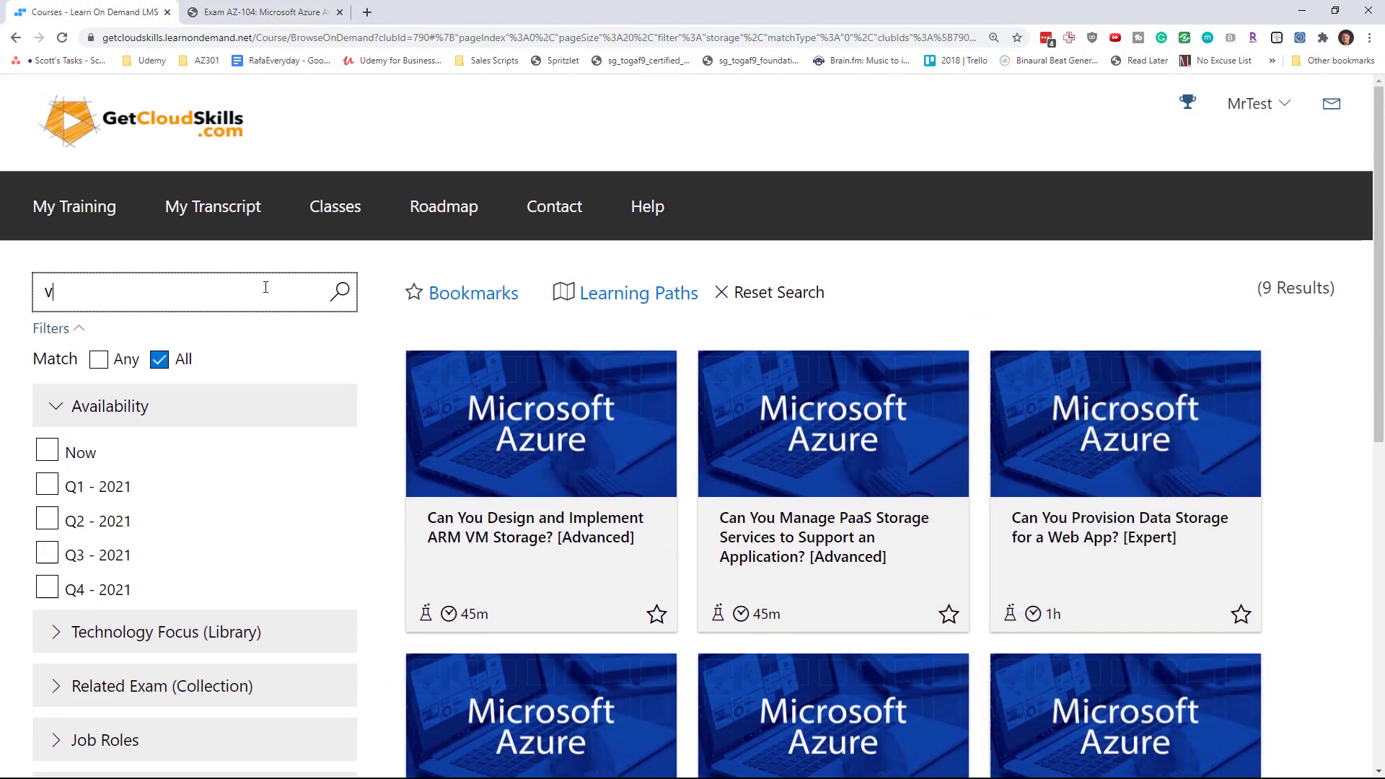
type("m")
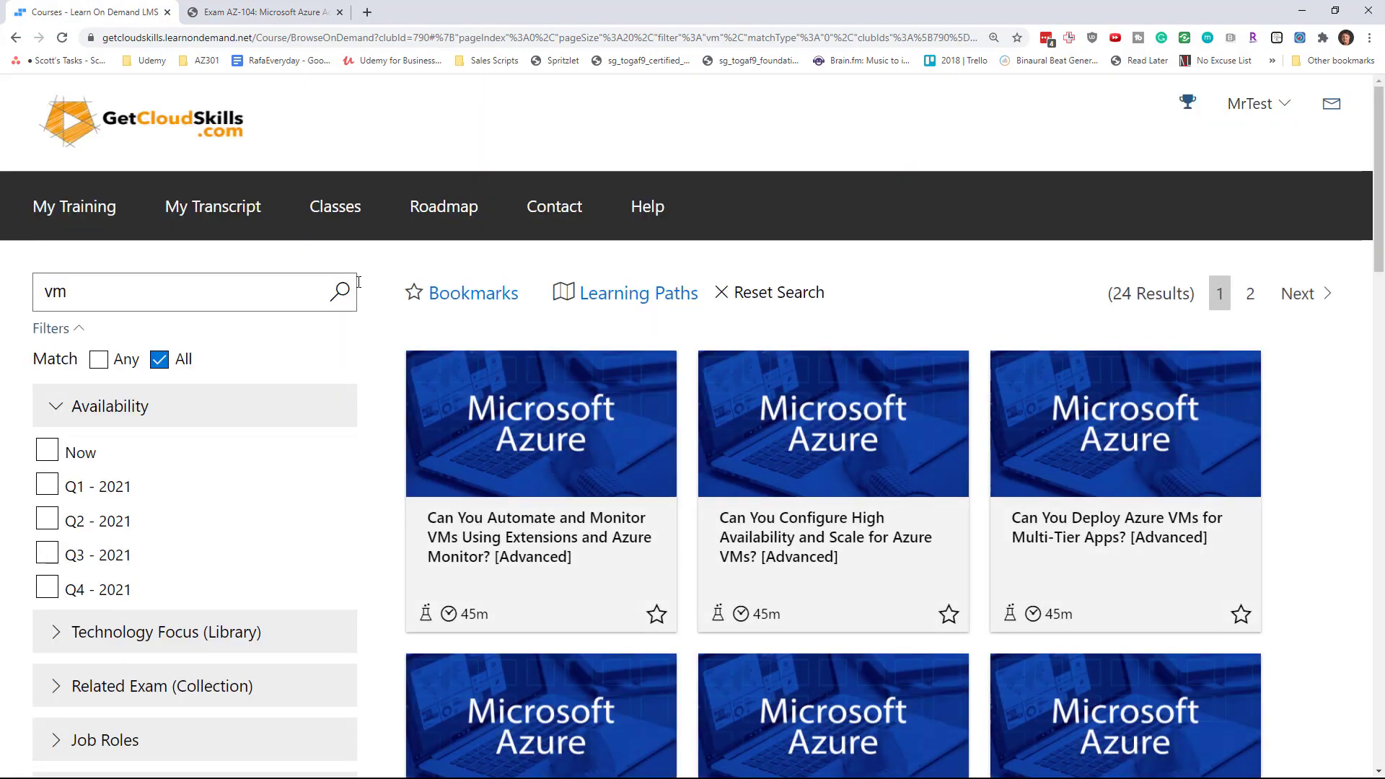
scroll("down", 3)
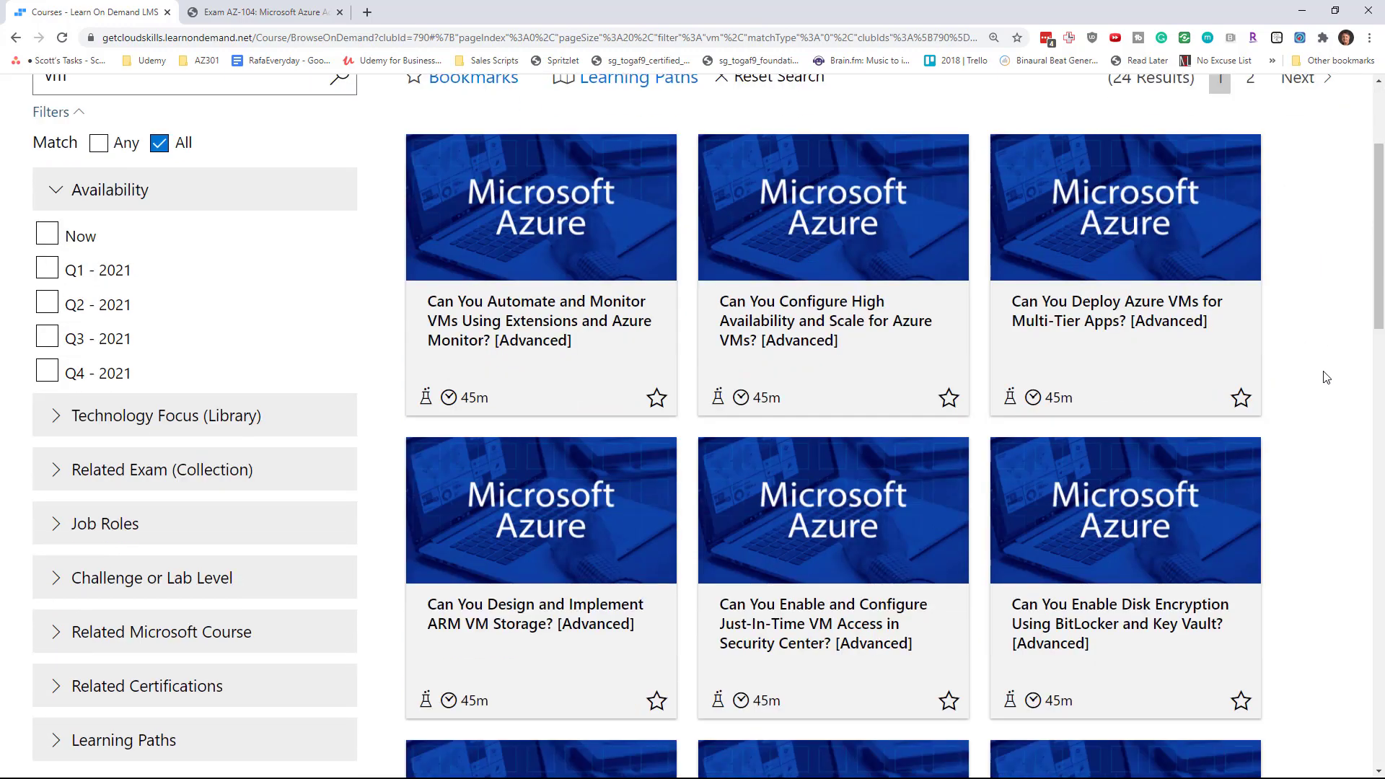
scroll("down", 3)
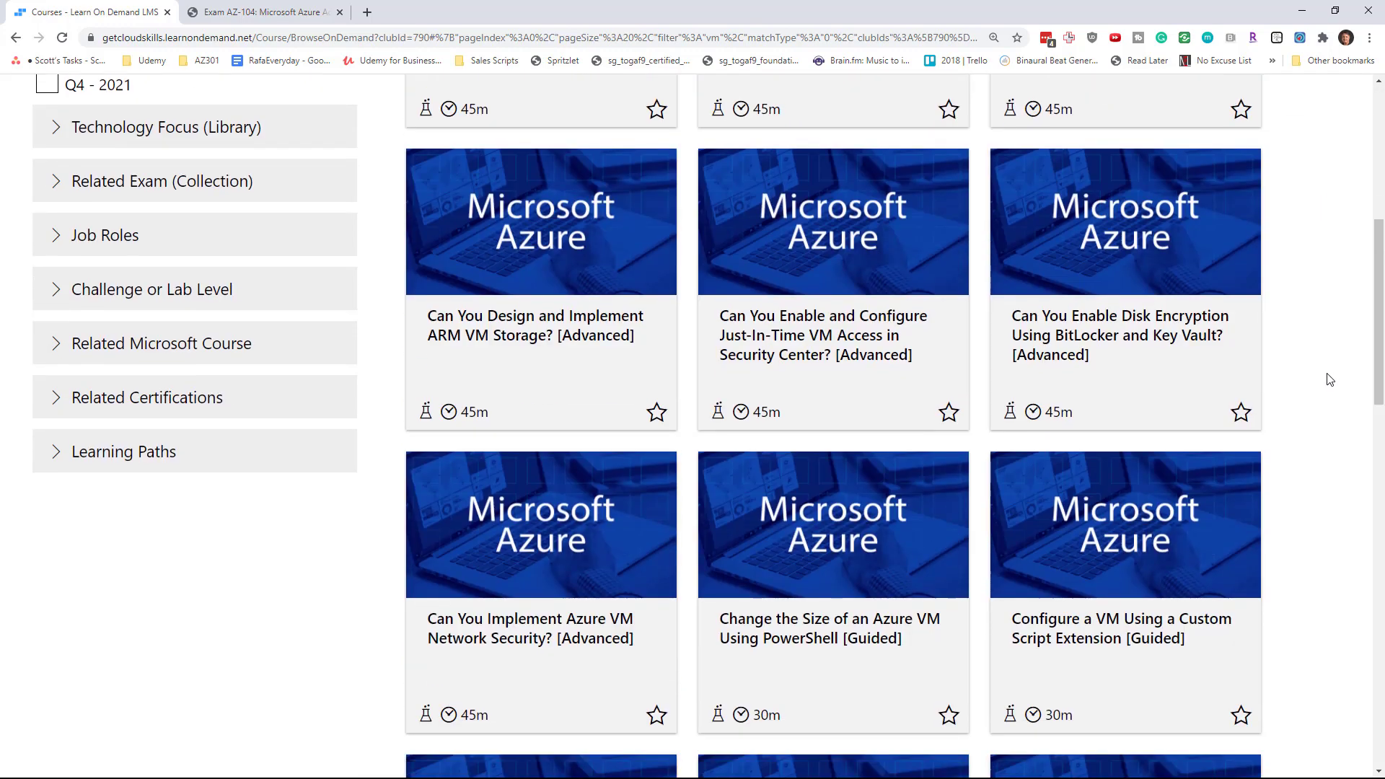
scroll("up", 3)
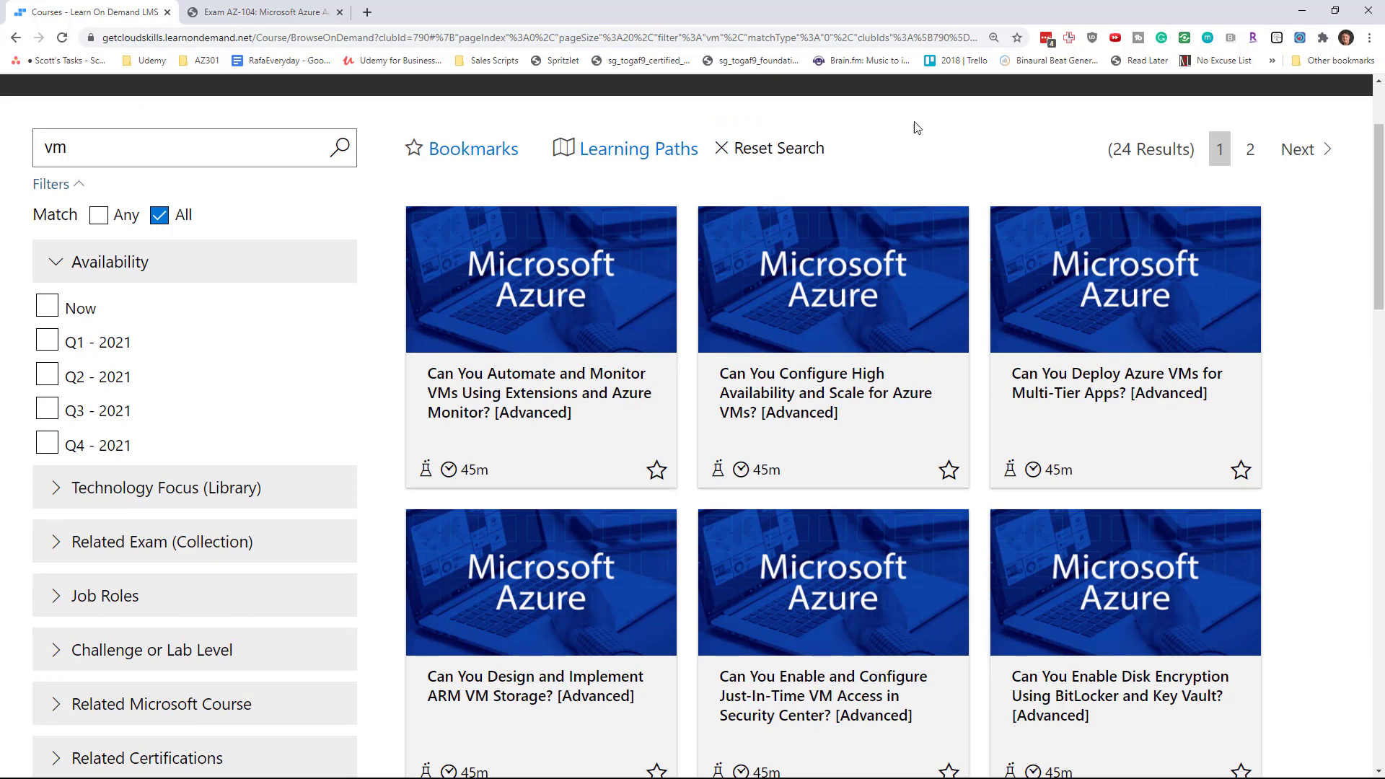
left_click(768, 147)
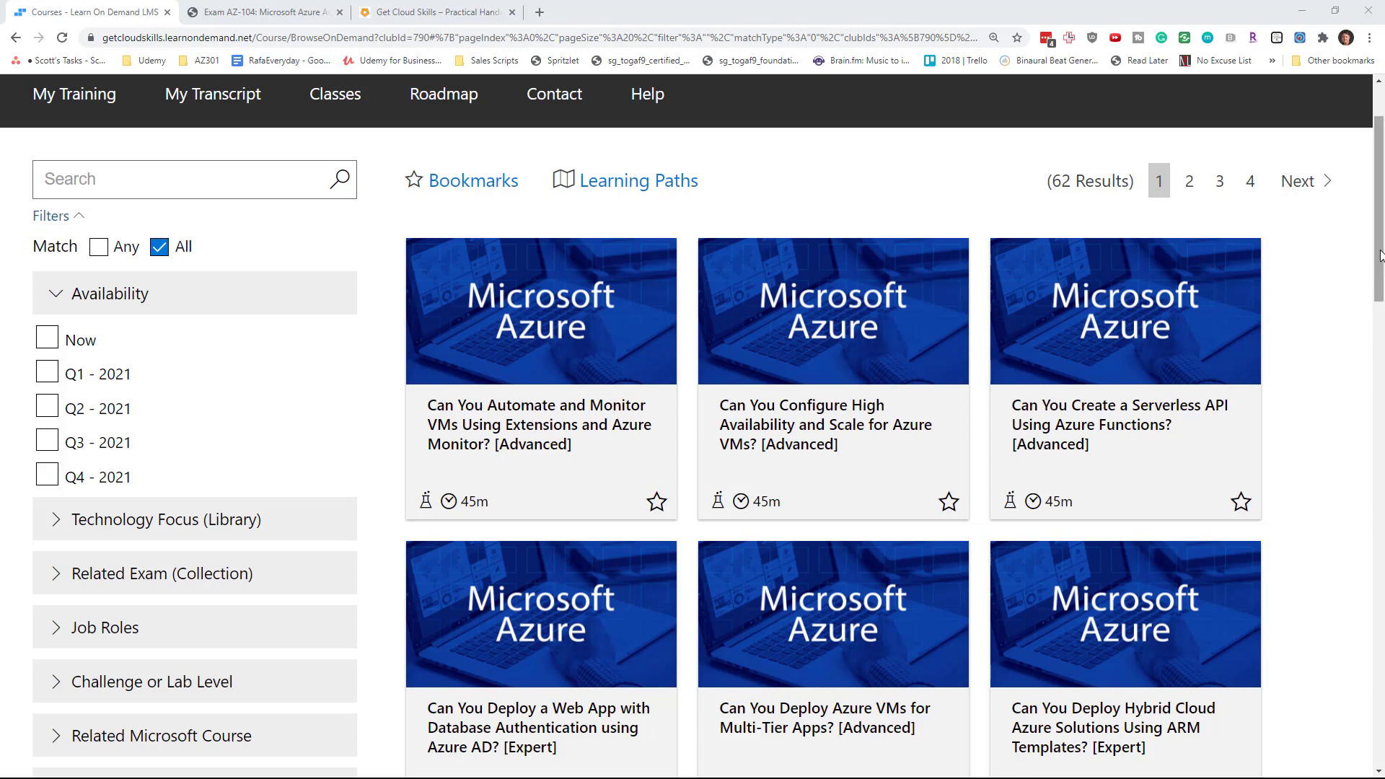
scroll("down", 3)
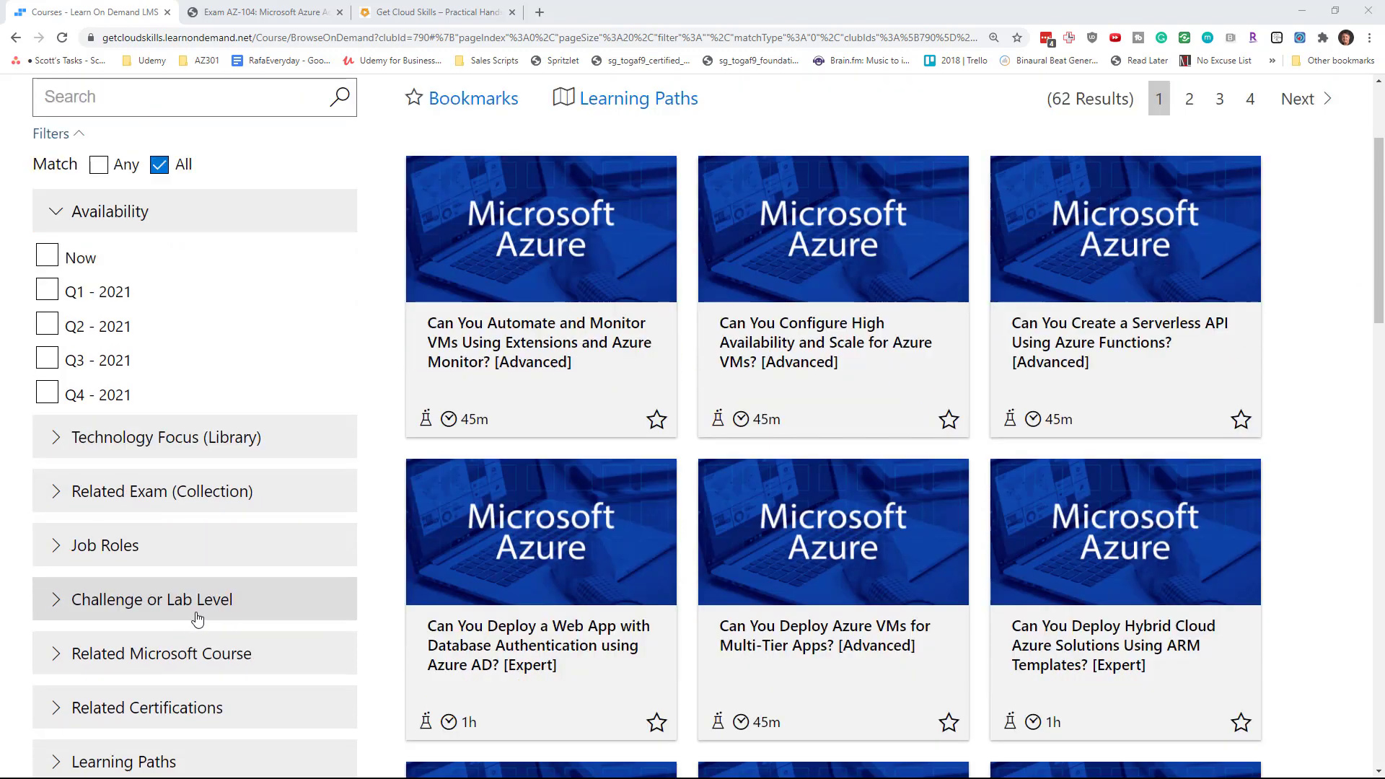
Step: Filter the catalog by lab level: Getting Started first, then Guided, leaving 36 labs
left_click(150, 599)
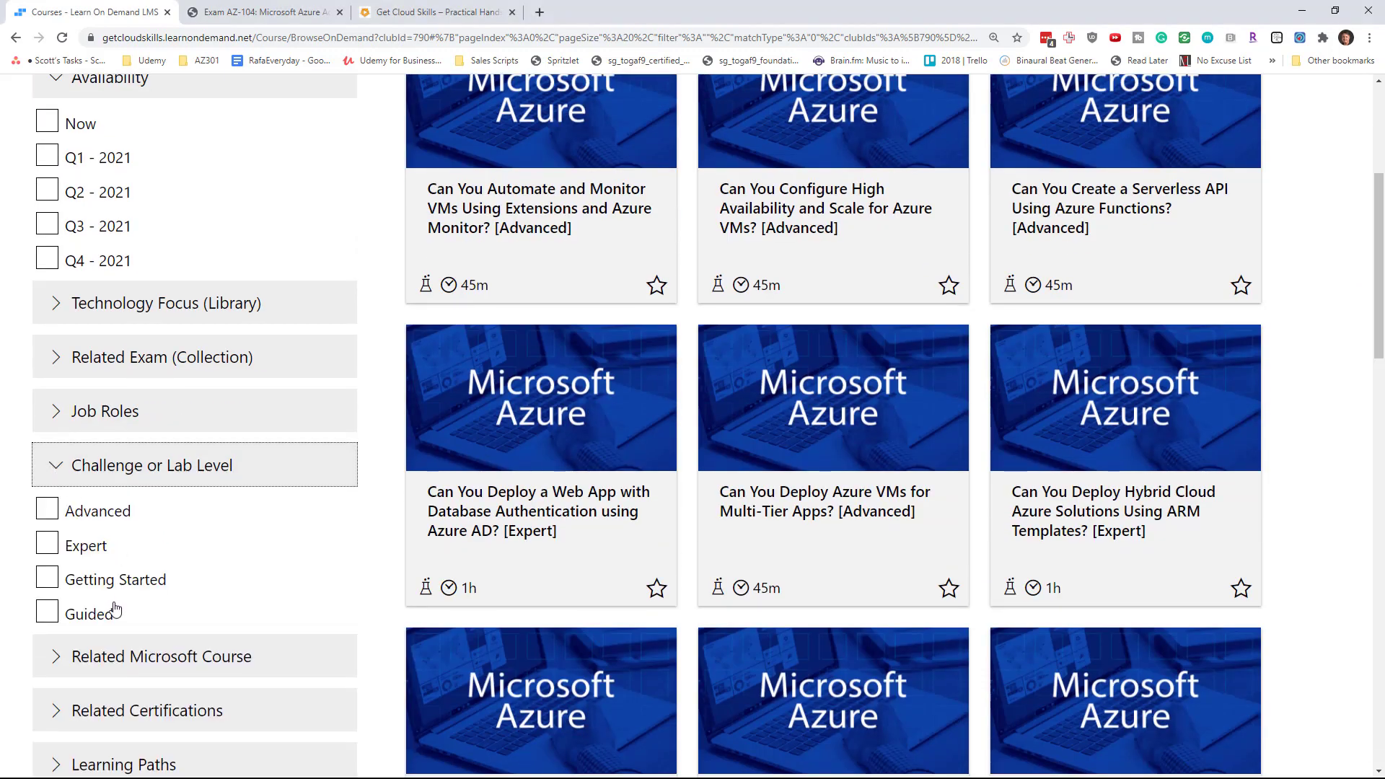
mouse_move(52, 579)
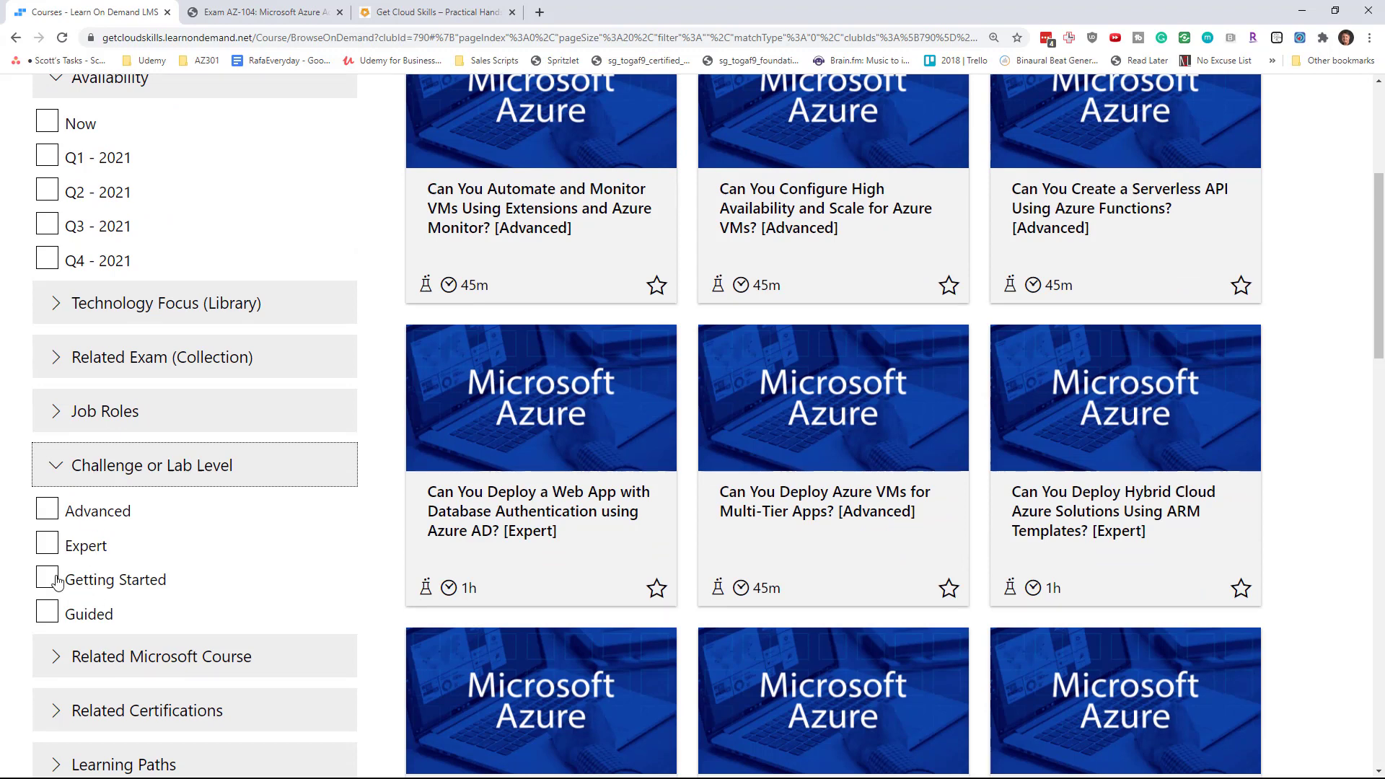
left_click(47, 578)
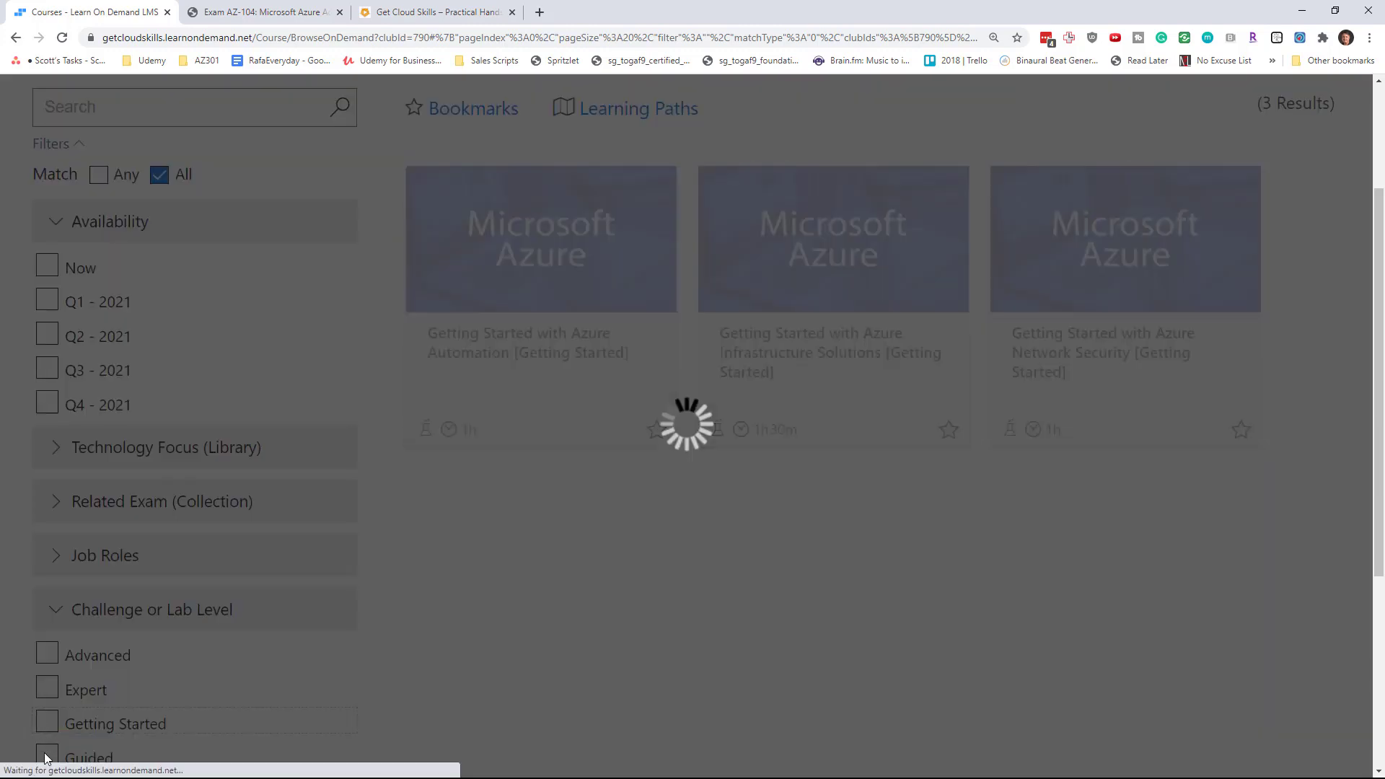
left_click(46, 758)
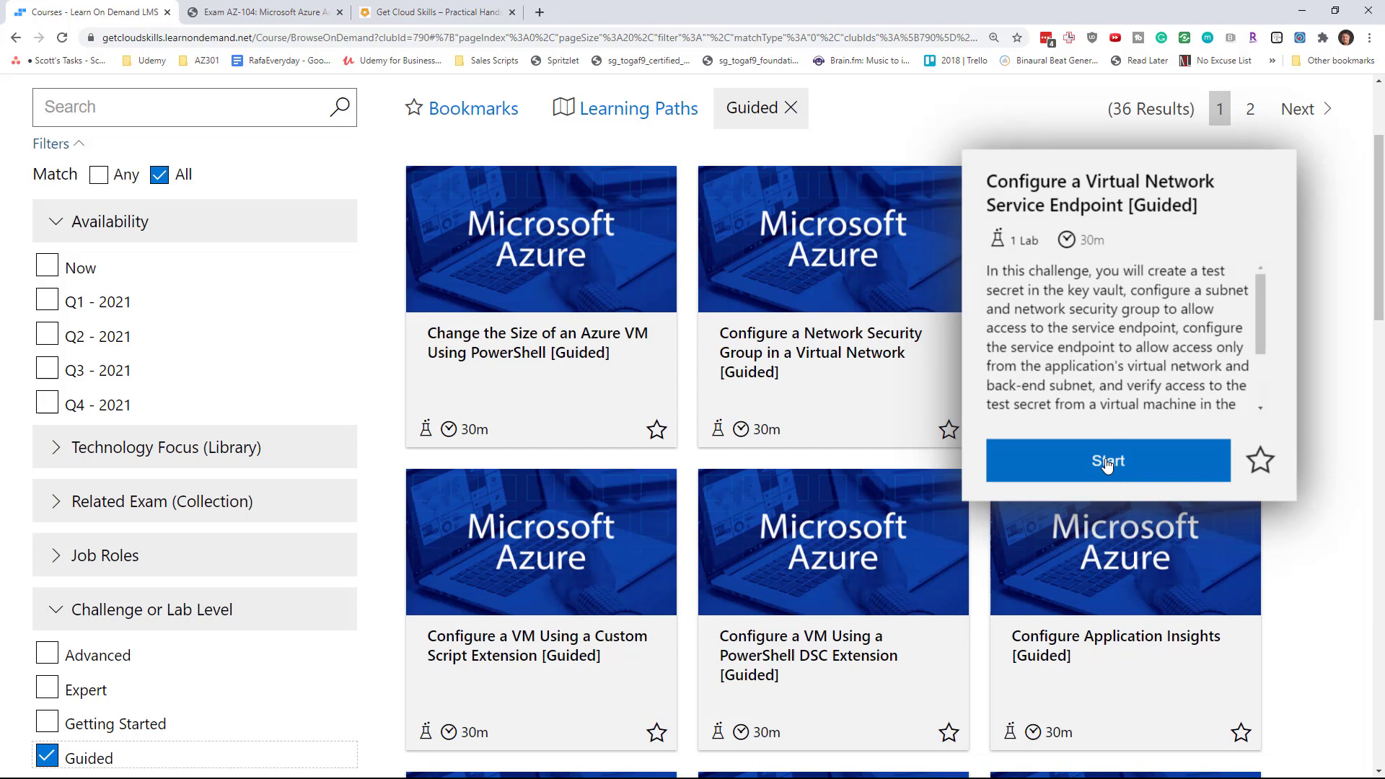
Step: Start the Configure a Virtual Network Service Endpoint lab, agree to the license and Get Started
left_click(1106, 460)
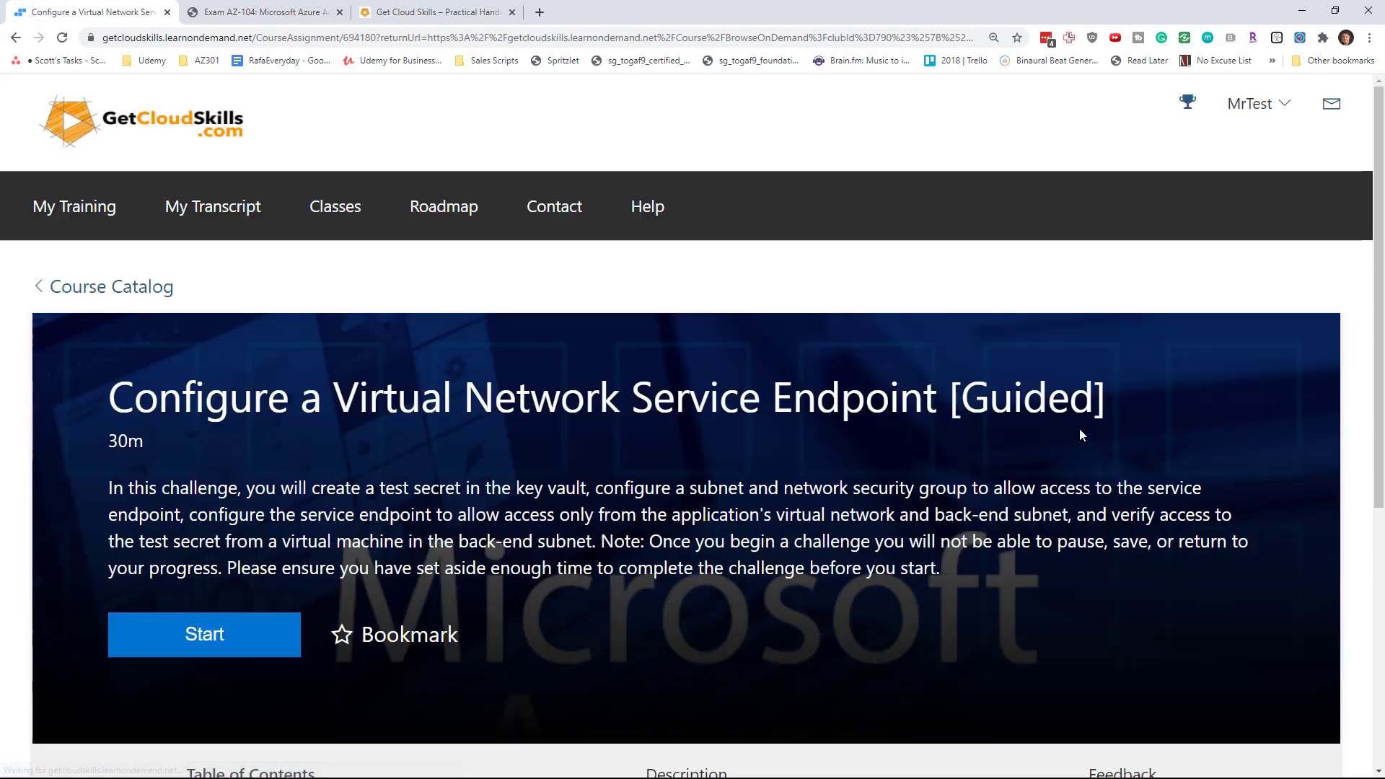
scroll("down", 3)
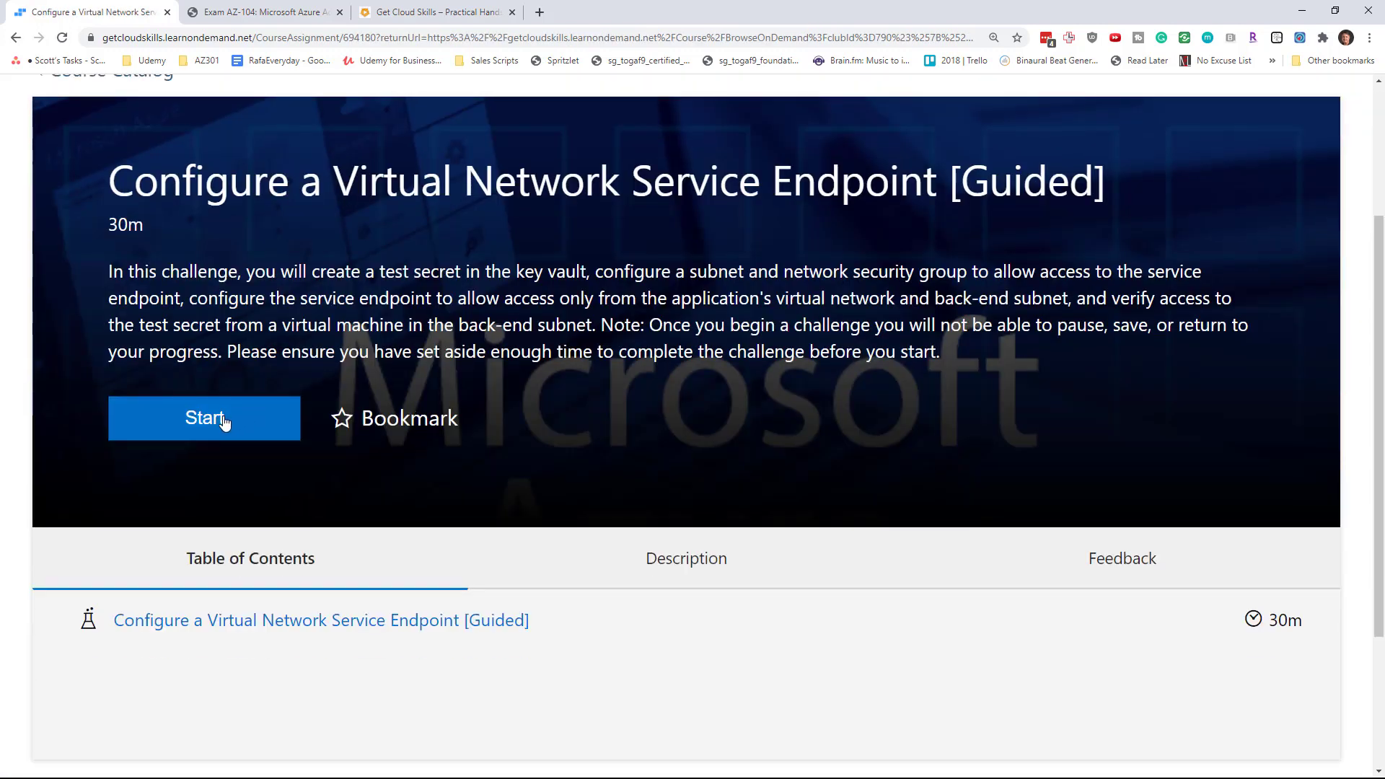
left_click(204, 417)
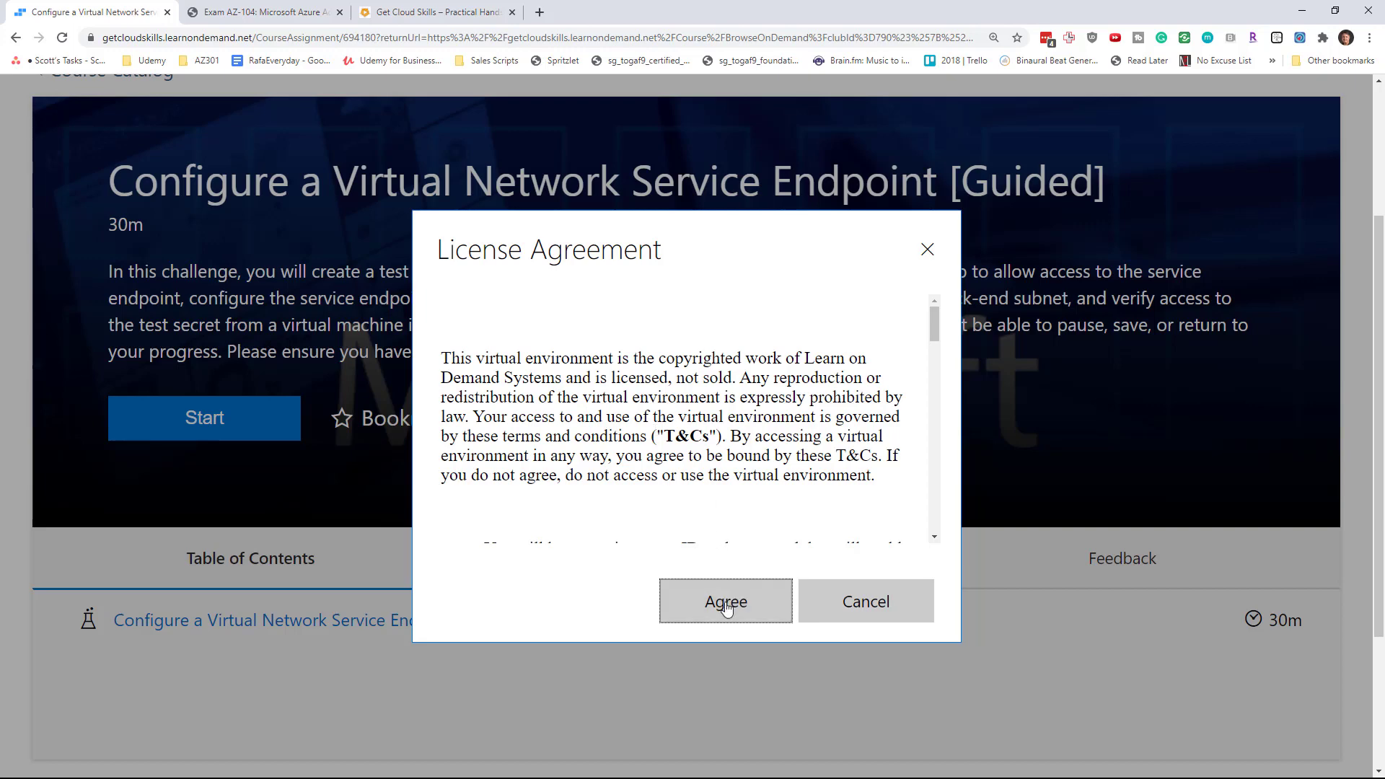
left_click(725, 601)
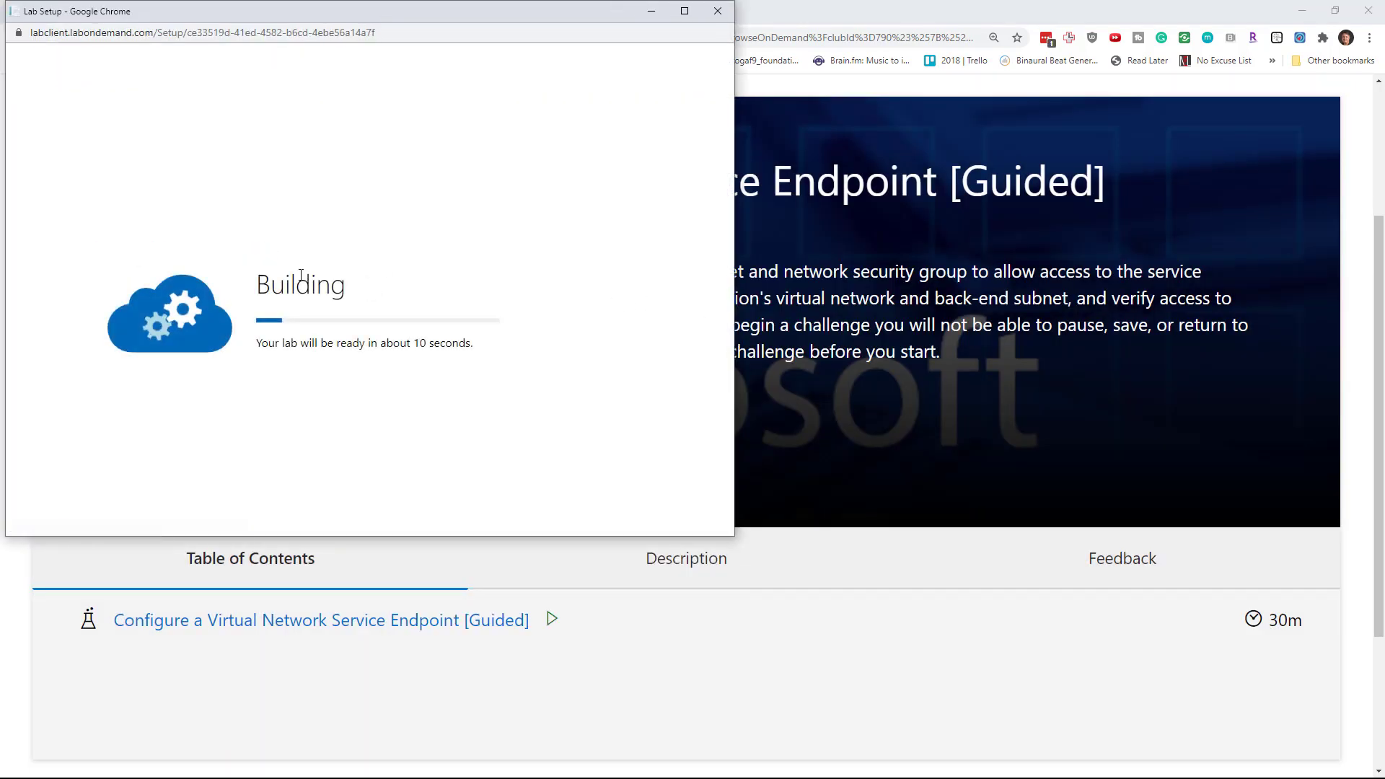
mouse_move(599, 195)
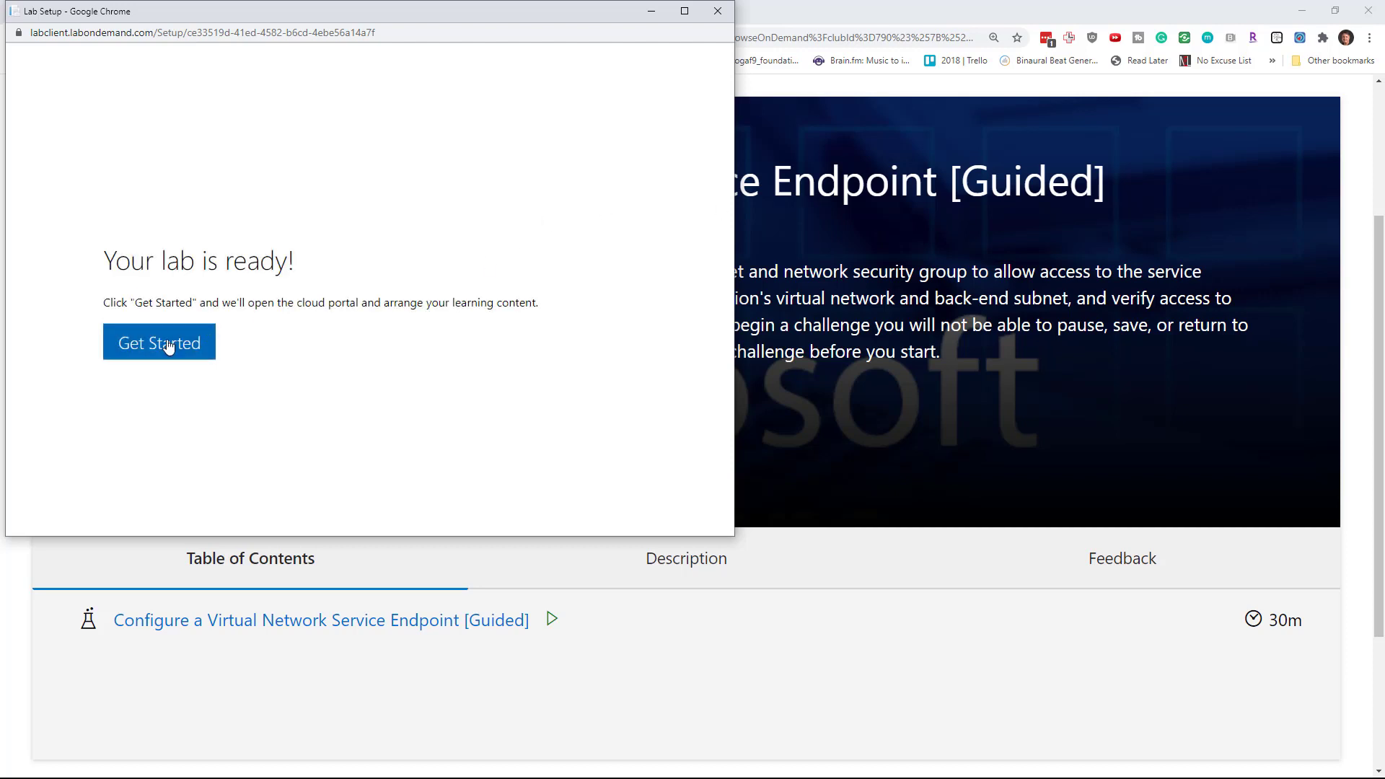
left_click(159, 342)
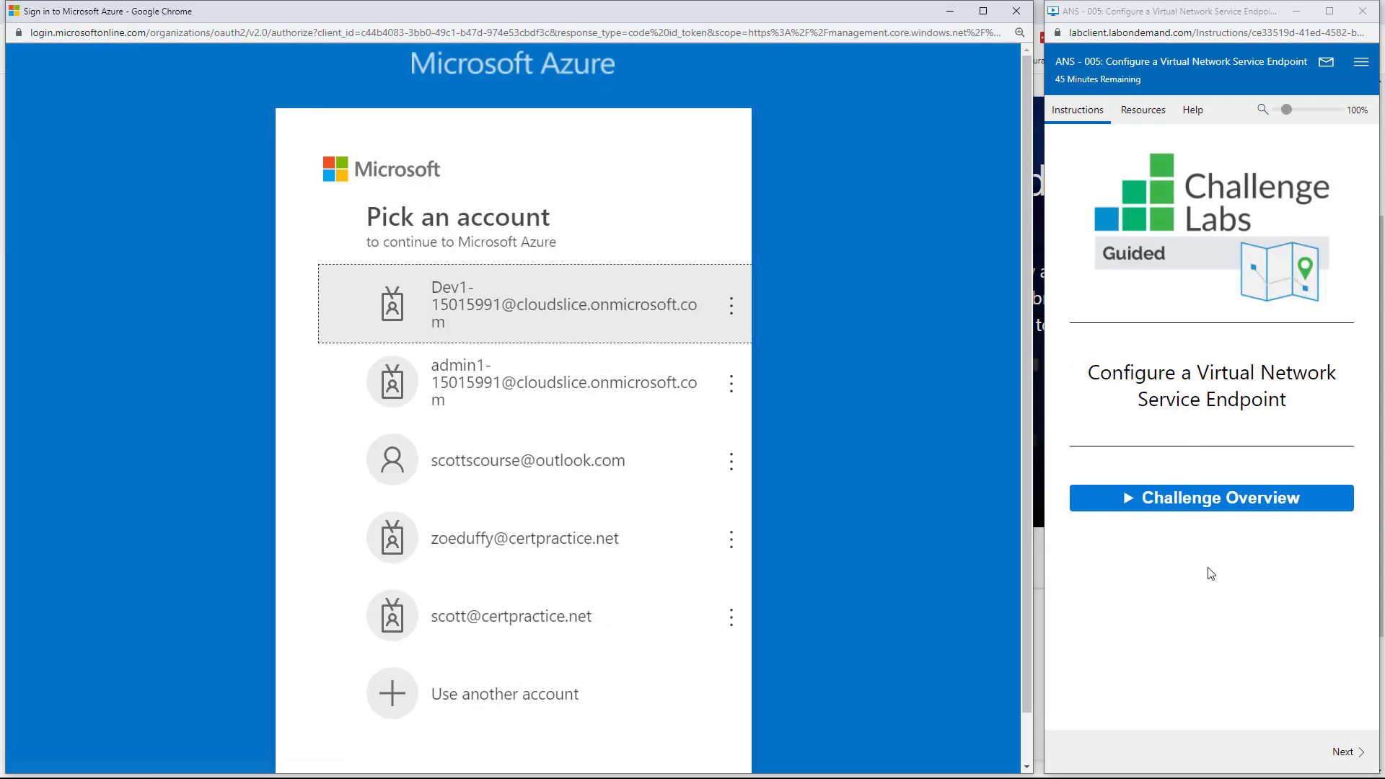
Step: Sign in to Azure with the lab admin username and pasted password, skipping the tour with Maybe later
left_click(1342, 751)
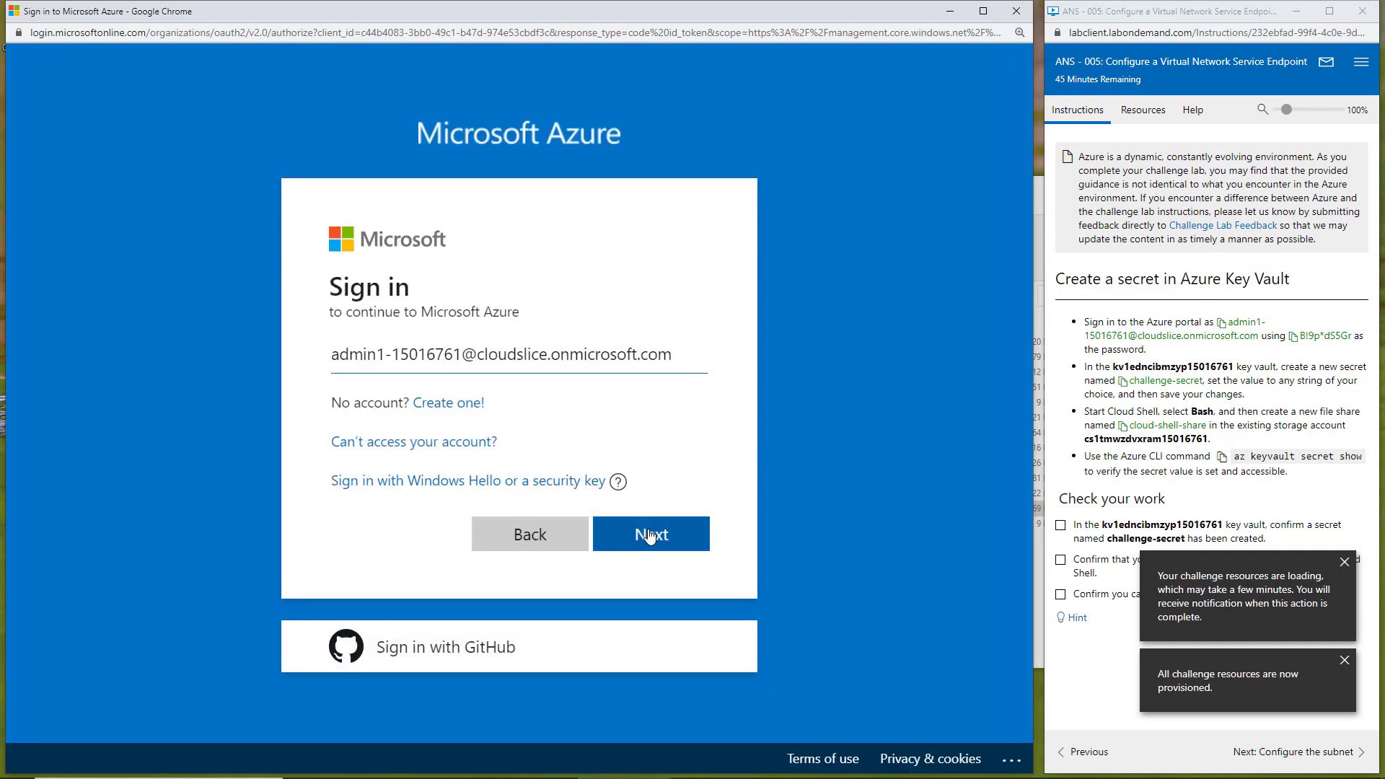
left_click(650, 534)
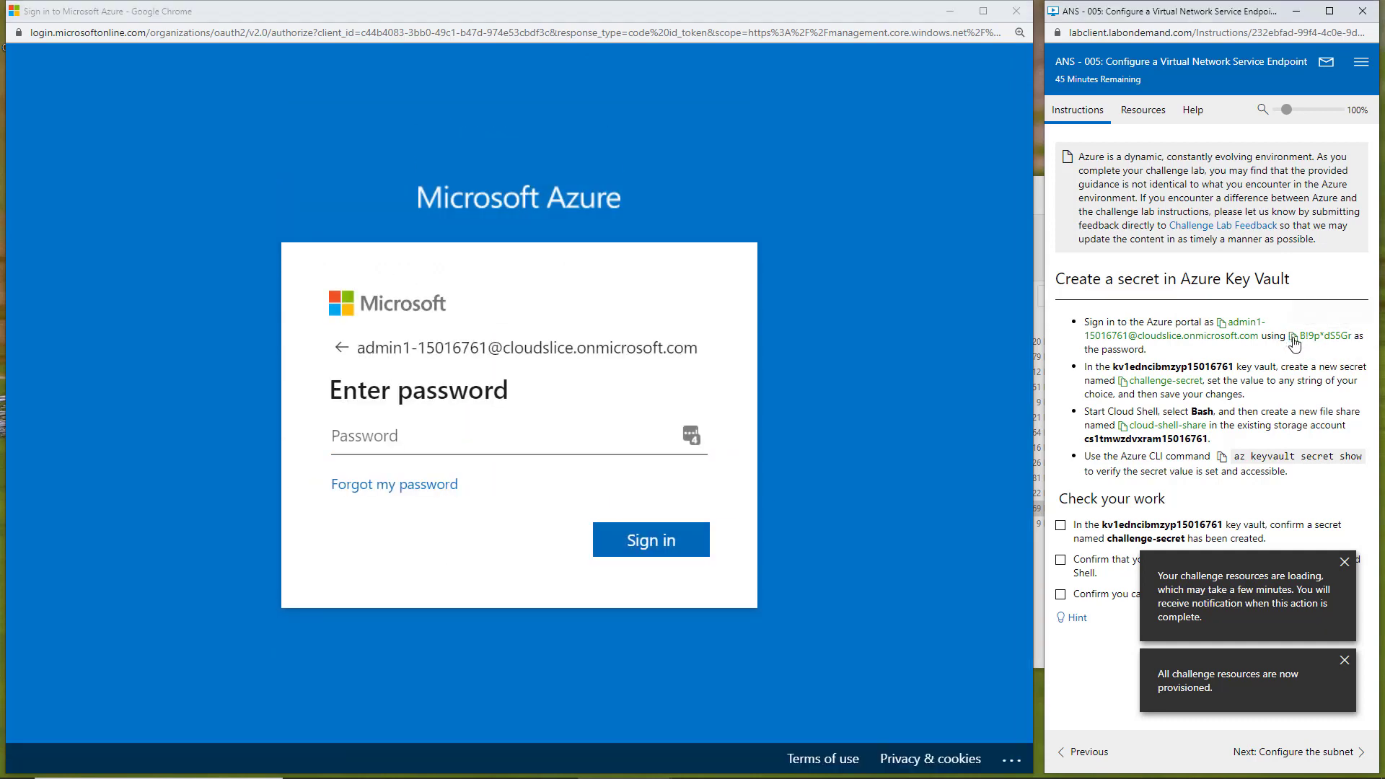
left_click(1291, 335)
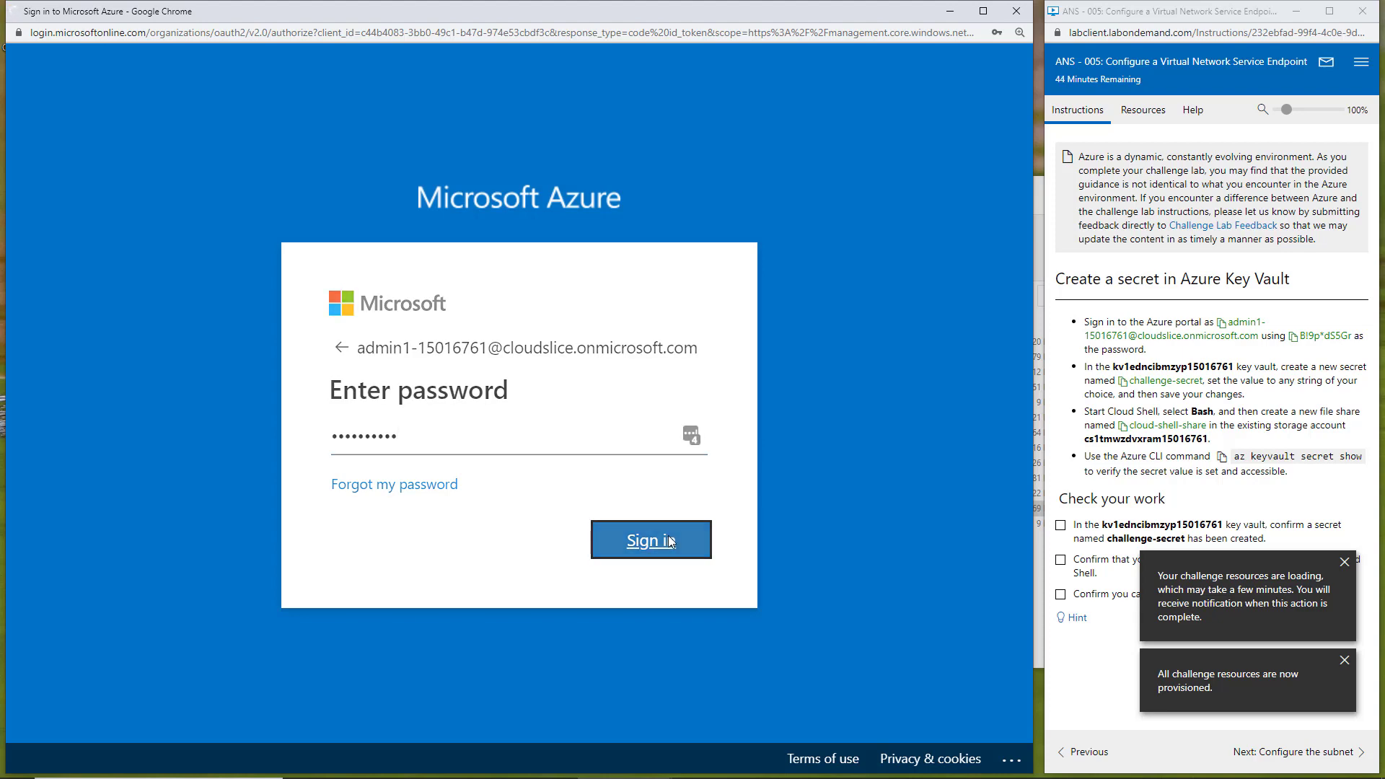
left_click(650, 540)
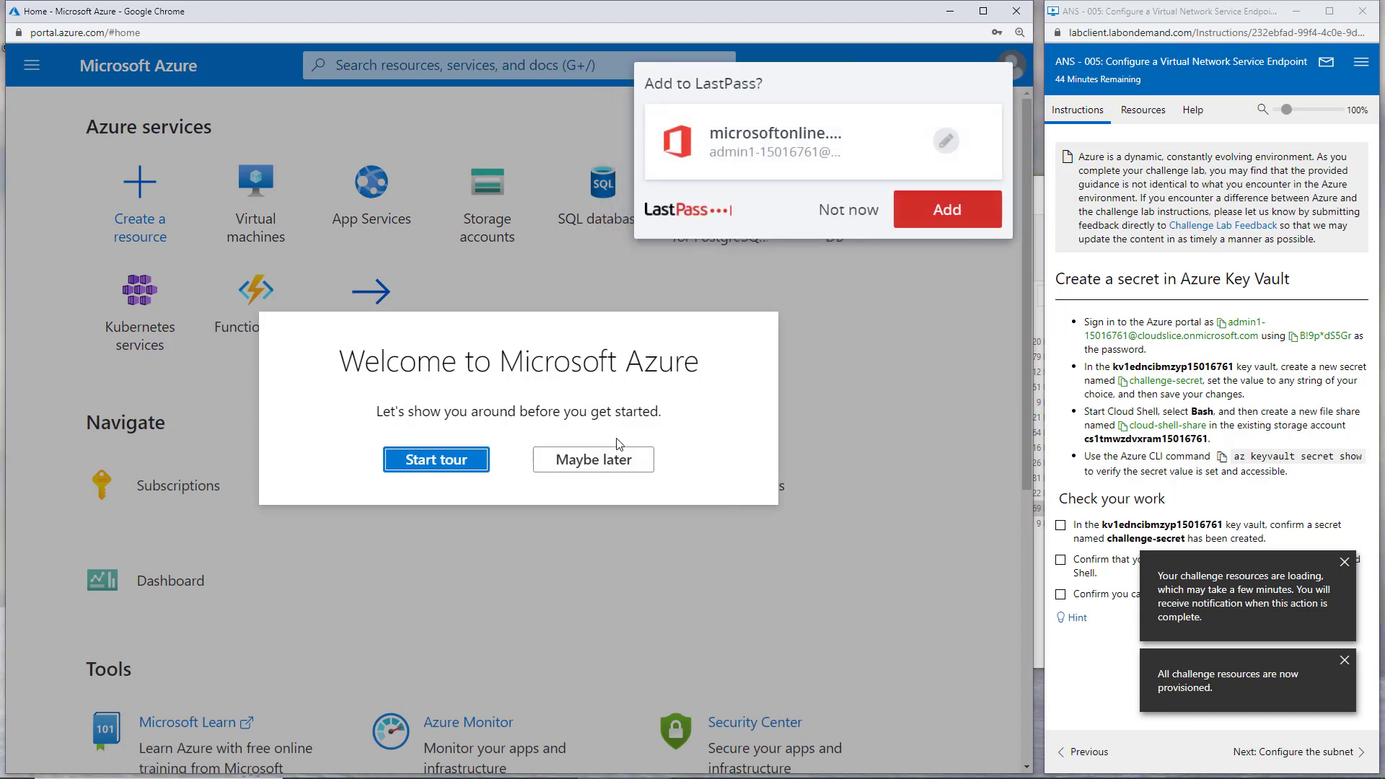
left_click(593, 459)
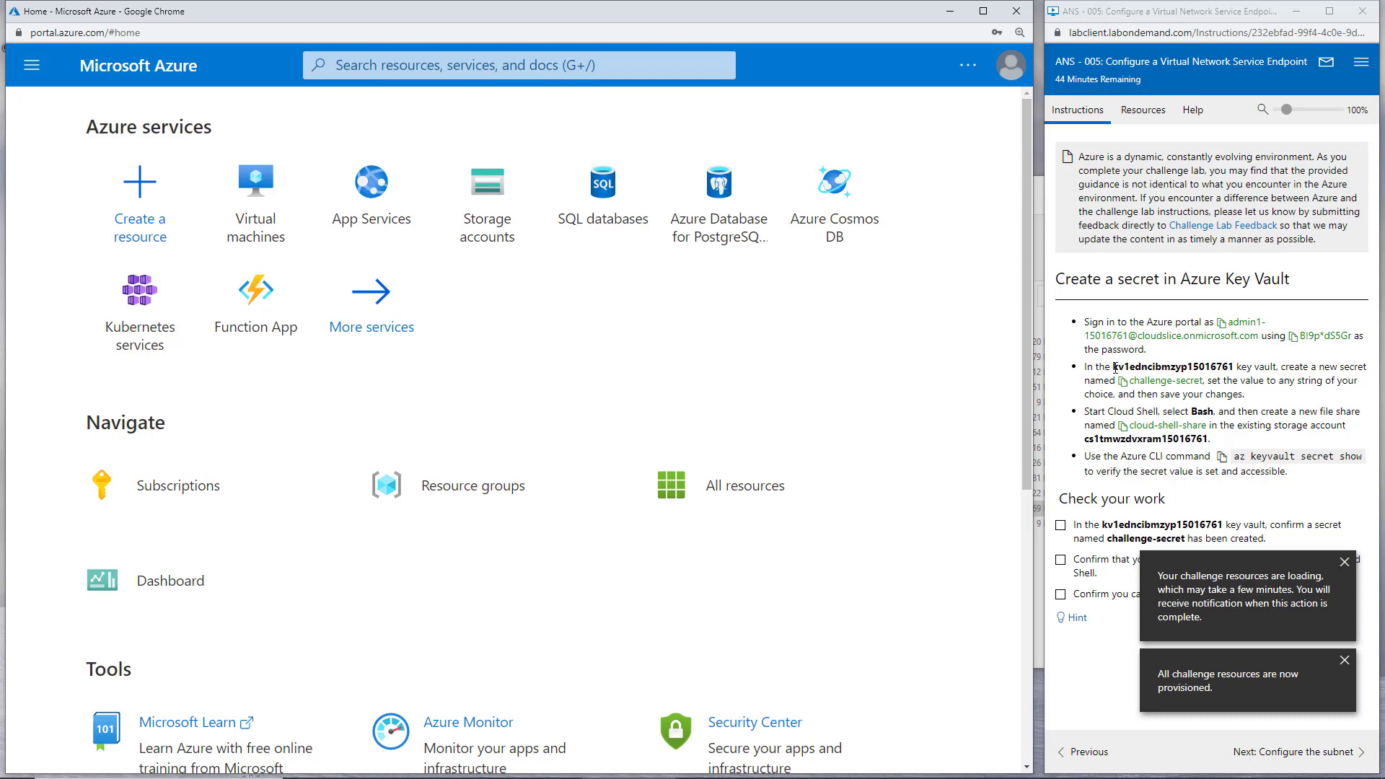
Step: Find the lab's key vault via the portal search and show its empty Secrets page
double_click(1172, 366)
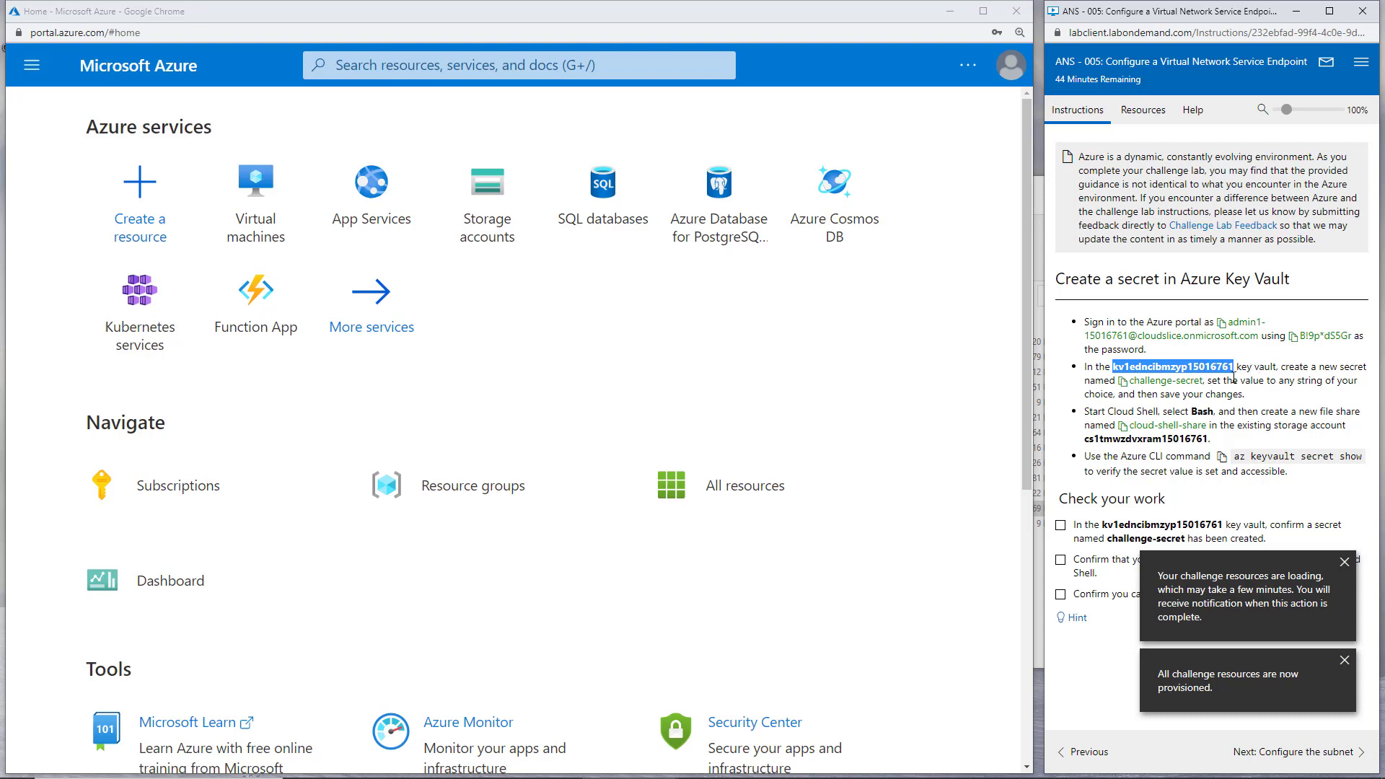
mouse_move(1174, 386)
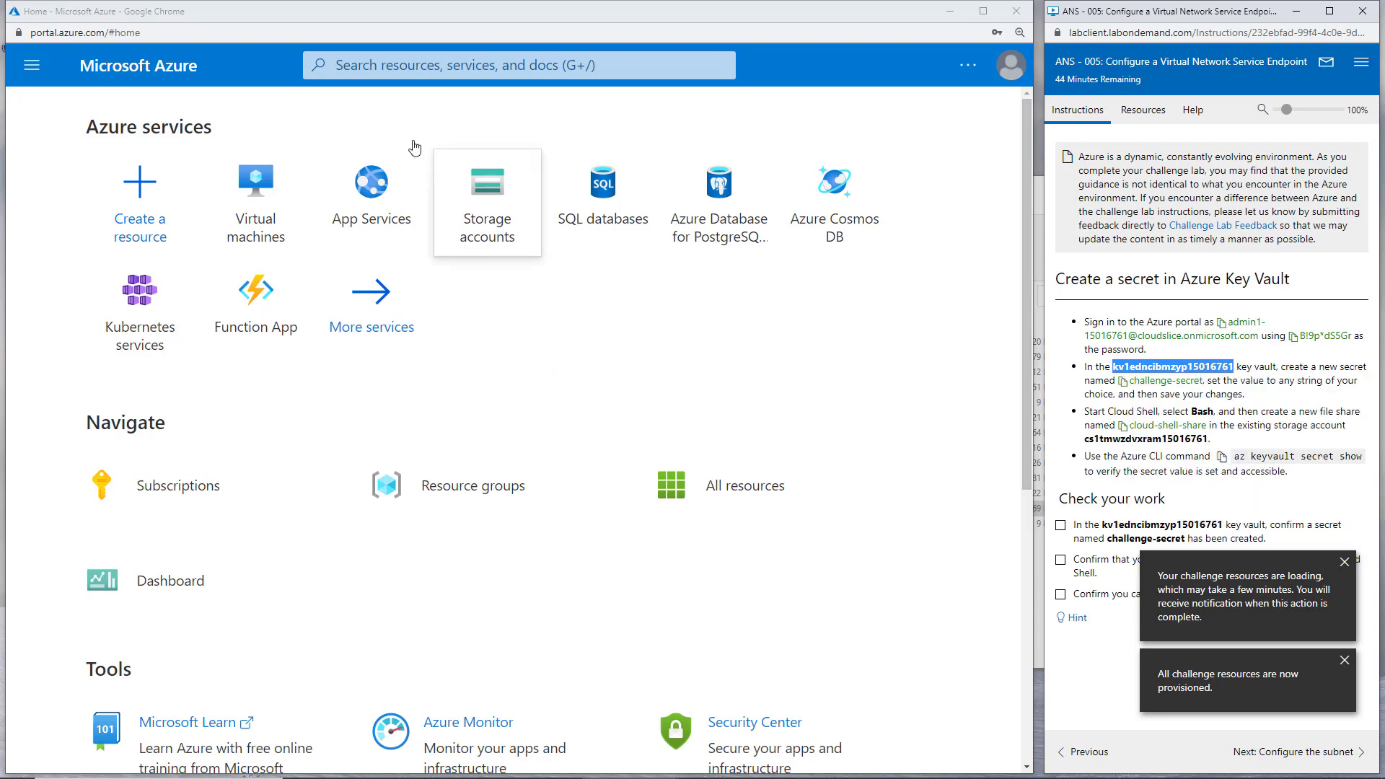
type("key vault")
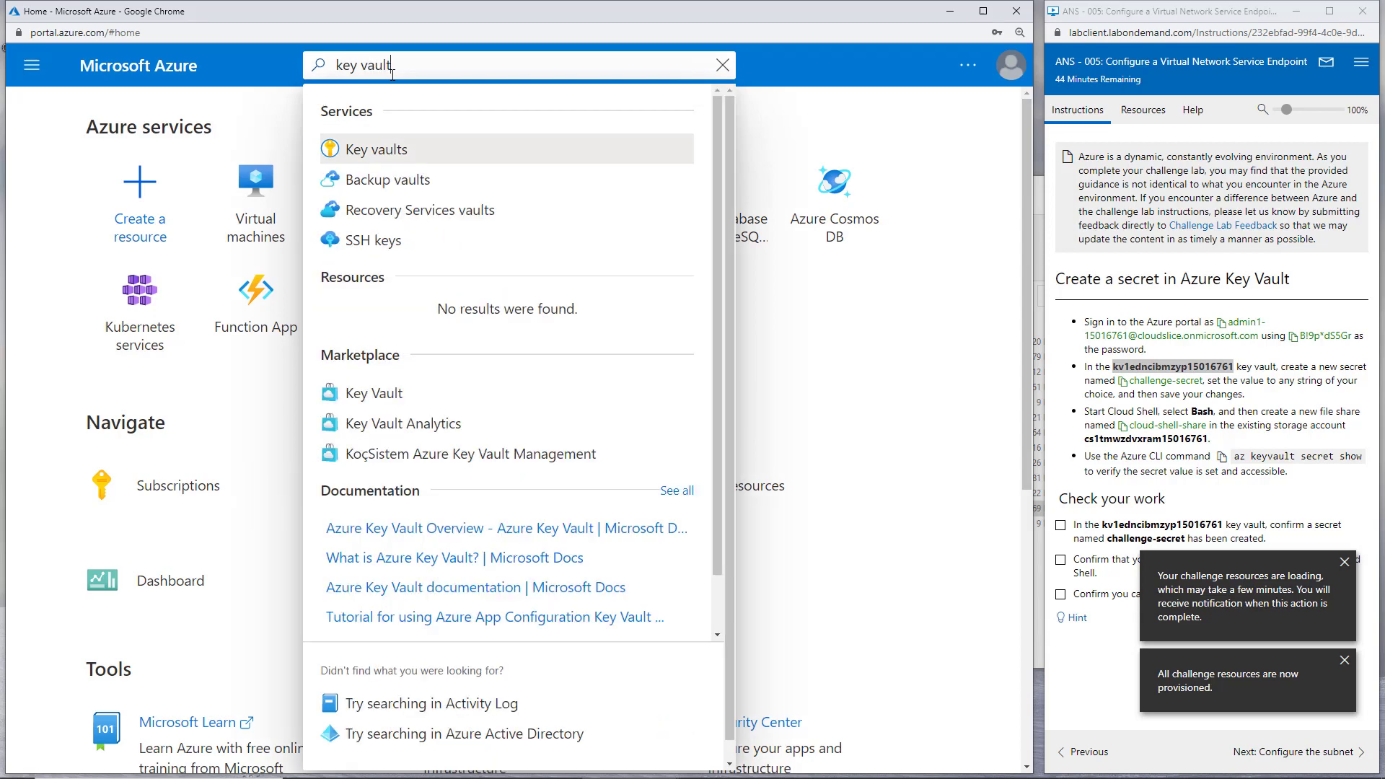
left_click(373, 149)
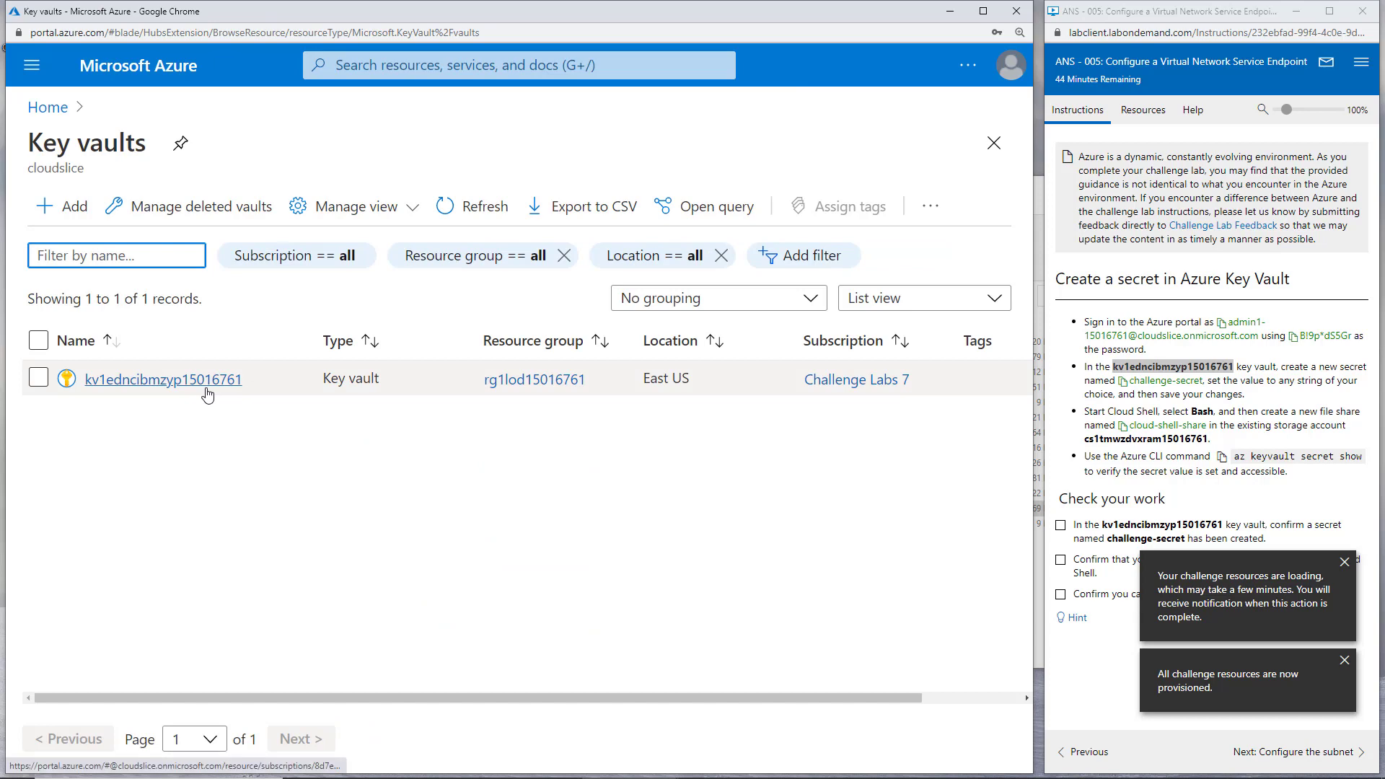
left_click(162, 379)
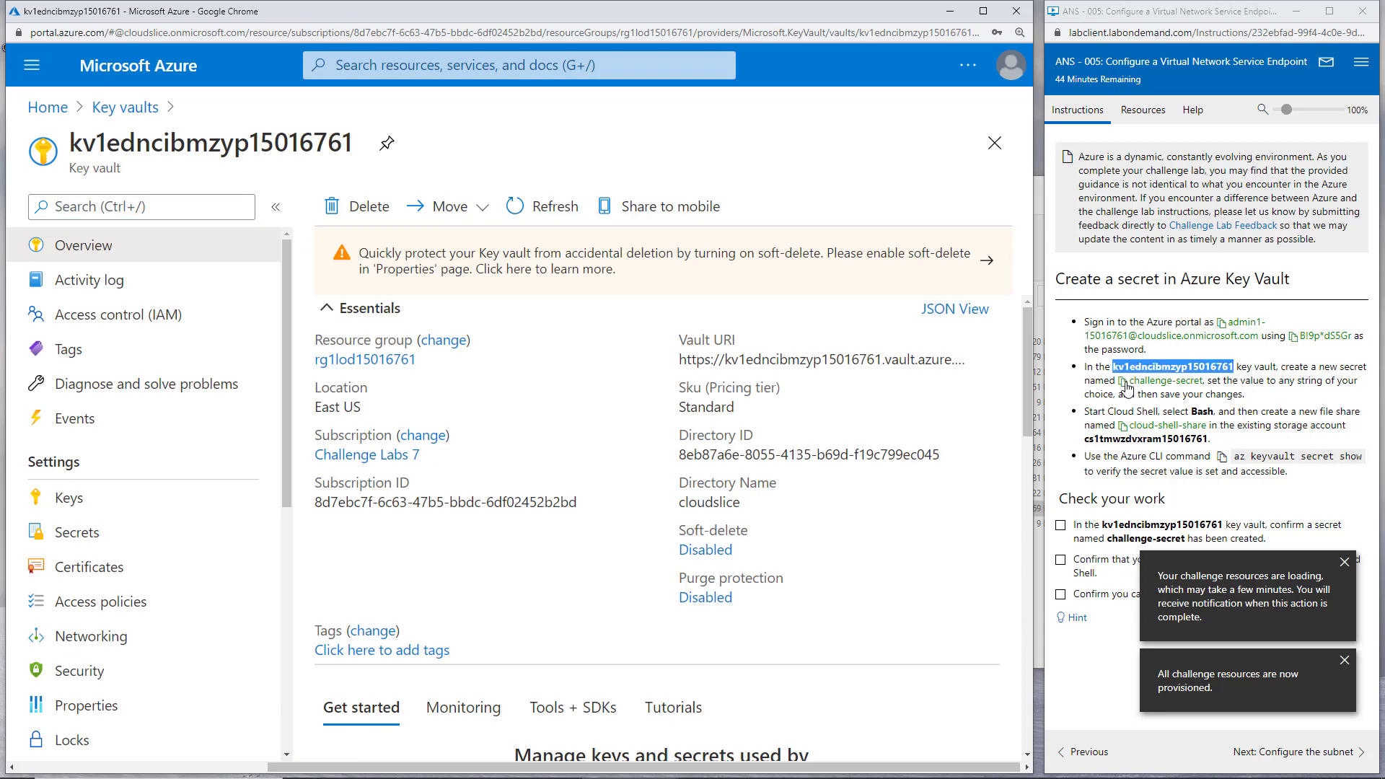
left_click(78, 532)
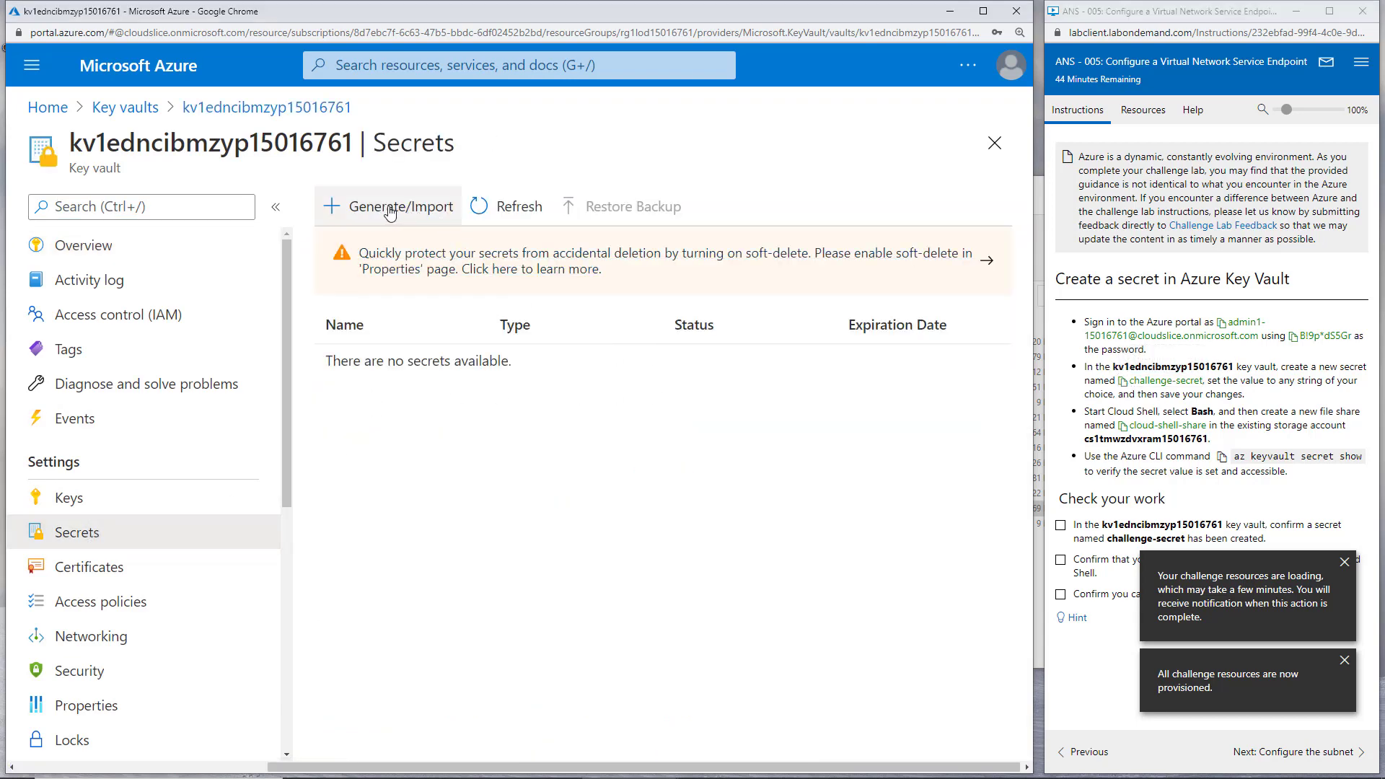
Step: Create secret challenge-secret with a value, no expiration date, enabled in the vault
left_click(399, 205)
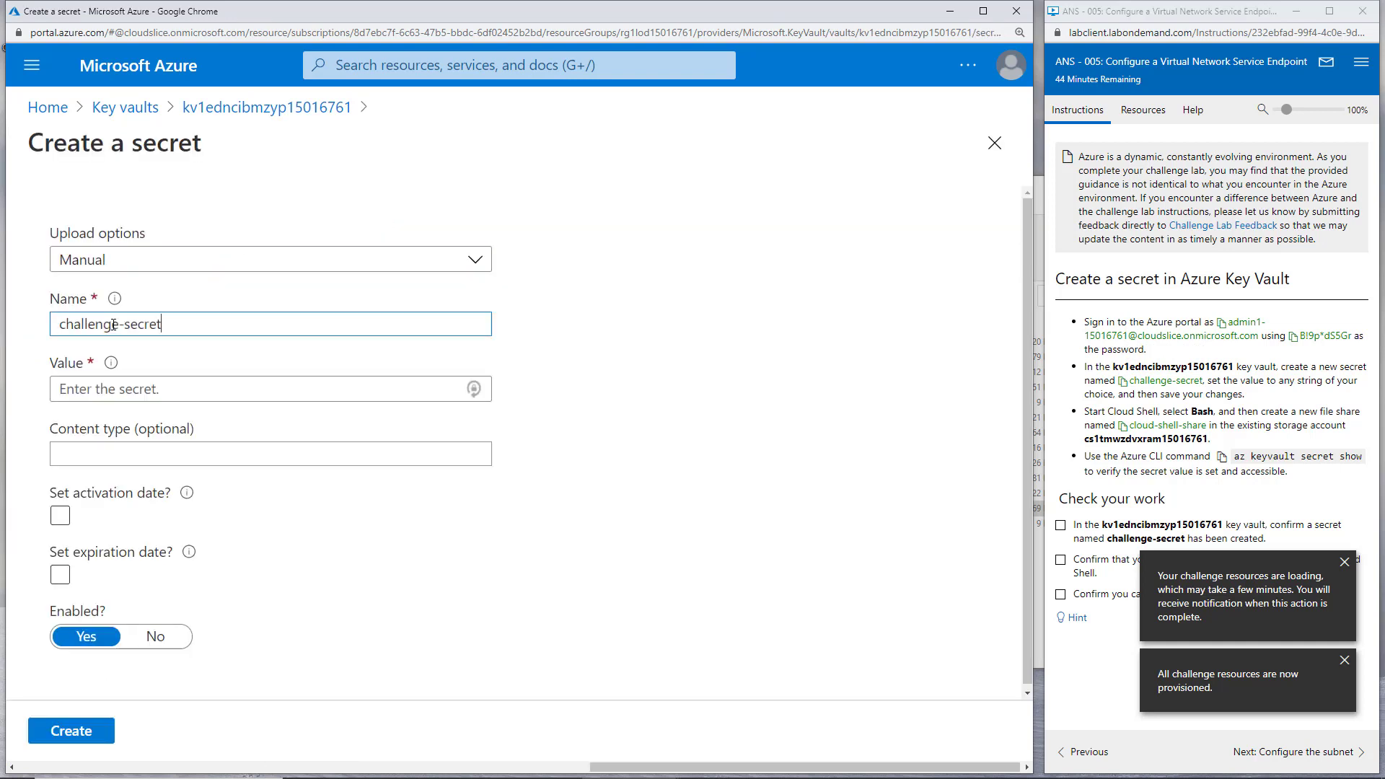
left_click(269, 388)
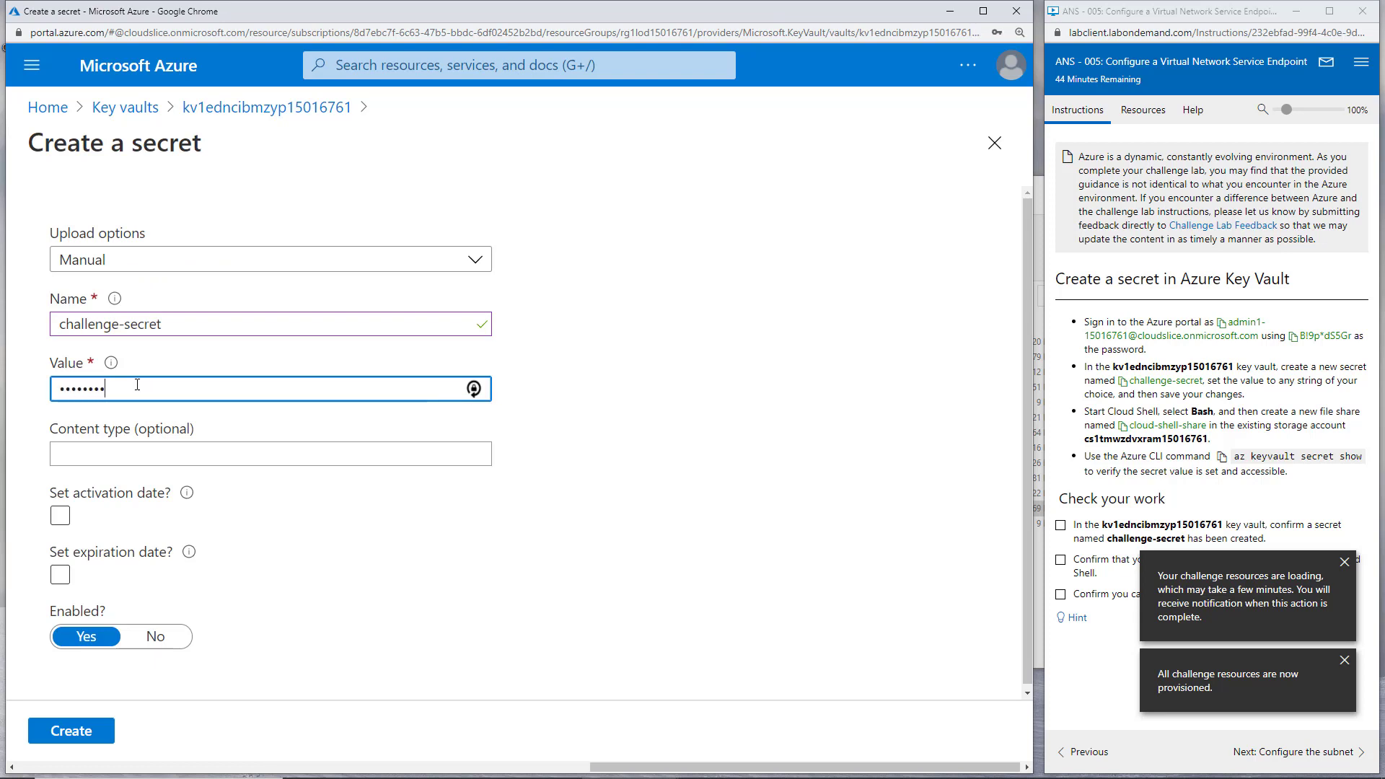
left_click(59, 574)
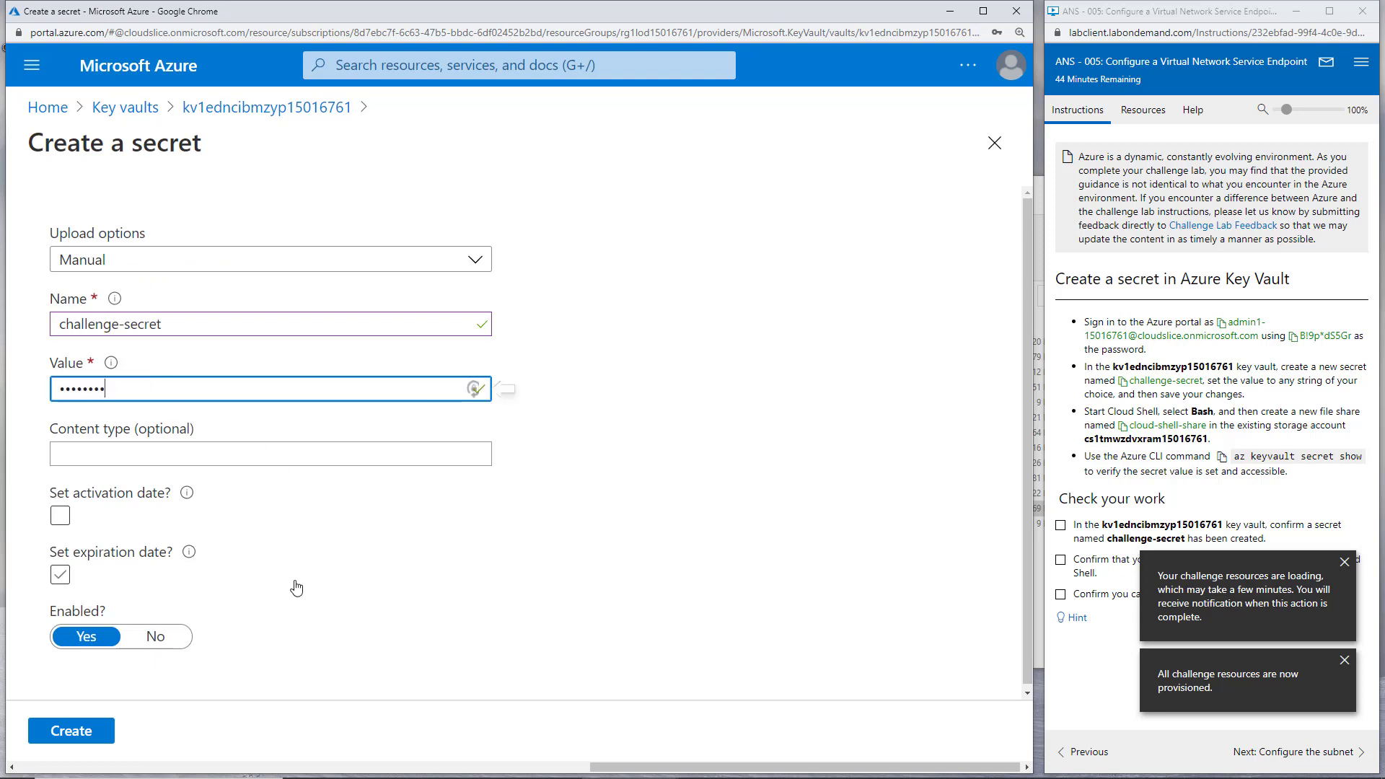
left_click(59, 574)
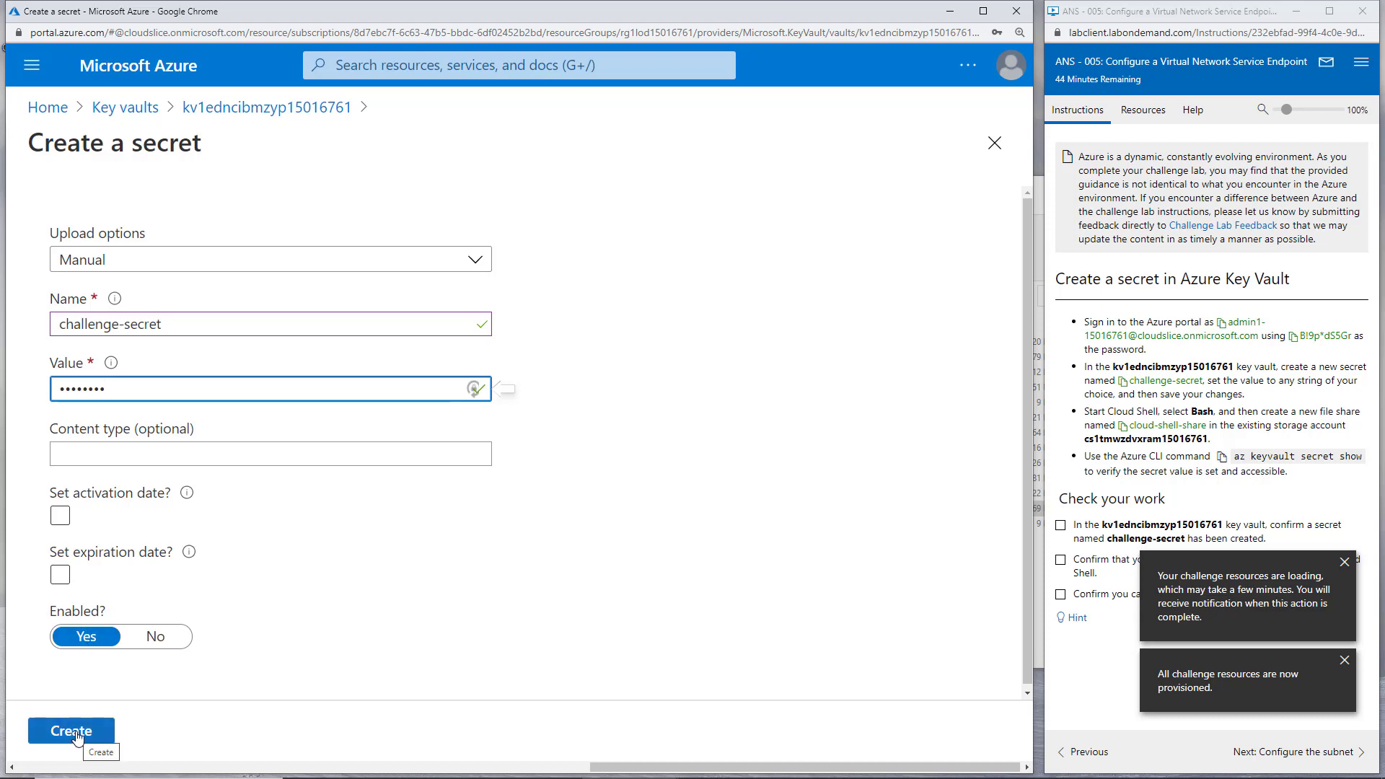
left_click(70, 731)
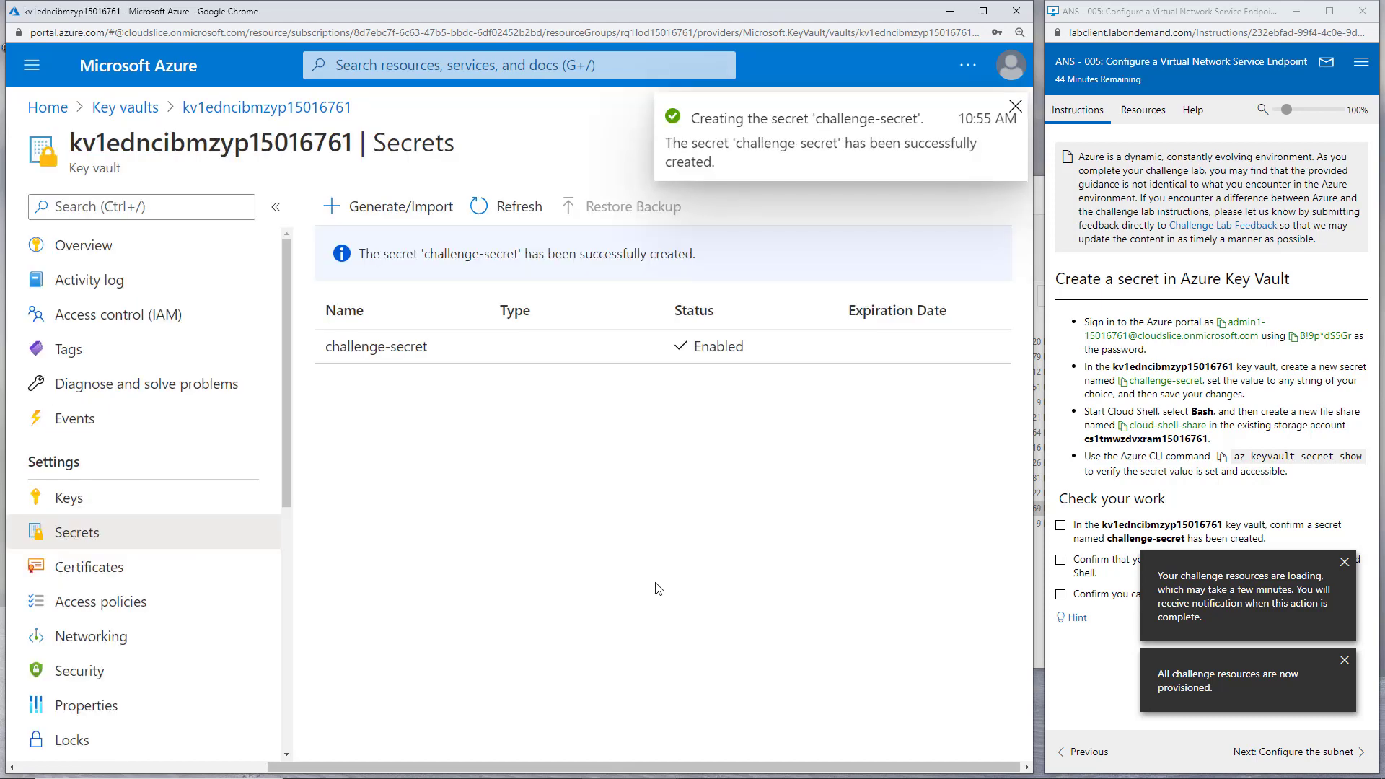
mouse_move(692, 586)
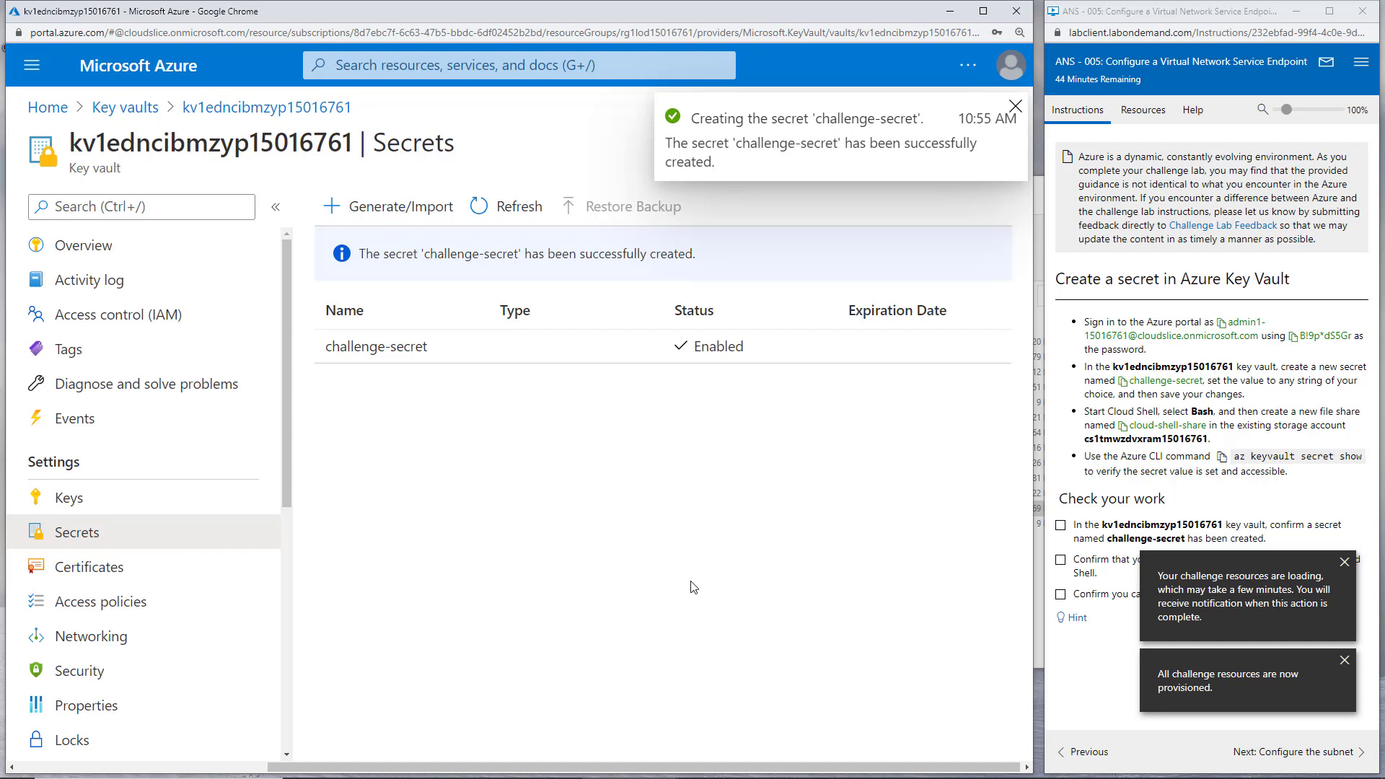
left_click(1014, 106)
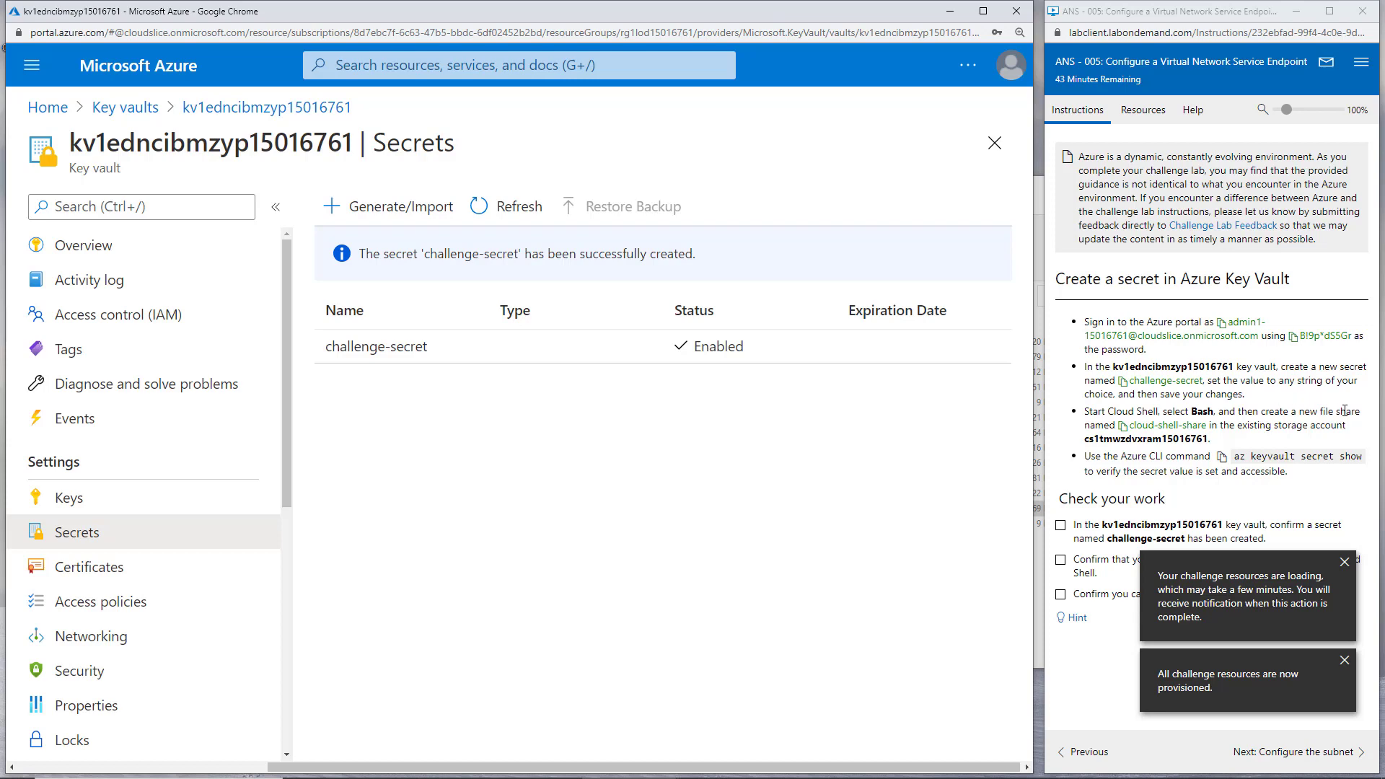
mouse_move(1133, 431)
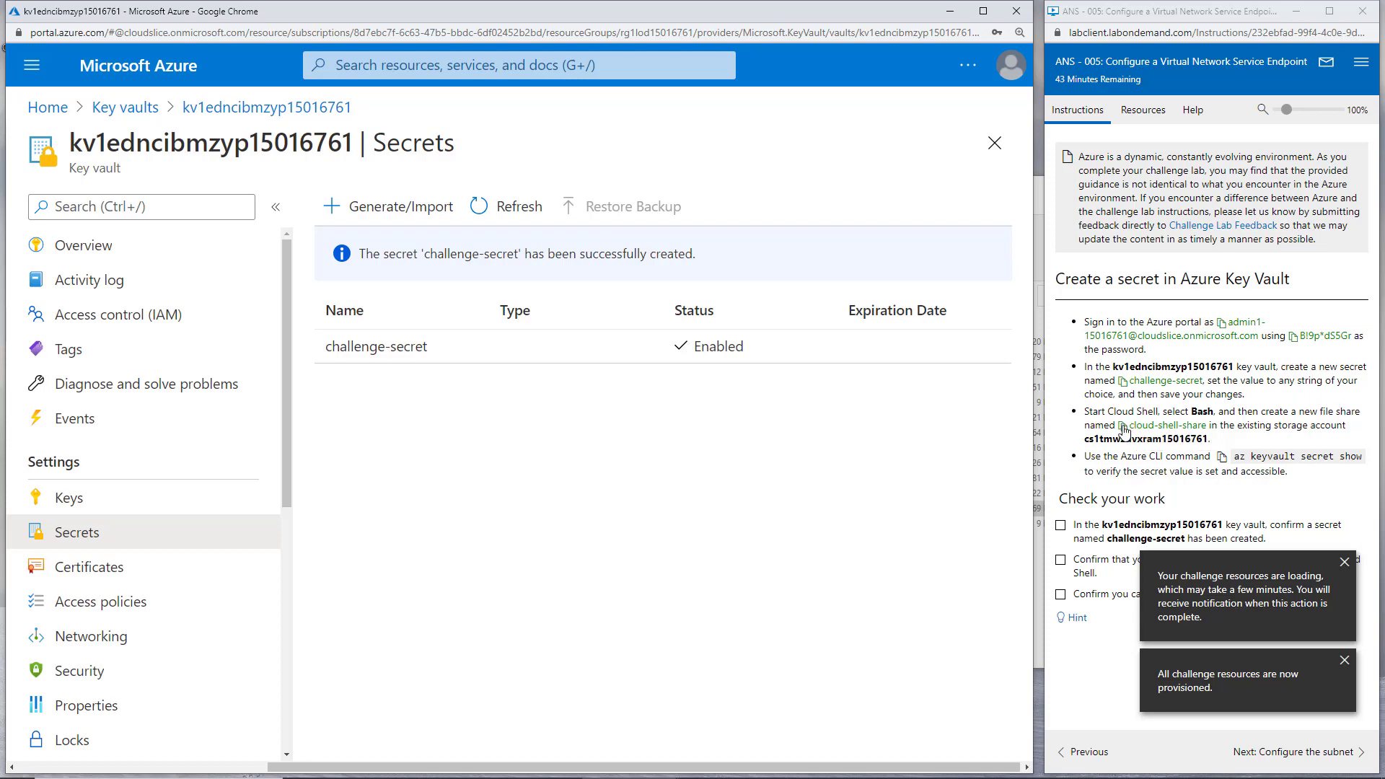
Step: Launch Cloud Shell from the portal menu as Bash and show advanced storage settings
left_click(965, 64)
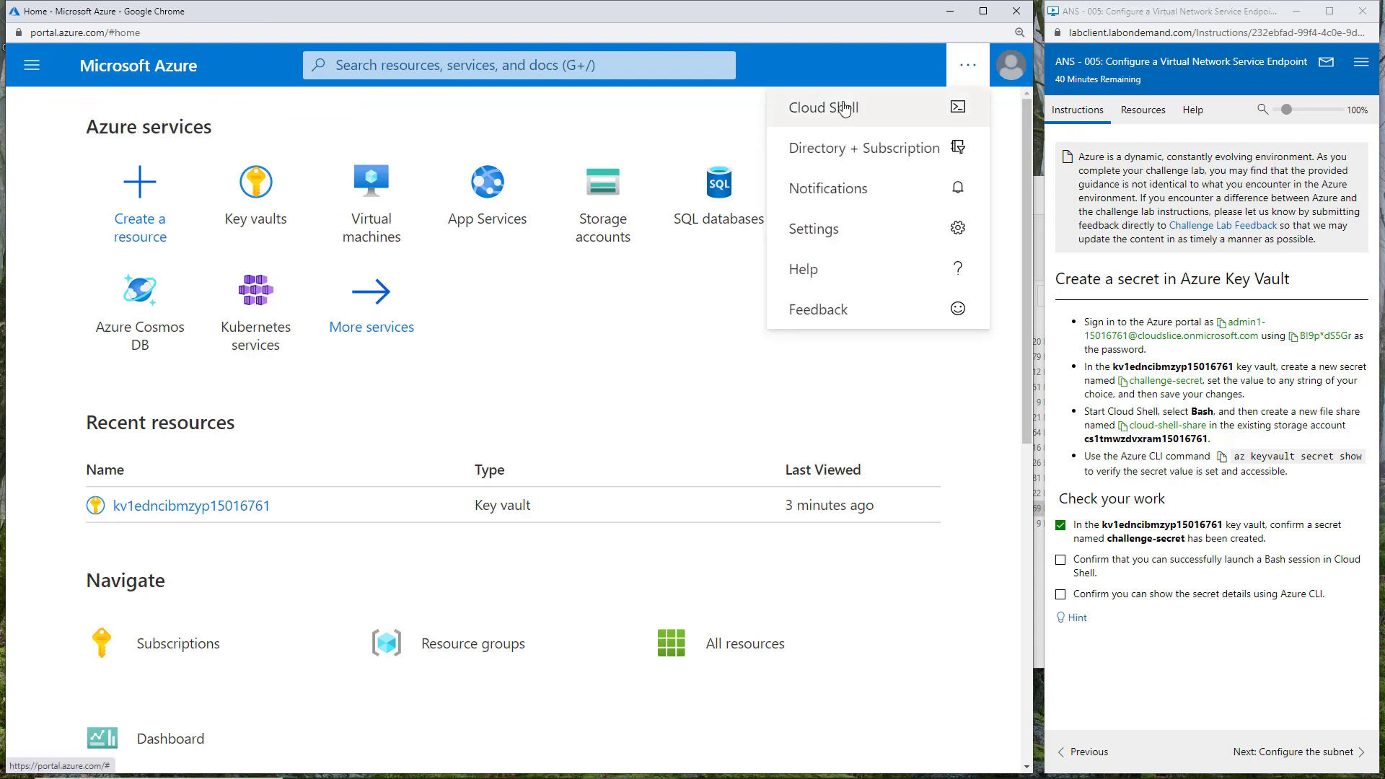
left_click(821, 107)
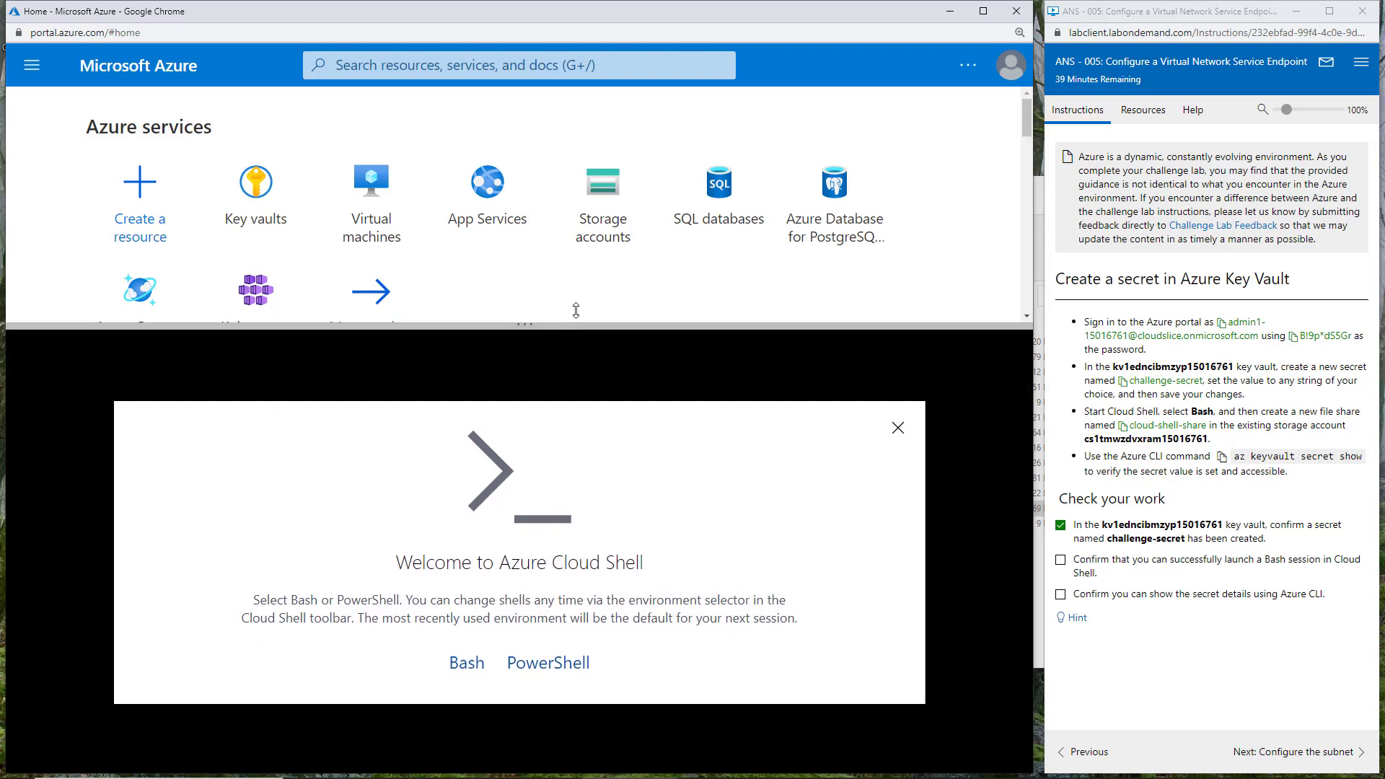
left_click(466, 662)
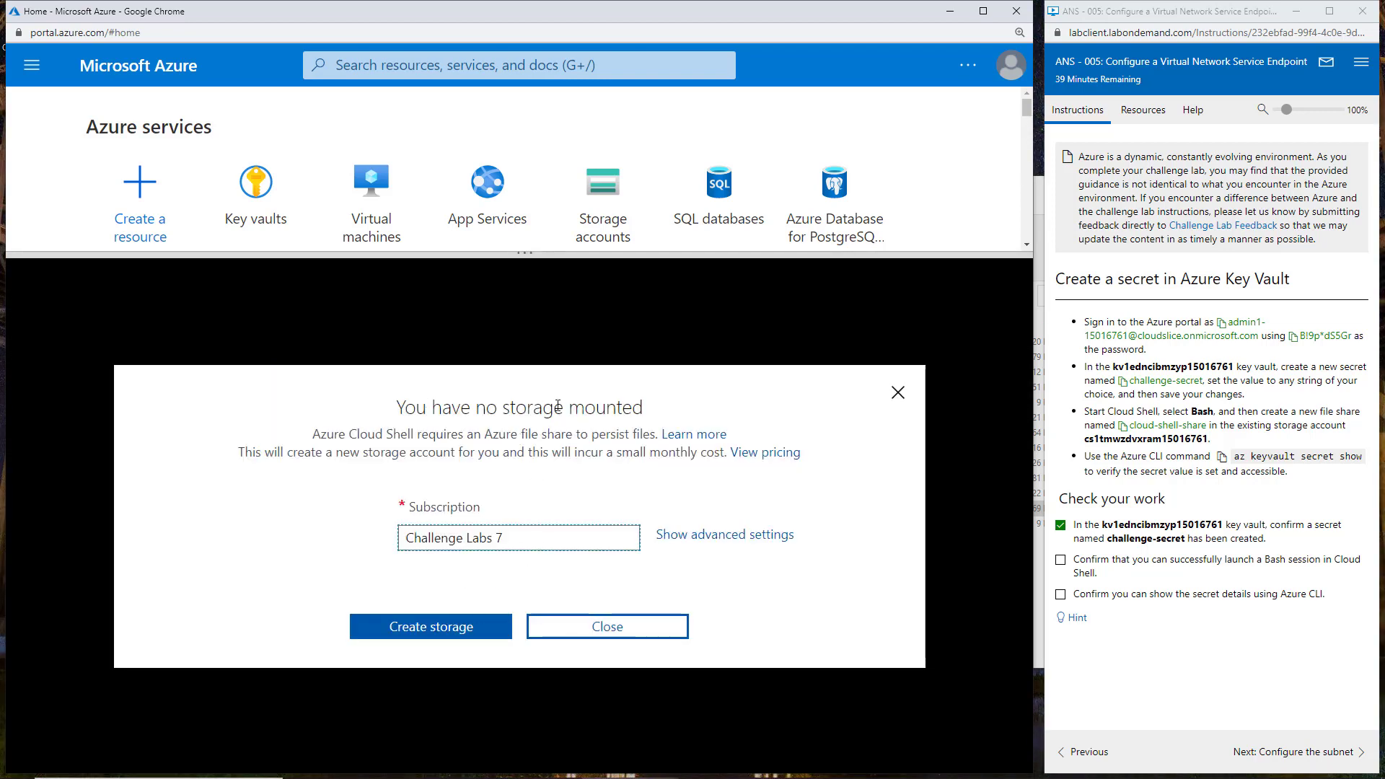
mouse_move(726, 530)
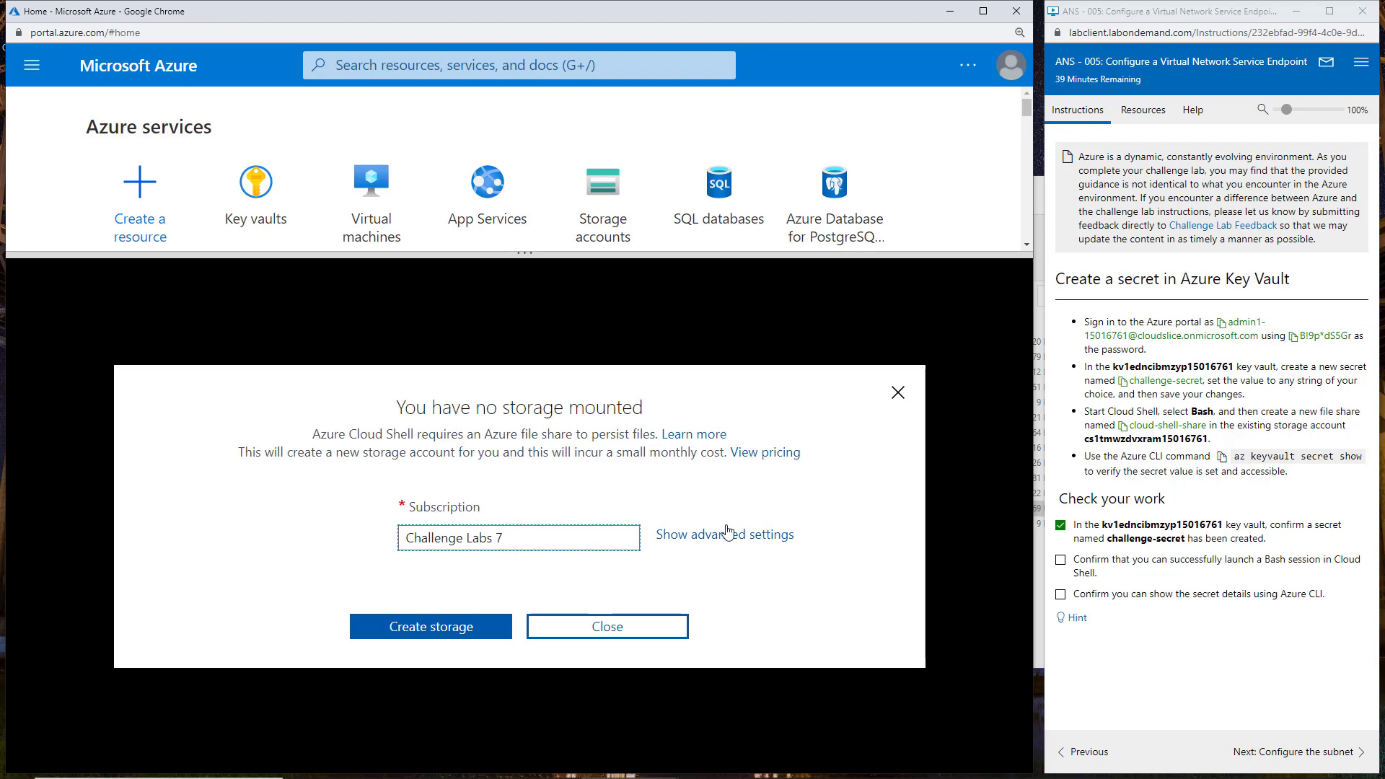
left_click(724, 533)
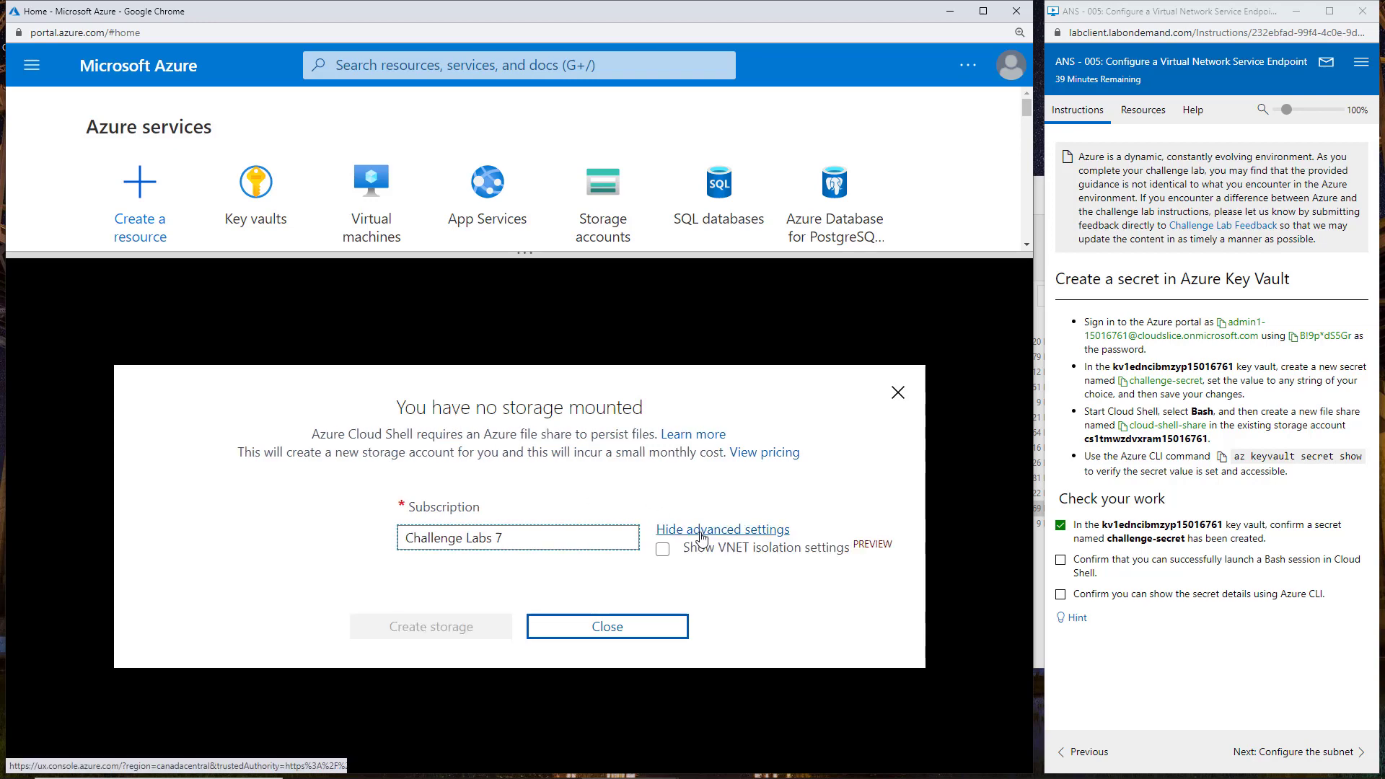
Step: Create storage with the existing account and a new file share cloud-shell-share, starting the shell
left_click(721, 528)
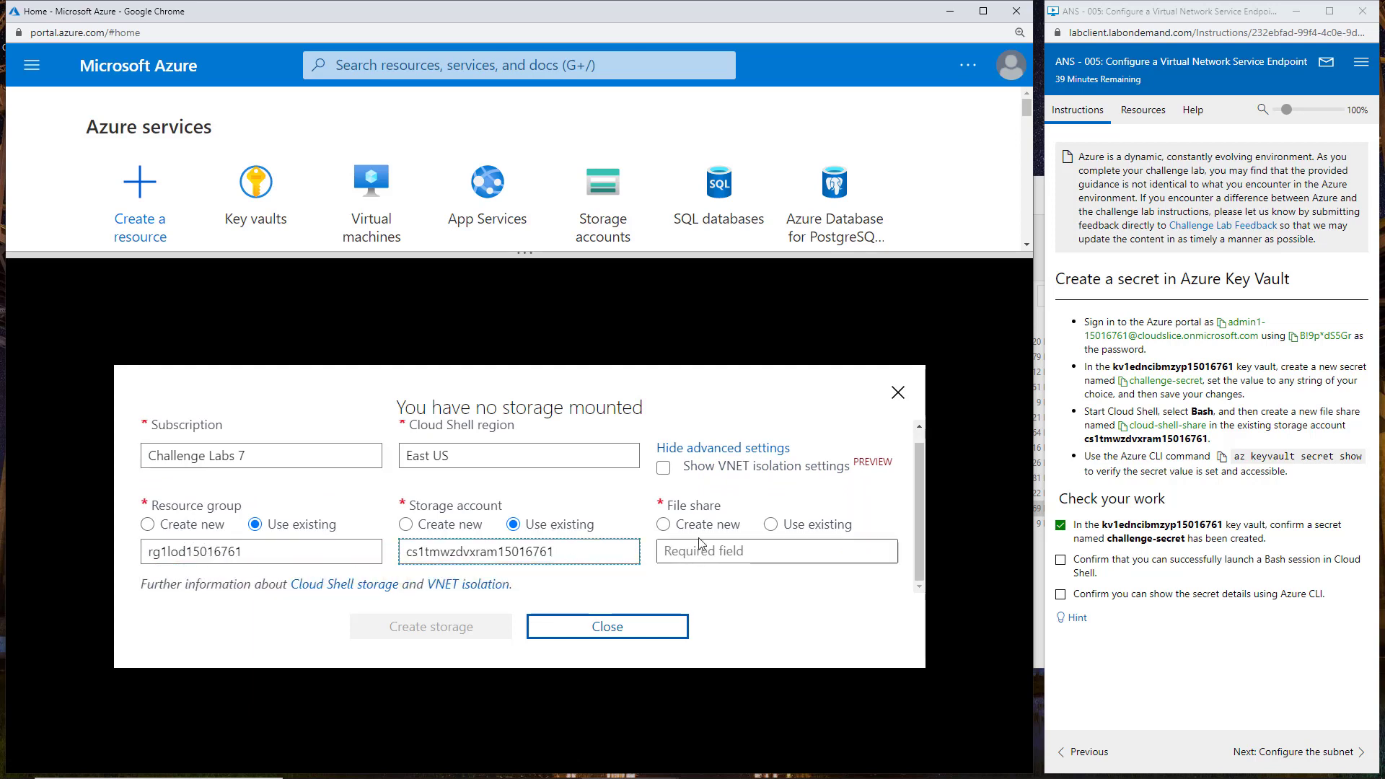
left_click(664, 523)
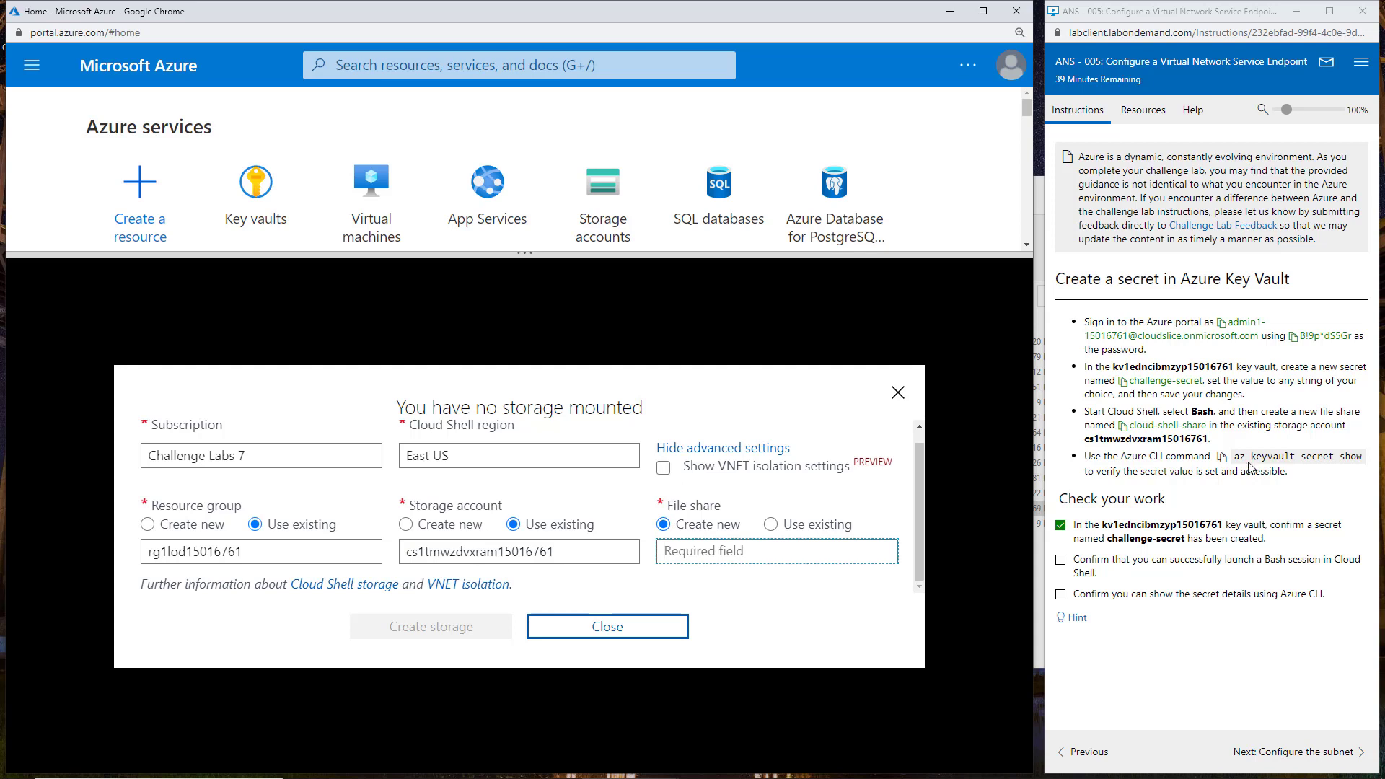
left_click(1116, 381)
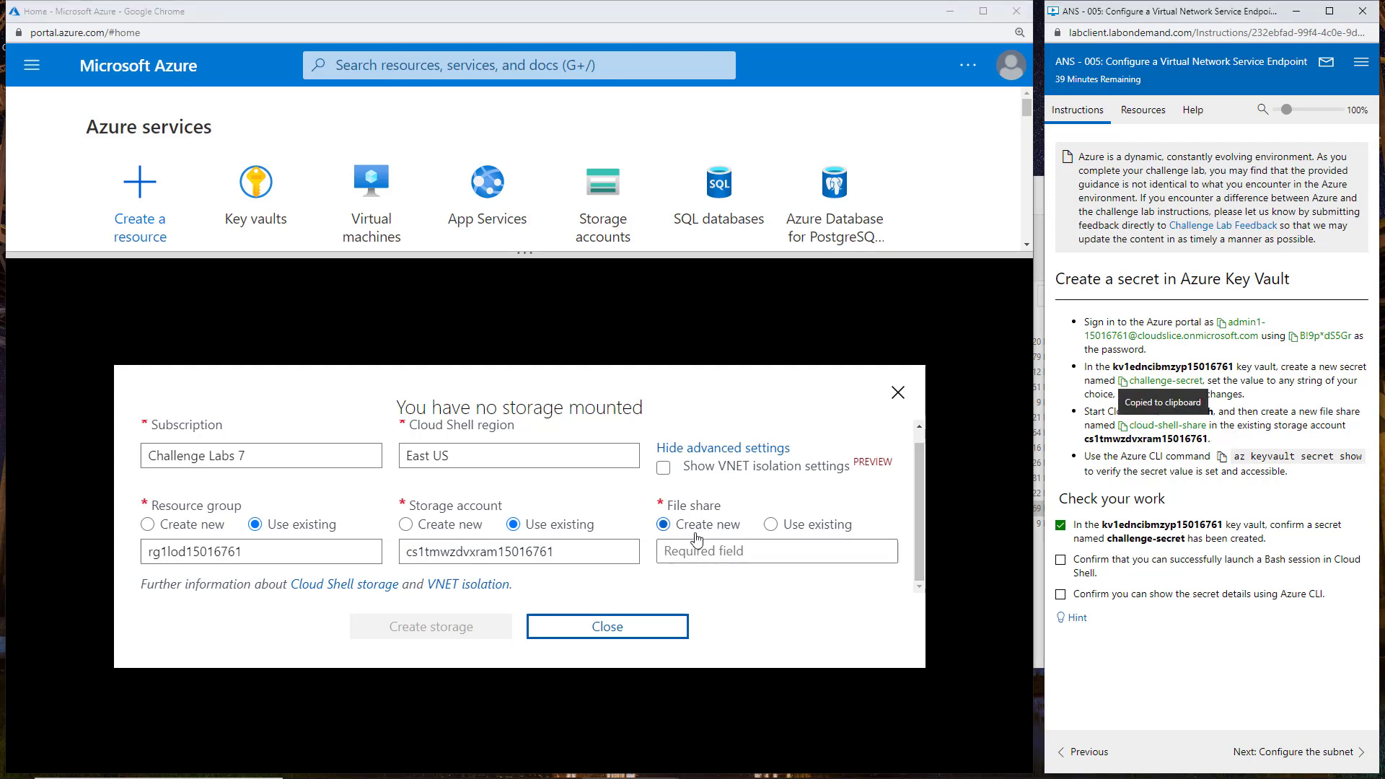
type("cloud-shell-share")
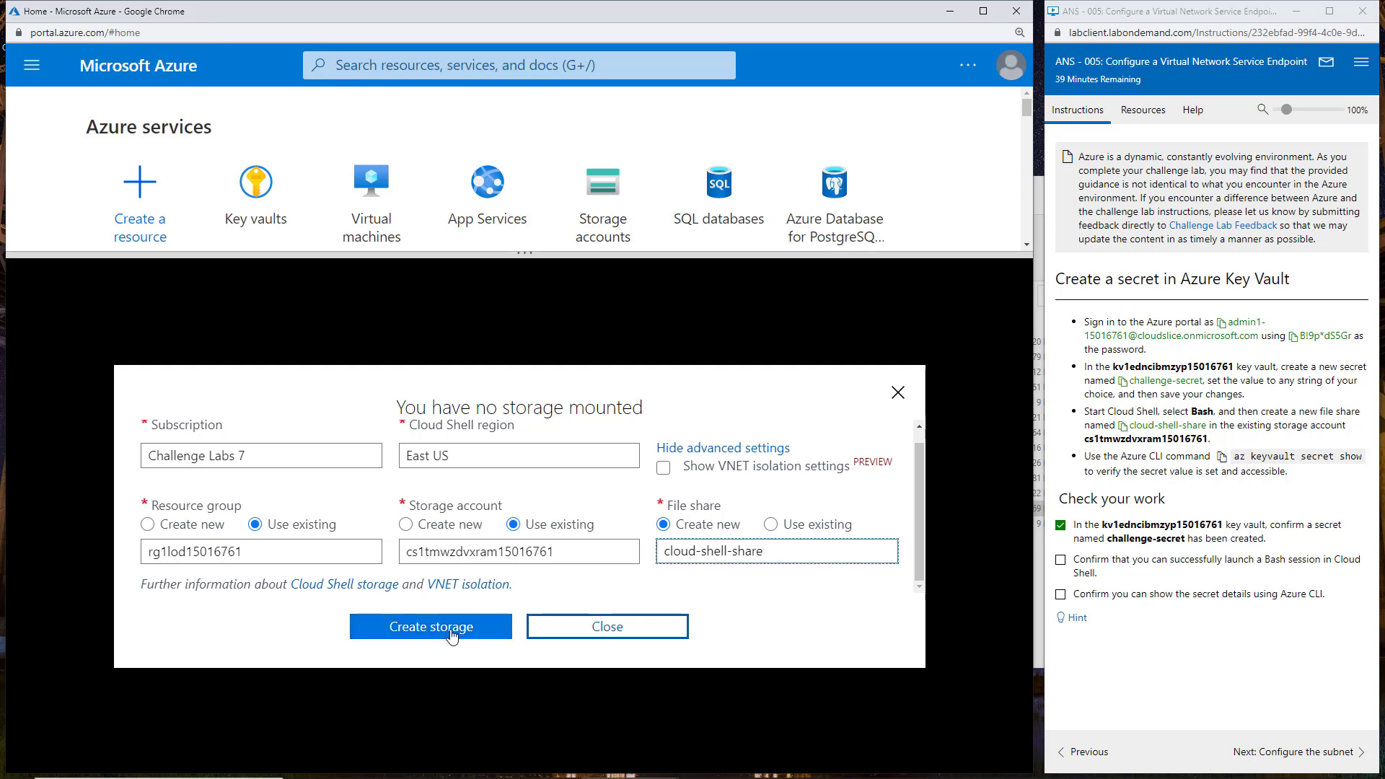
left_click(431, 626)
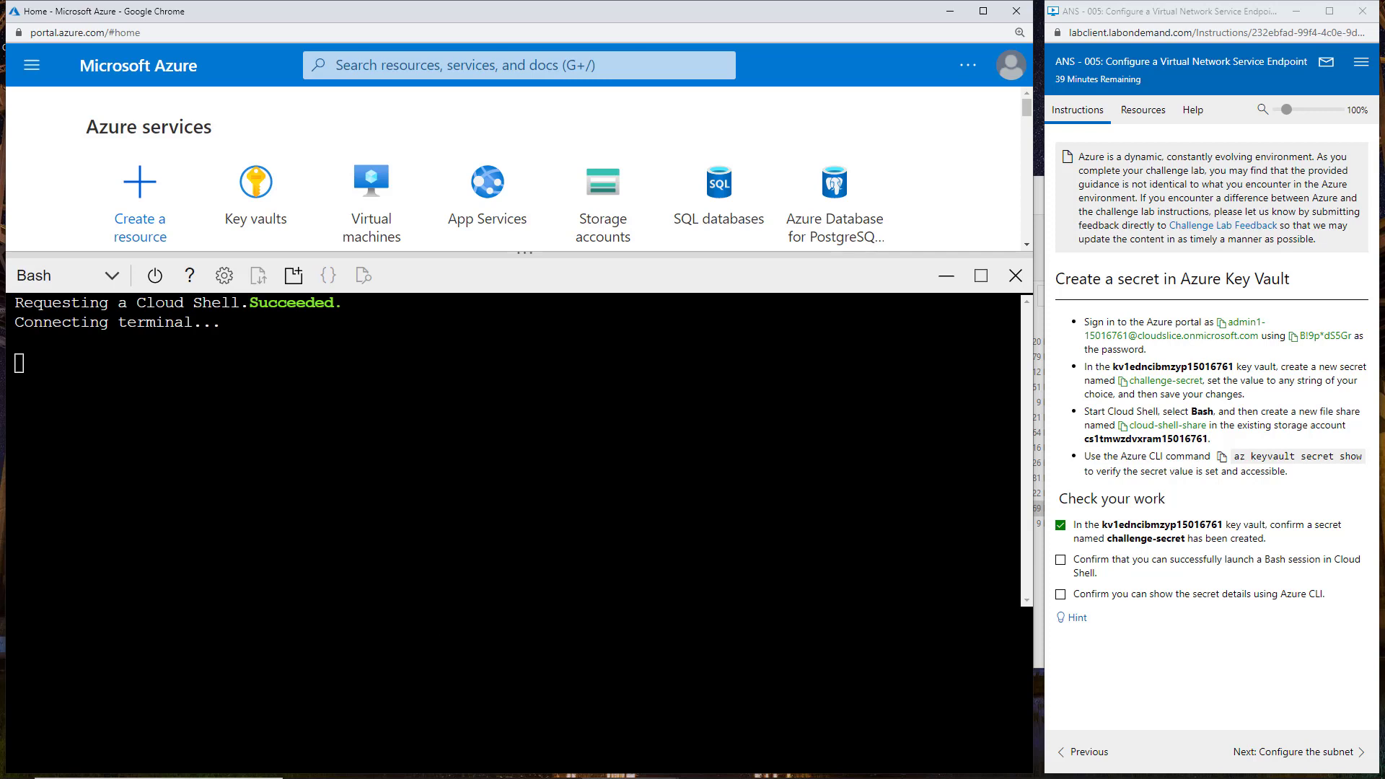
mouse_move(536, 469)
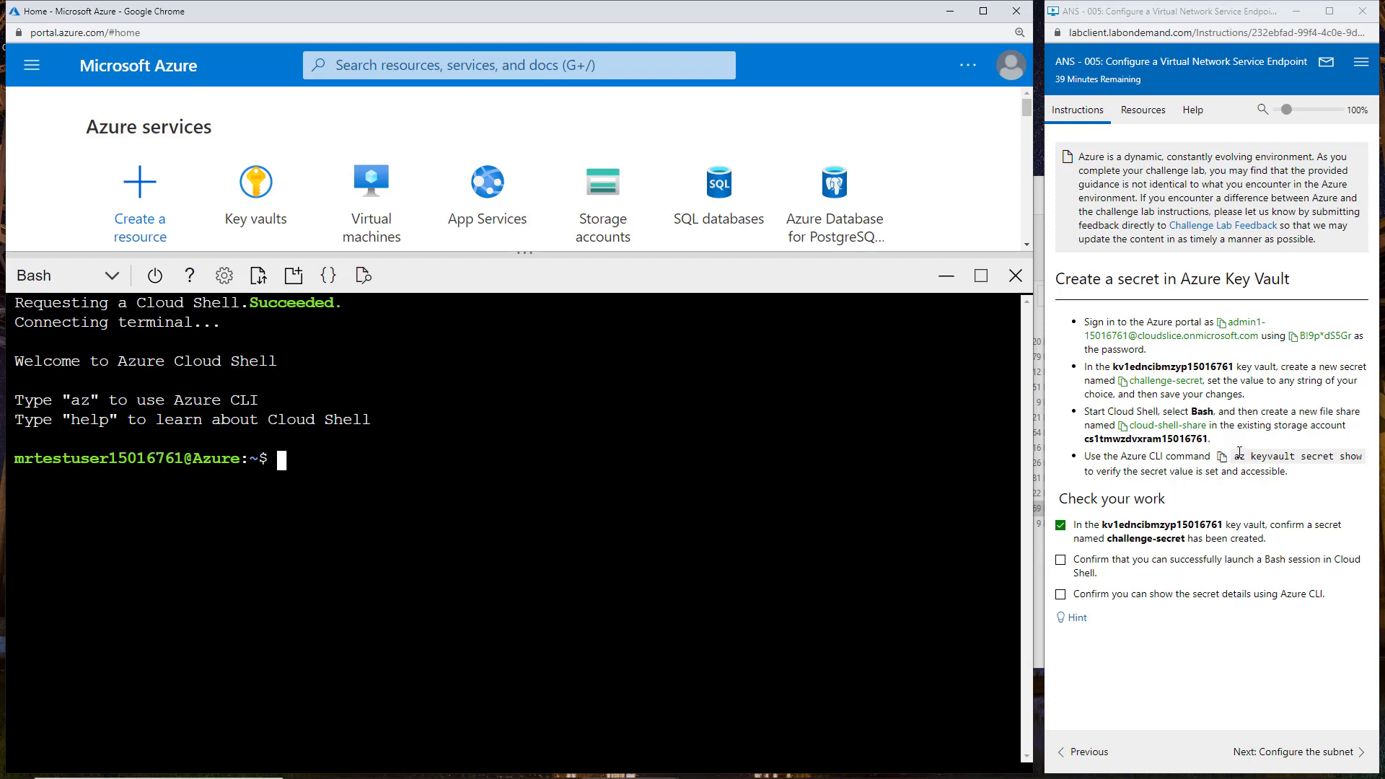
Step: Run az keyvault secret show without arguments, then begin the --vault-name option
left_click(1223, 456)
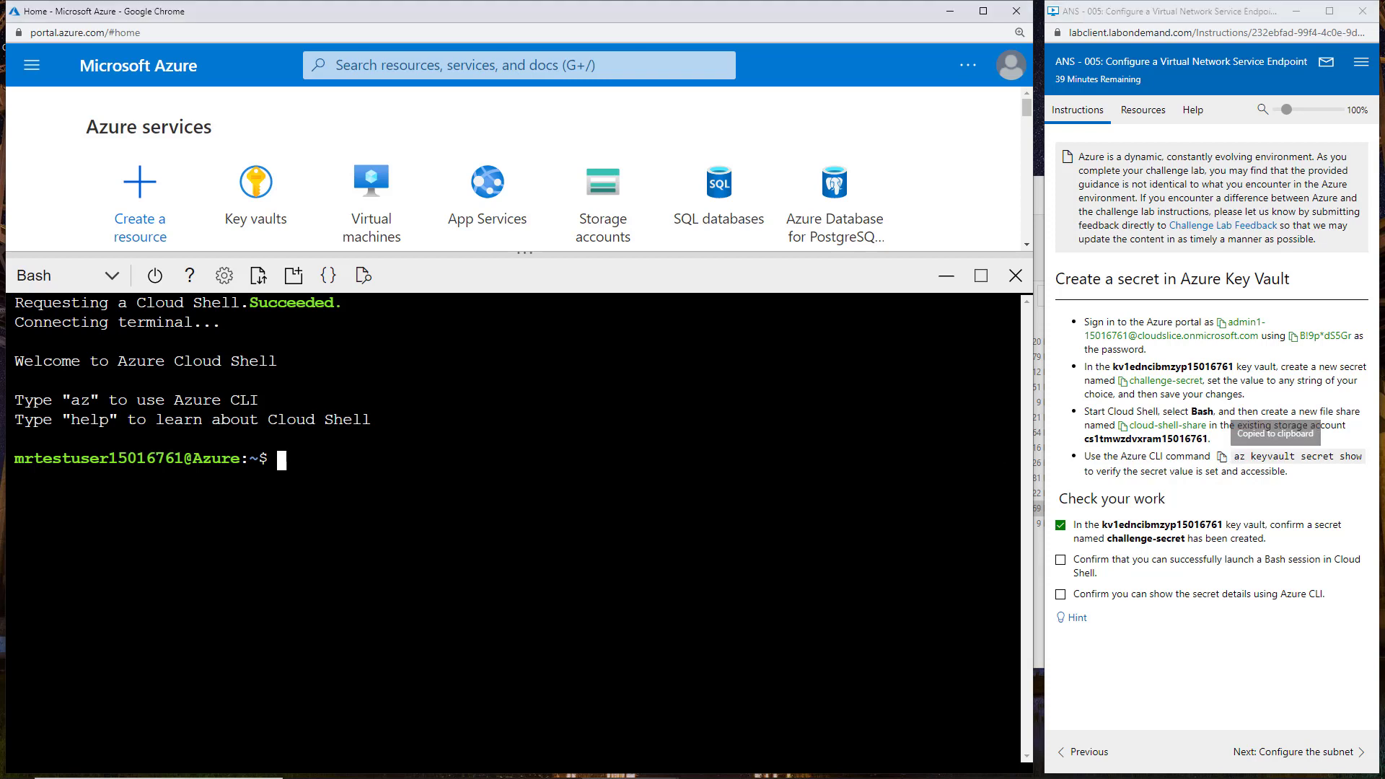
type("az keyvault secret show")
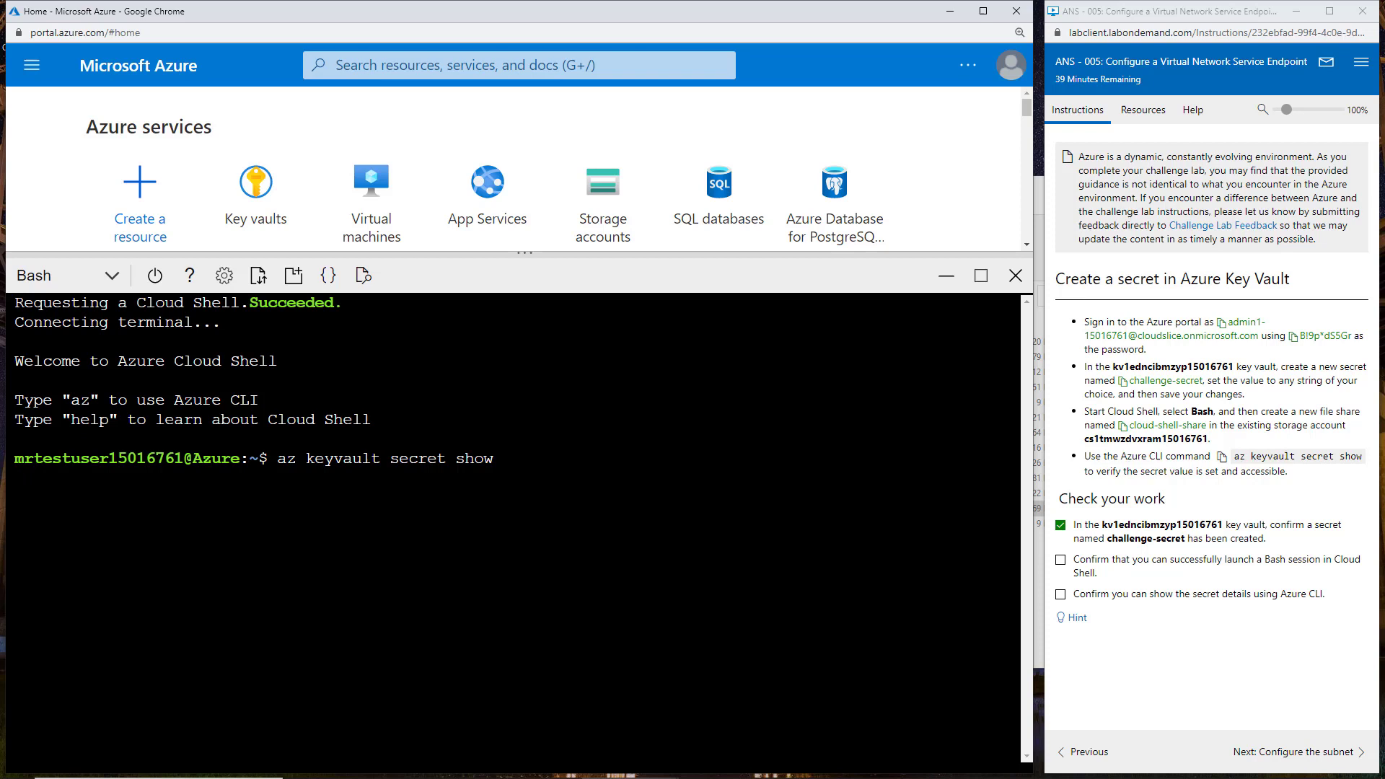
key("Return")
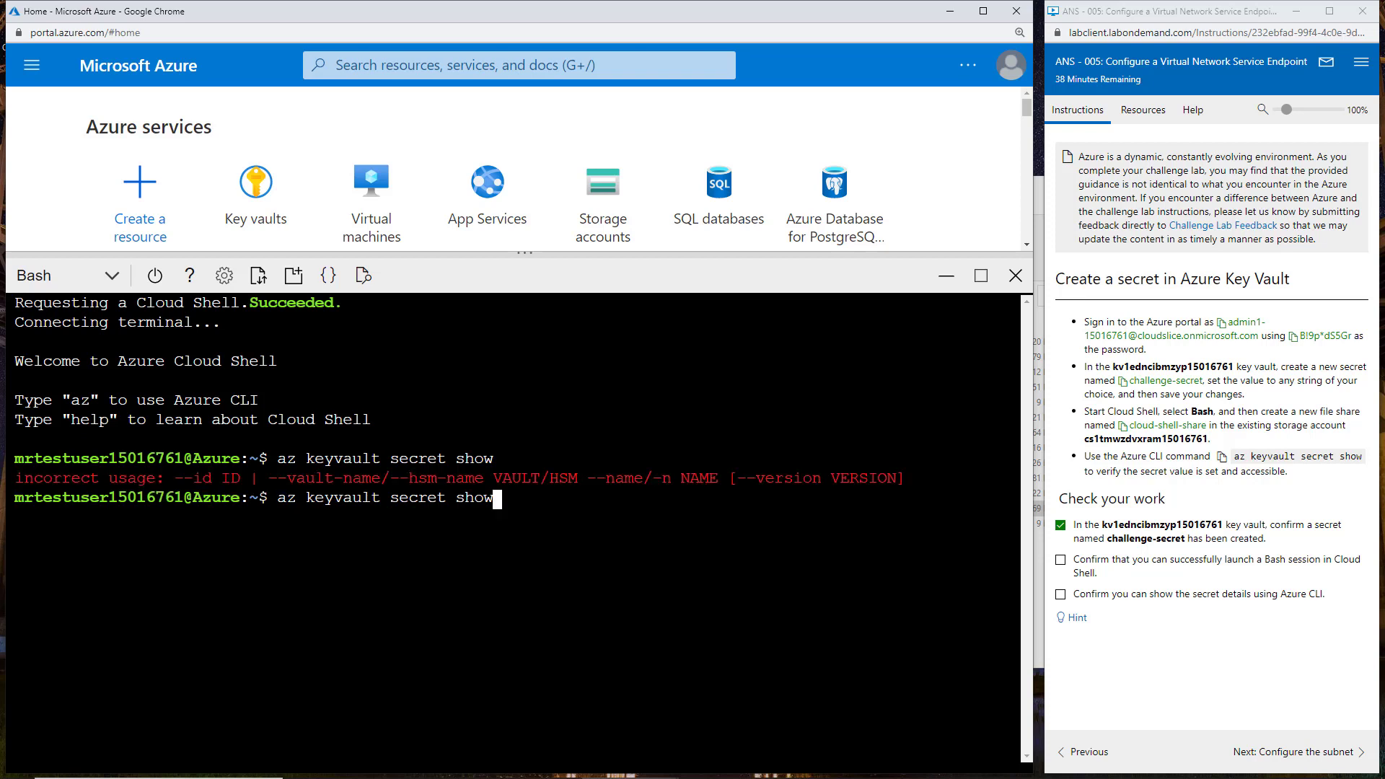
type("--val")
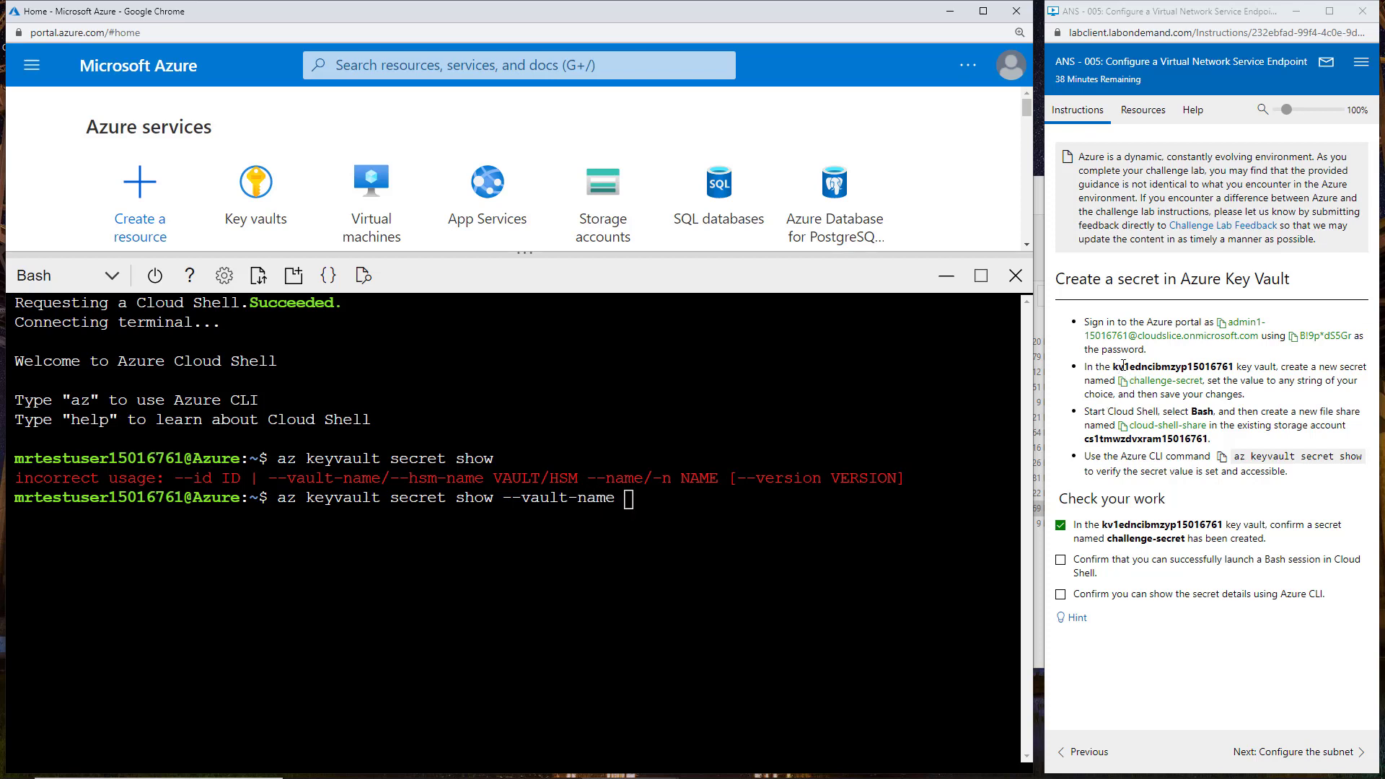
type("kv1edncibmzyp15016761")
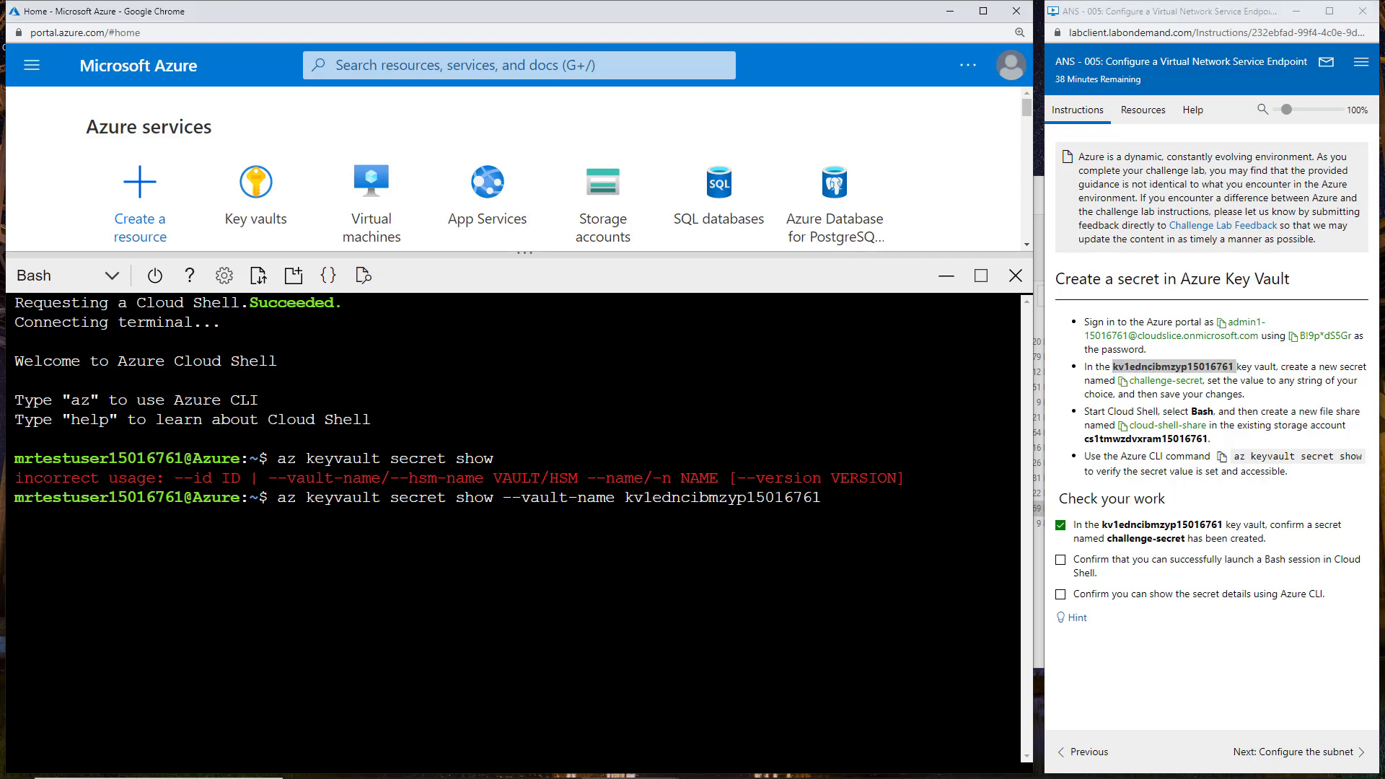
type("--name")
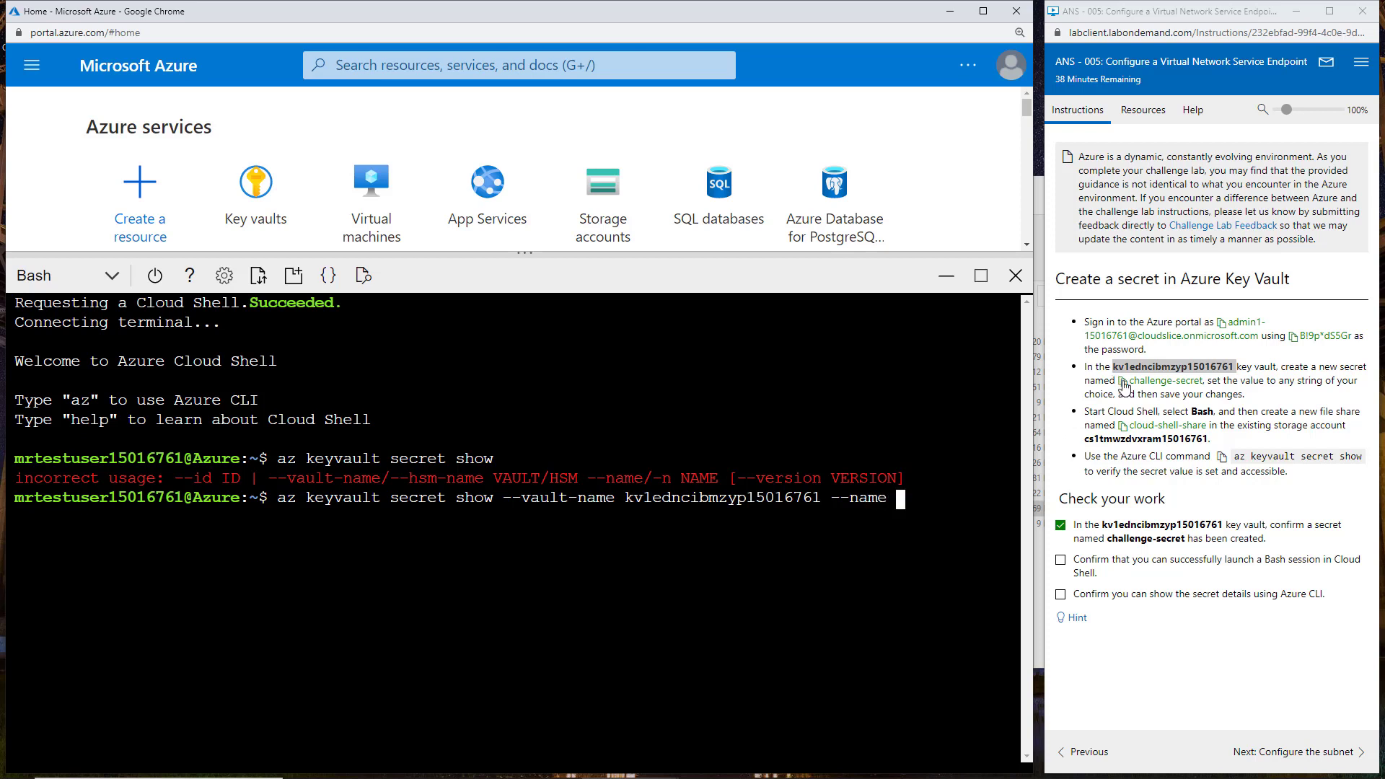
left_click(1122, 380)
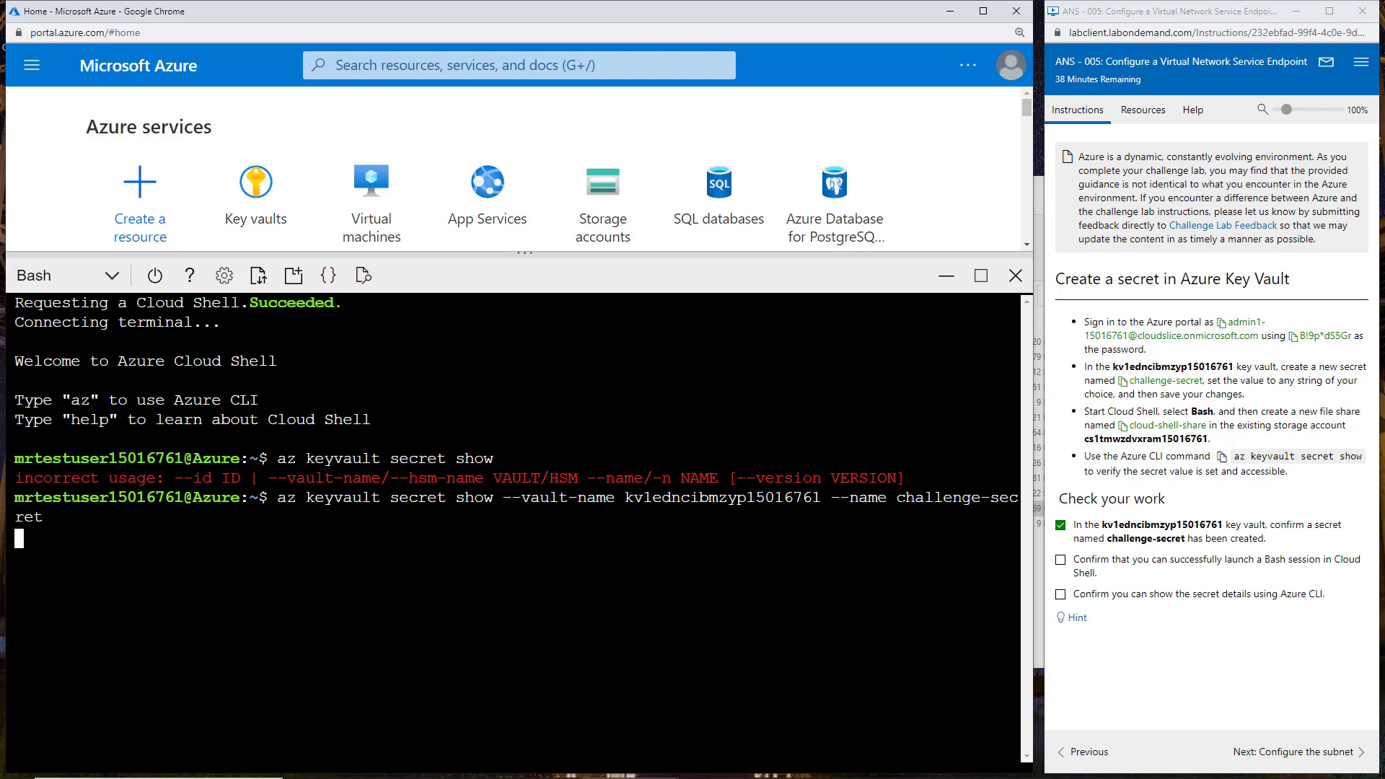
key("Return")
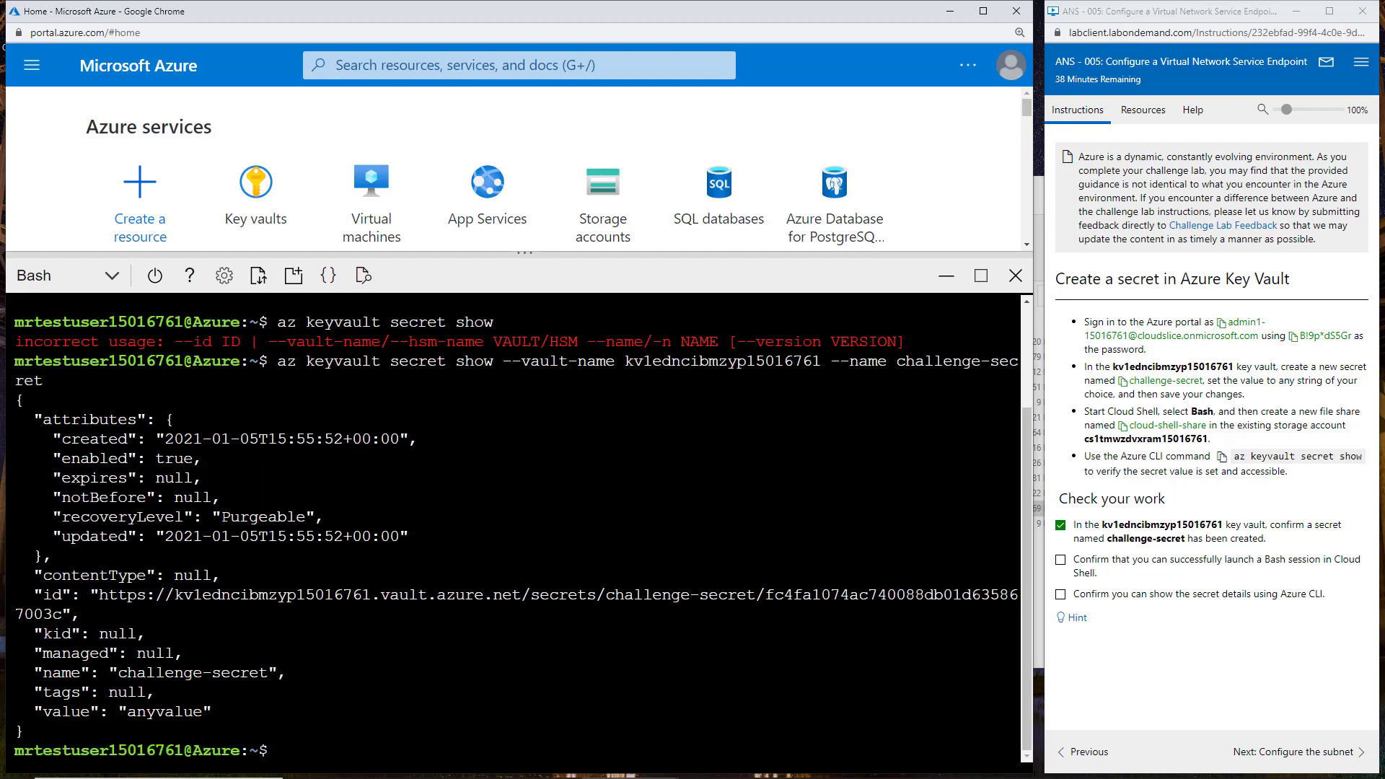
double_click(162, 712)
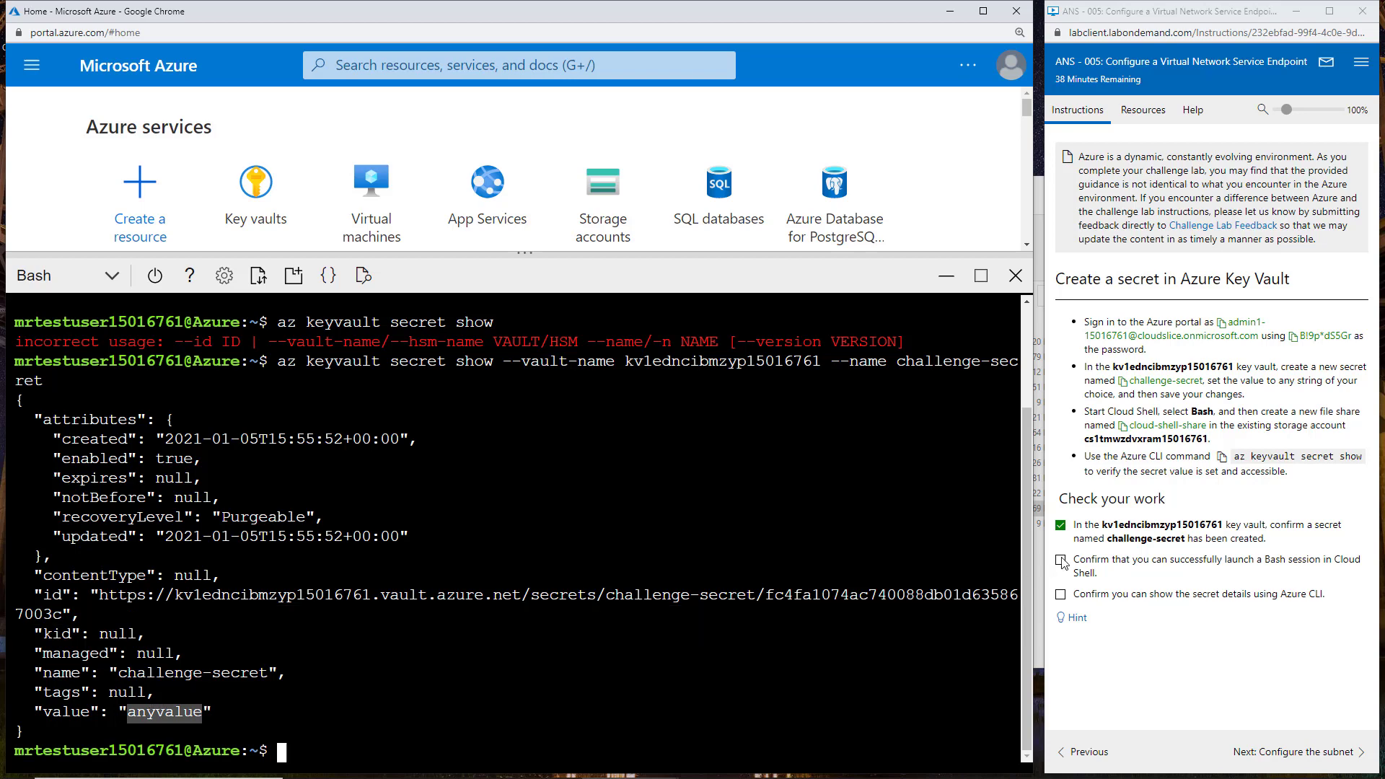
Step: Mark the Bash session and secret details tasks done, then advance to the Configure the subnet task
left_click(1063, 562)
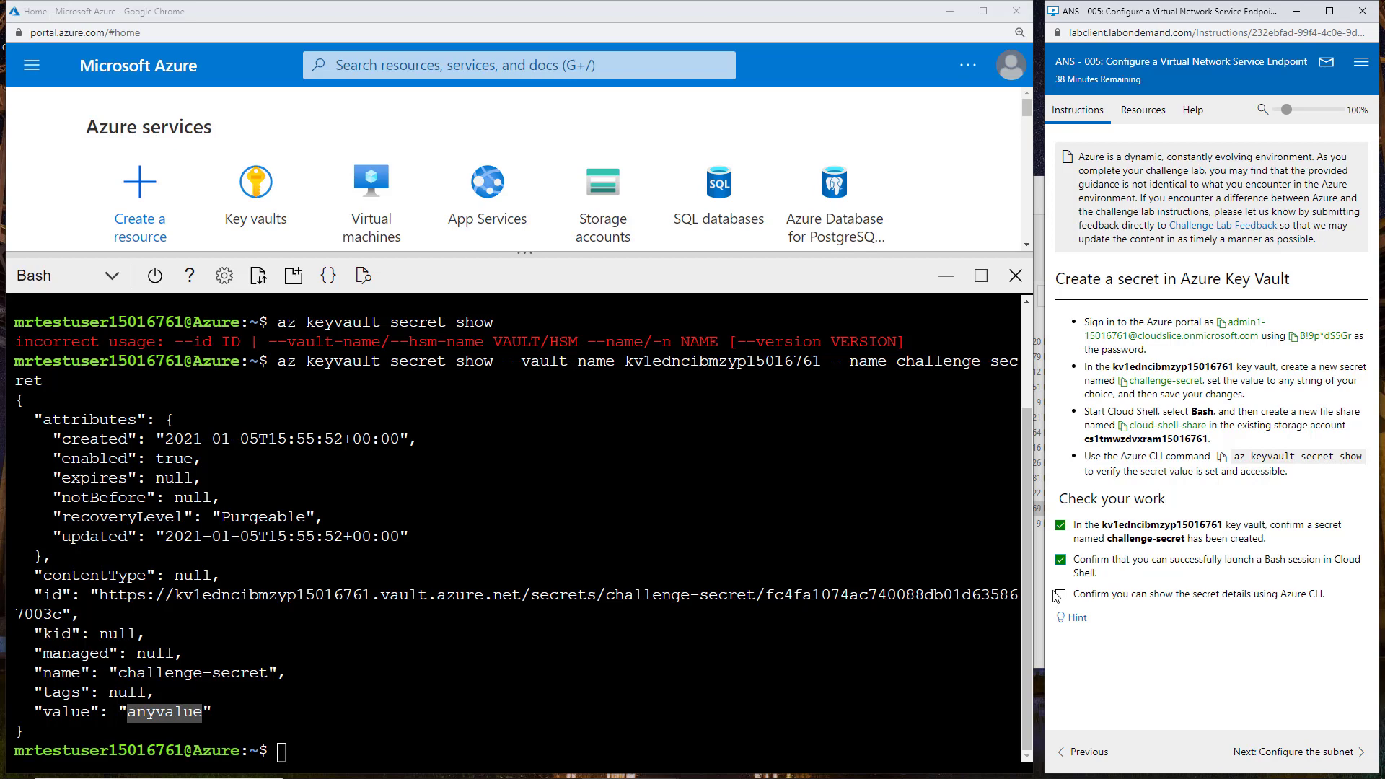
left_click(1061, 594)
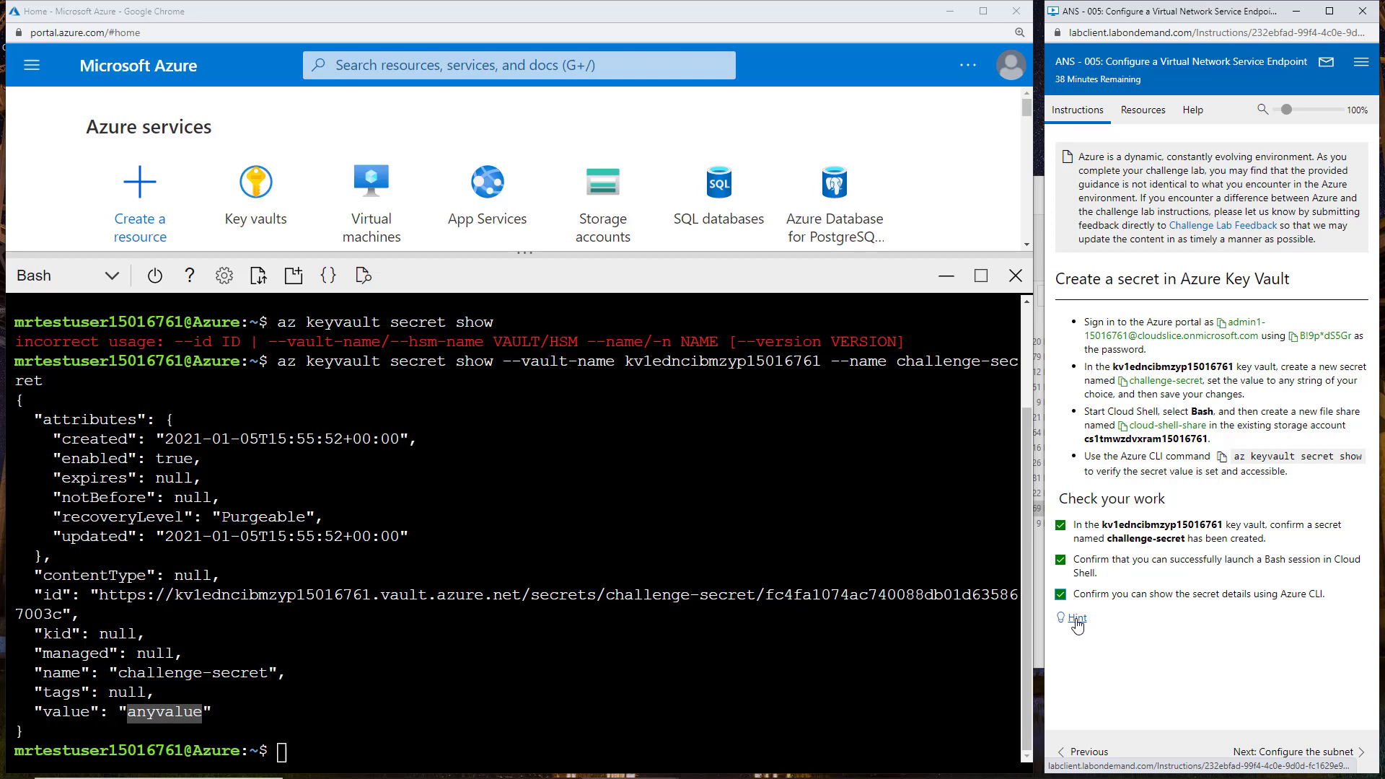
mouse_move(1260, 723)
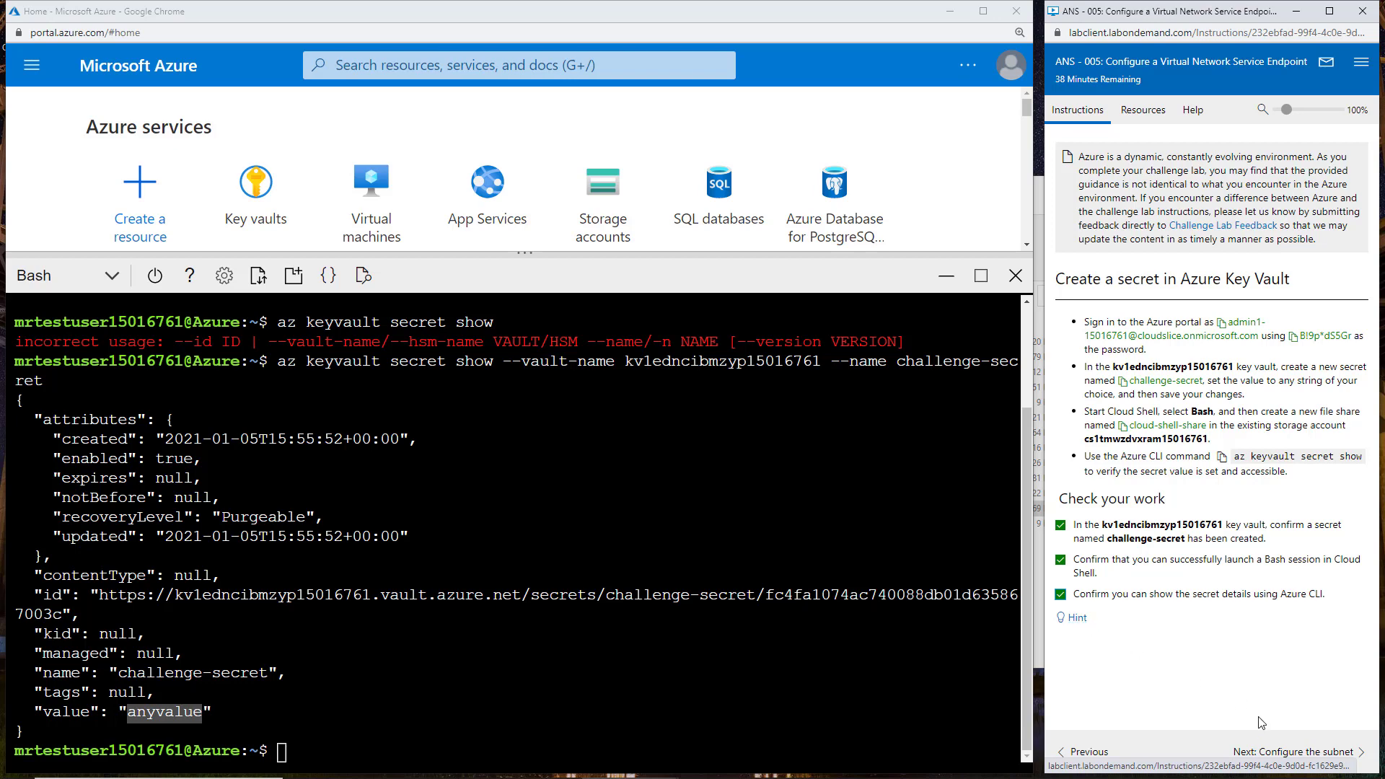
left_click(1289, 751)
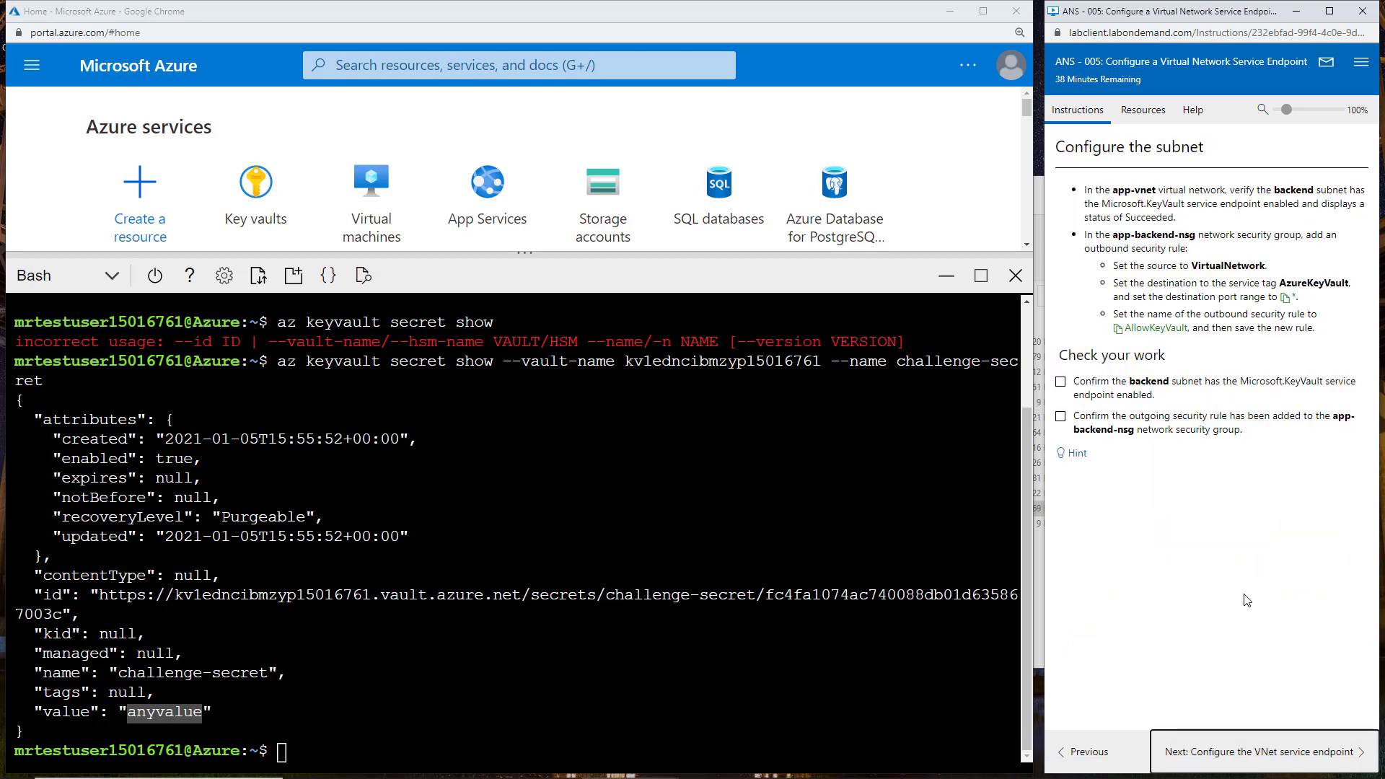
mouse_move(1175, 365)
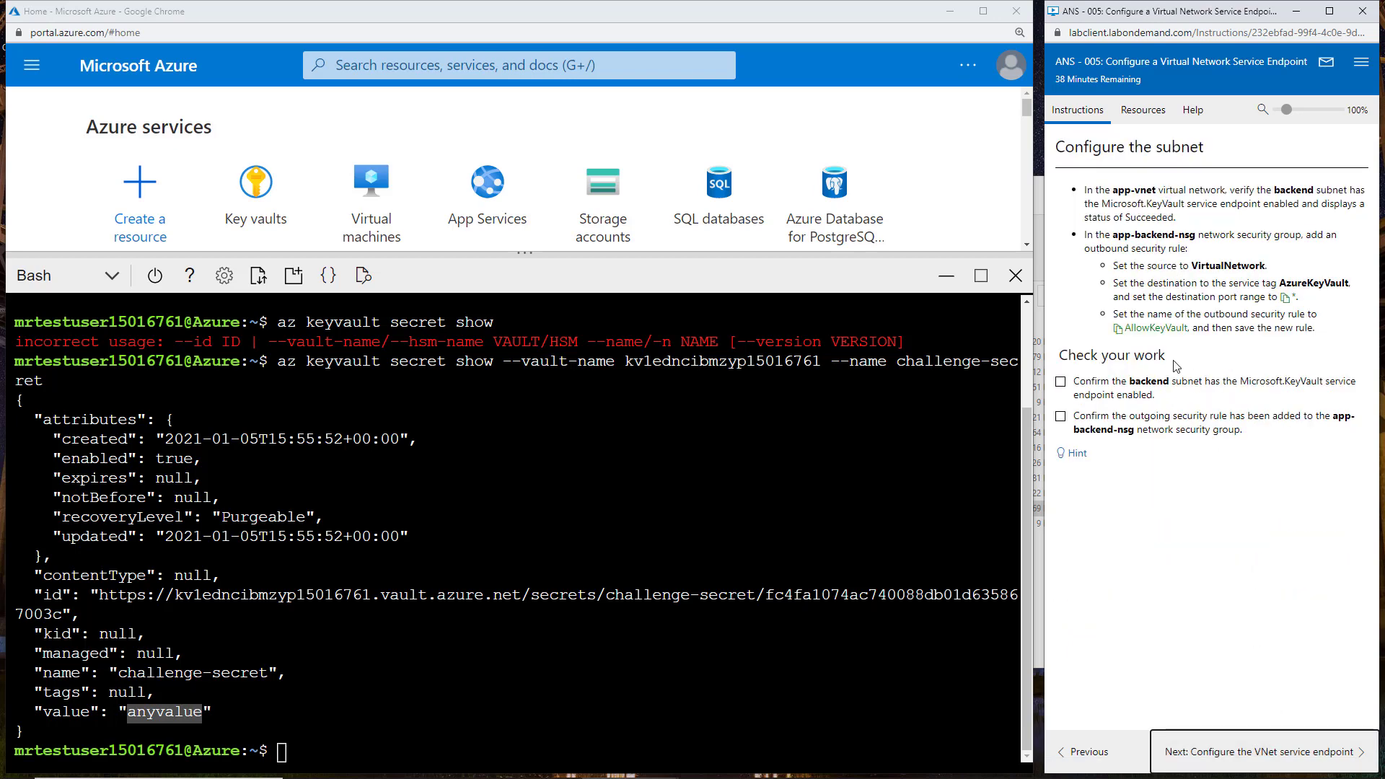
mouse_move(1212, 416)
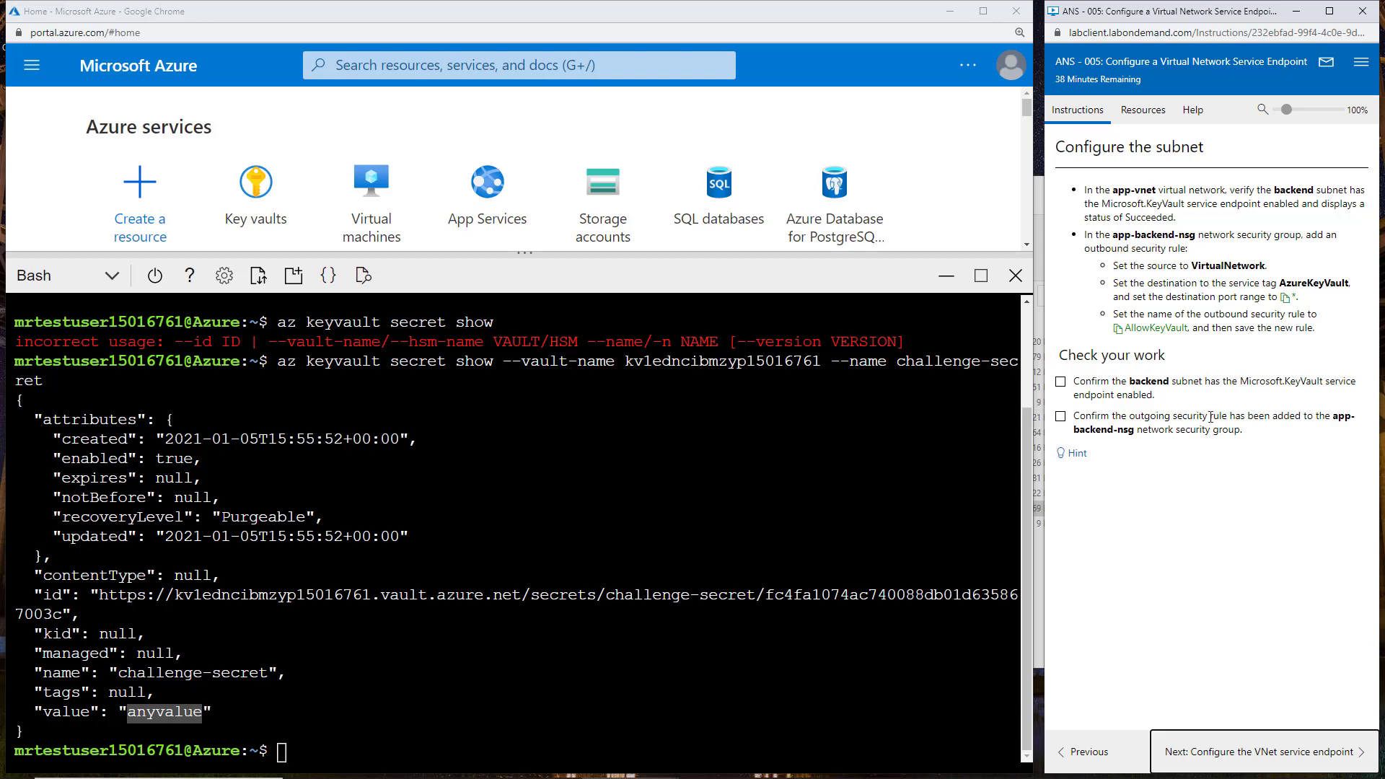
left_click(1079, 752)
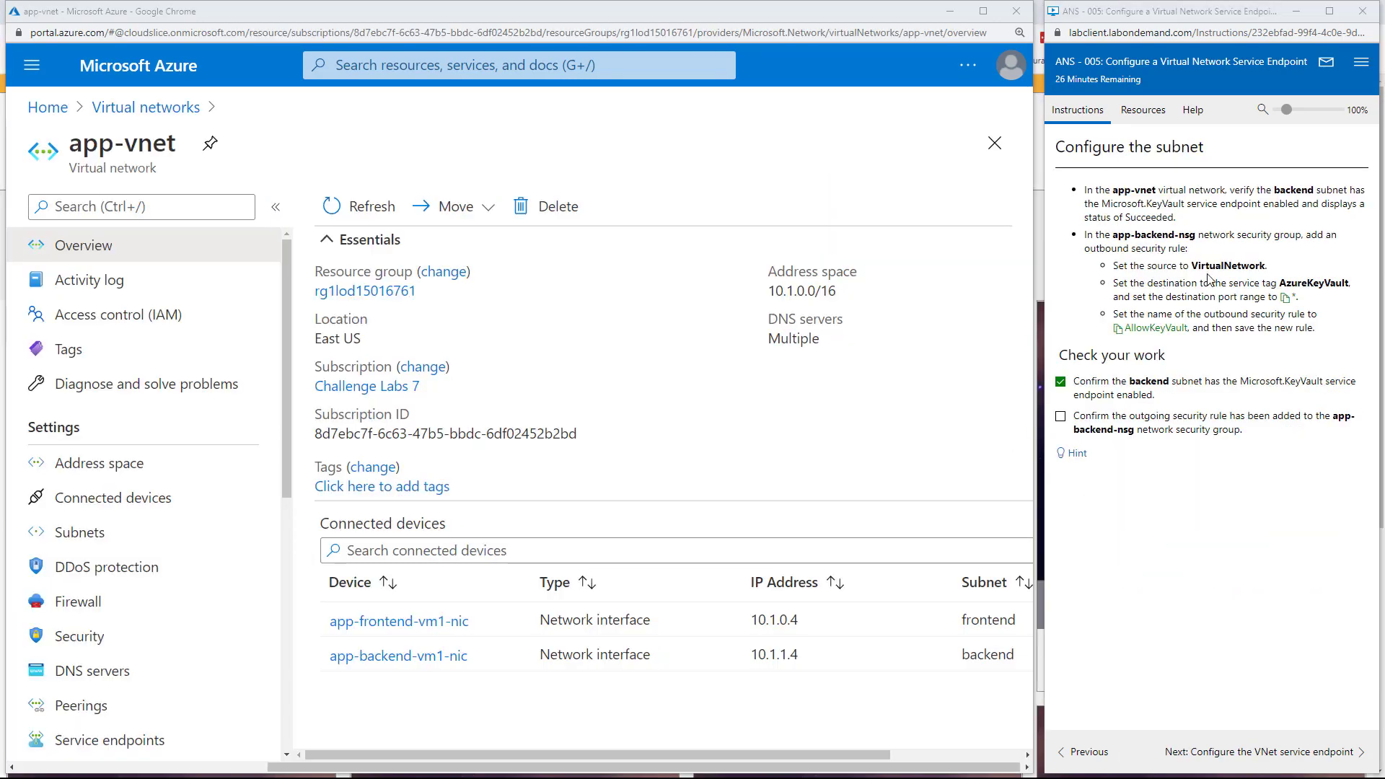
mouse_move(971, 304)
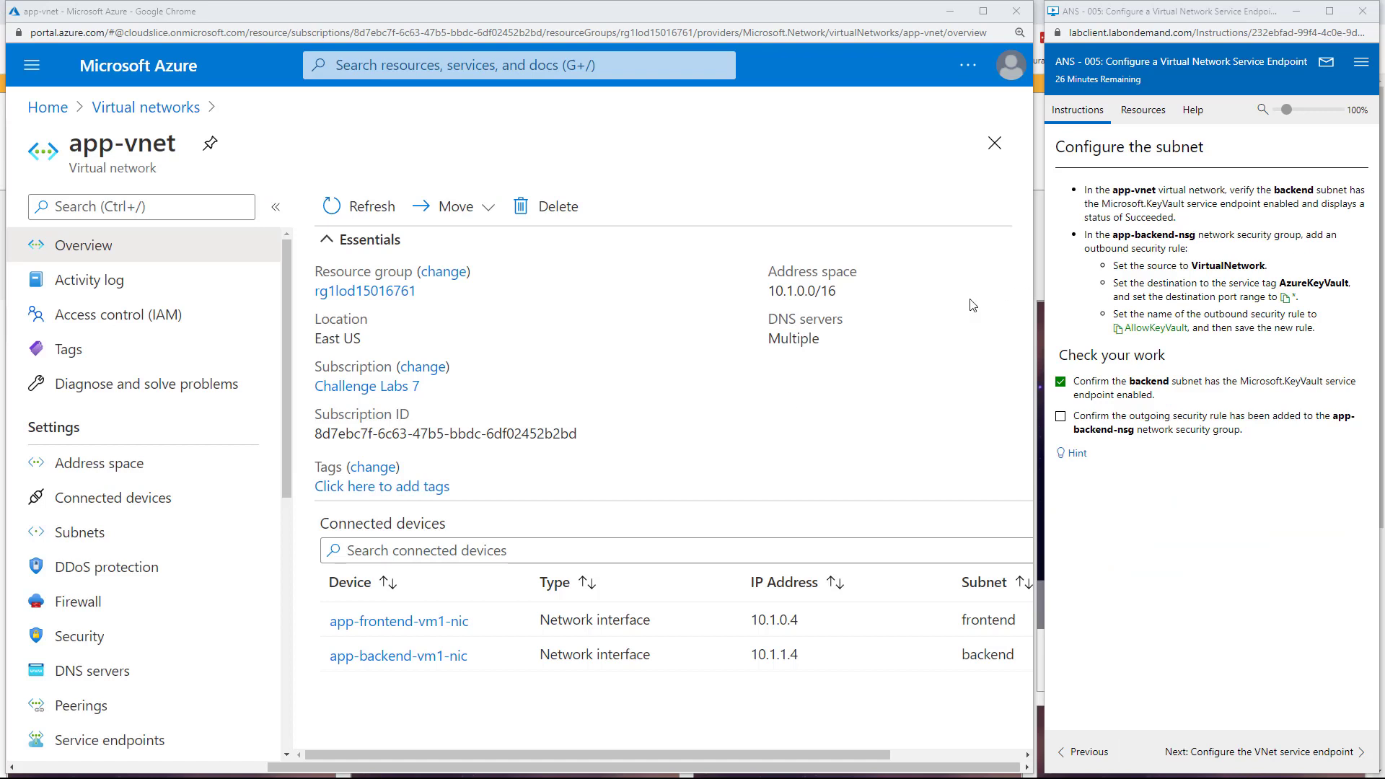
mouse_move(1013, 110)
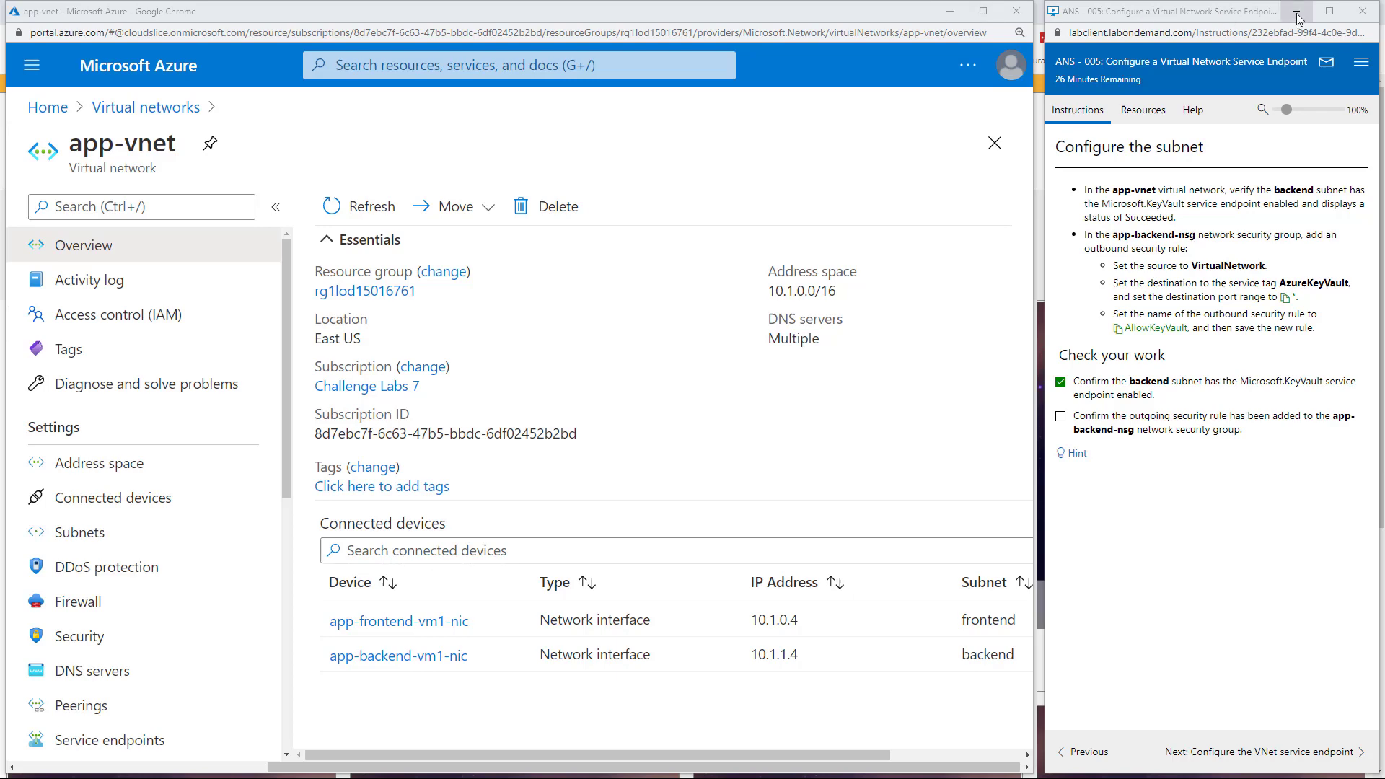
Step: Hide the lab window and scroll the GetCloudSkills labs catalogue to the MS Exam: AZ-104 tile
left_click(1293, 11)
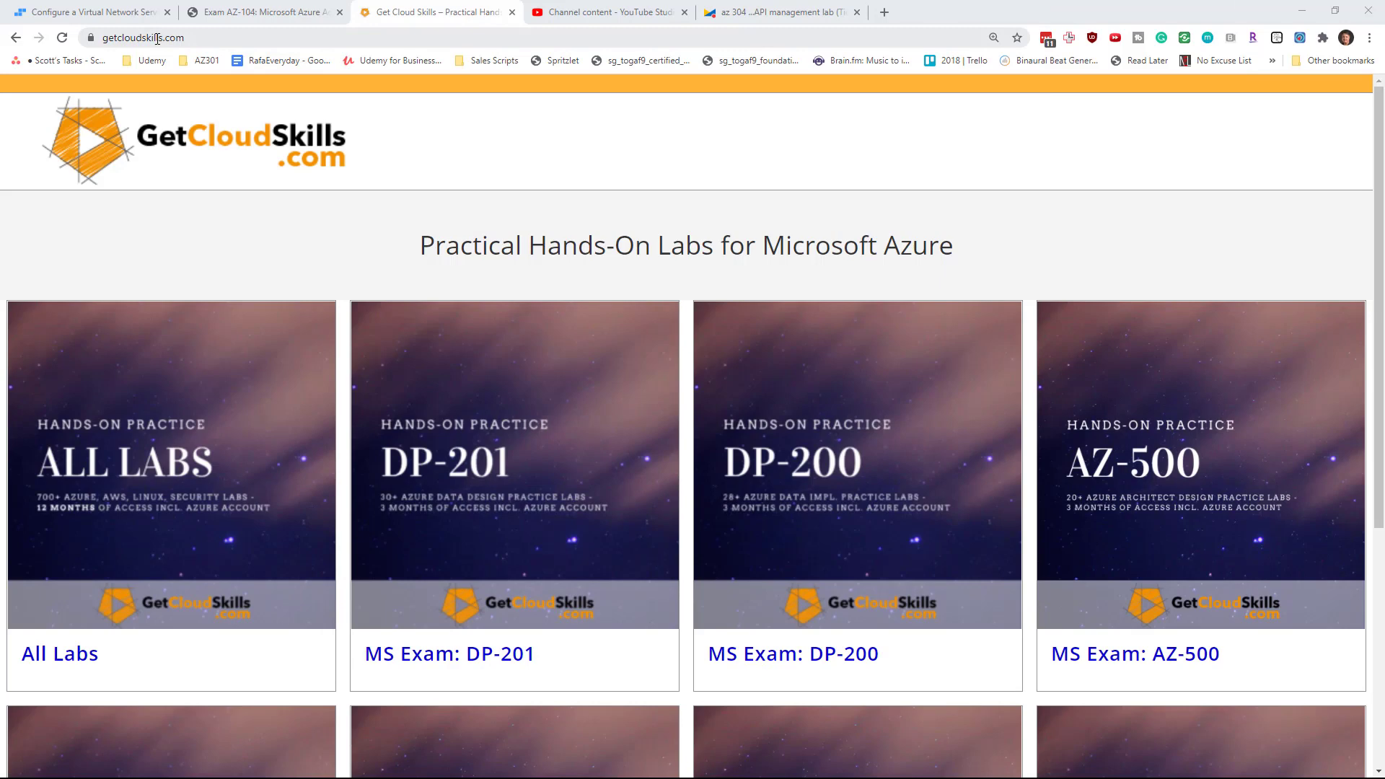
scroll("down", 3)
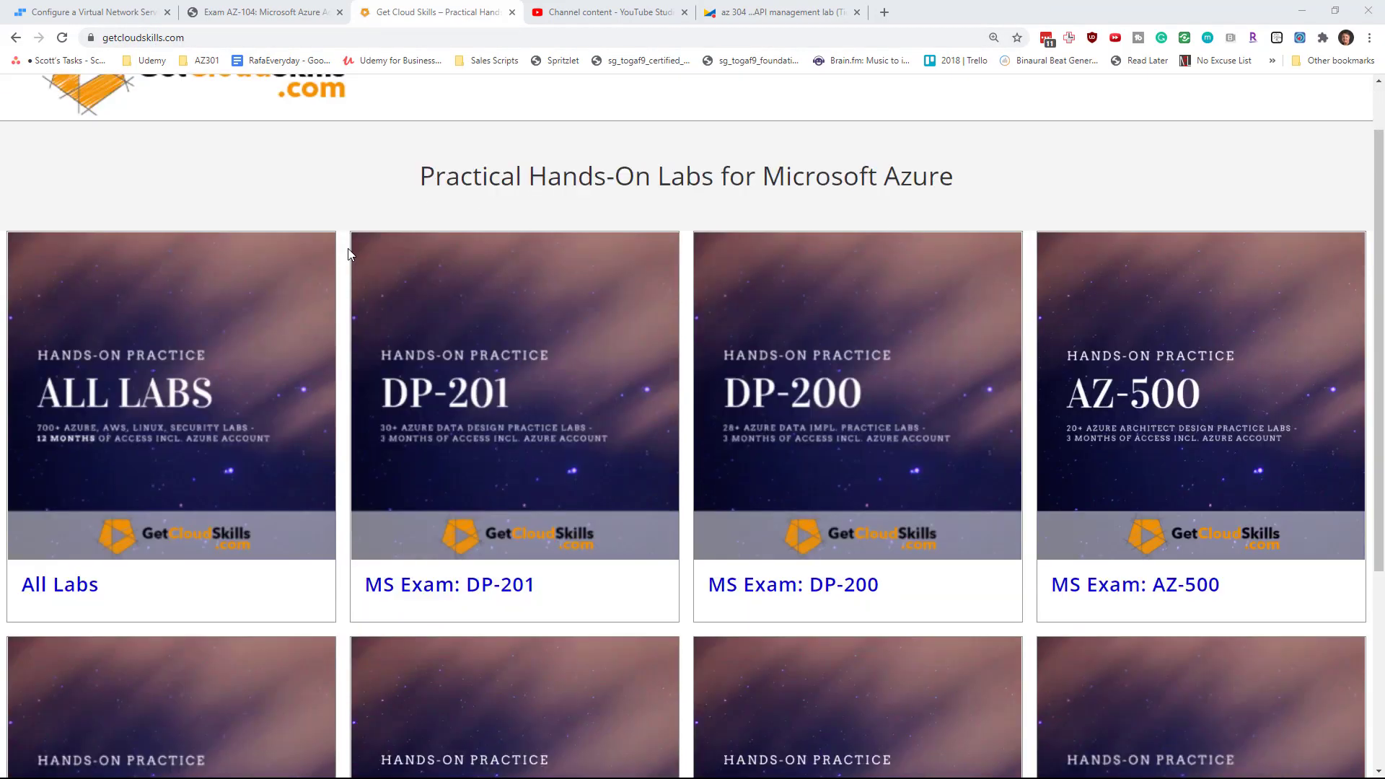
scroll("down", 3)
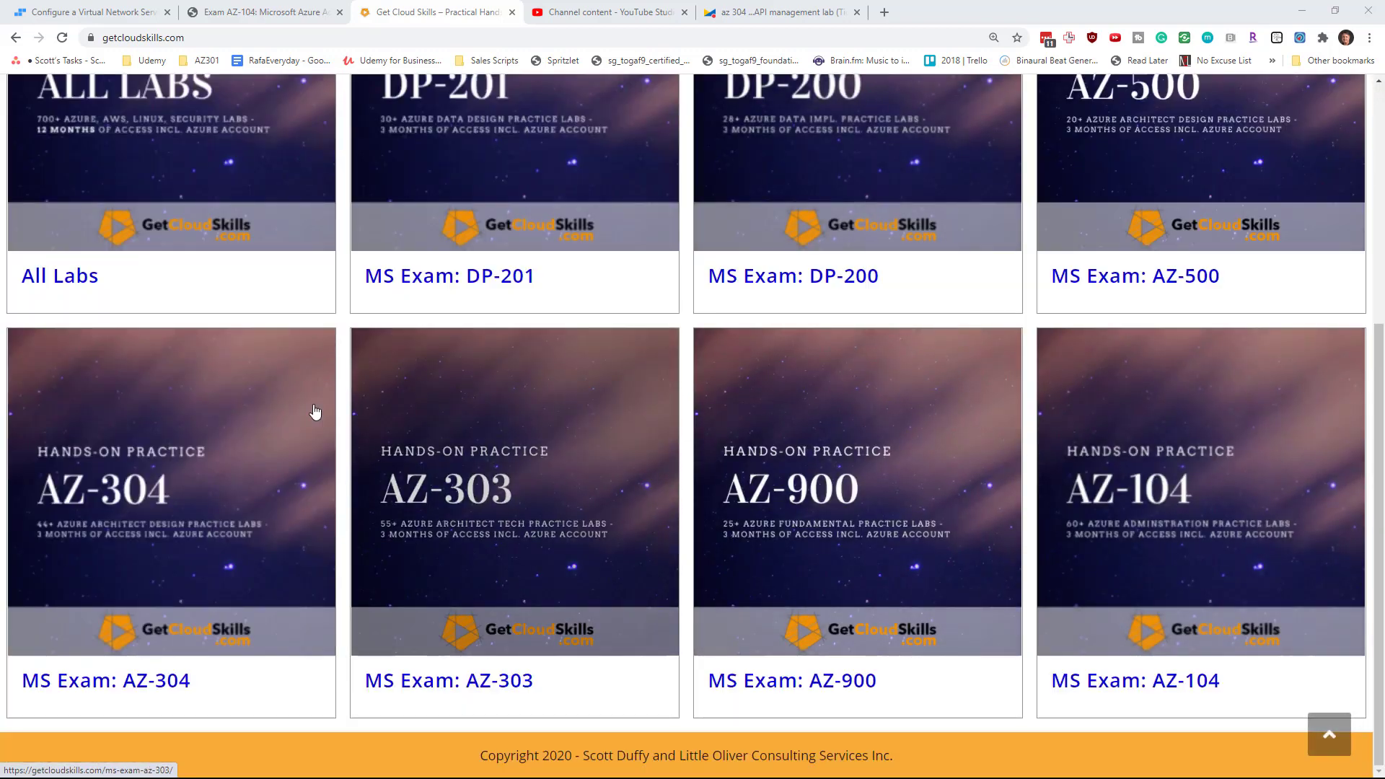
mouse_move(619, 436)
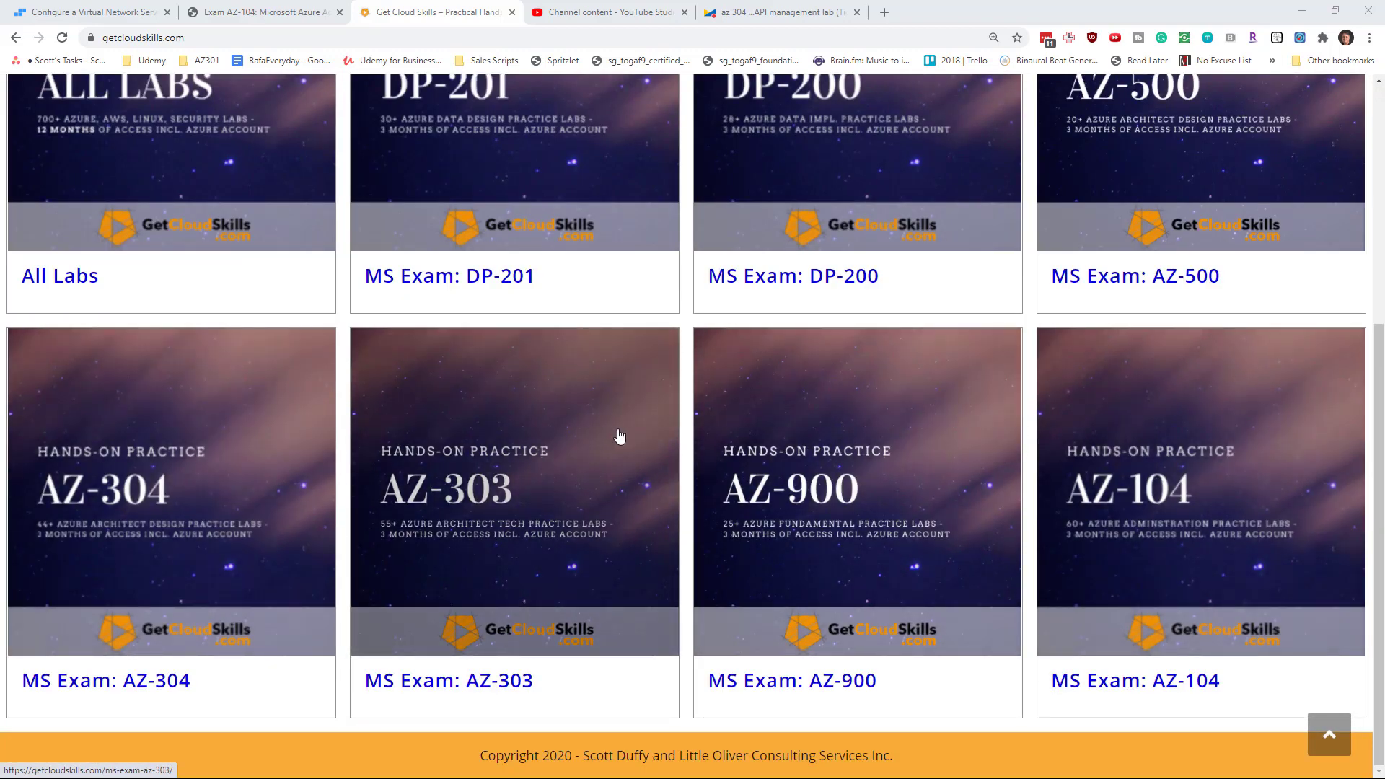
scroll("up", 3)
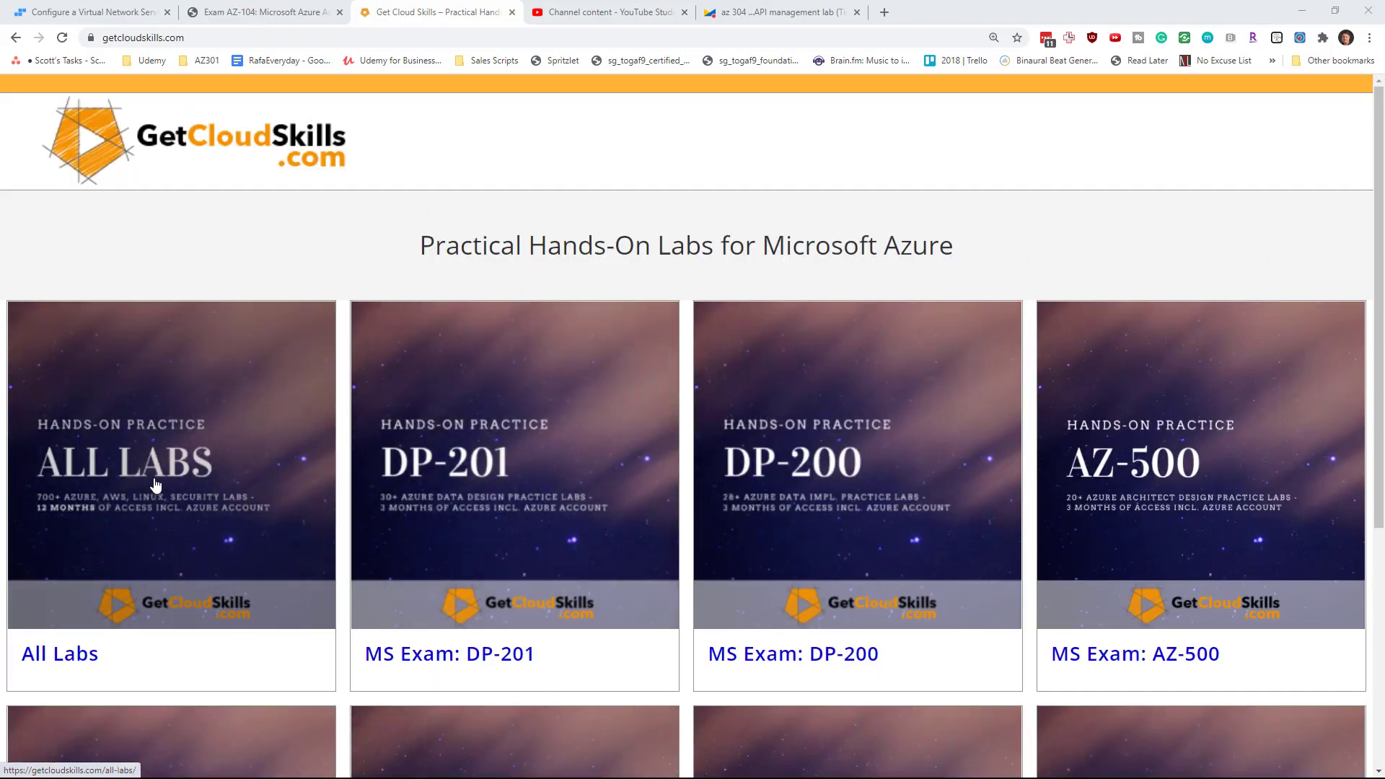
mouse_move(137, 465)
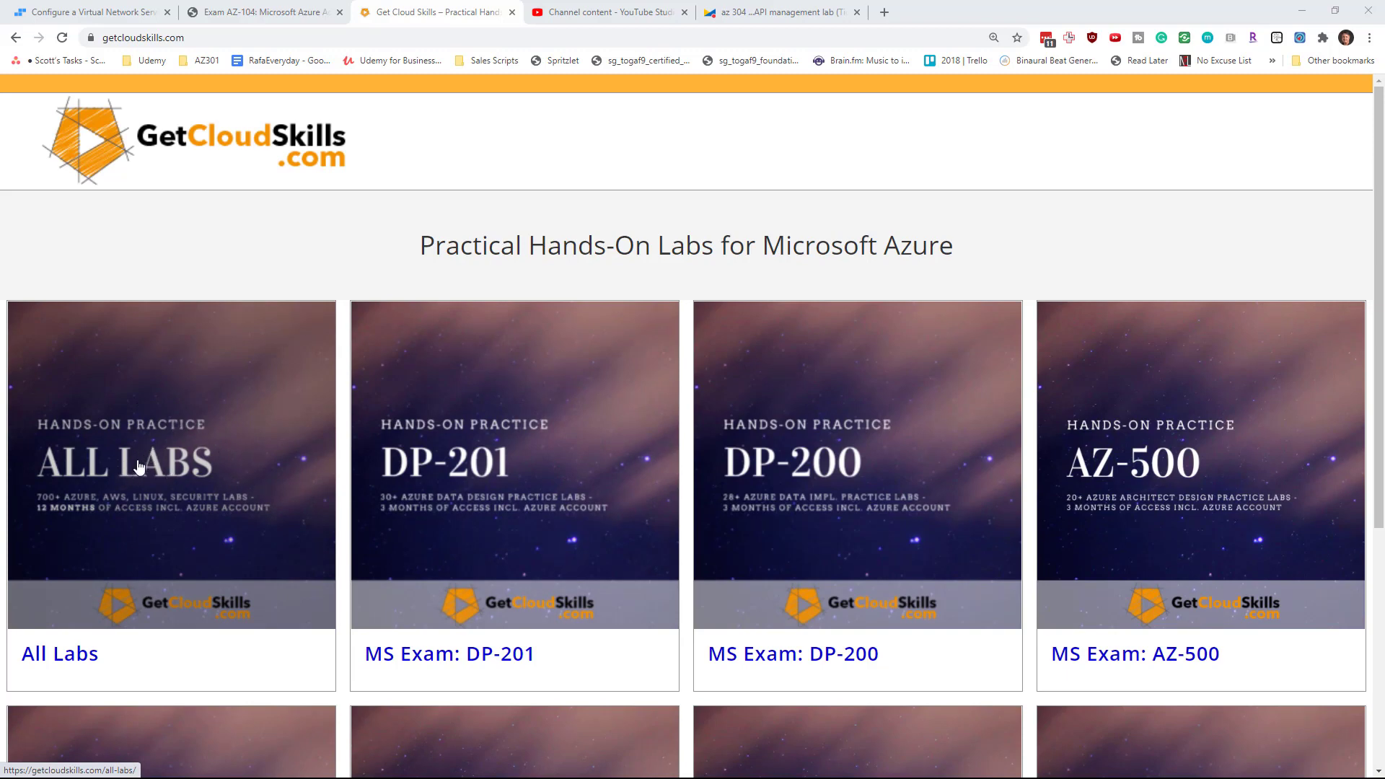
scroll("down", 3)
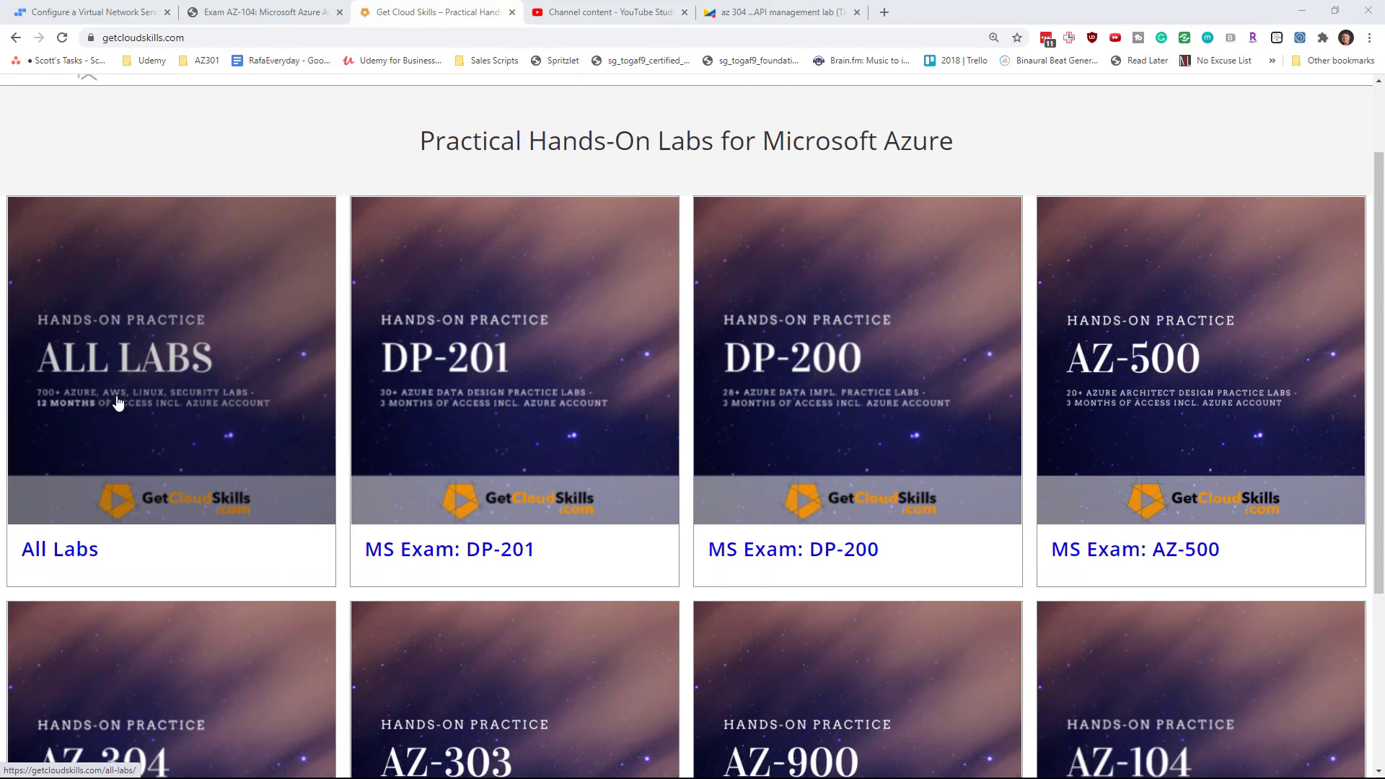
mouse_move(210, 404)
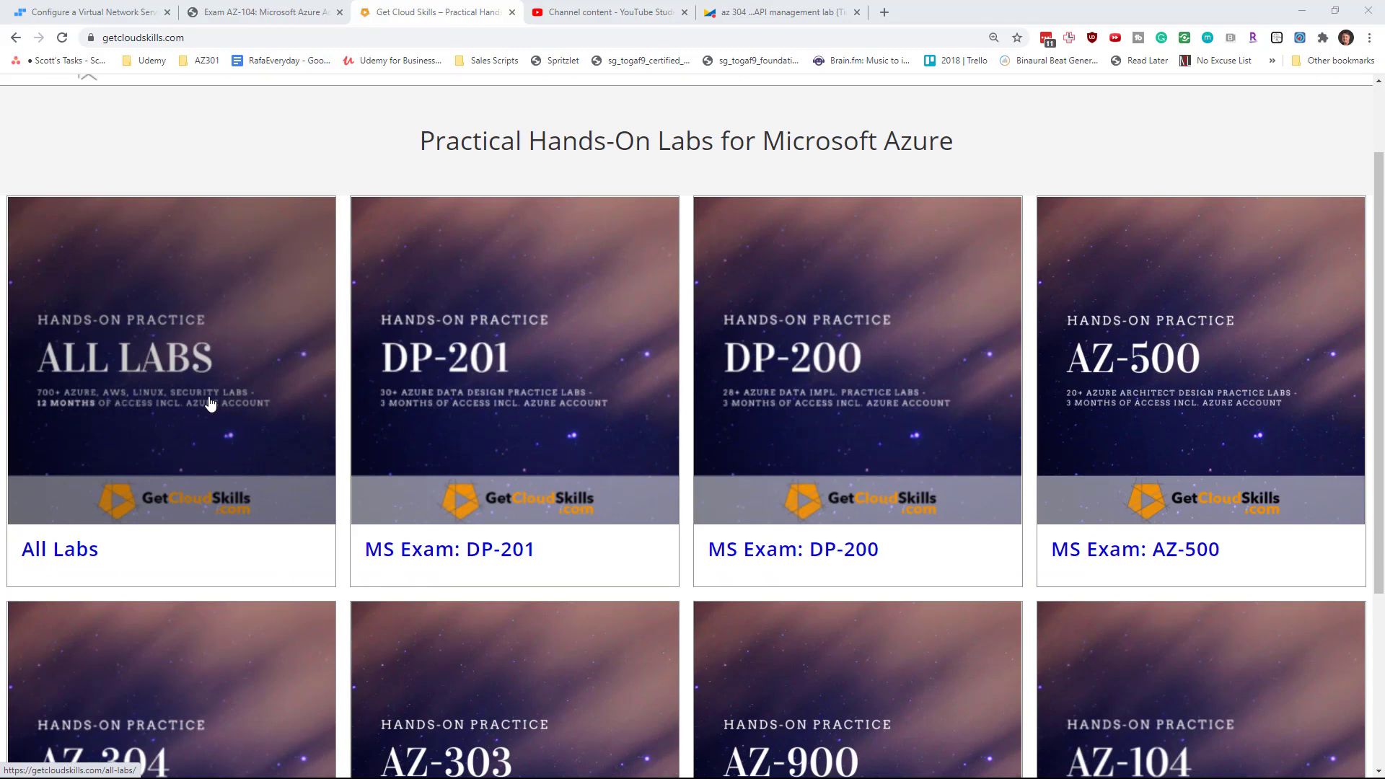
mouse_move(386, 405)
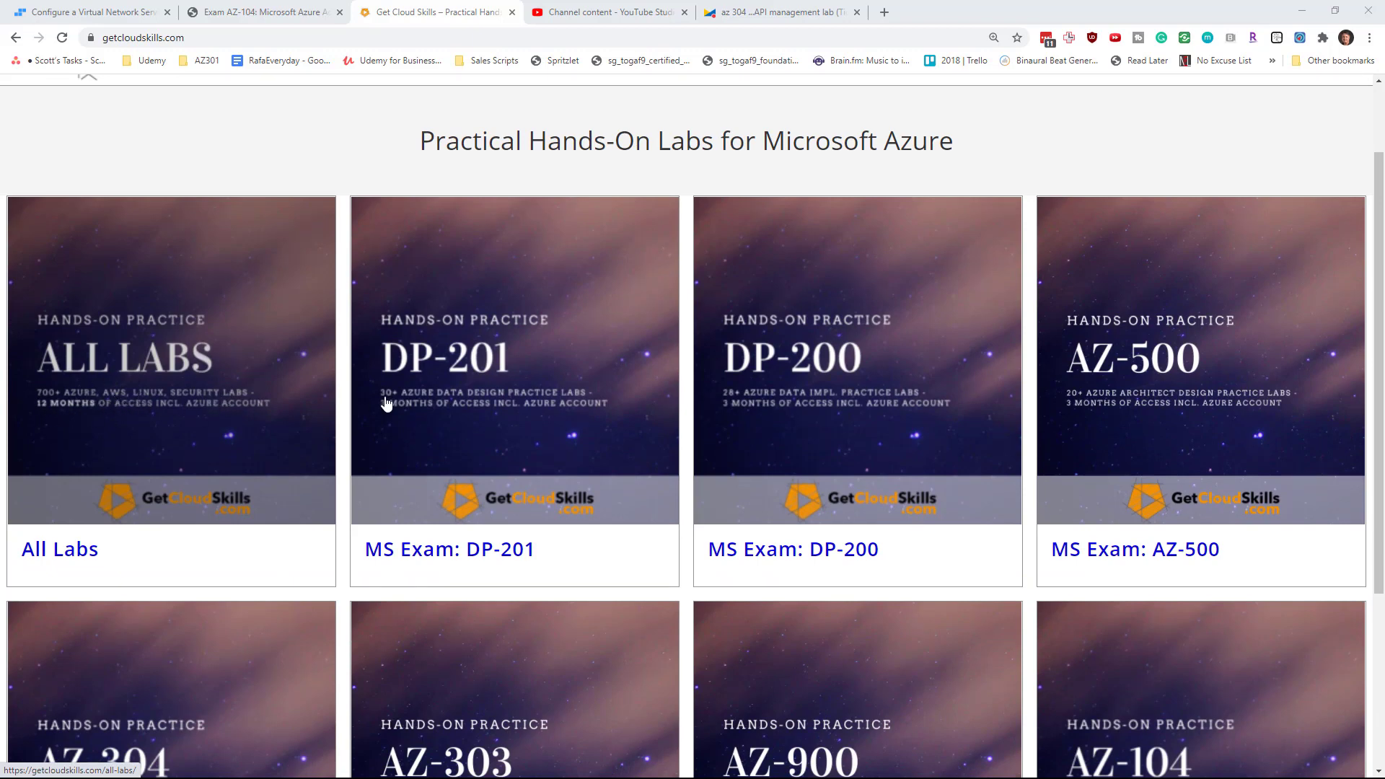
scroll("down", 3)
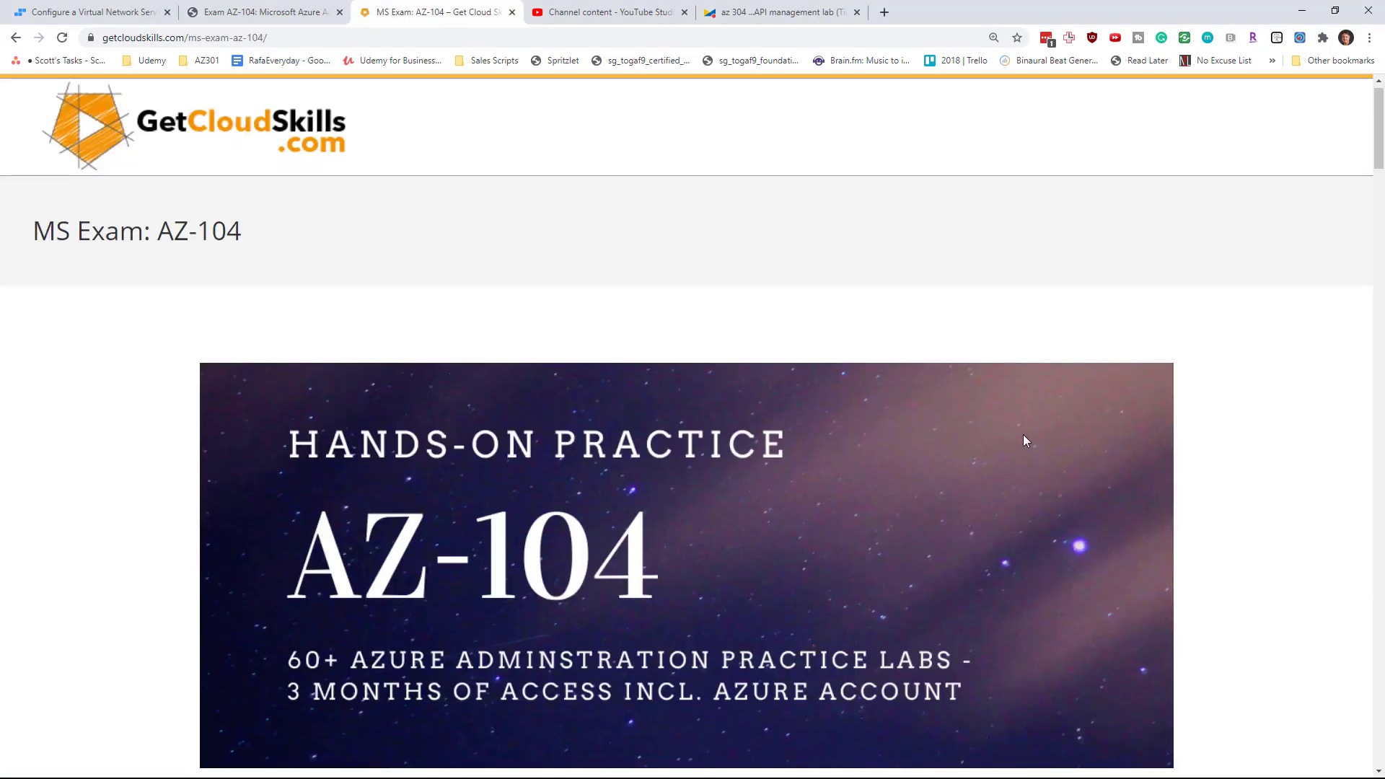
scroll("down", 3)
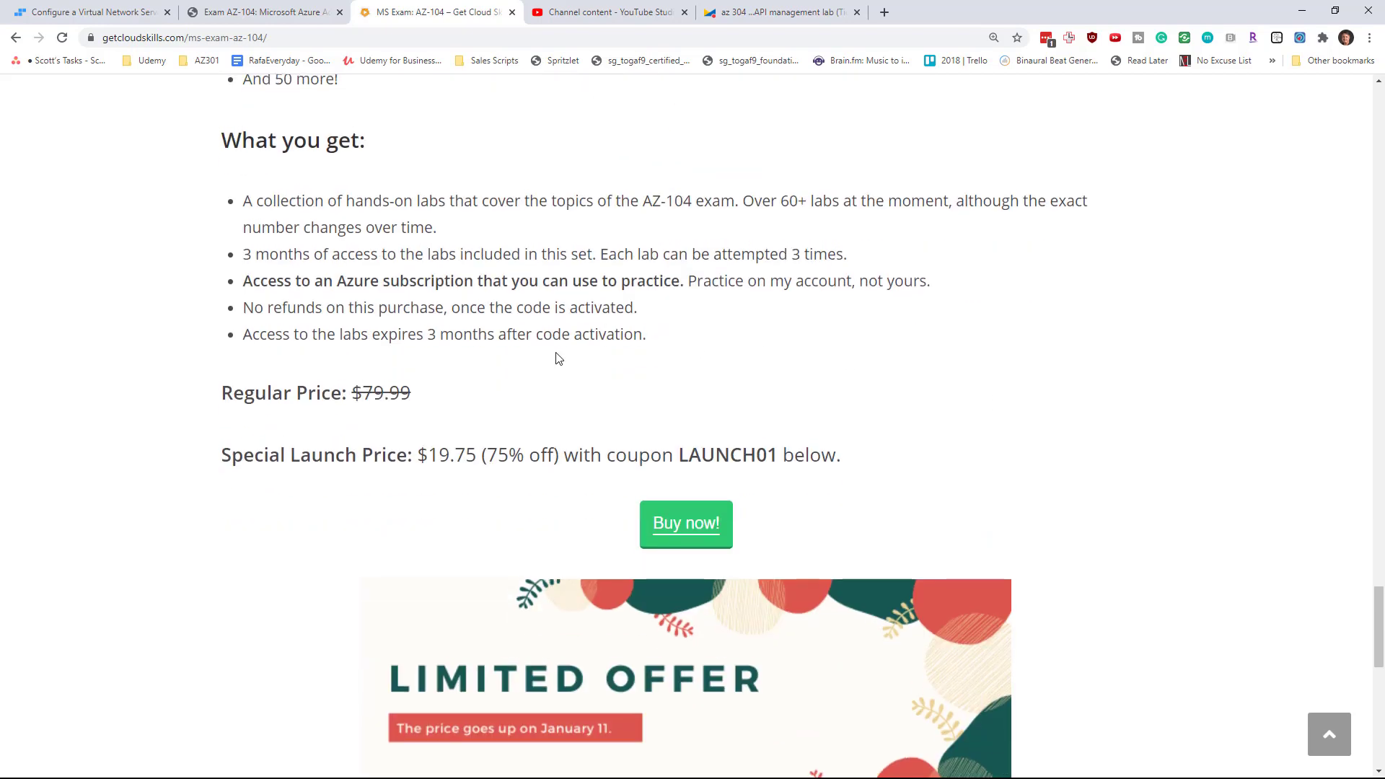
scroll("up", 3)
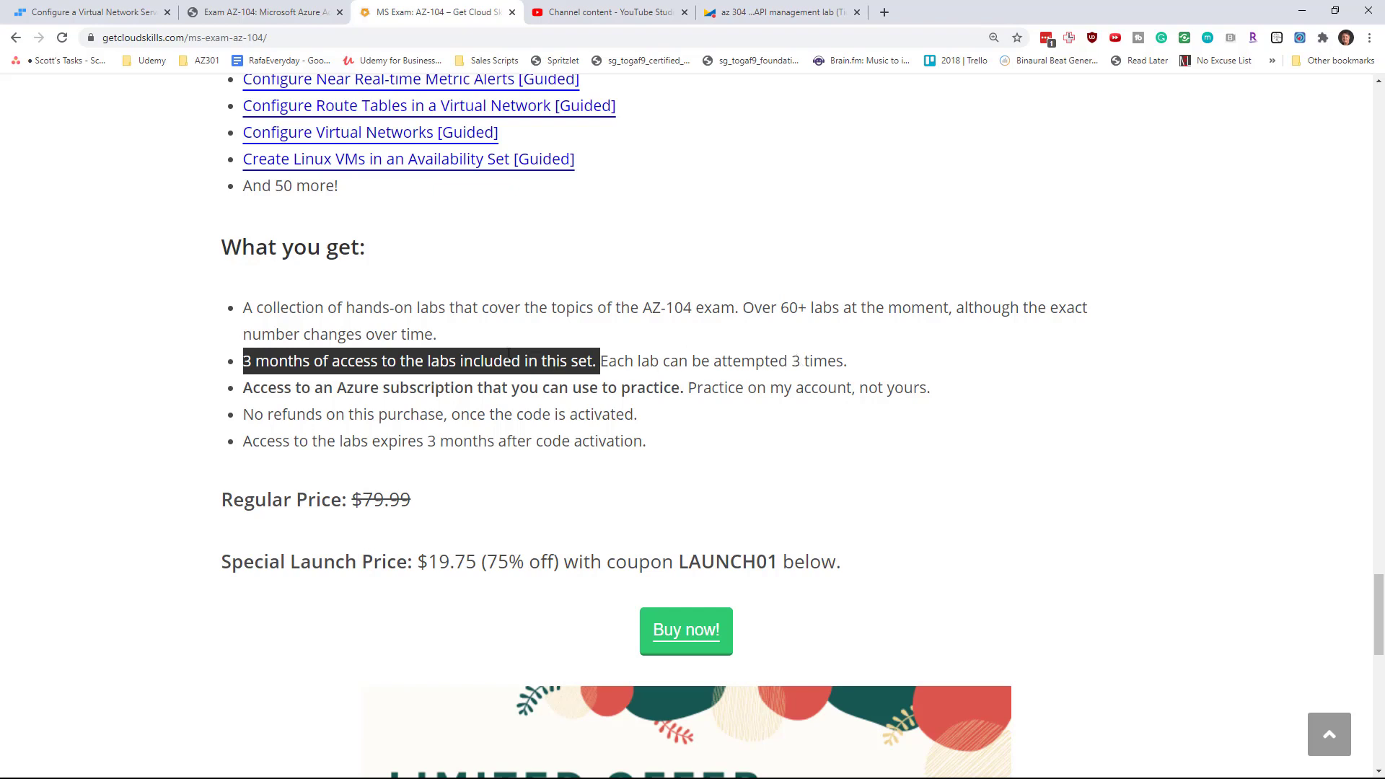
left_click(607, 361)
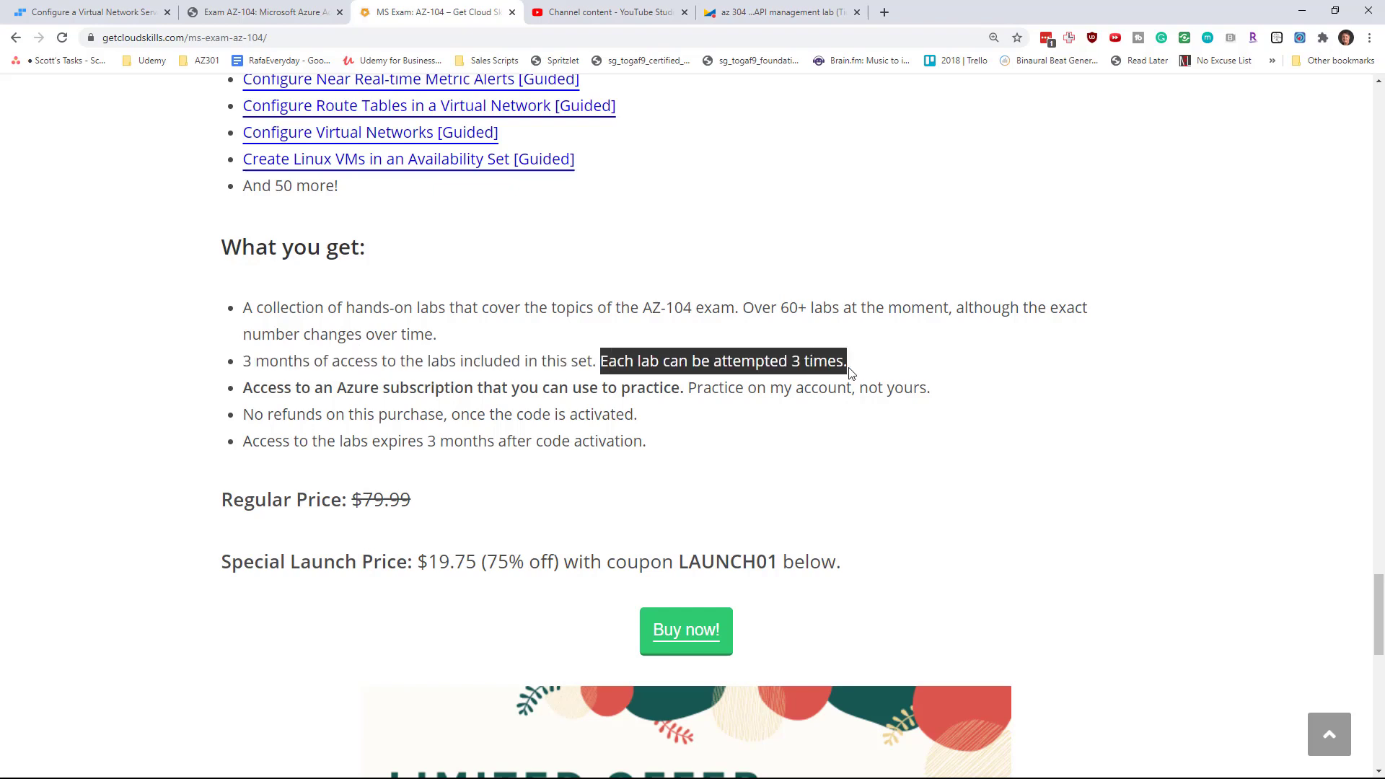
mouse_move(294, 414)
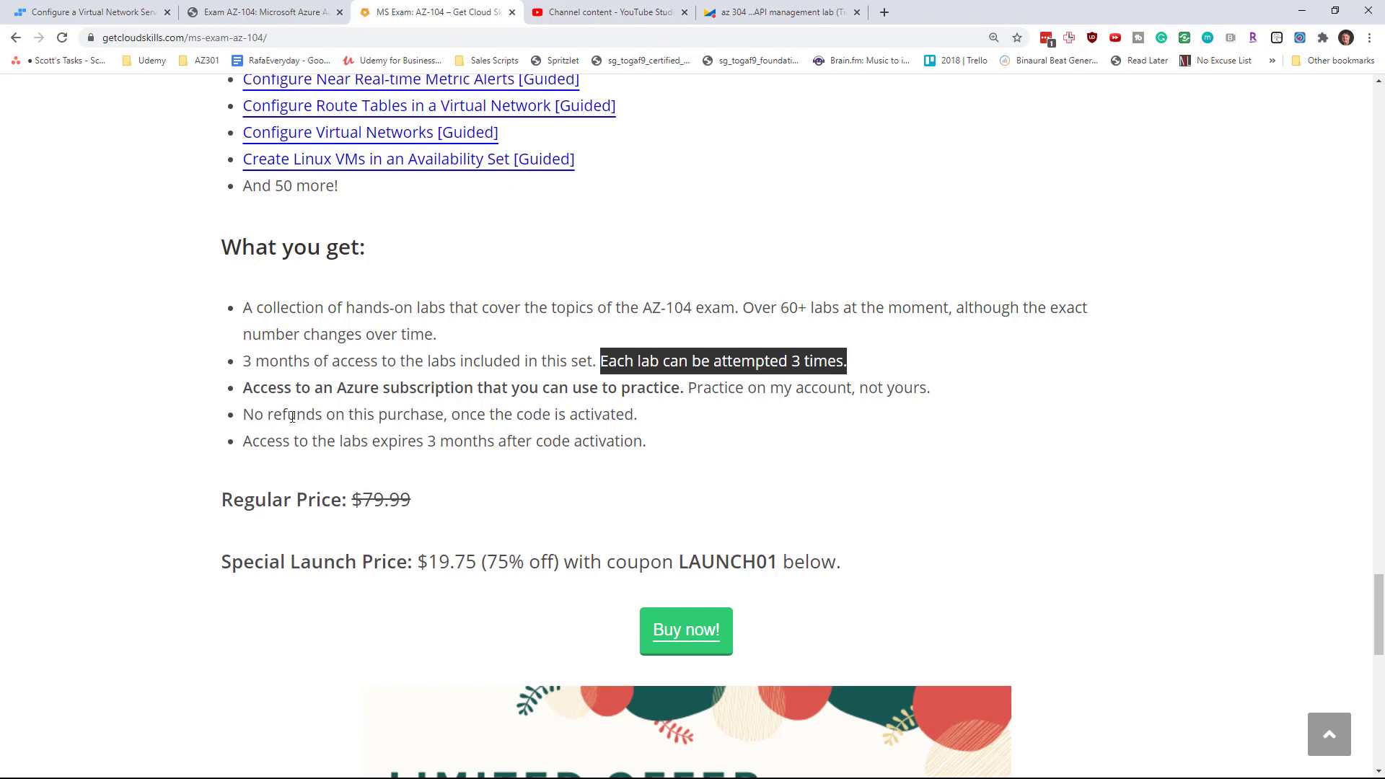
double_click(345, 414)
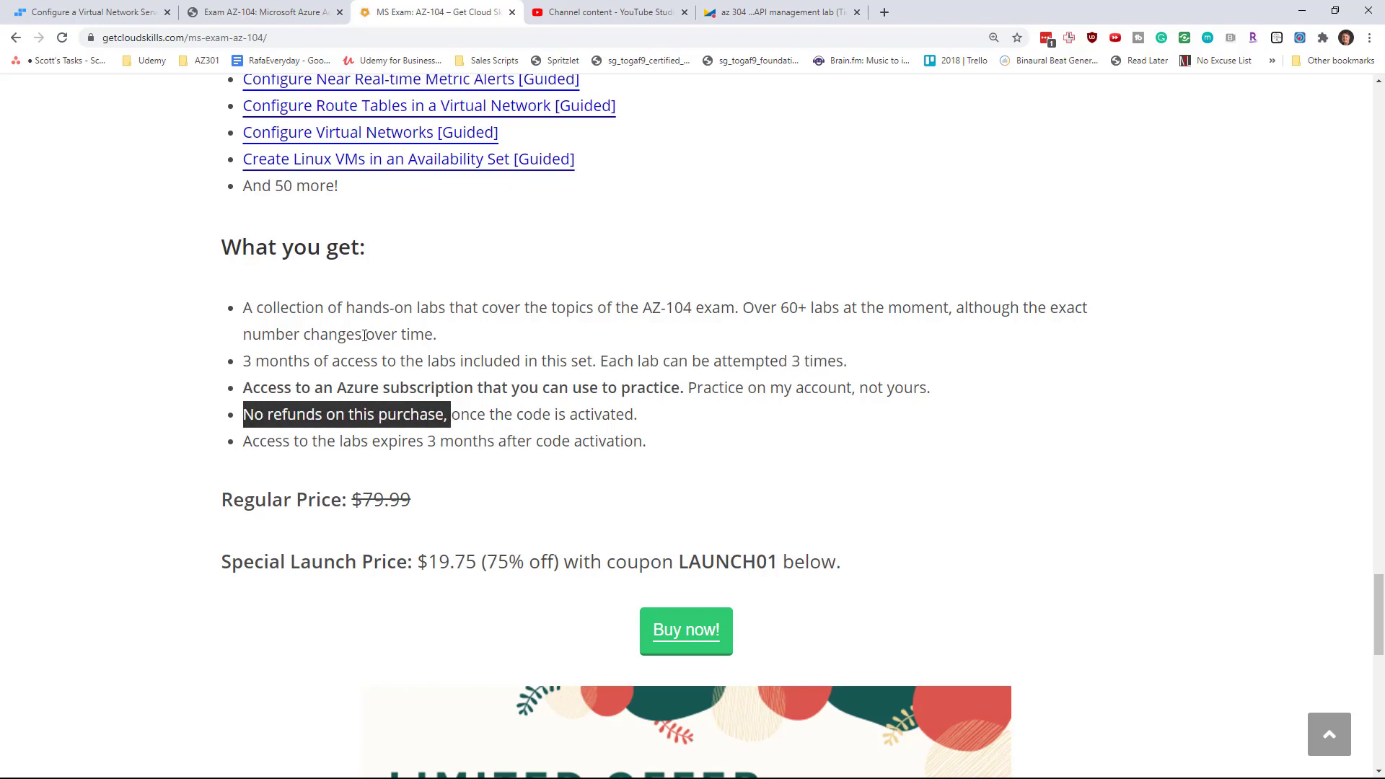
mouse_move(642, 418)
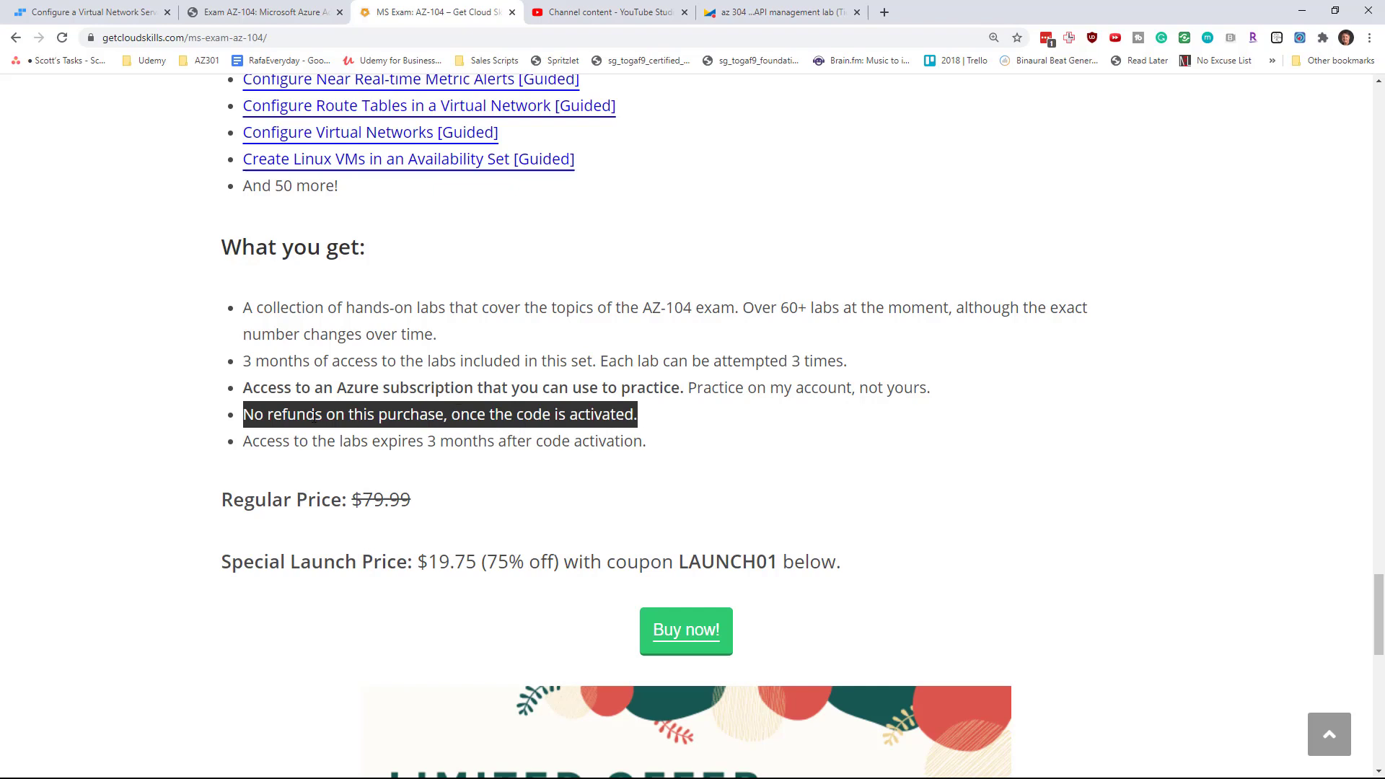
left_click(511, 413)
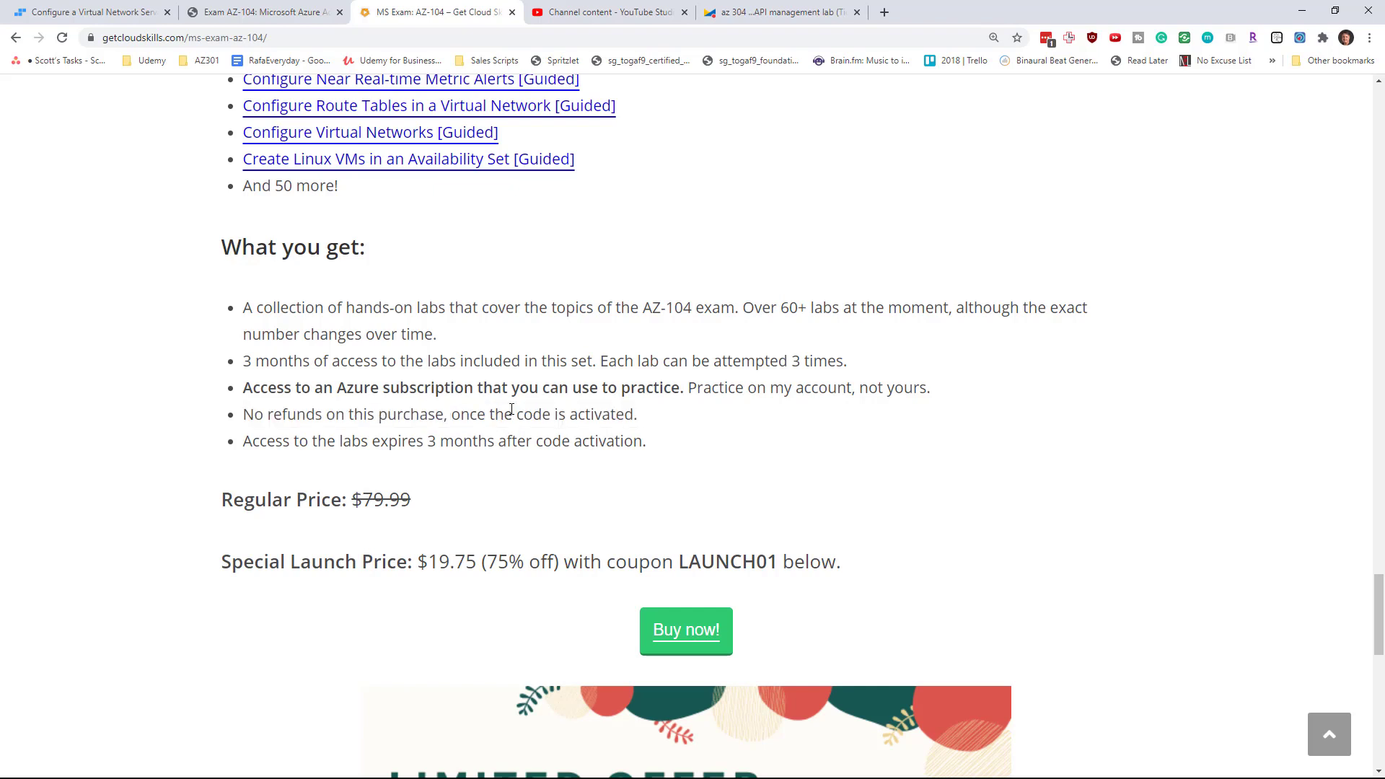
scroll("up", 3)
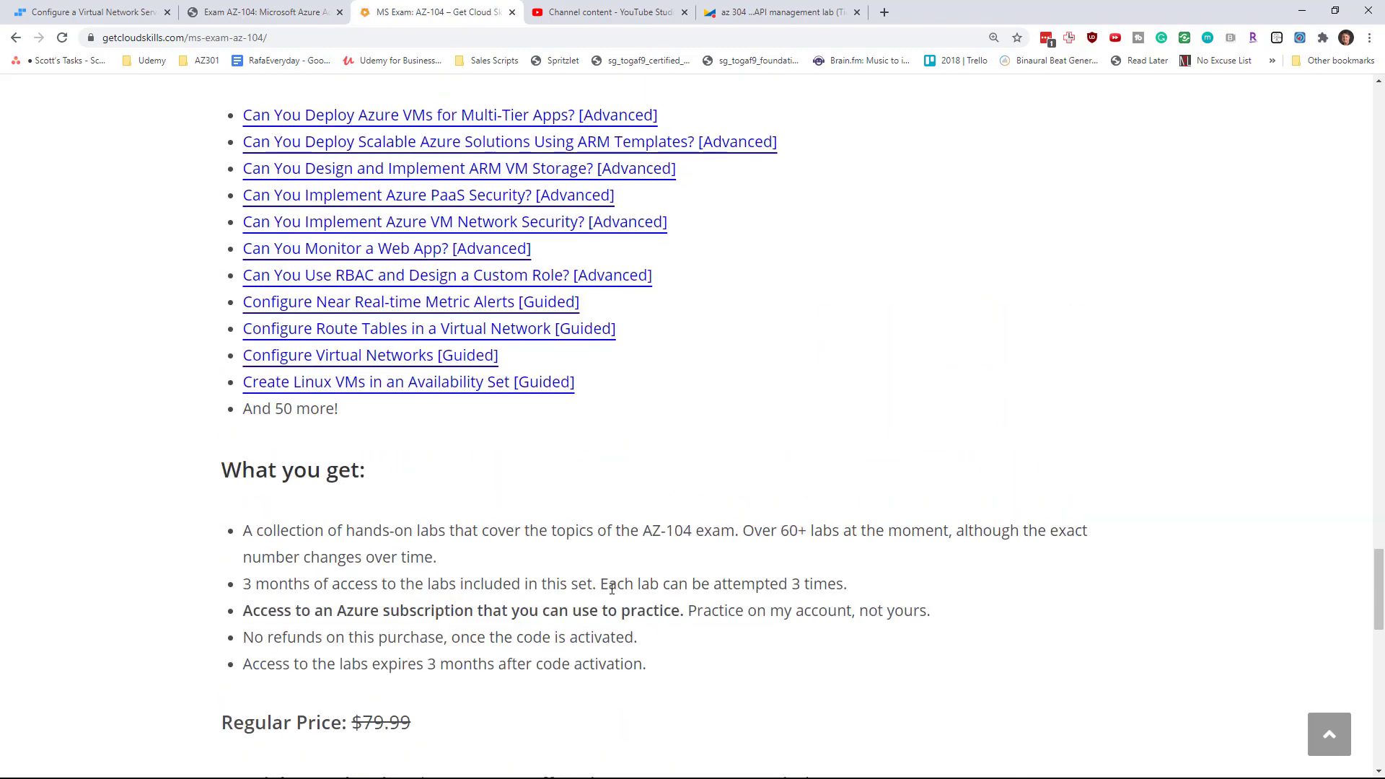
scroll("up", 3)
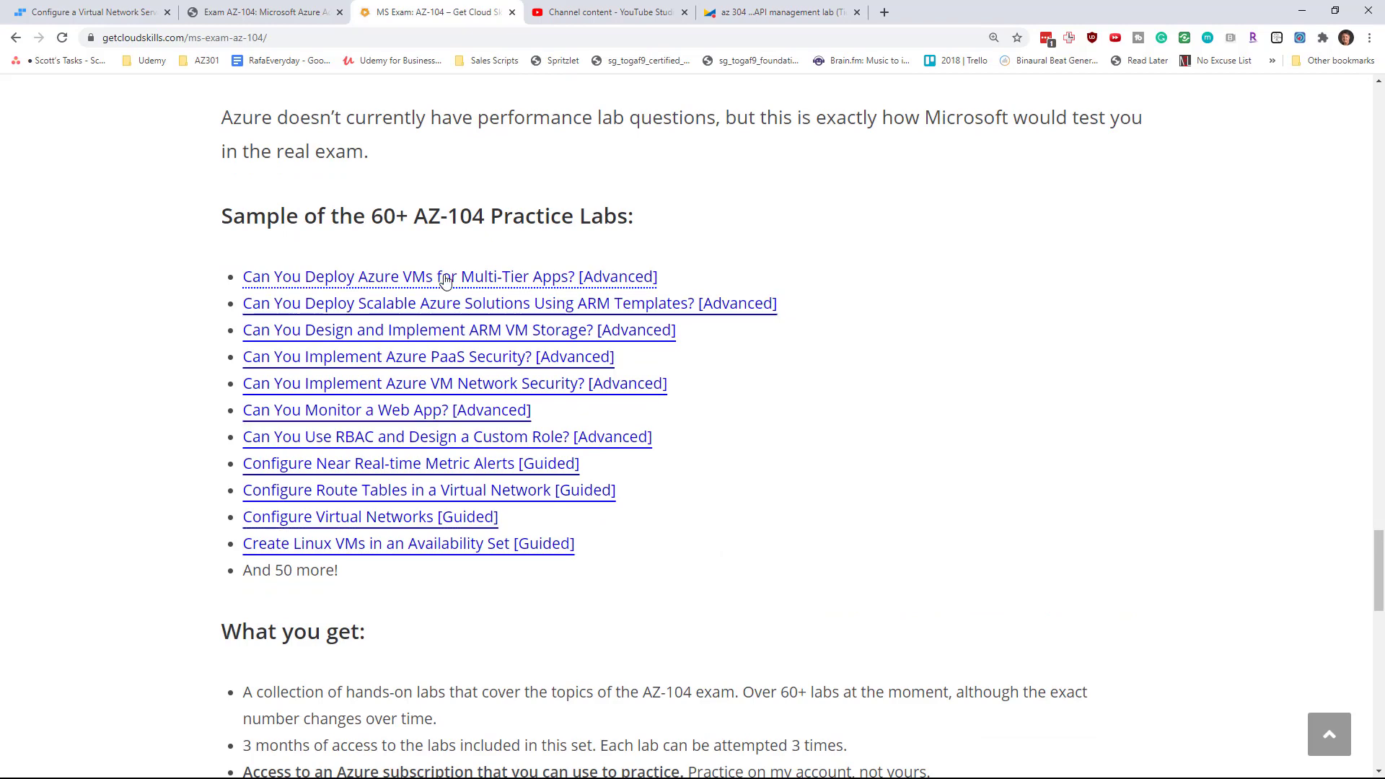
mouse_move(925, 474)
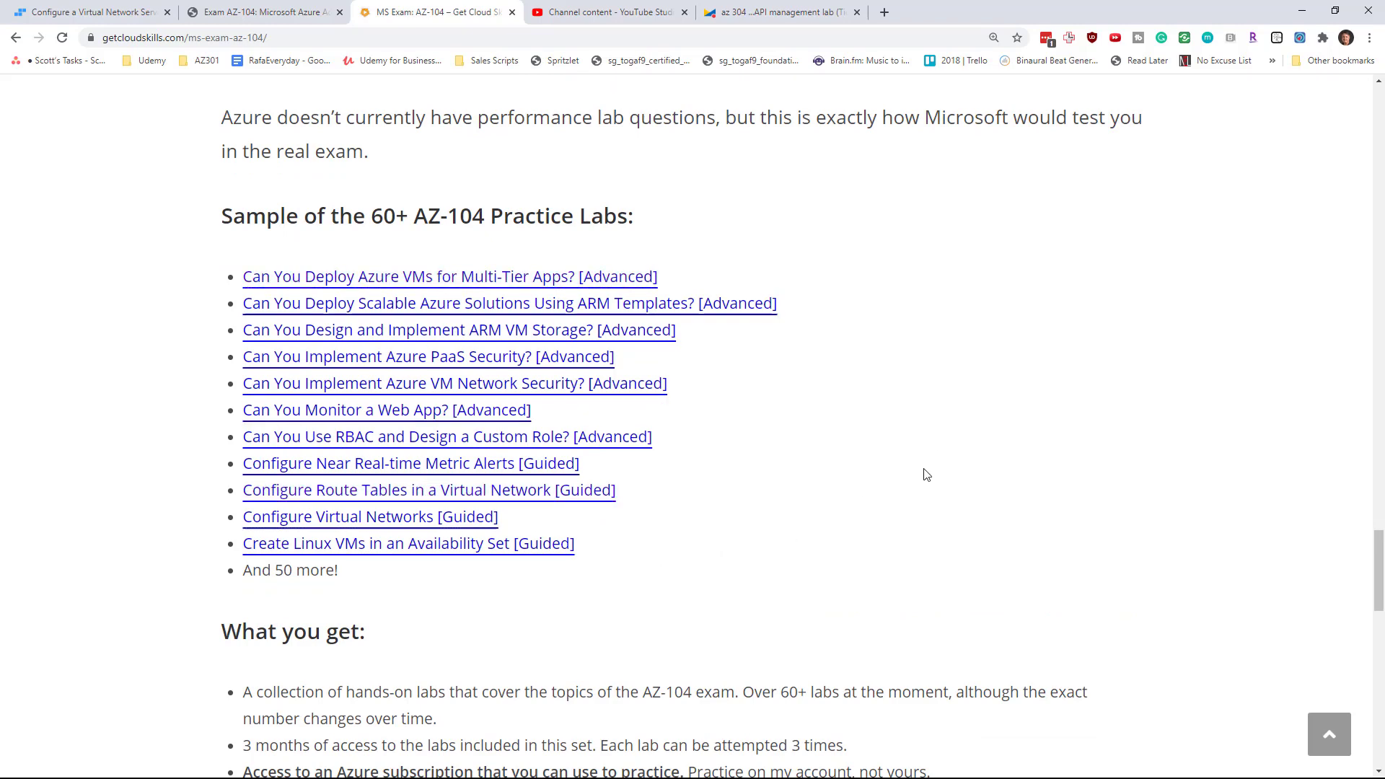
scroll("up", 3)
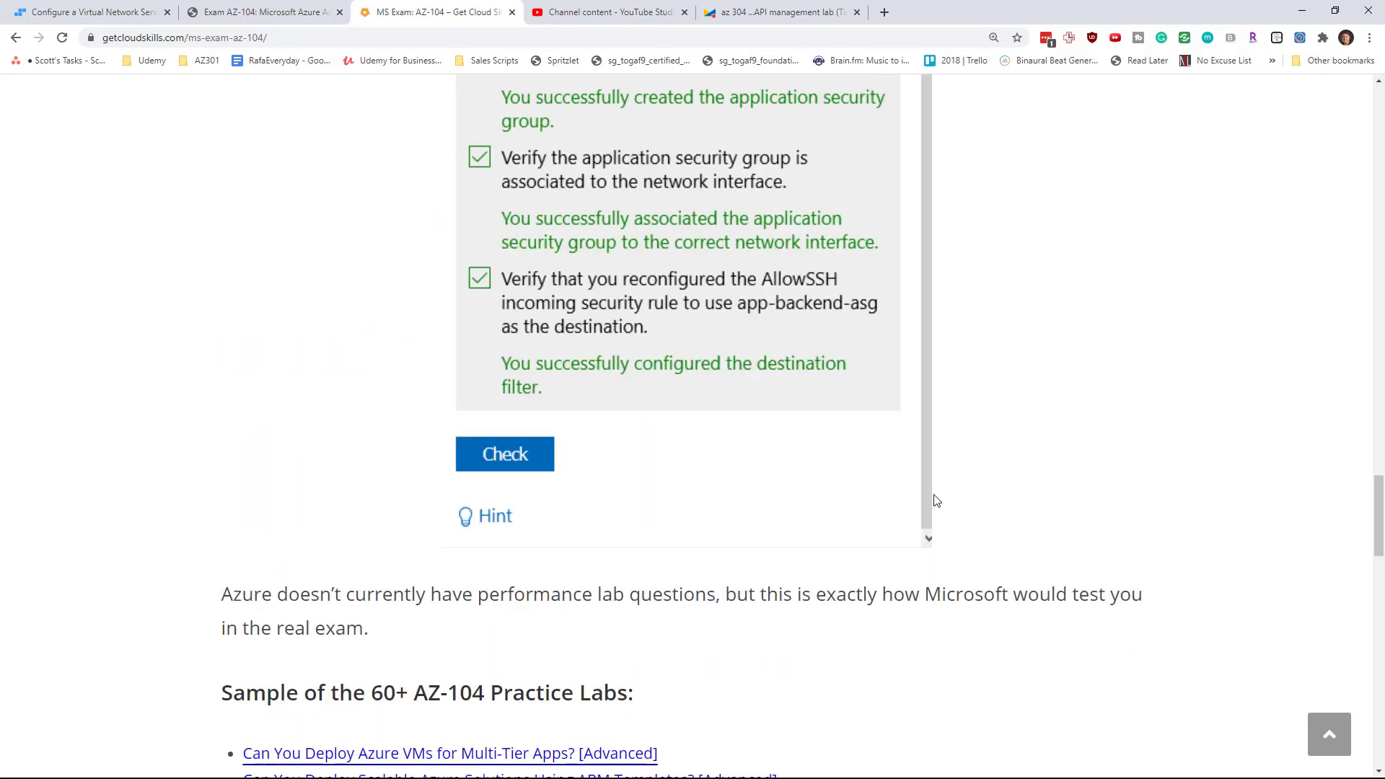
scroll("up", 3)
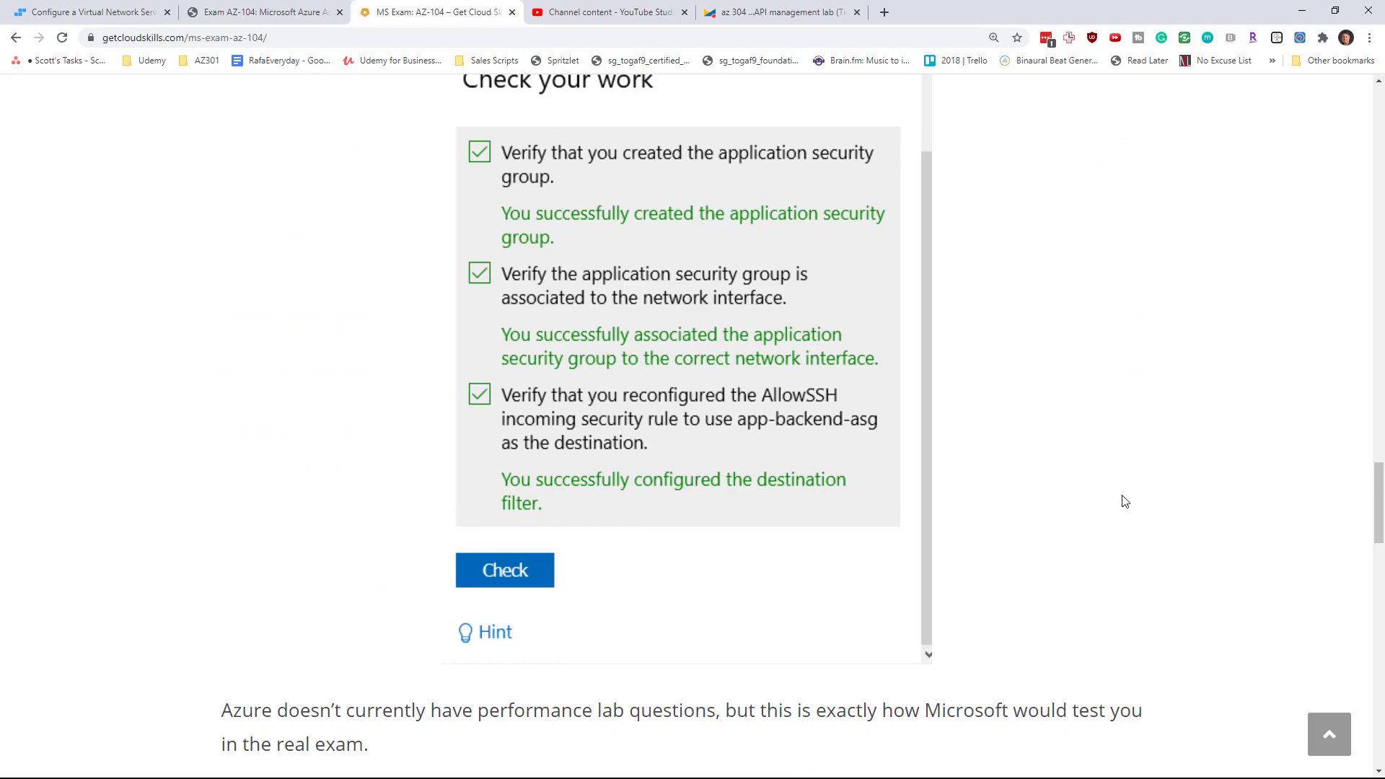